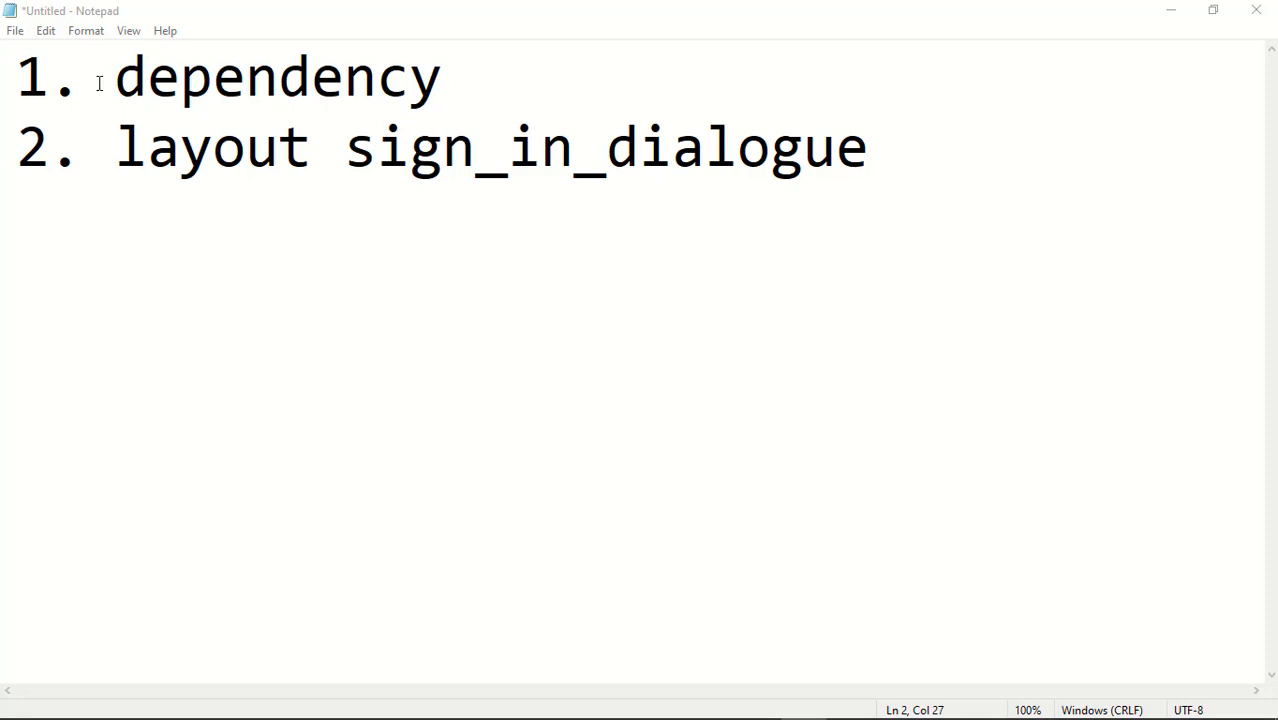
# Extend the first to-do line after 'dependency' with 'circular image., picasso'.
pyautogui.doubleClick(276, 78)
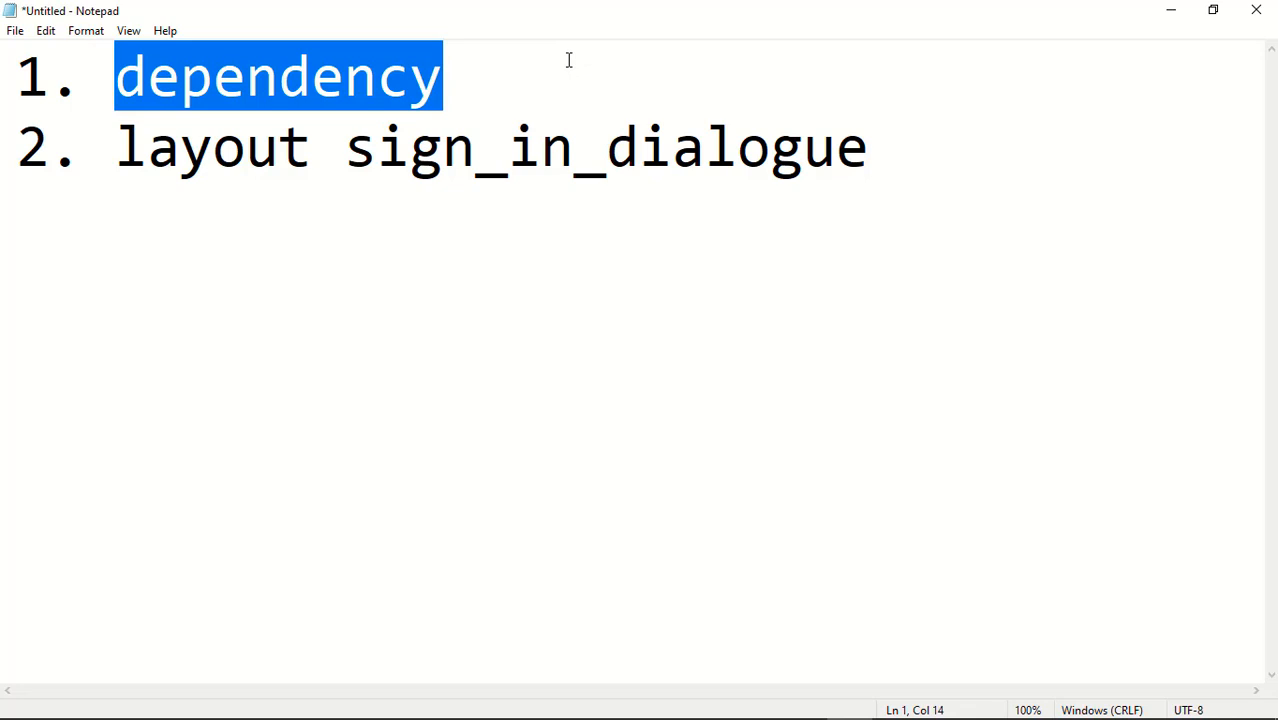
pyautogui.click(440, 76)
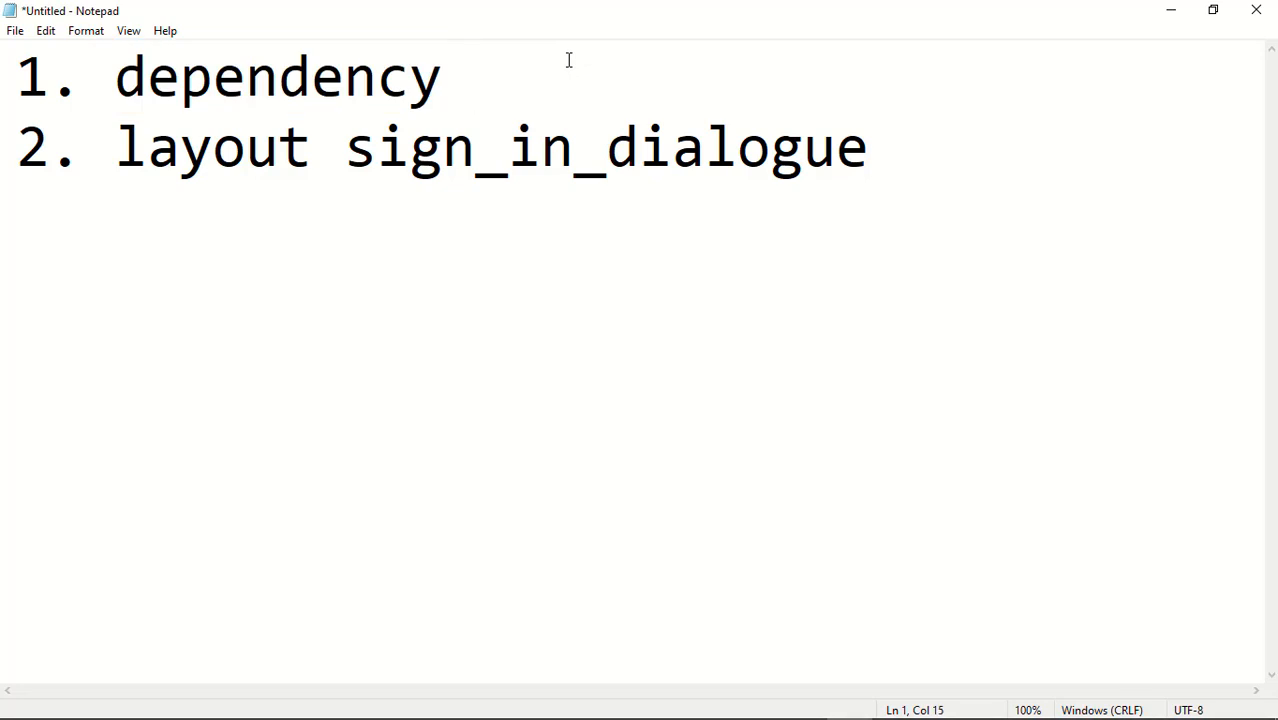
pyautogui.write('circular')
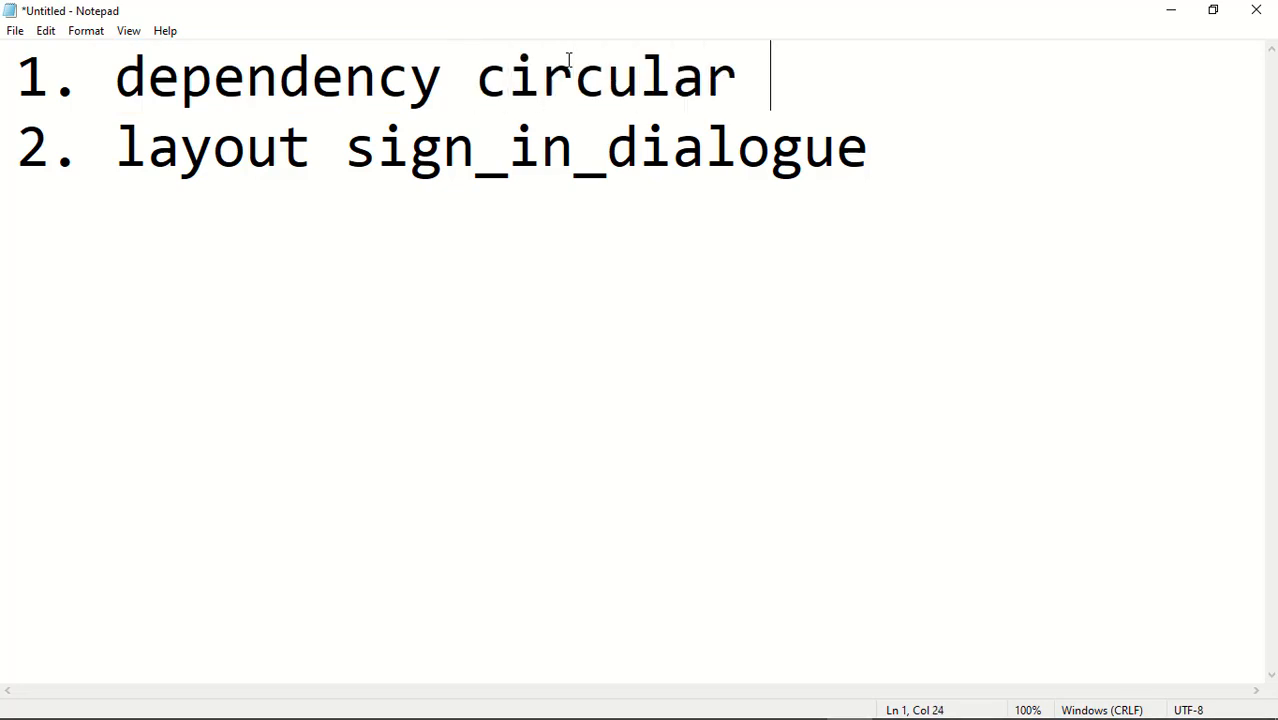
pyautogui.write('image., picasso')
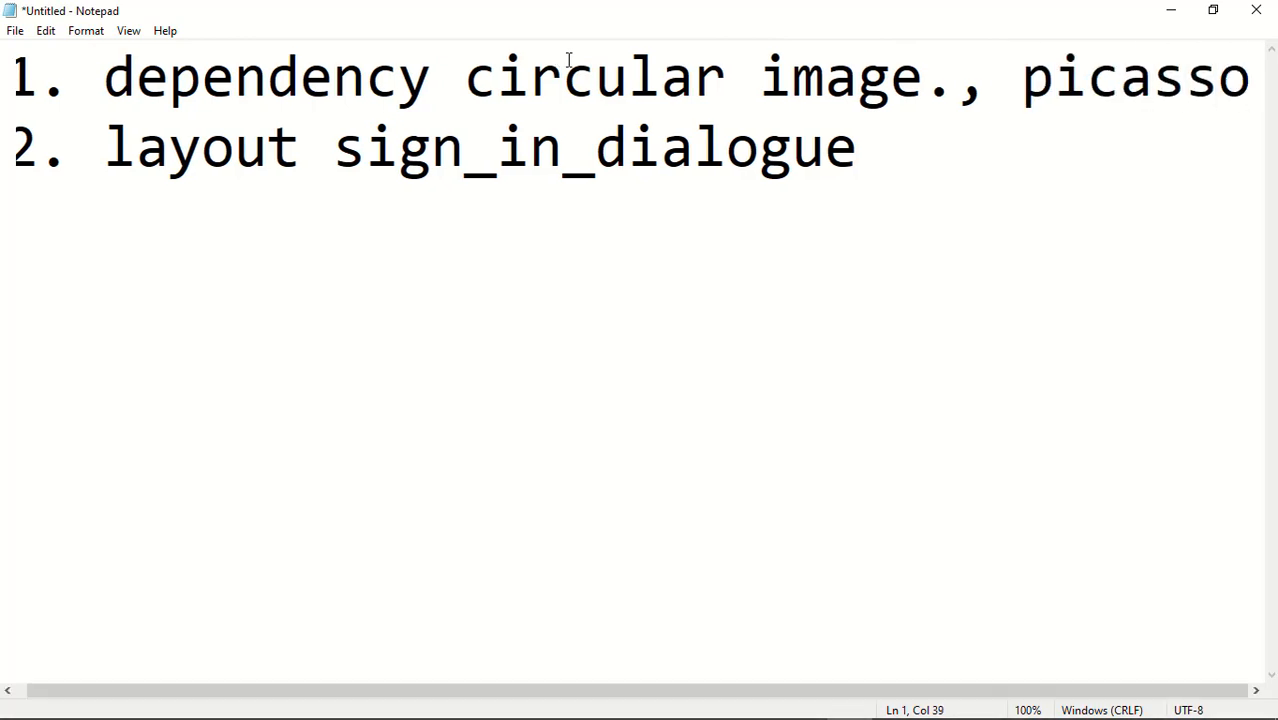
pyautogui.moveTo(1176, 52)
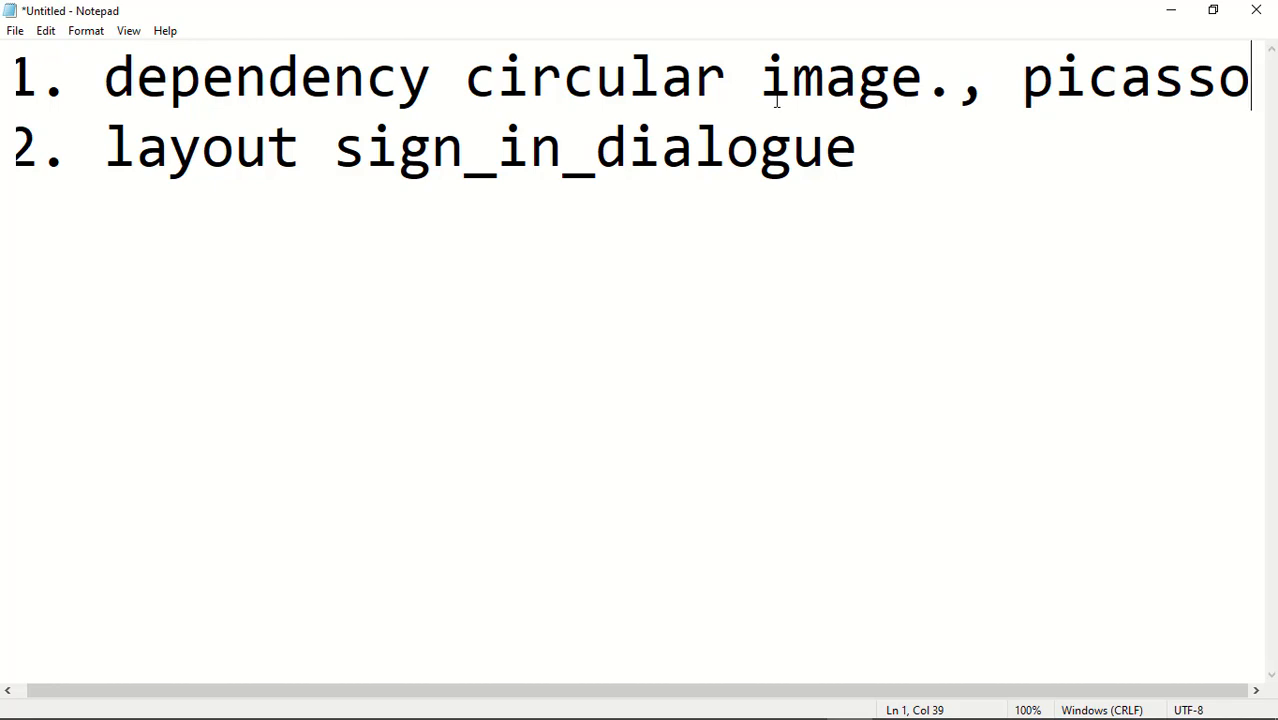
pyautogui.moveTo(464, 112)
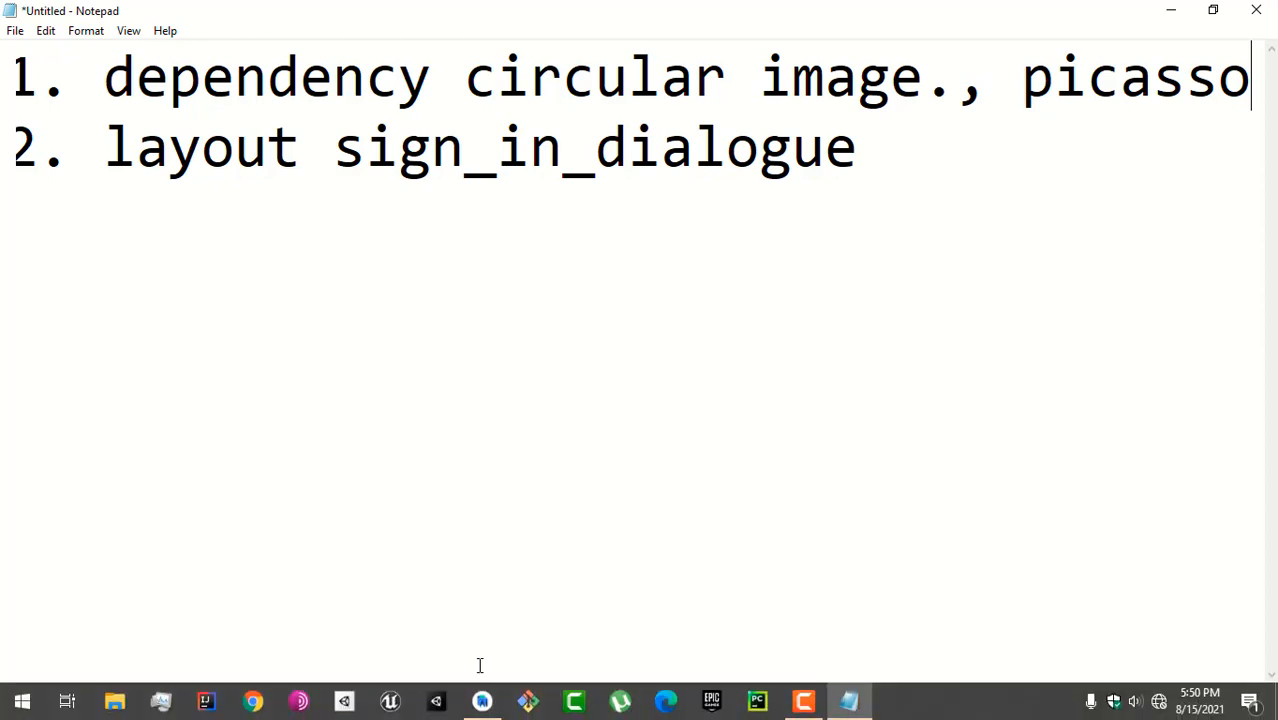
pyautogui.moveTo(482, 700)
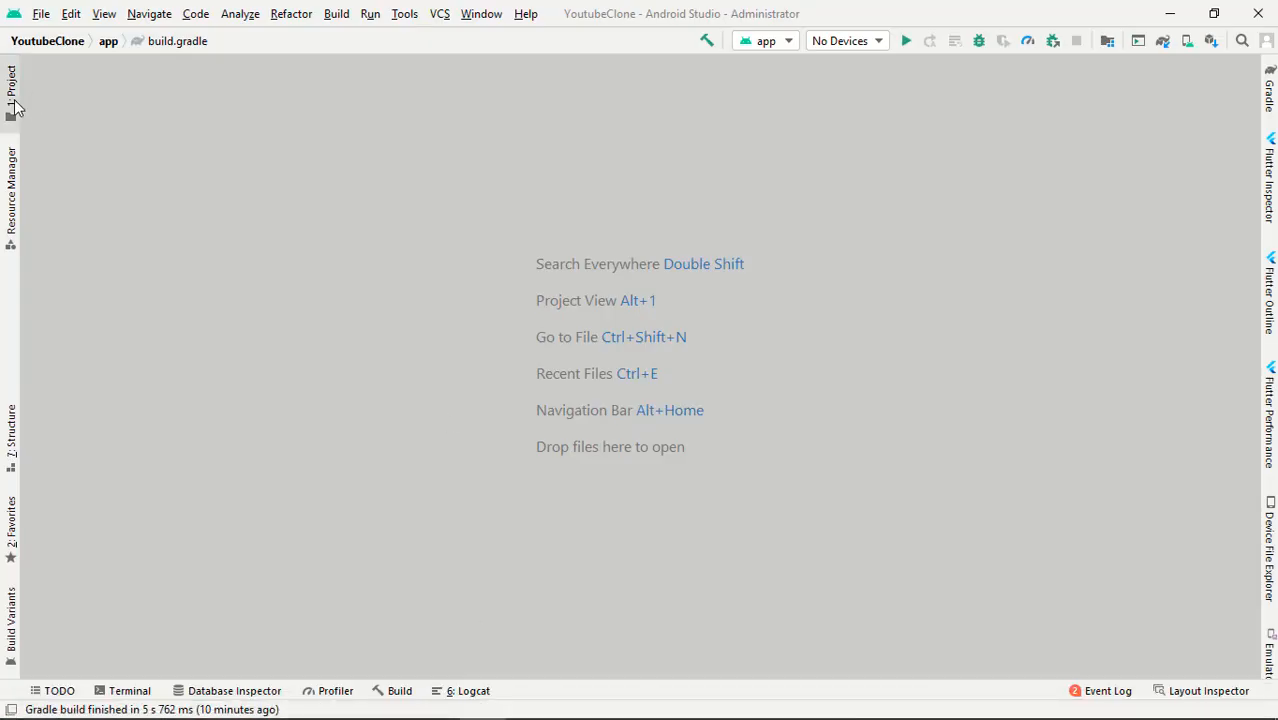
# Show the project file tree to reach the app module's build.gradle.
pyautogui.click(12, 84)
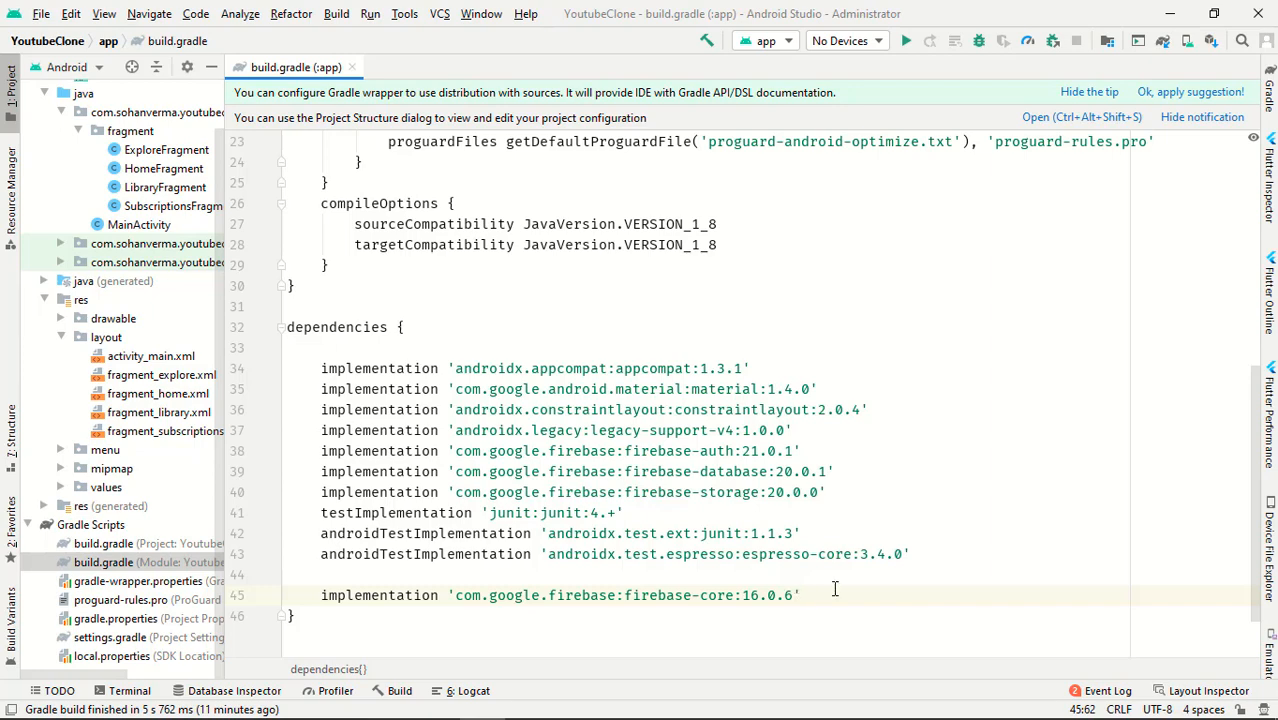
pyautogui.moveTo(836, 588)
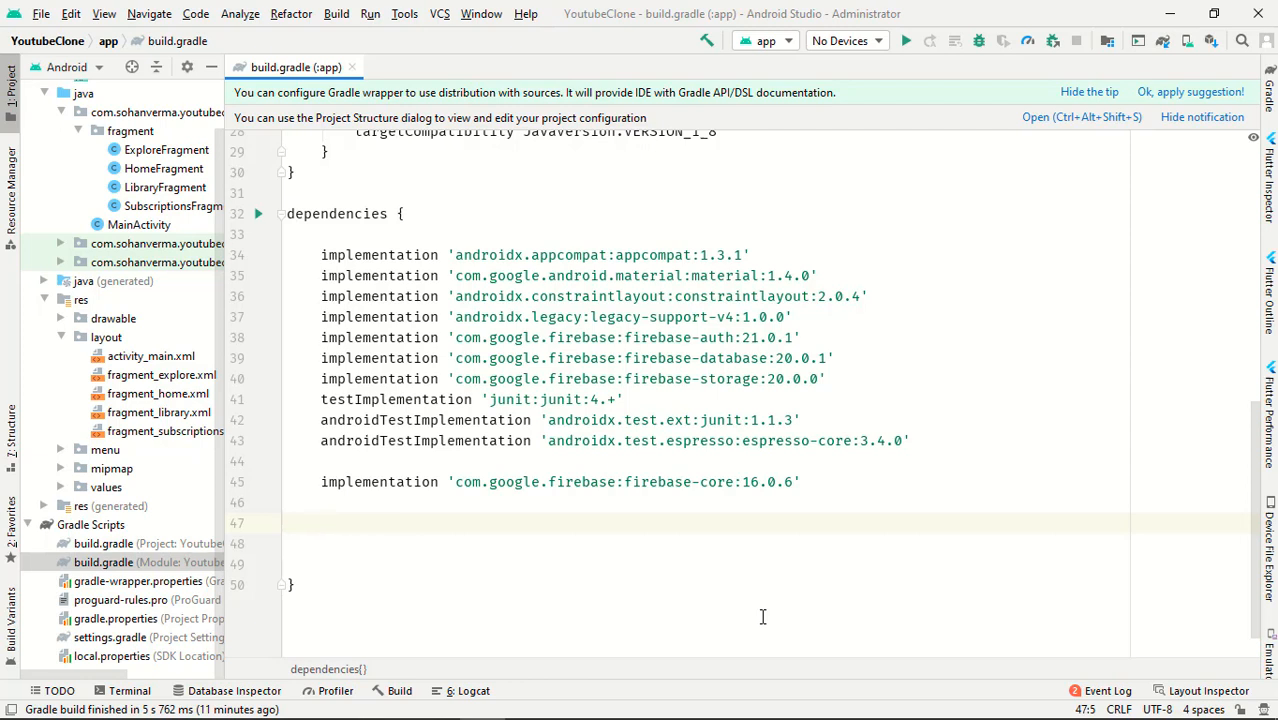
# Declare implementation 'de.hdodenhof:circleimageview:2.2.0' in the dependencies block.
pyautogui.write('impleme')
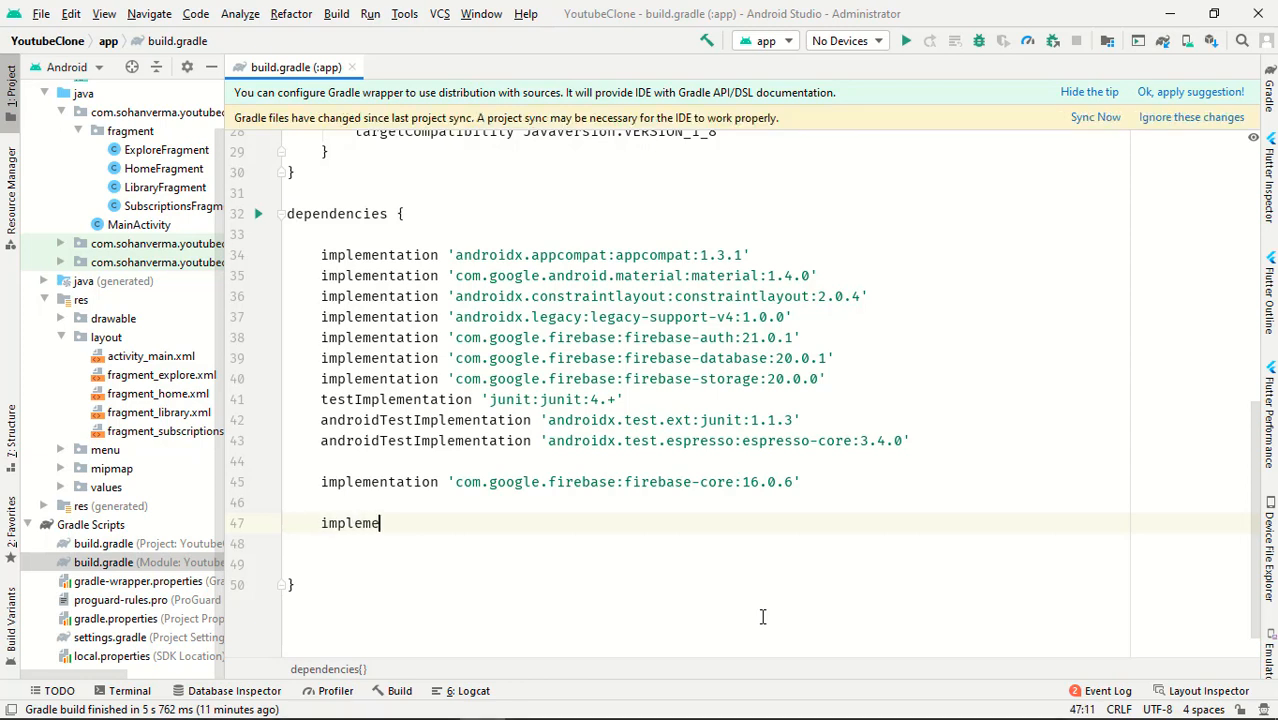
pyautogui.write('ntation')
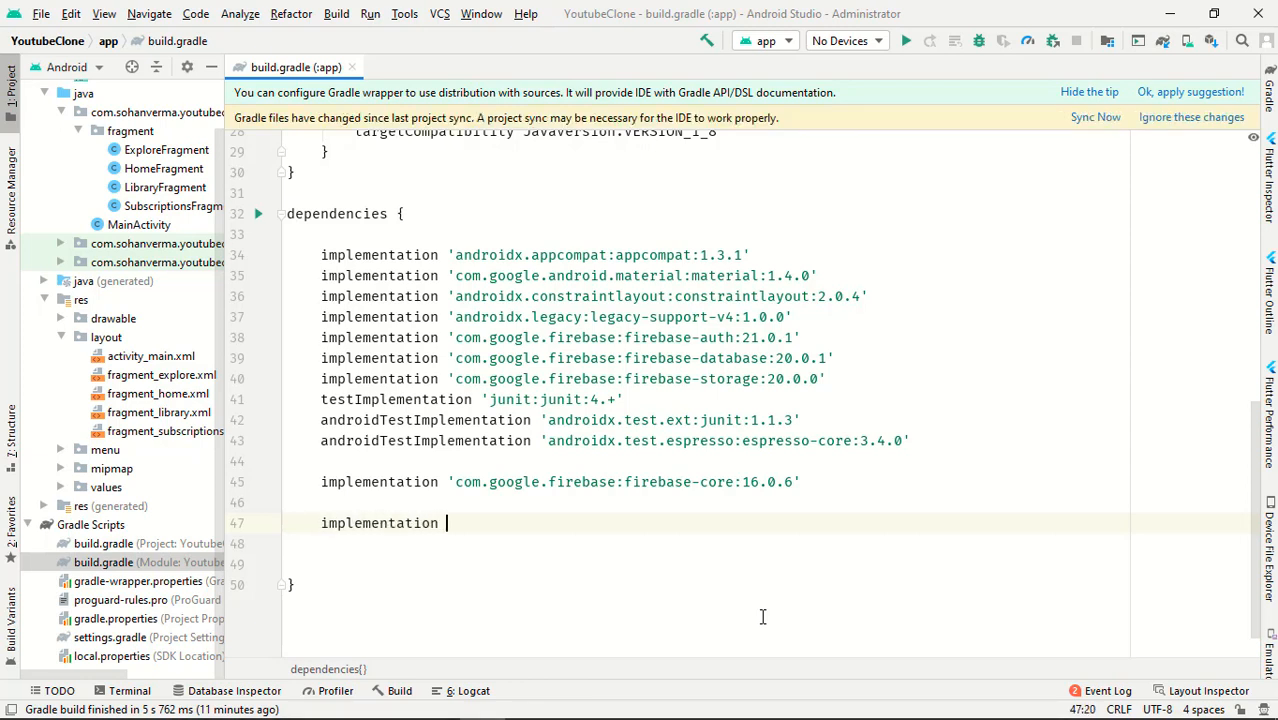
pyautogui.write("'com.'")
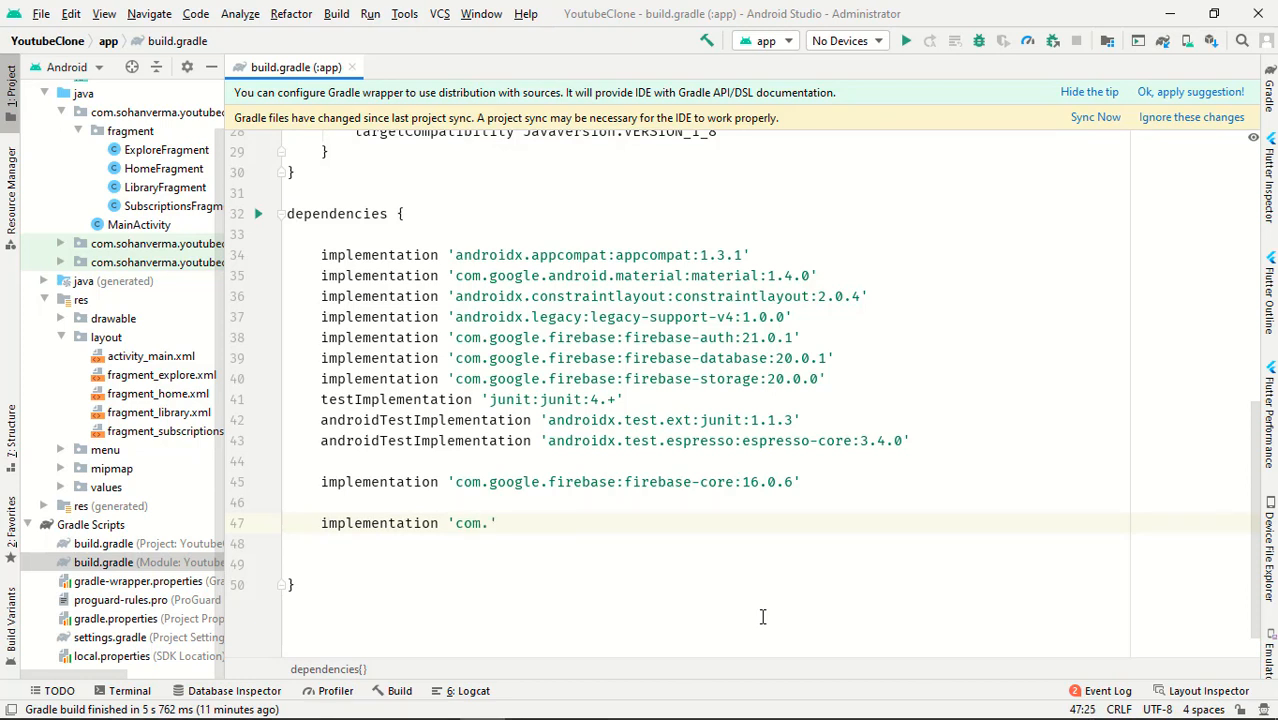
pyautogui.write('d')
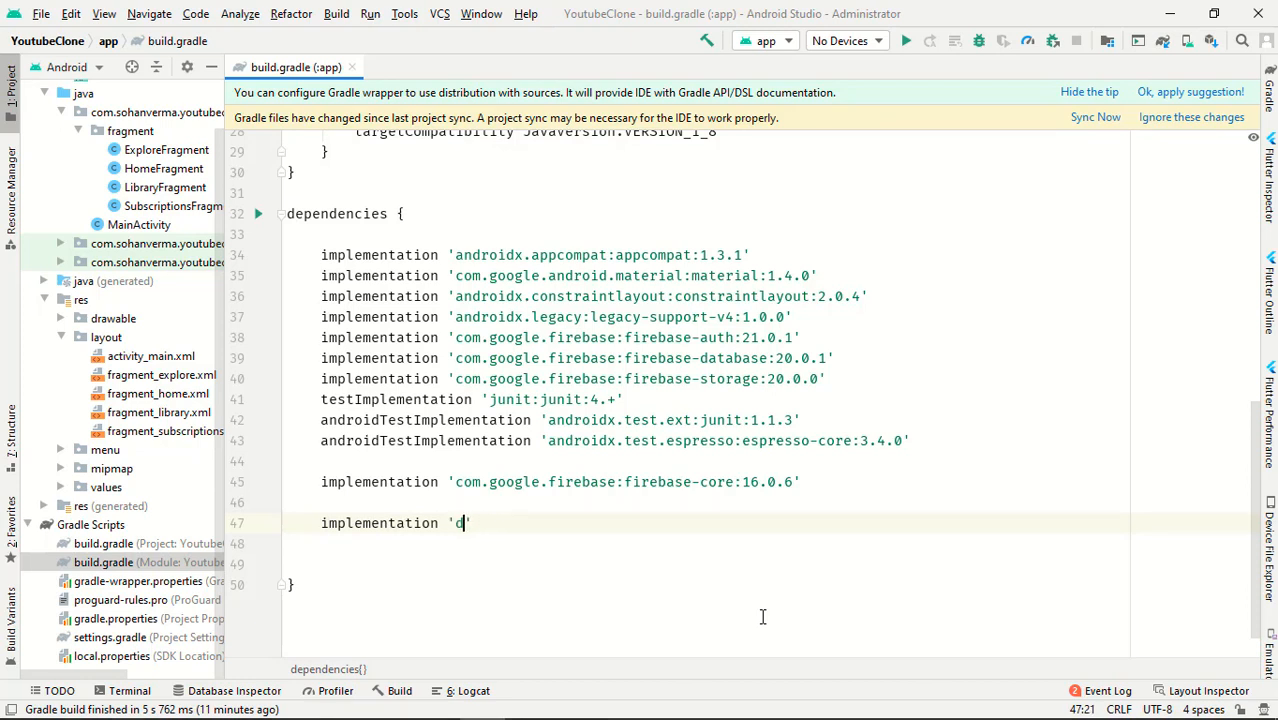
pyautogui.write('e.hdo')
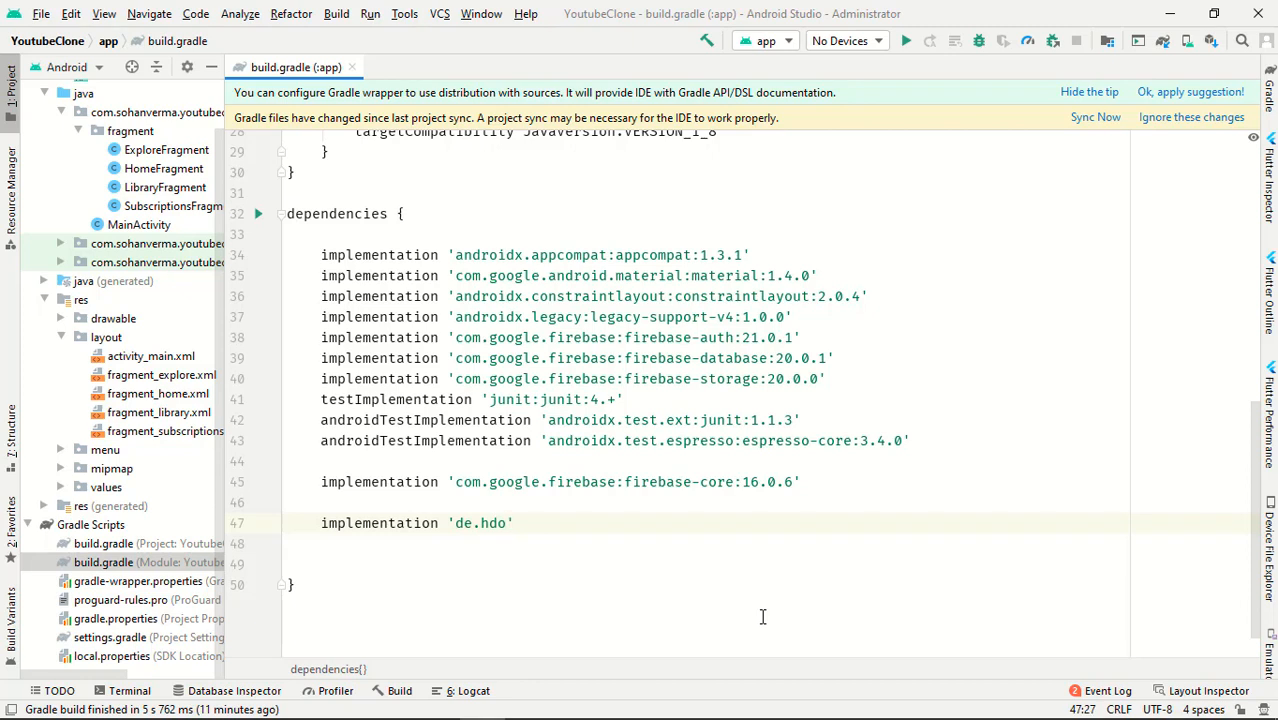
pyautogui.write('denhof')
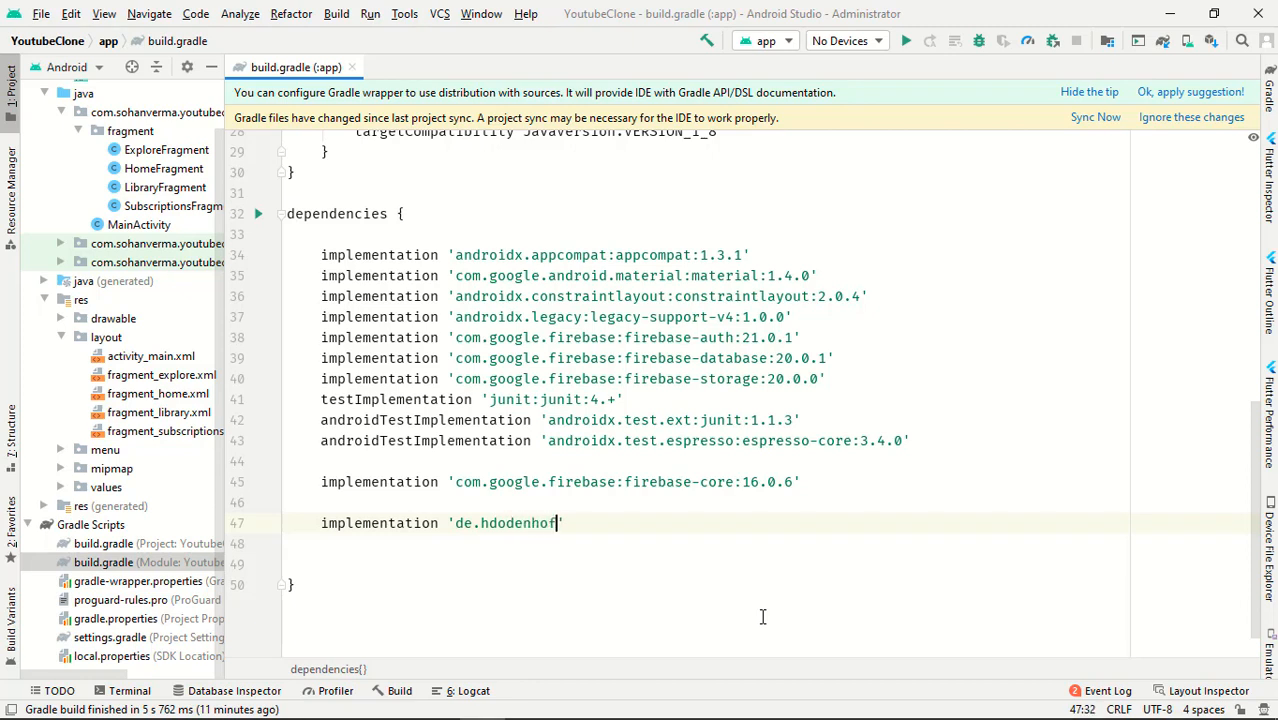
pyautogui.write(':circula')
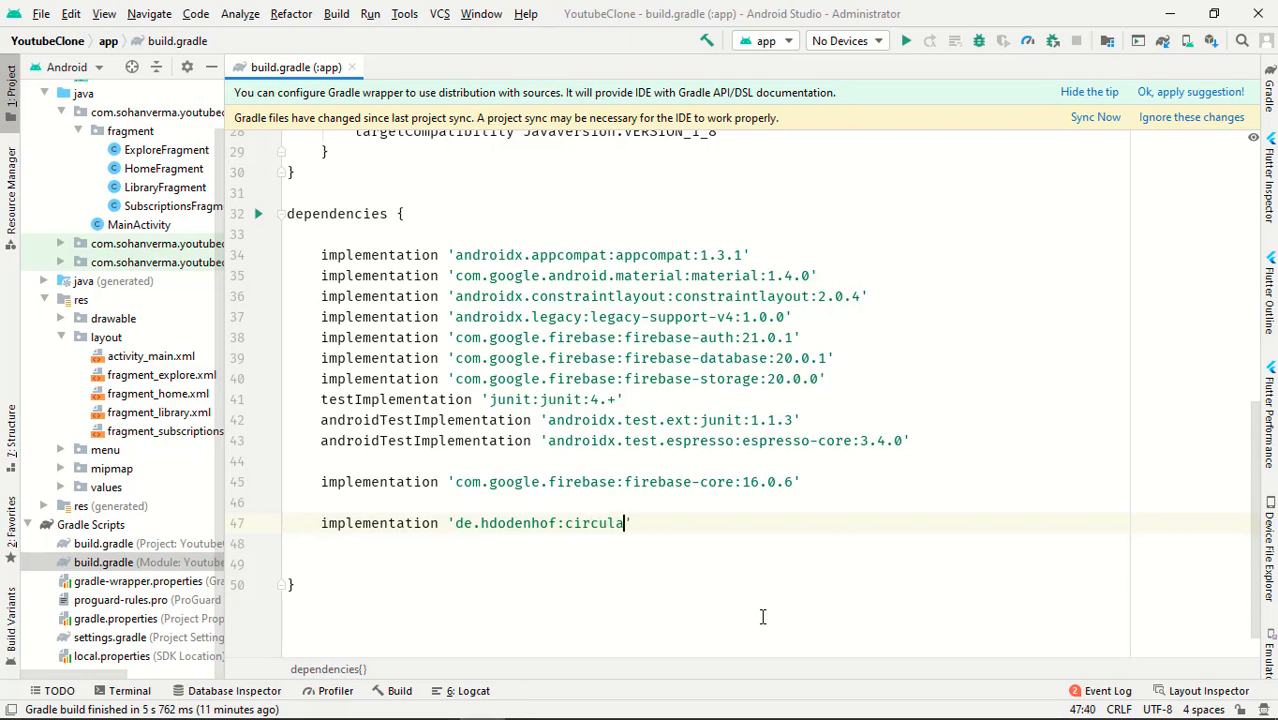
pyautogui.press('BackSpace')
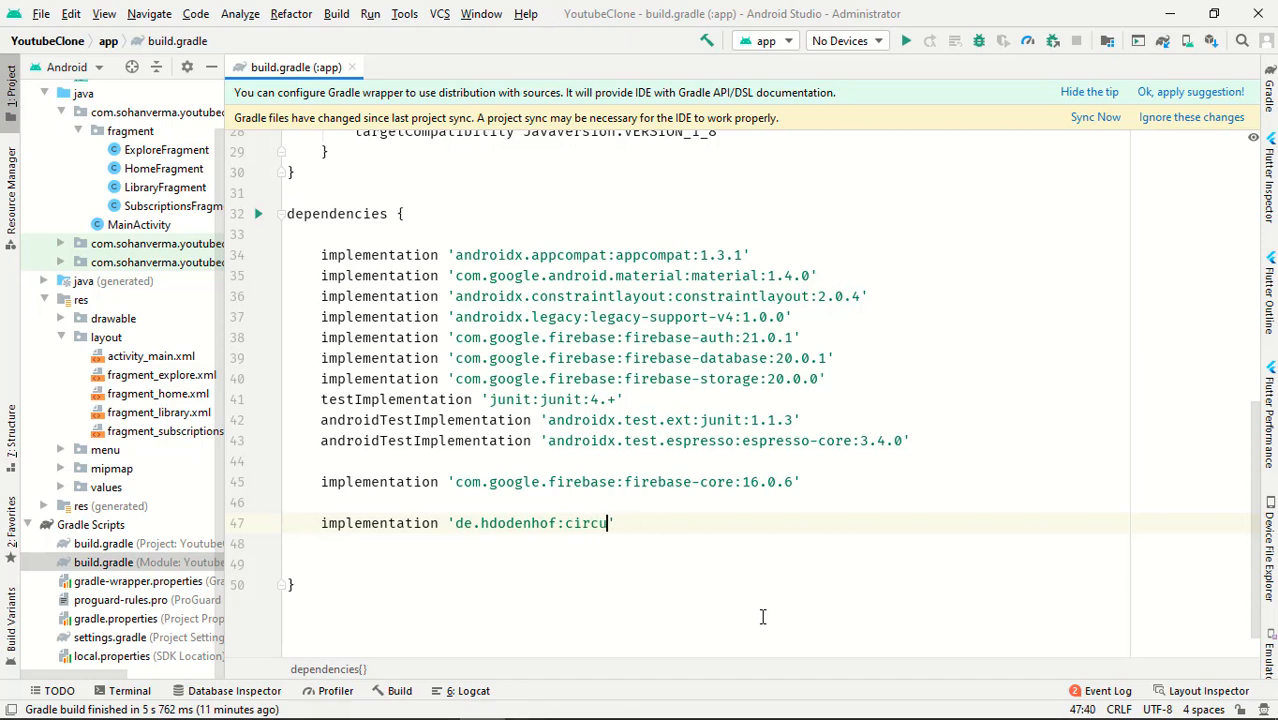
pyautogui.write('le')
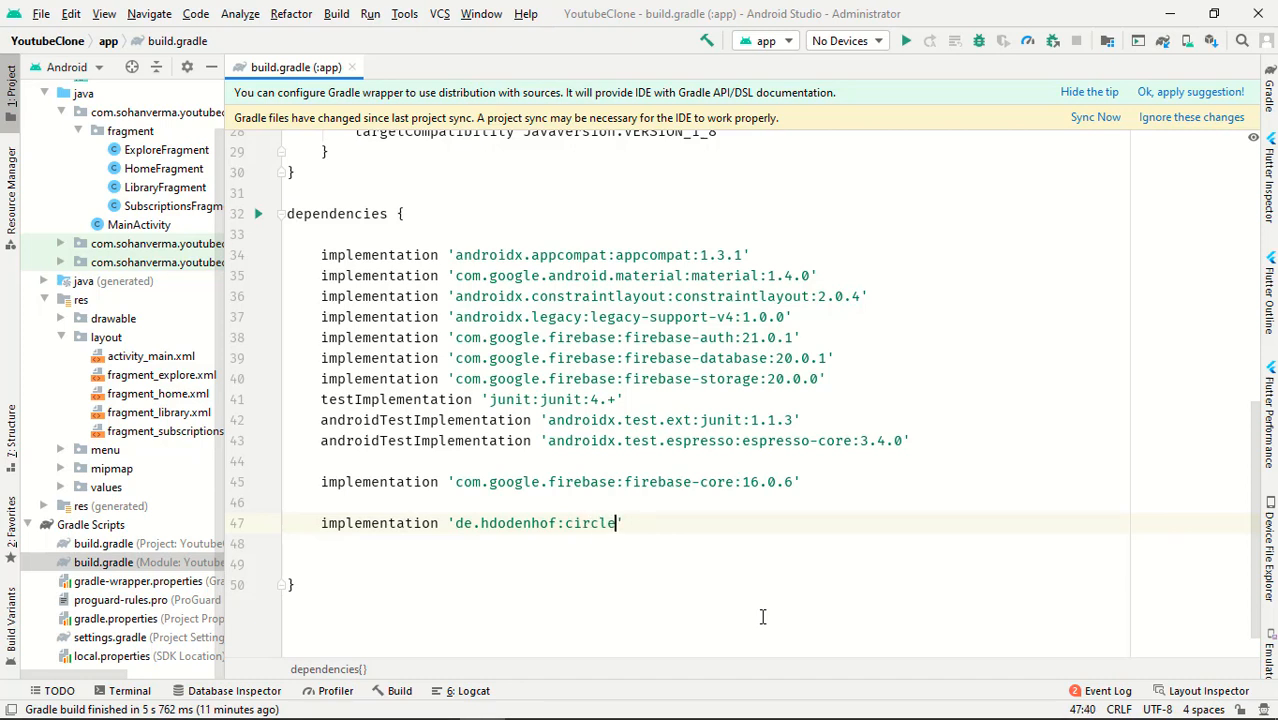
pyautogui.write('image')
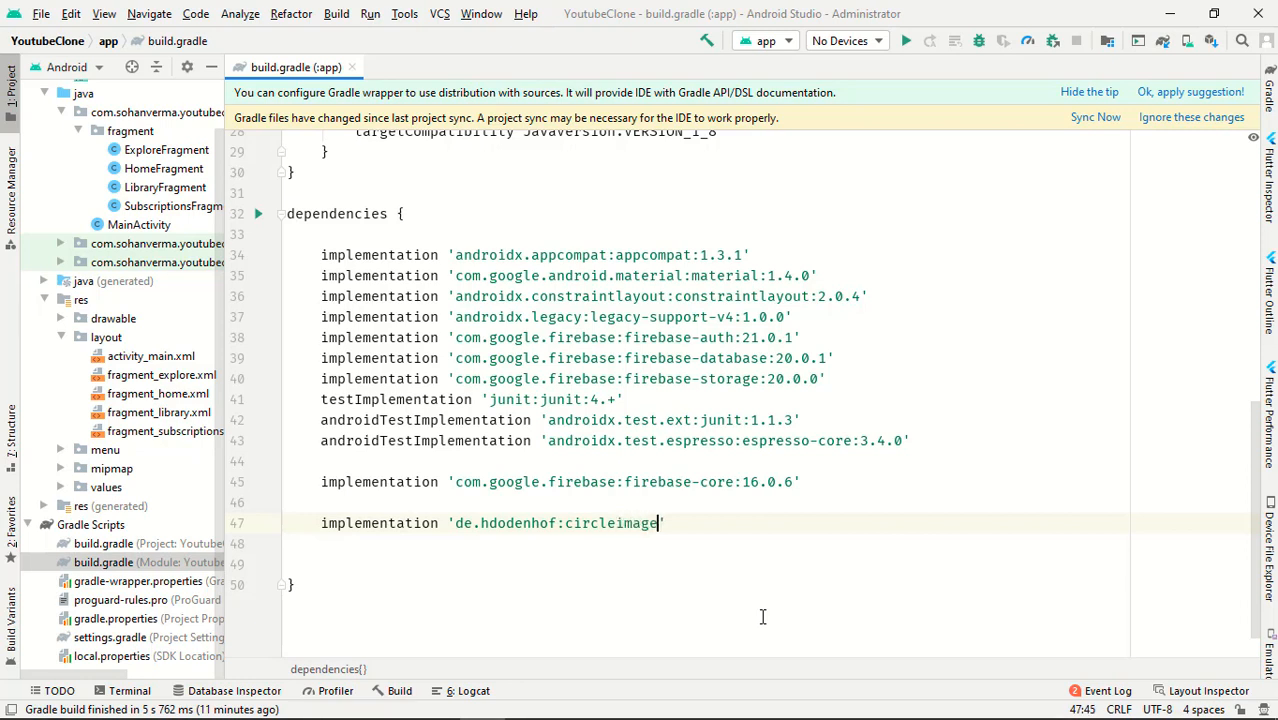
pyautogui.write('view:')
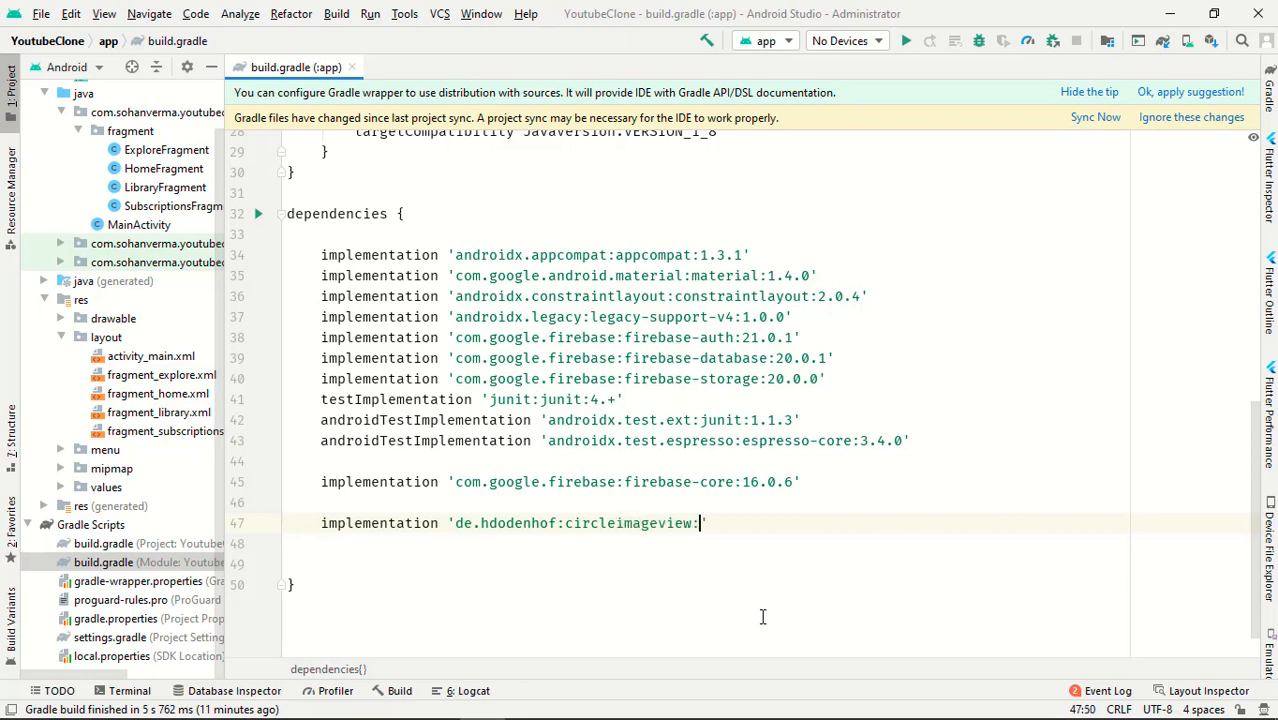
pyautogui.write('2.2.0')
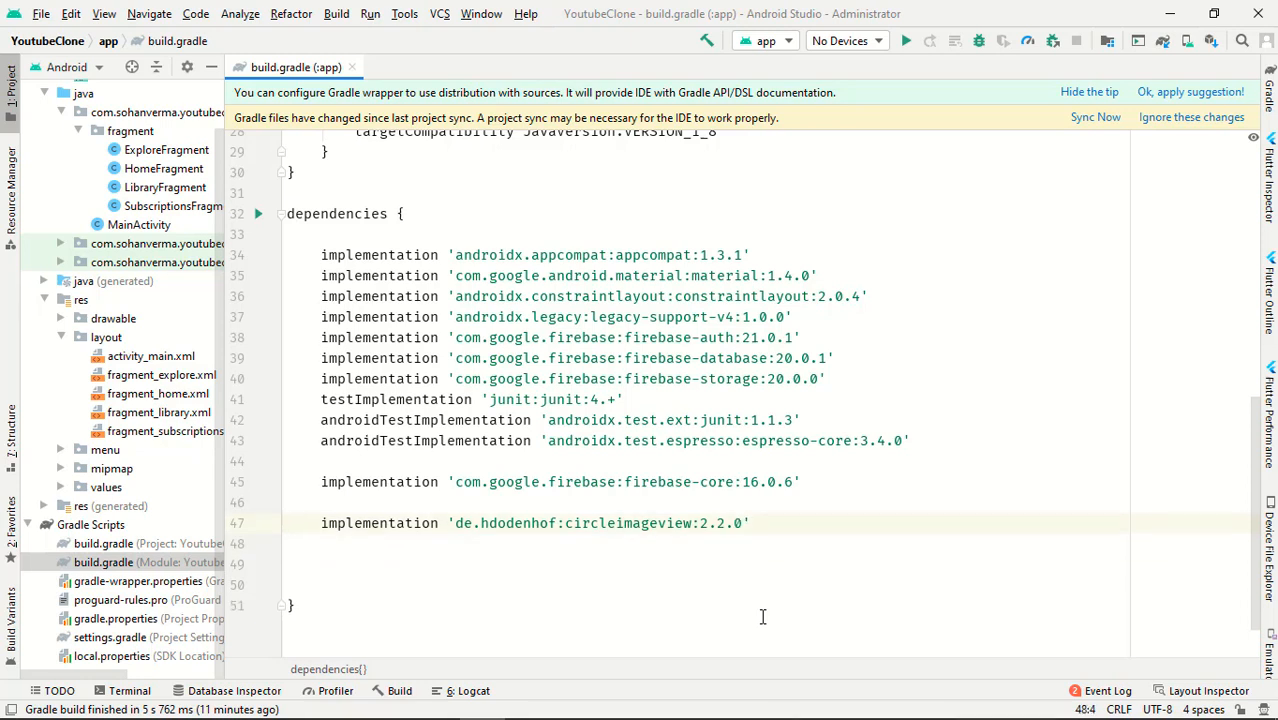
# Add the comment '// this for circular image view' above the new dependency.
pyautogui.press('Enter')
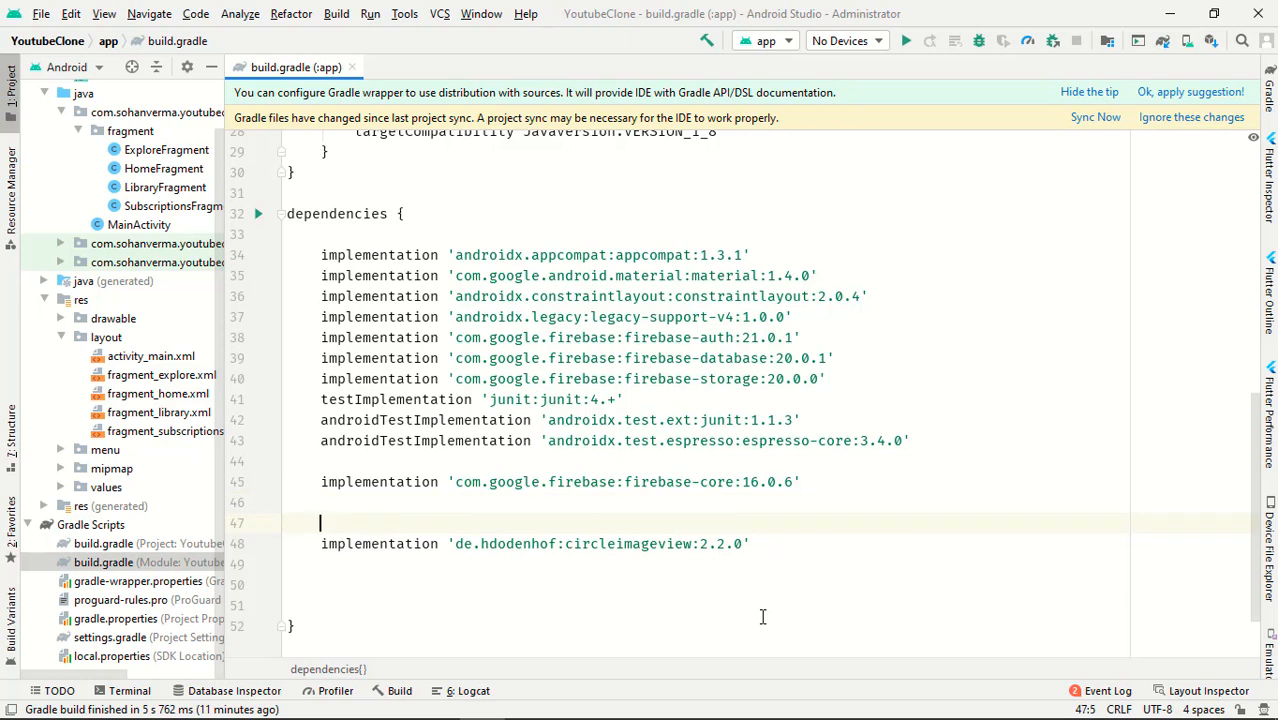
pyautogui.write('// this for')
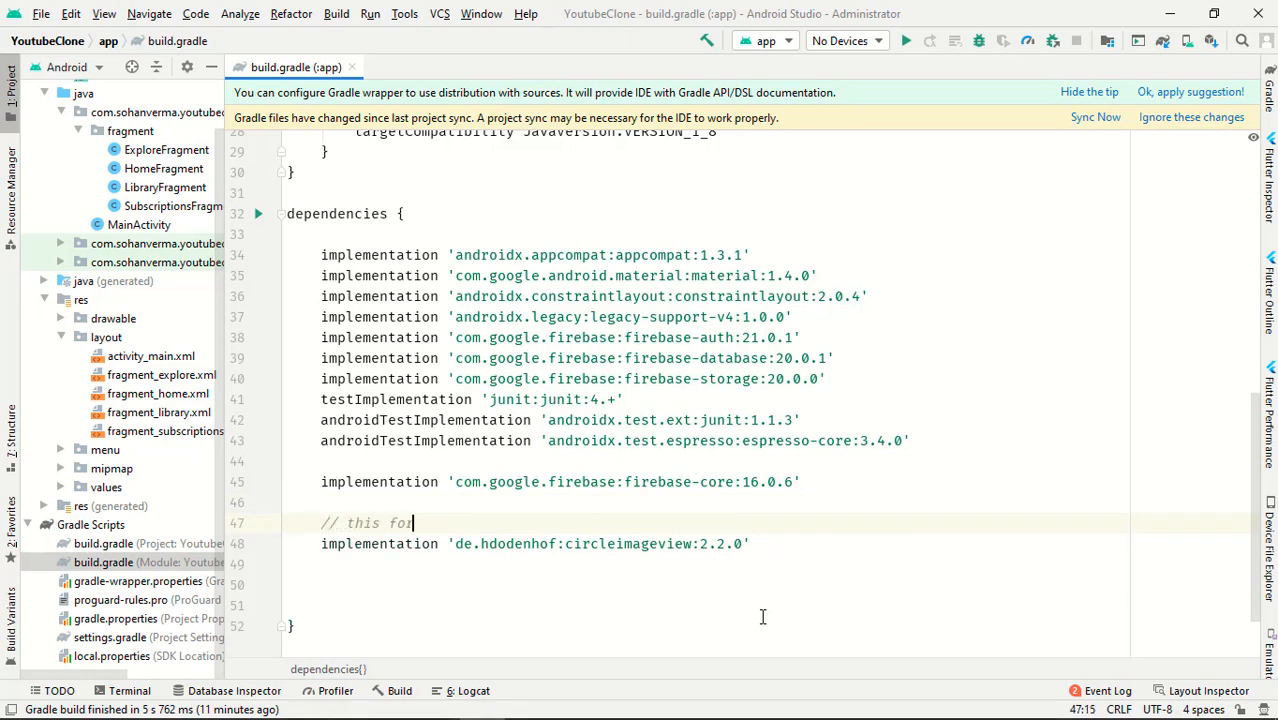
pyautogui.write('circ')
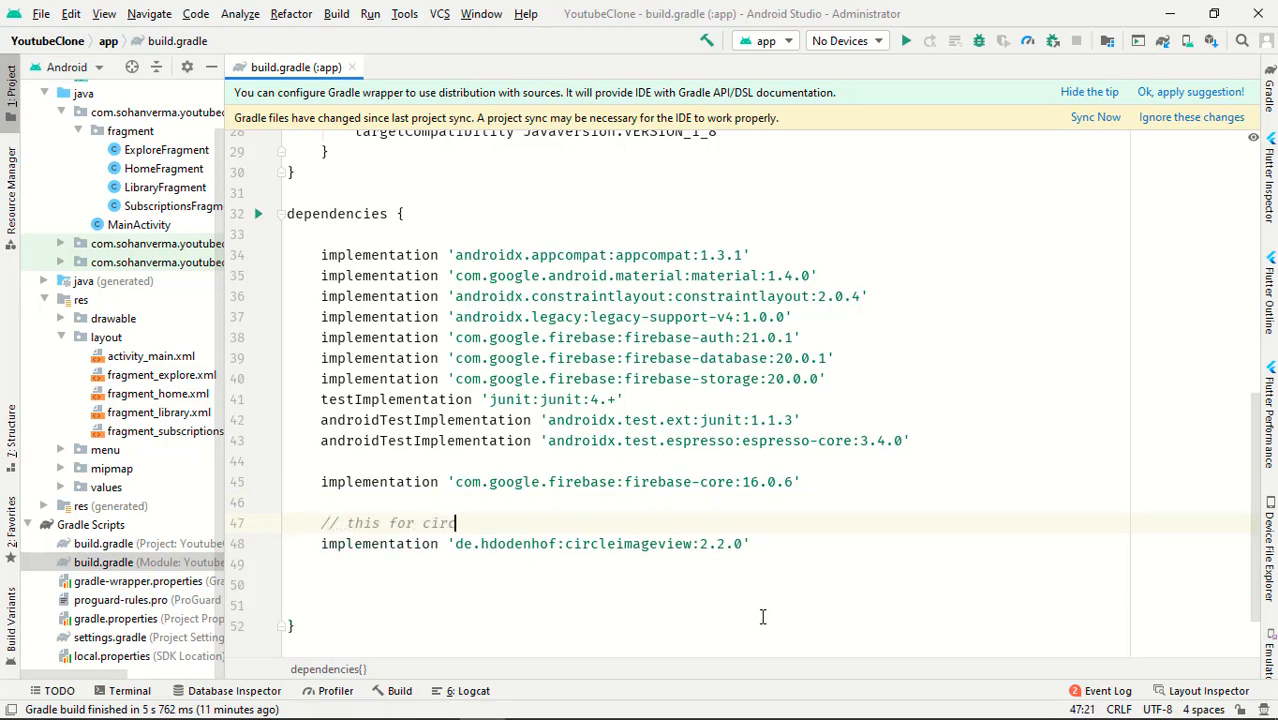
pyautogui.write('ular image view')
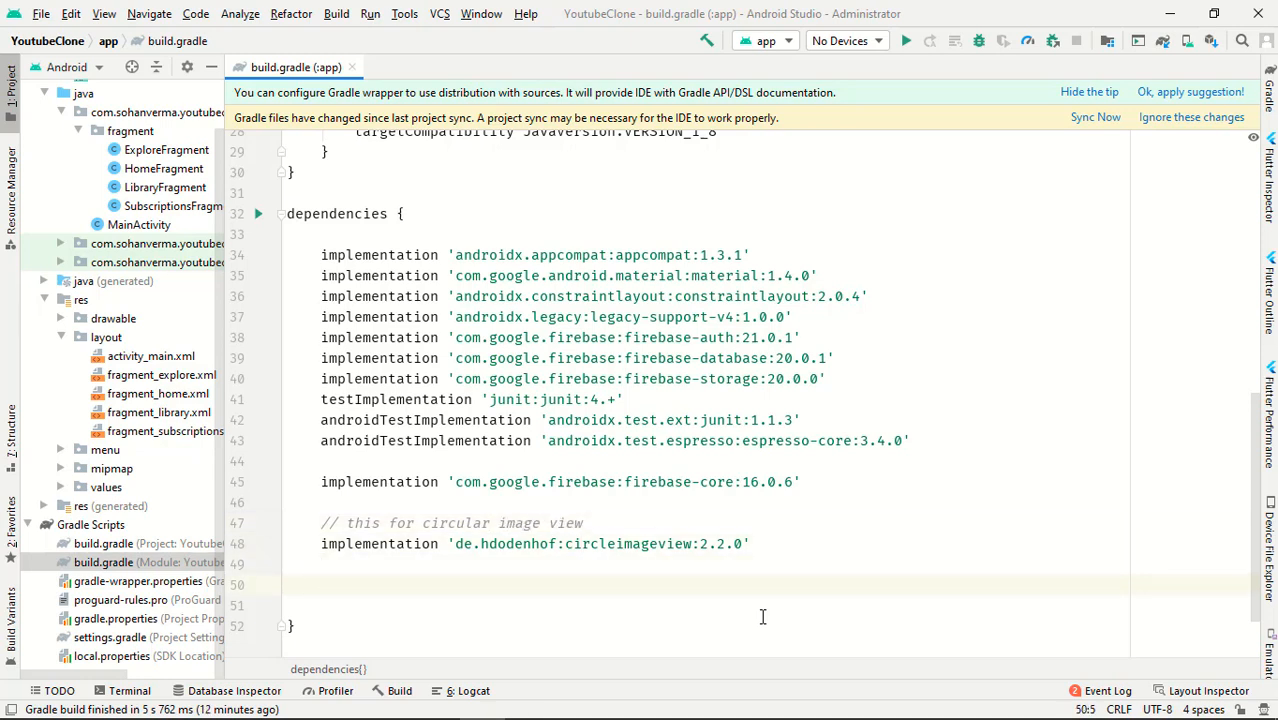
# Declare implementation 'com.squareup.picasso:picasso:2.71828', restarting the line after a false start.
pyautogui.write('//')
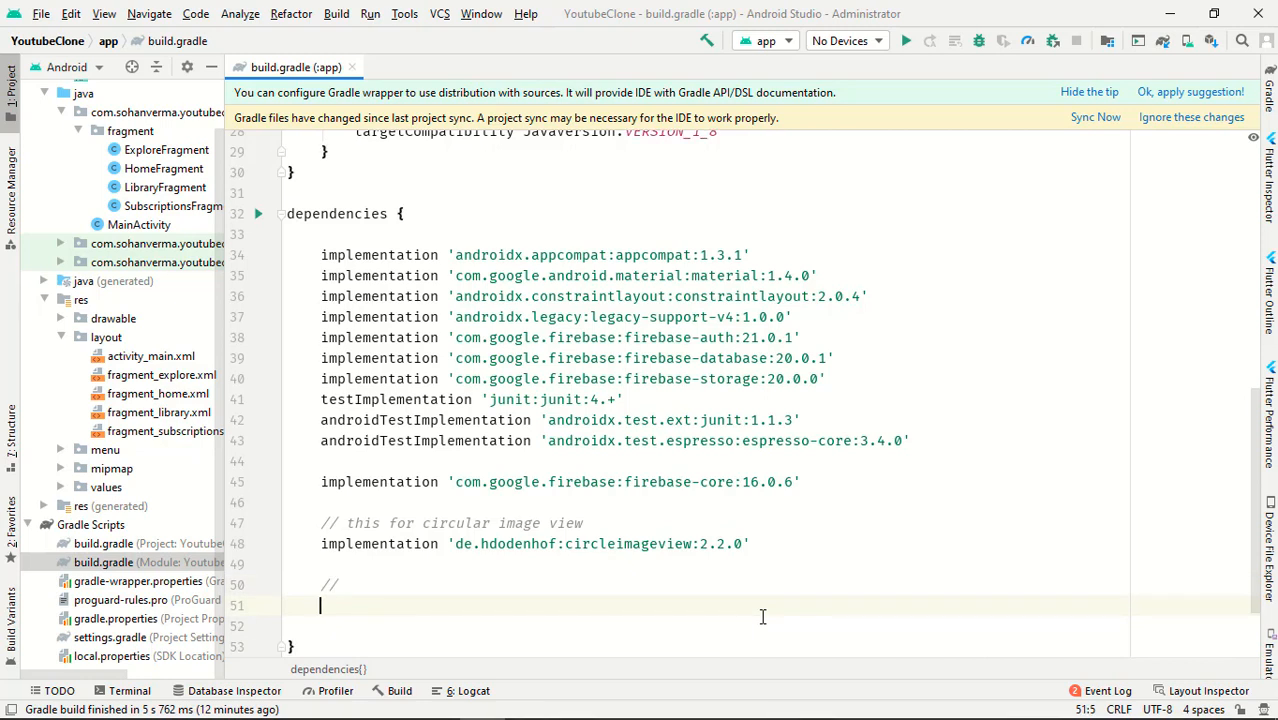
pyautogui.write('com.')
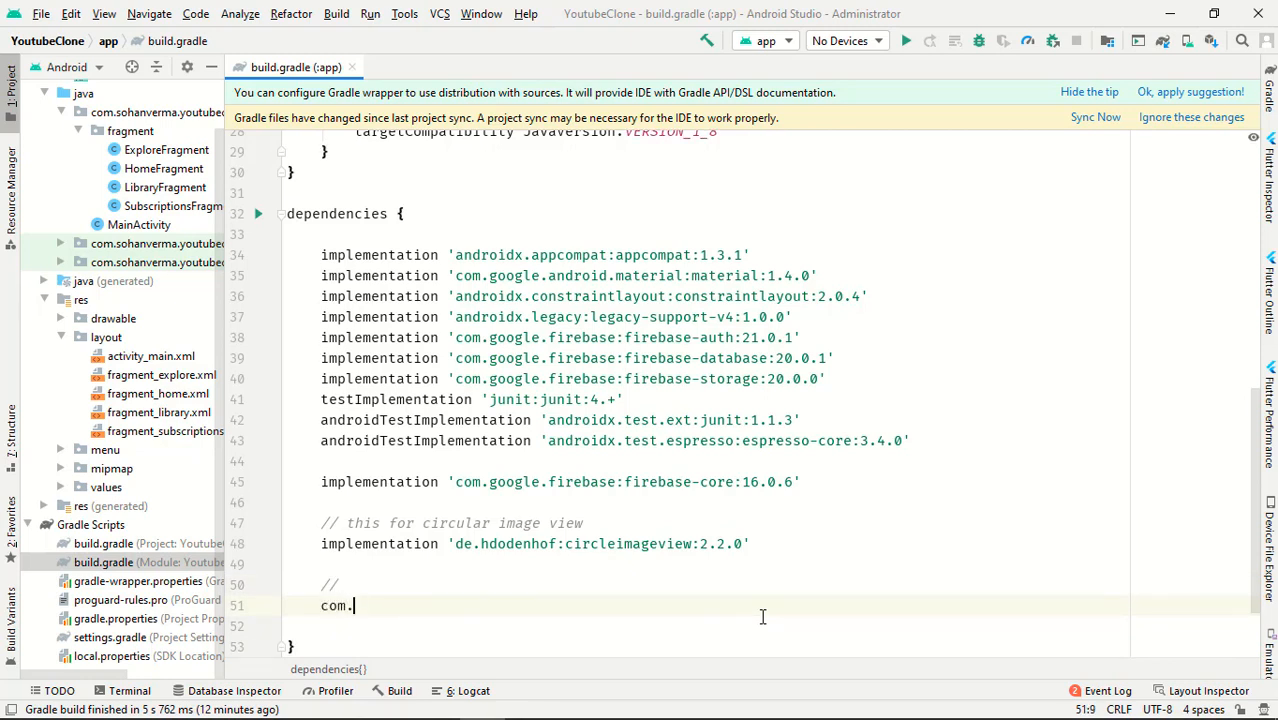
pyautogui.write('squar')
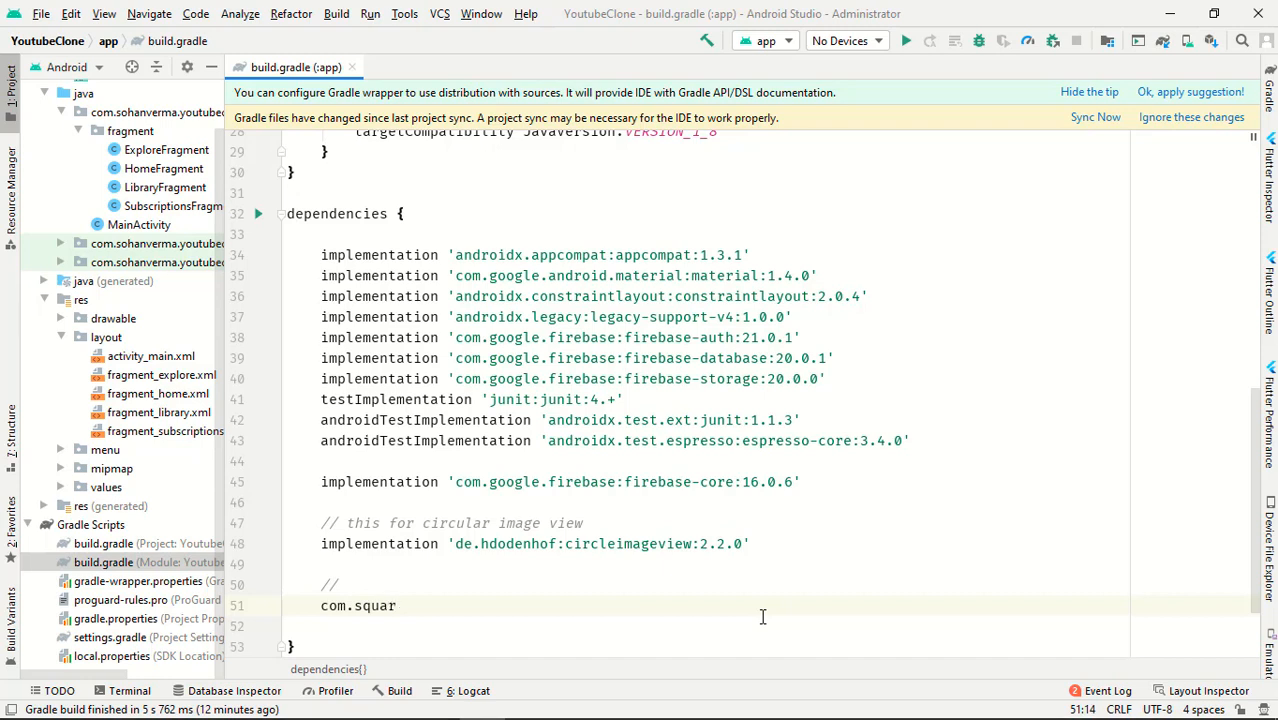
pyautogui.write('eup.')
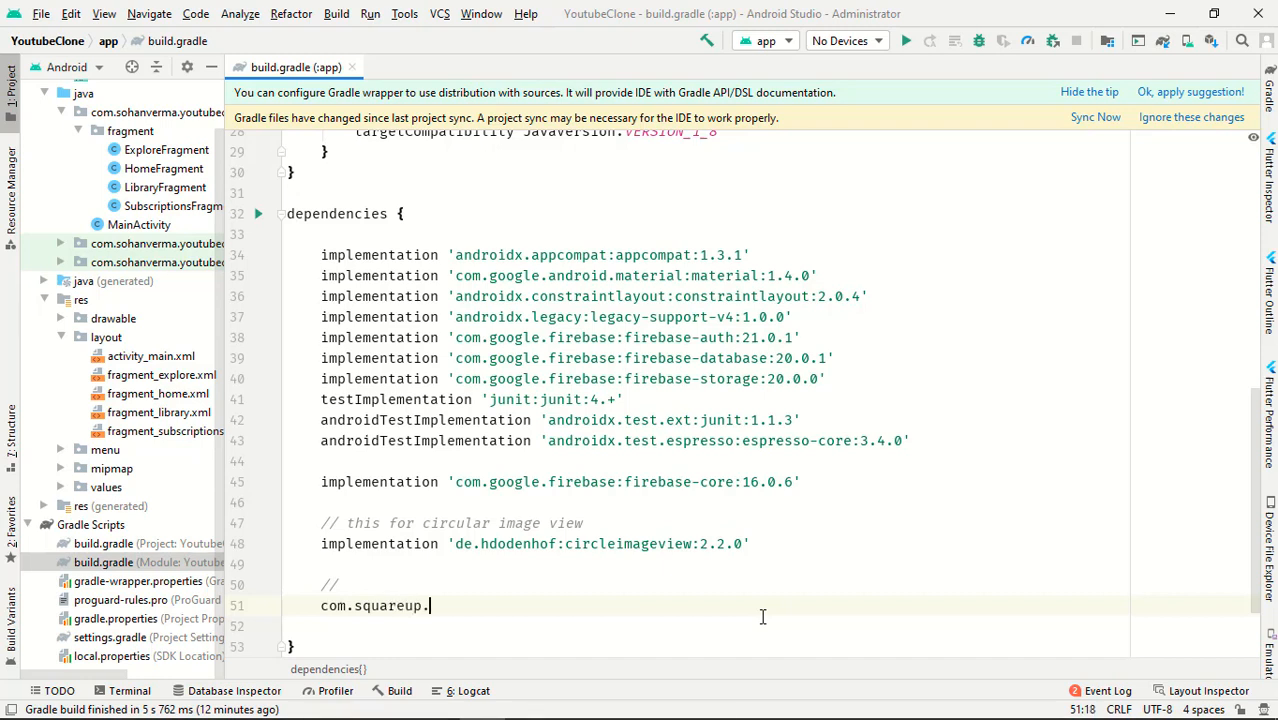
pyautogui.write('pi')
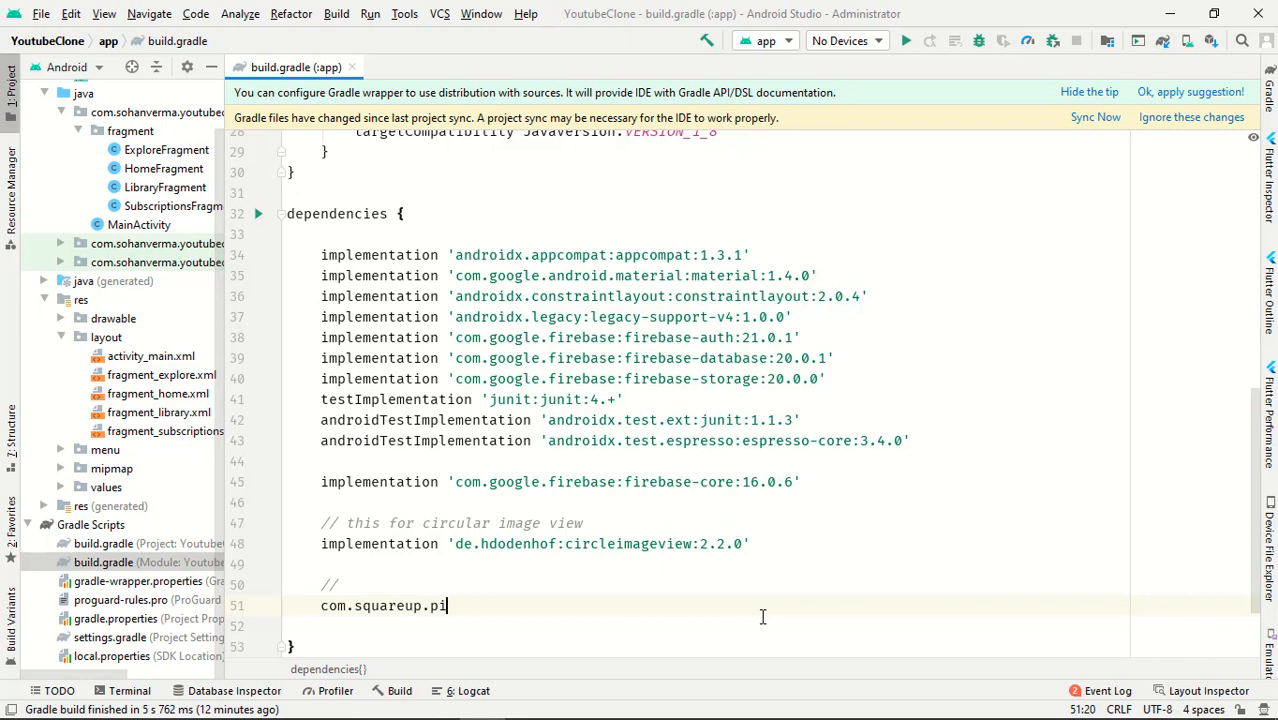
pyautogui.press('BackSpace')
pyautogui.write('impl')
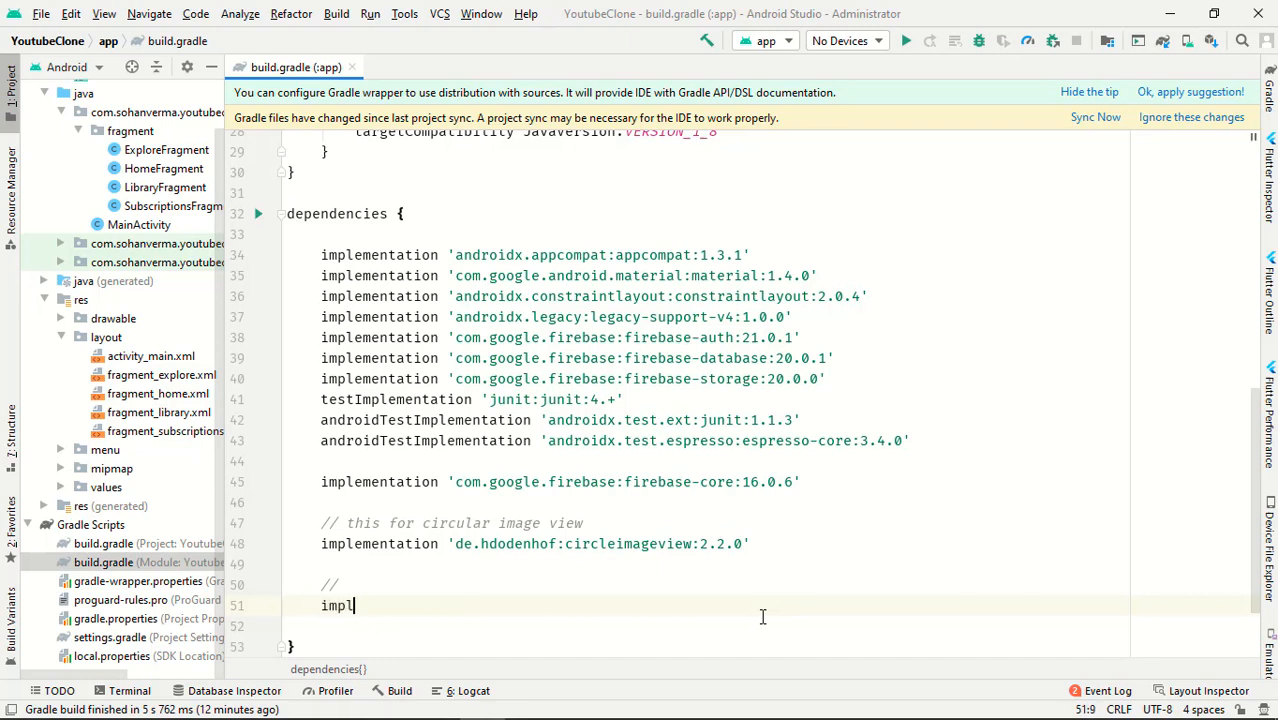
pyautogui.write('ementation')
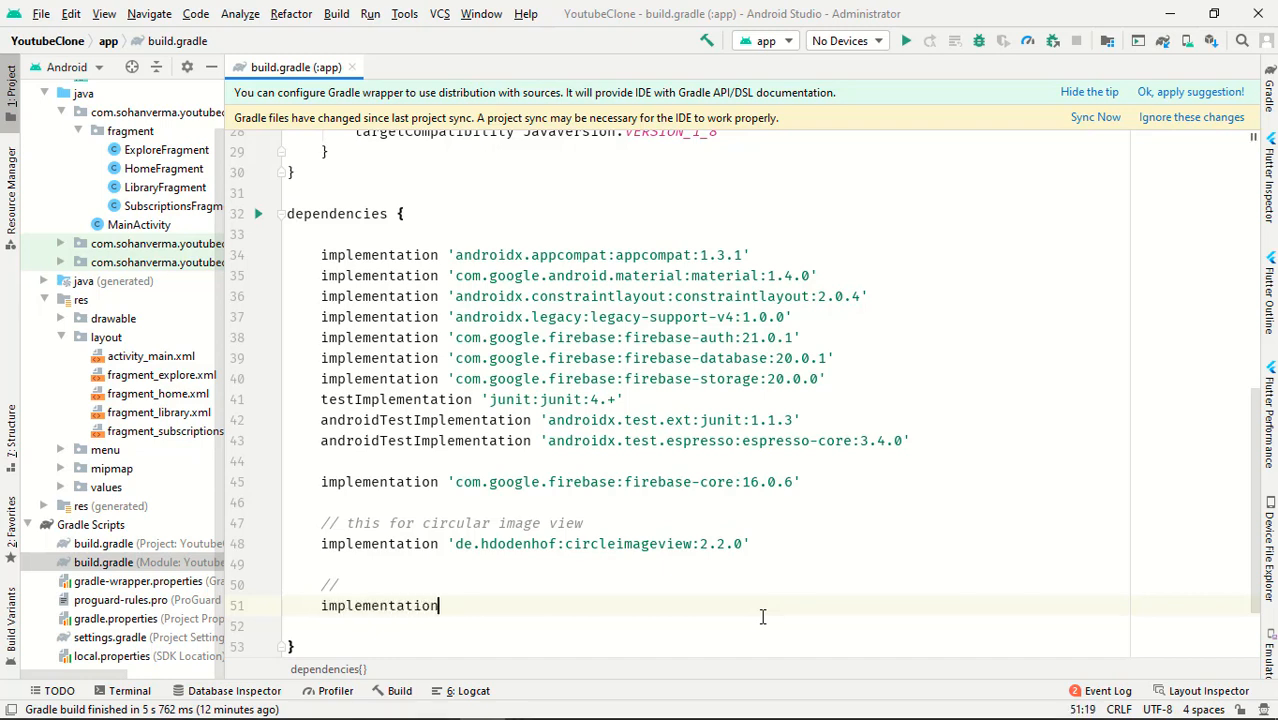
pyautogui.write("'com.s")
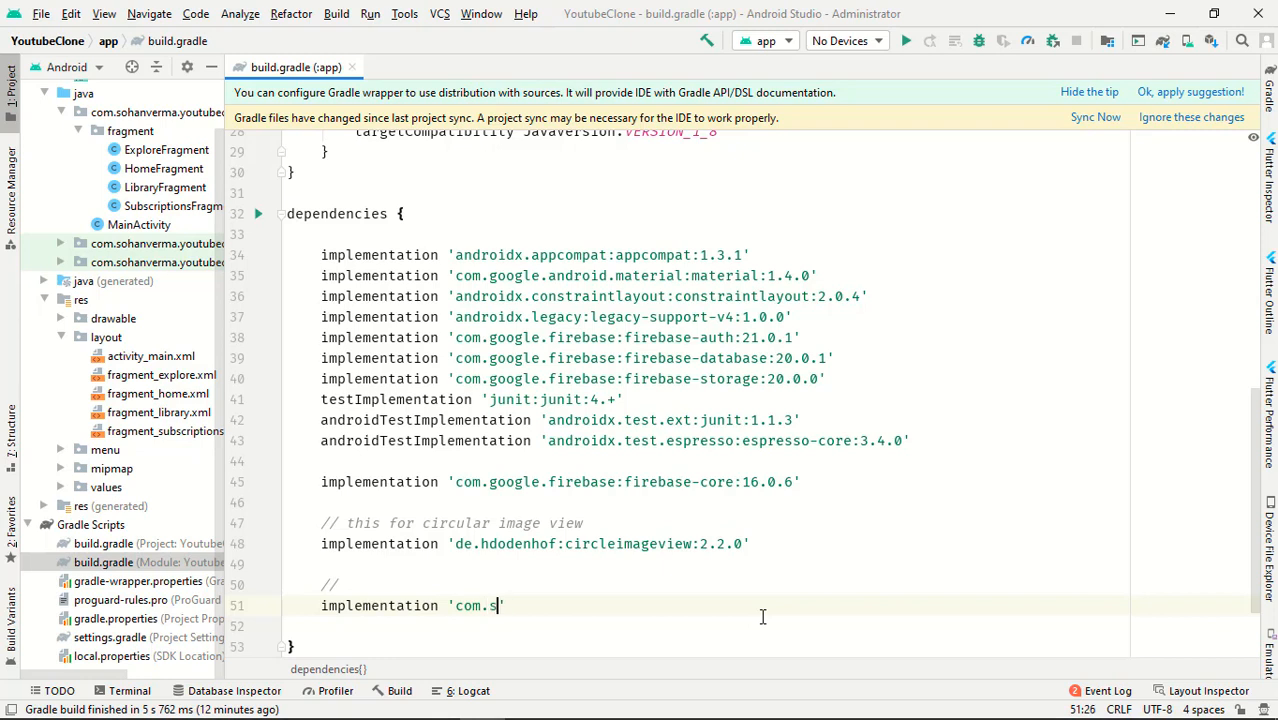
pyautogui.write('quareup.')
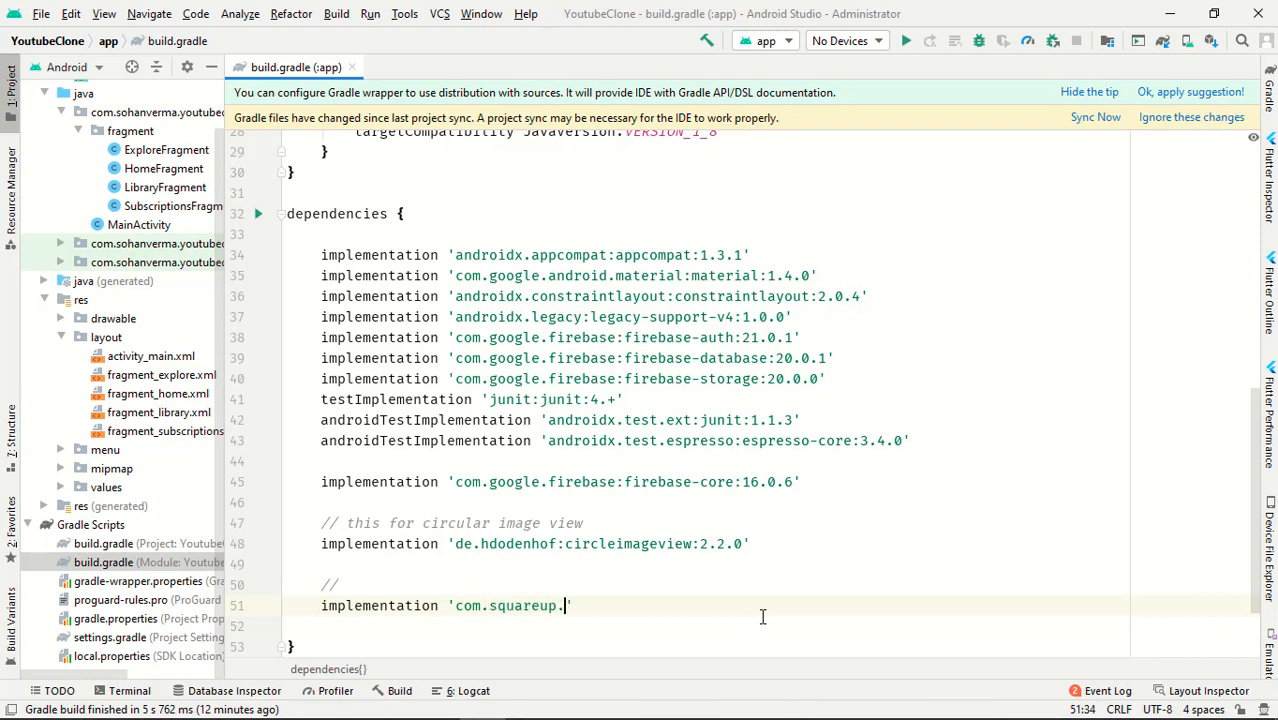
pyautogui.write('picasso')
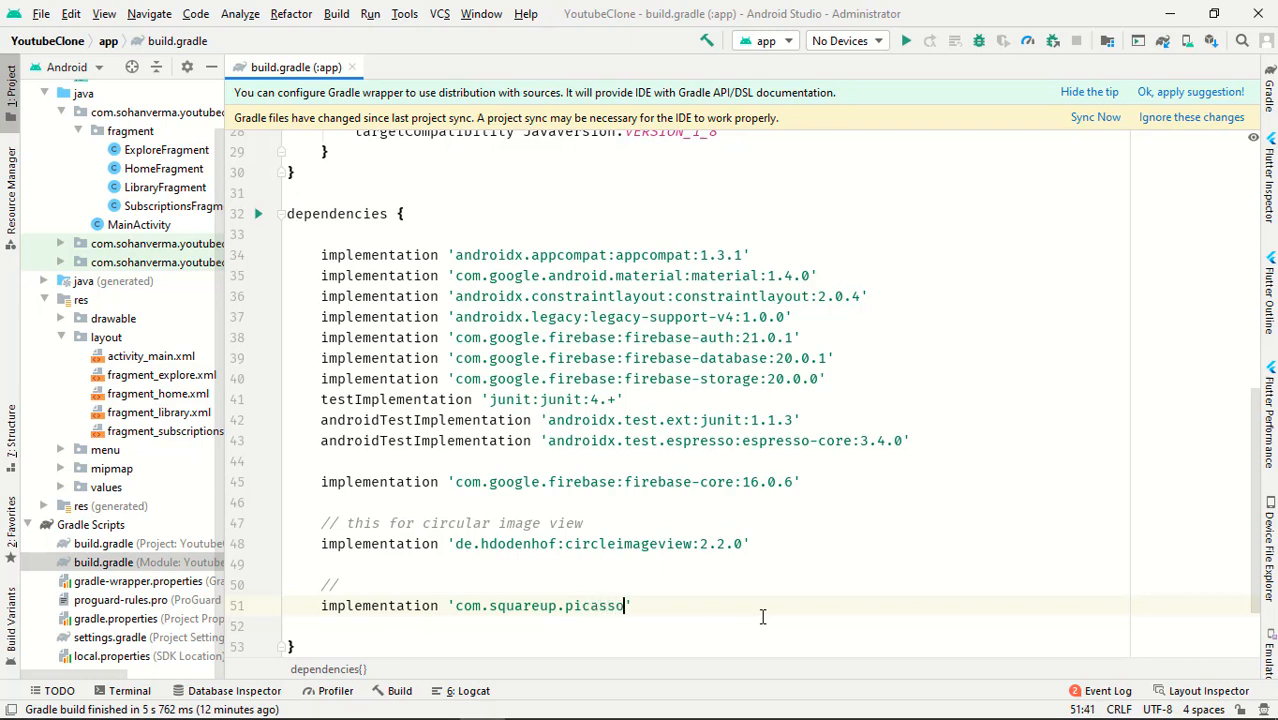
pyautogui.write(':picasso:')
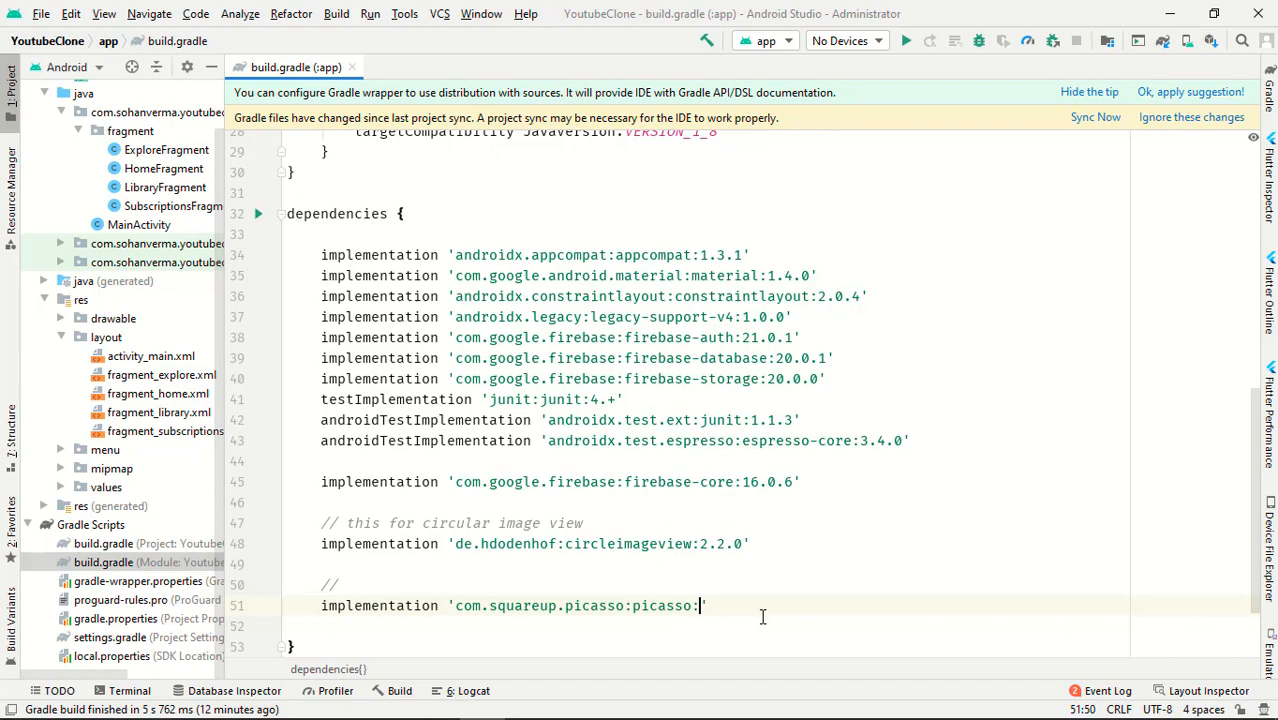
pyautogui.write('2.')
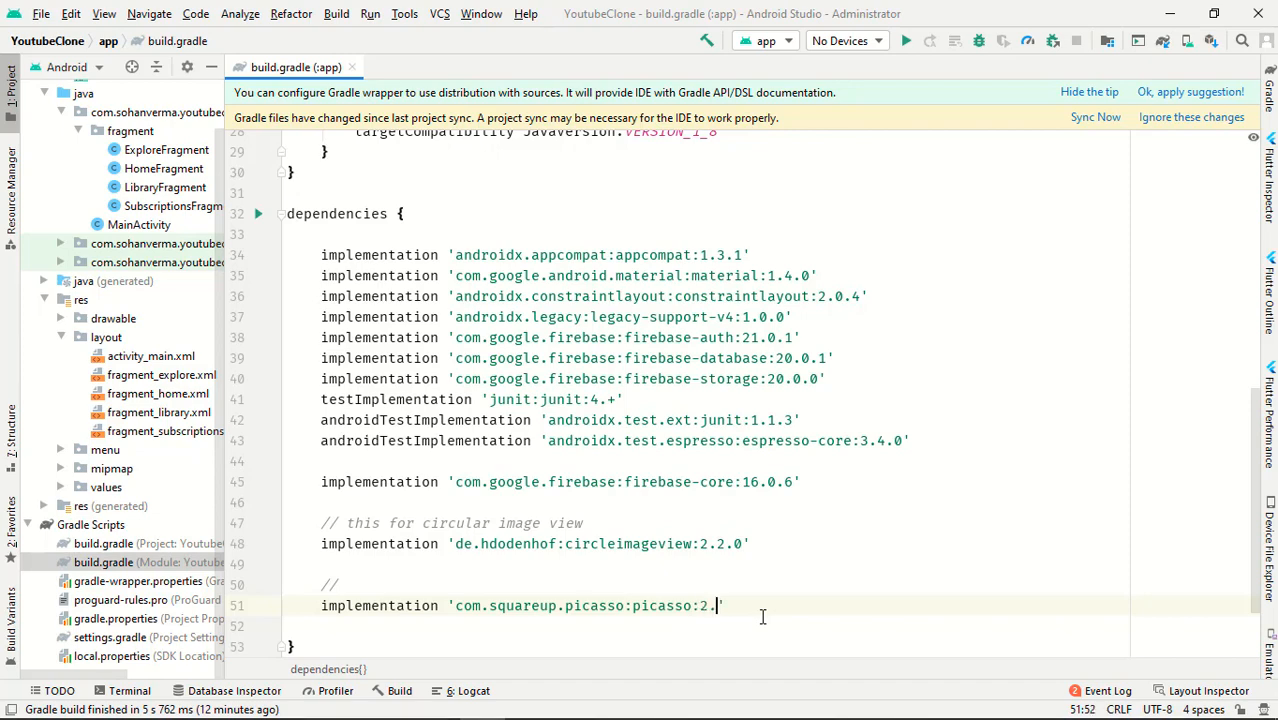
pyautogui.write('7')
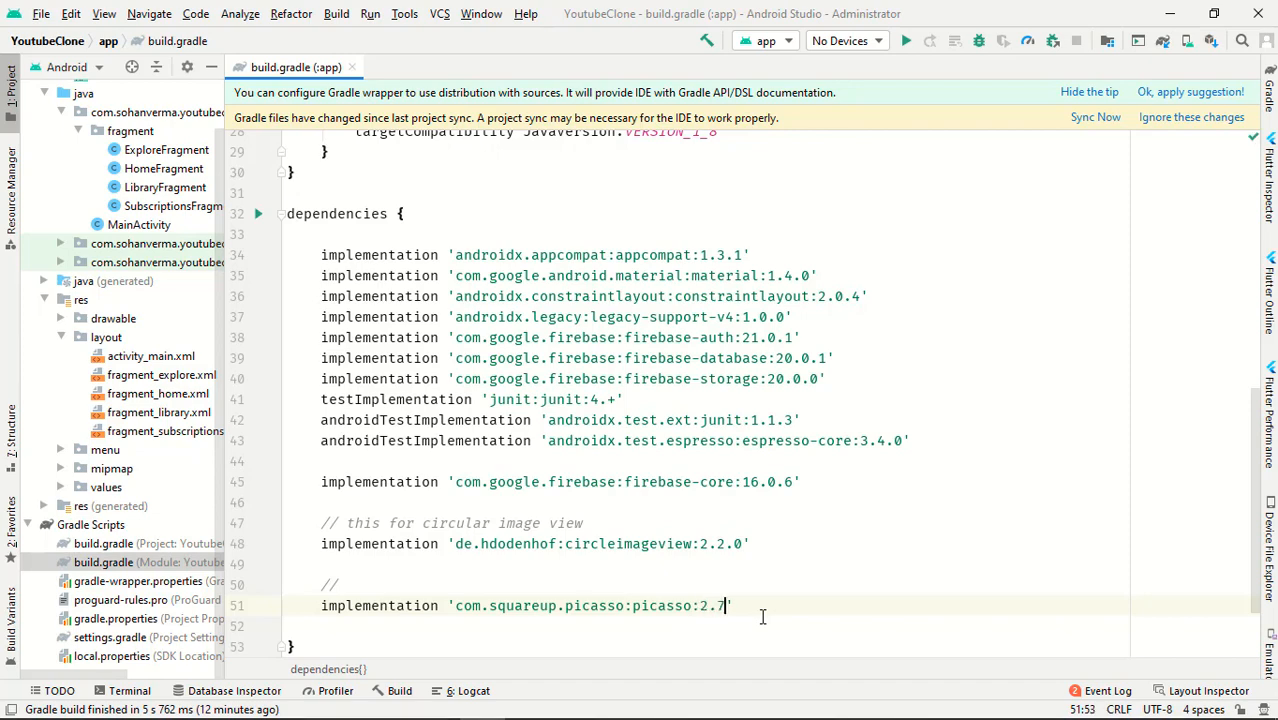
pyautogui.write('1828')
pyautogui.click(708, 584)
pyautogui.write(' for image')
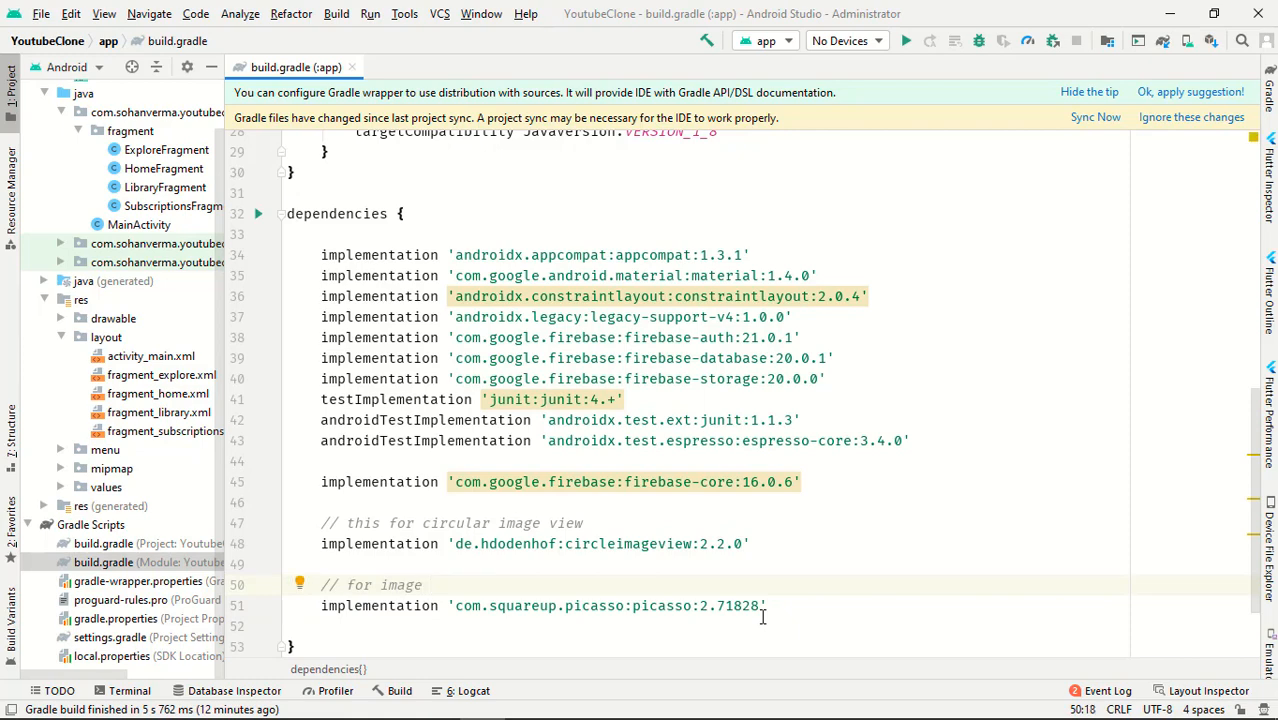
# Comment the Picasso dependency as '// for image connect with database'.
pyautogui.write('connect')
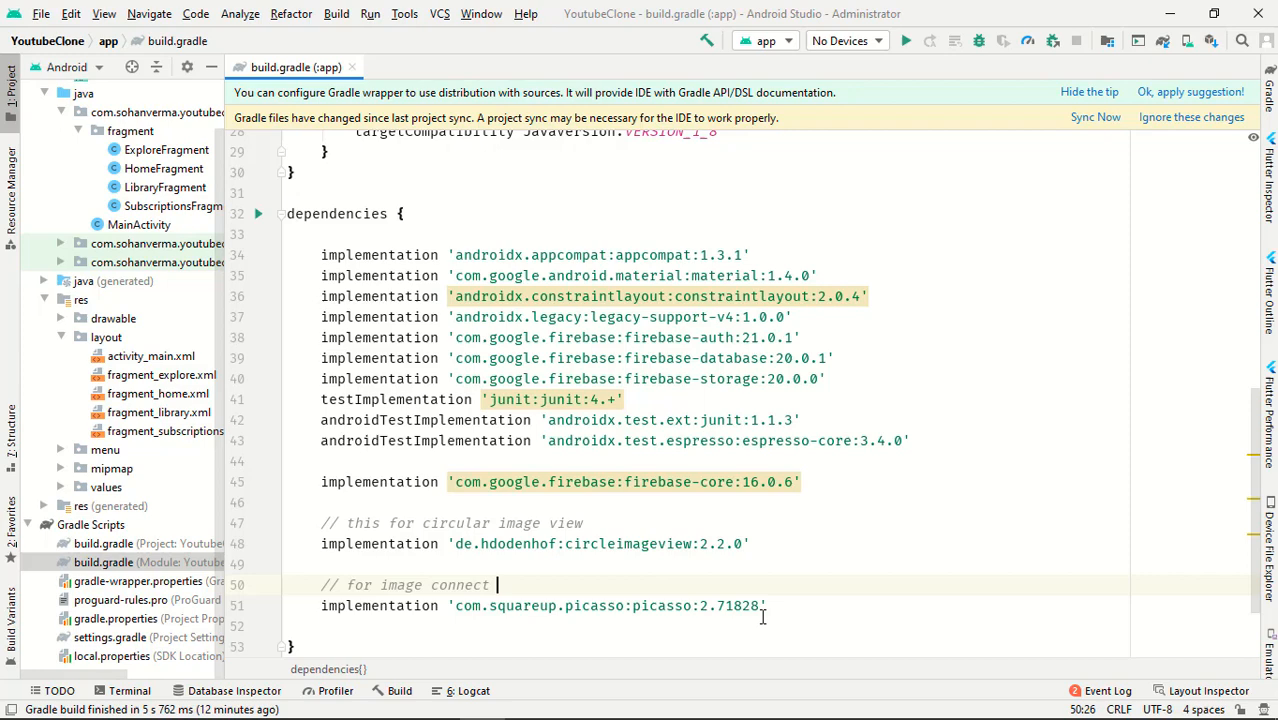
pyautogui.write('with data')
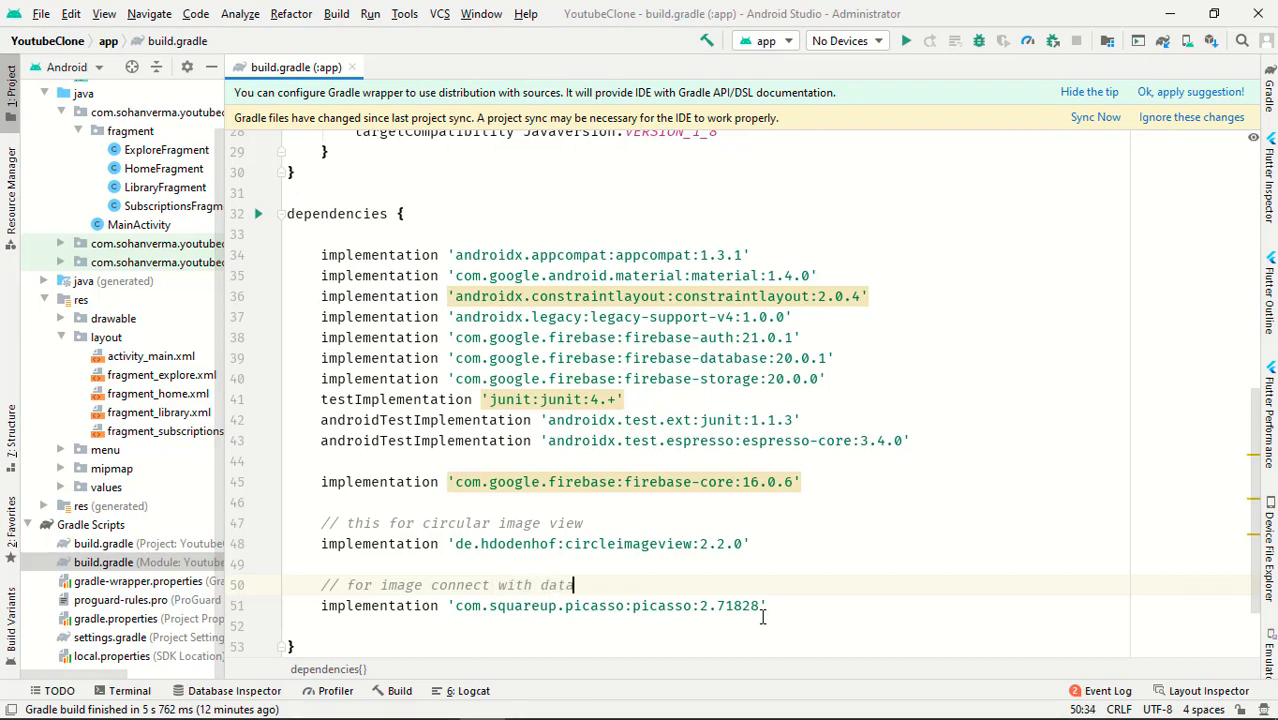
pyautogui.write('base')
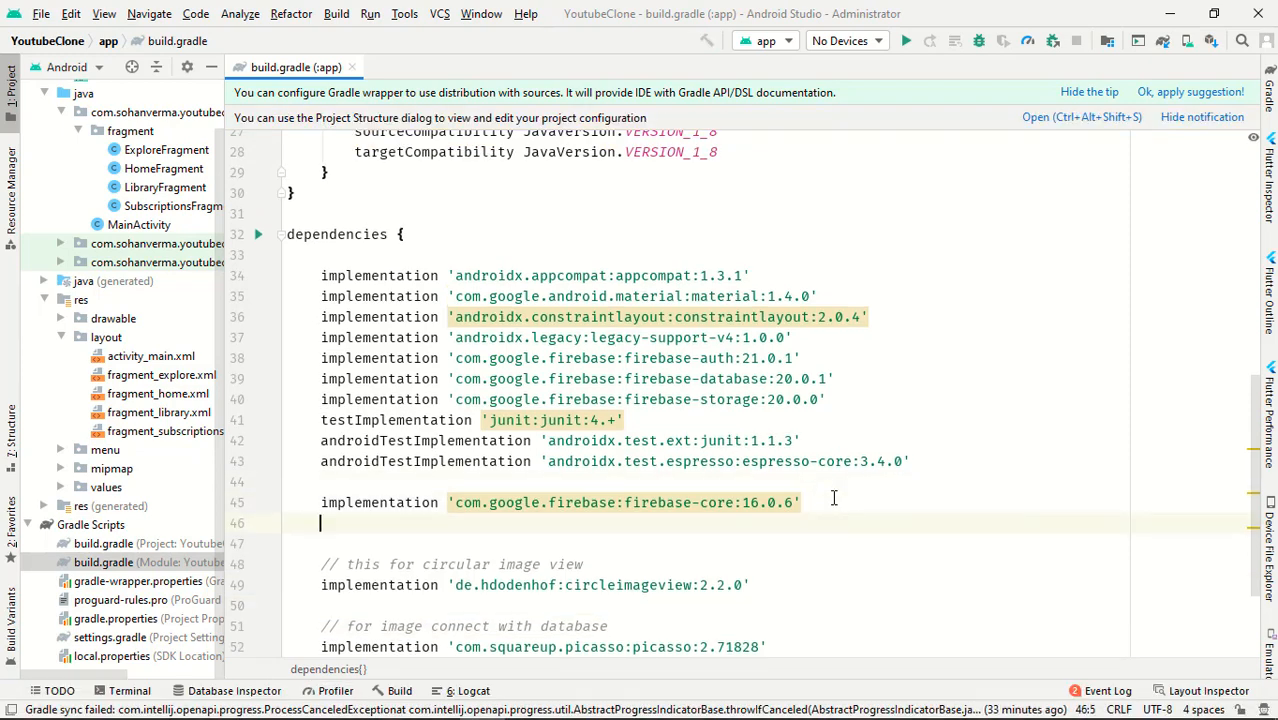
# Write a comment noting gms play services for Google sign-in auth.
pyautogui.write('//')
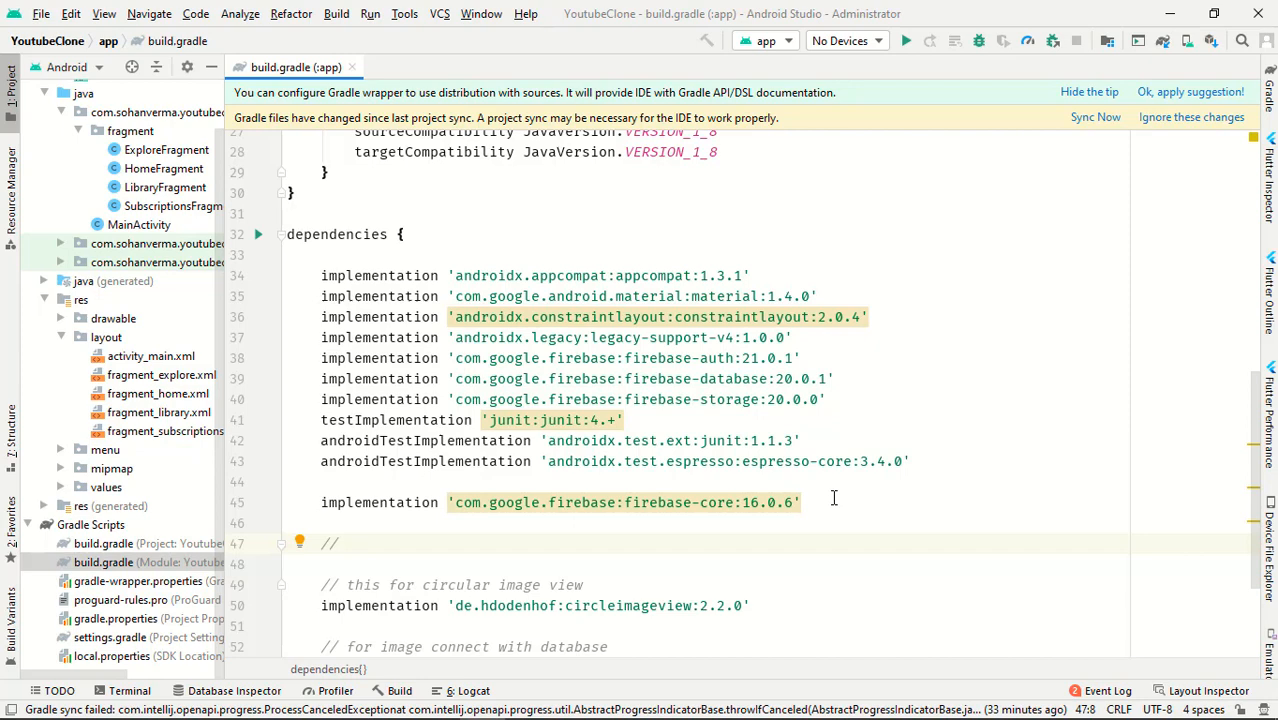
pyautogui.write('gd')
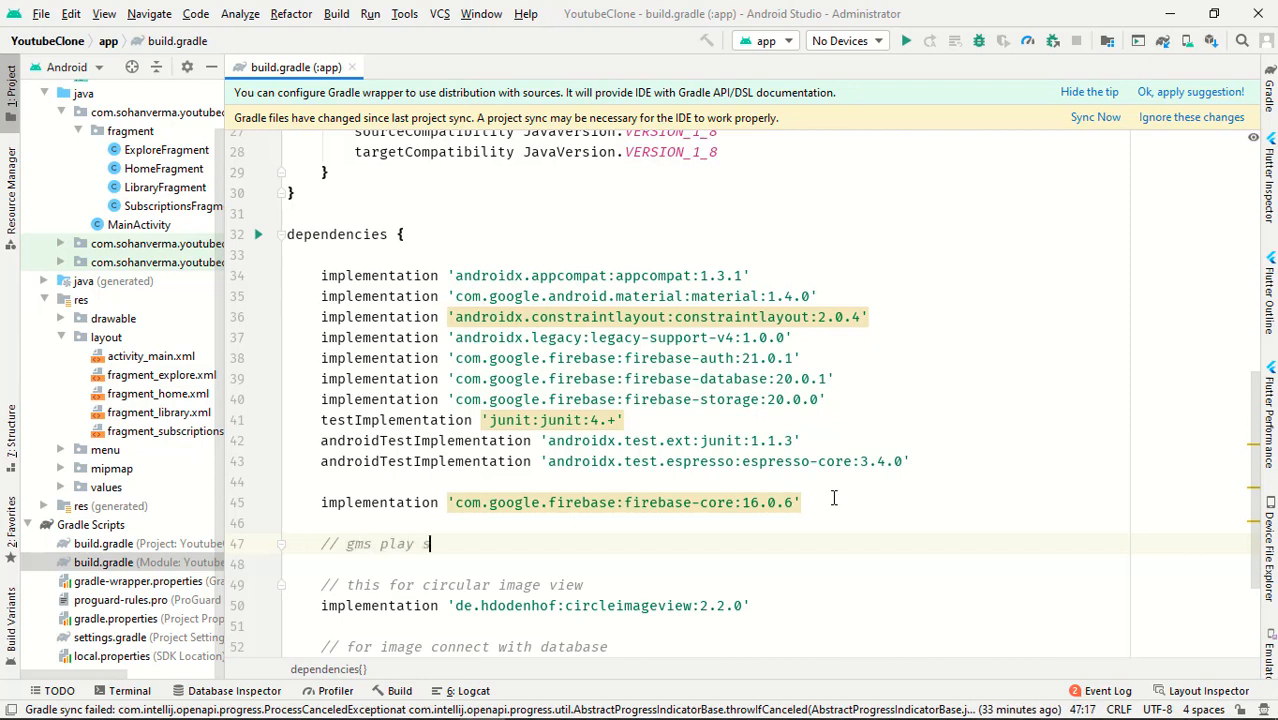
pyautogui.write('ervices for google')
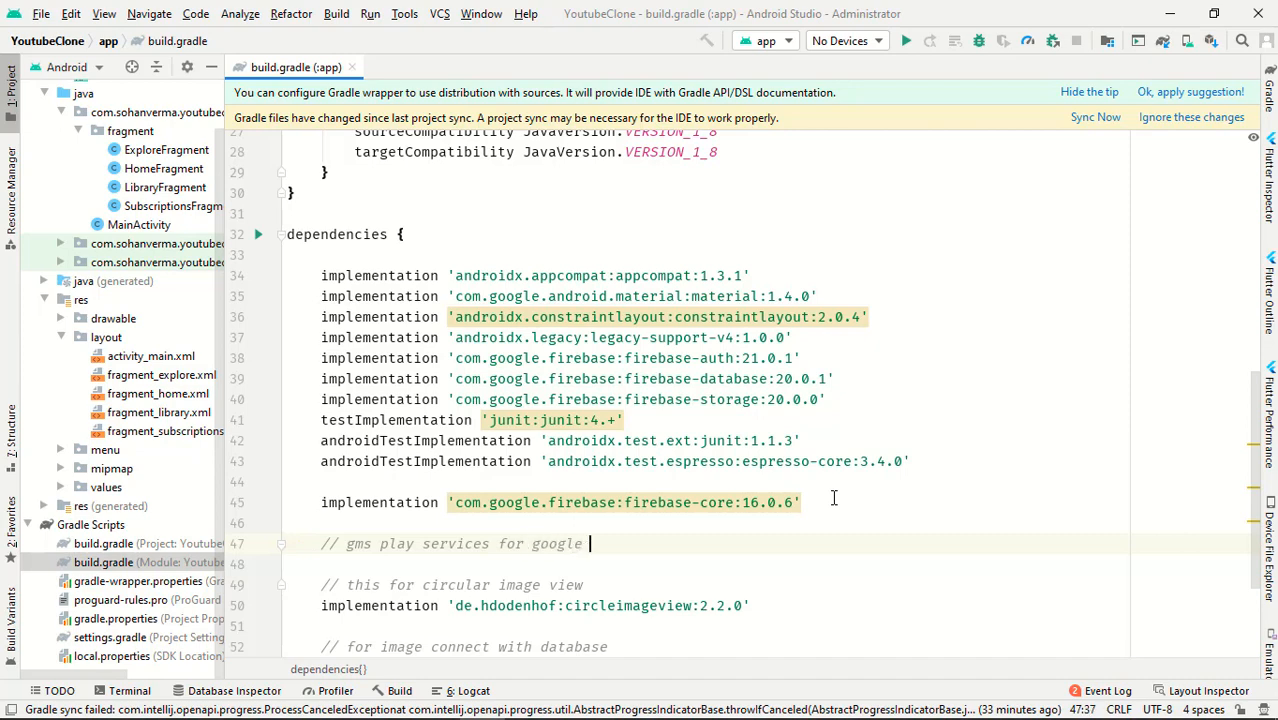
pyautogui.write('sign auth')
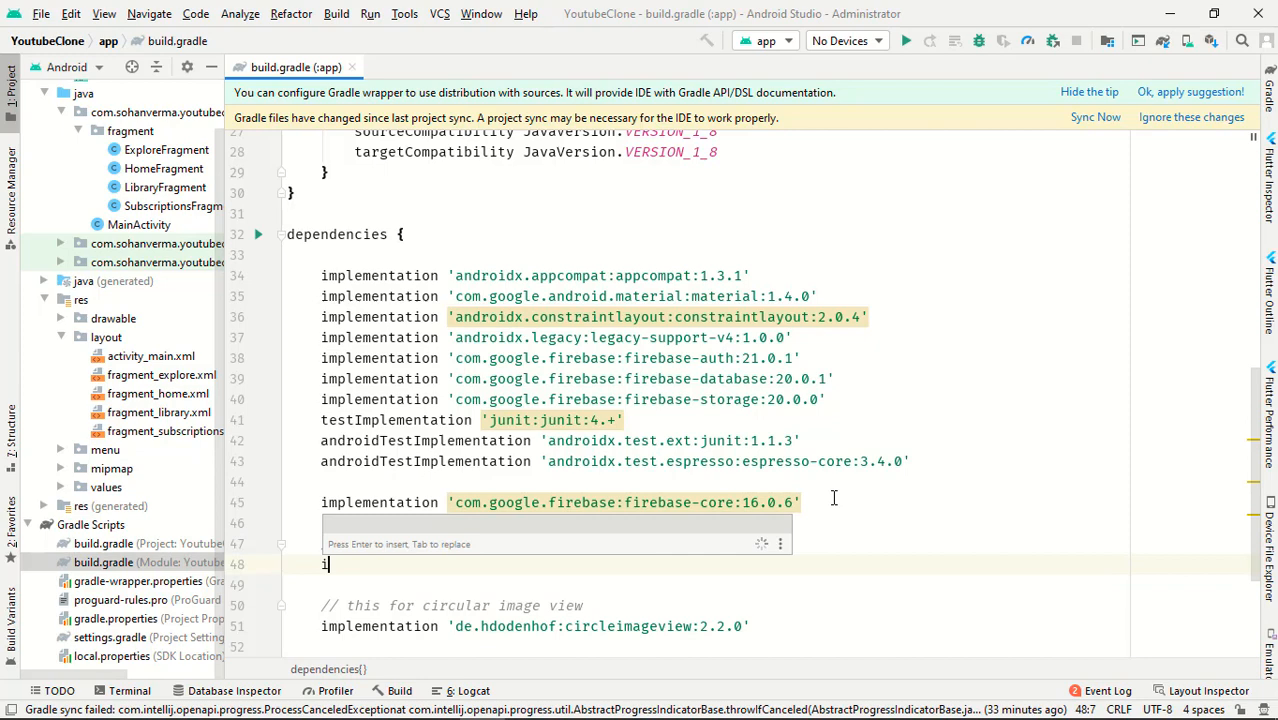
# Declare implementation 'com.google.android.gms:play-services-auth:19.0.0' under that comment.
pyautogui.write("mplementation ''")
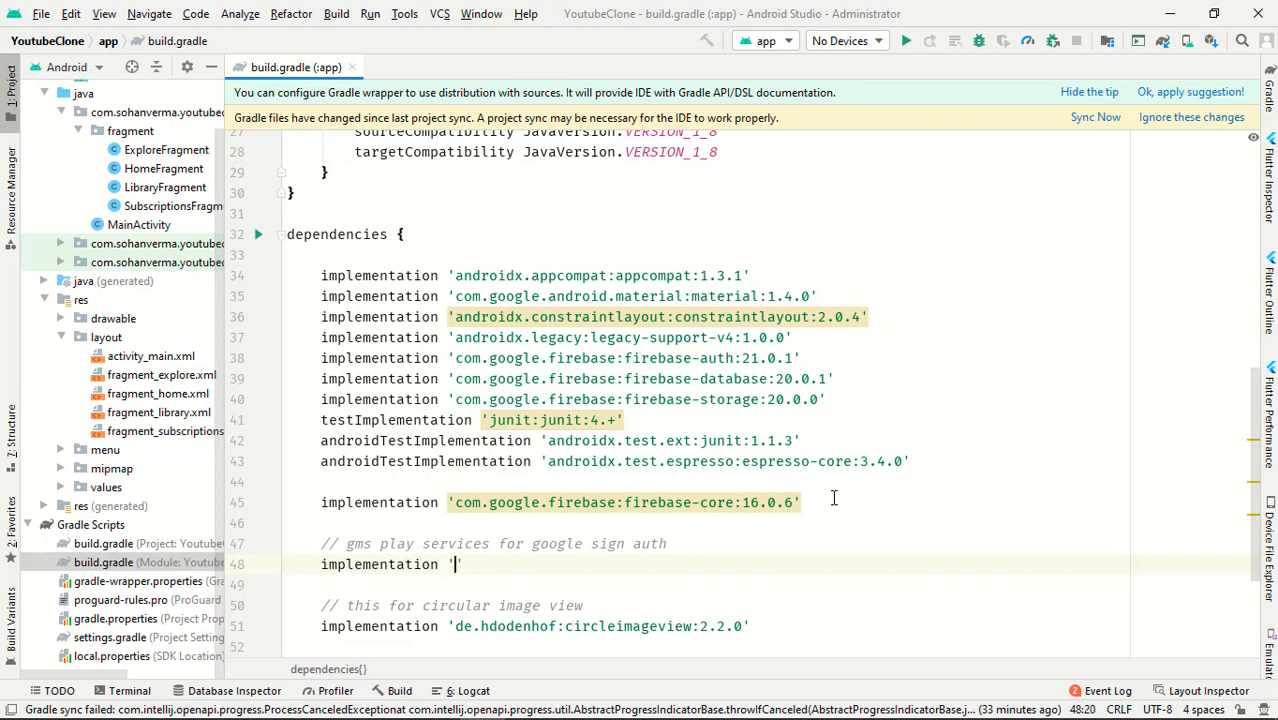
pyautogui.write('com.')
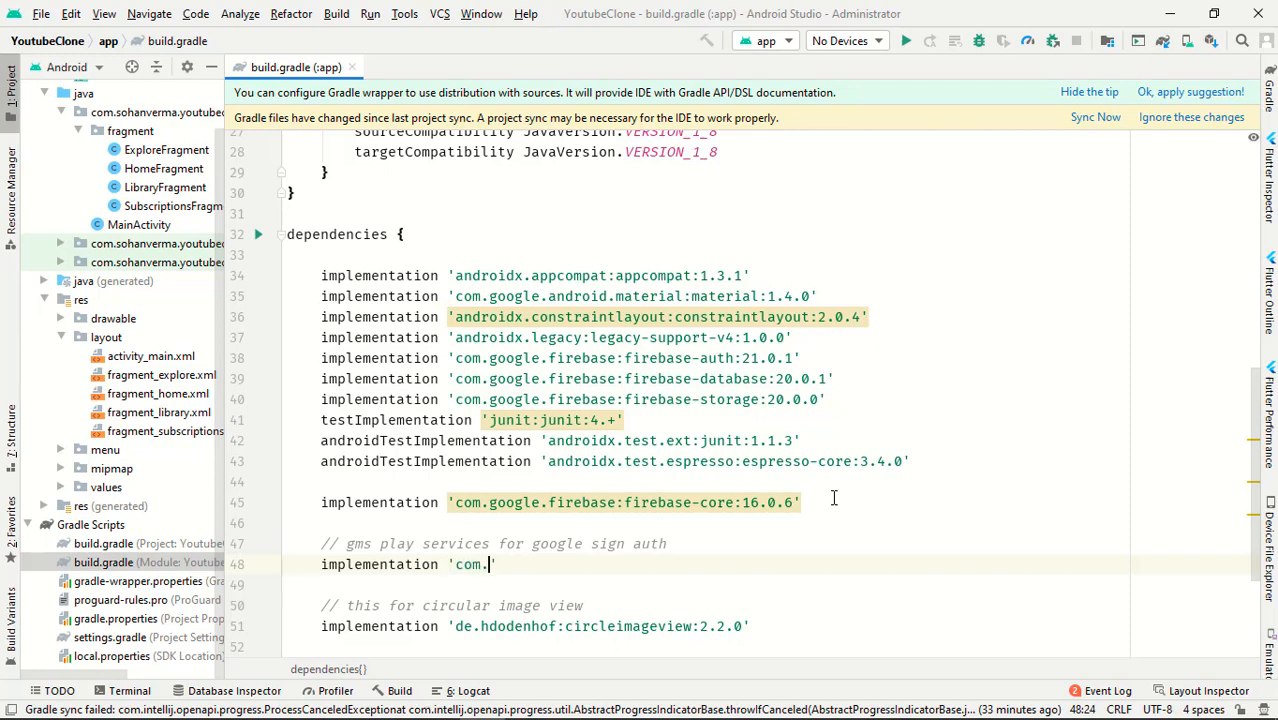
pyautogui.write('google.')
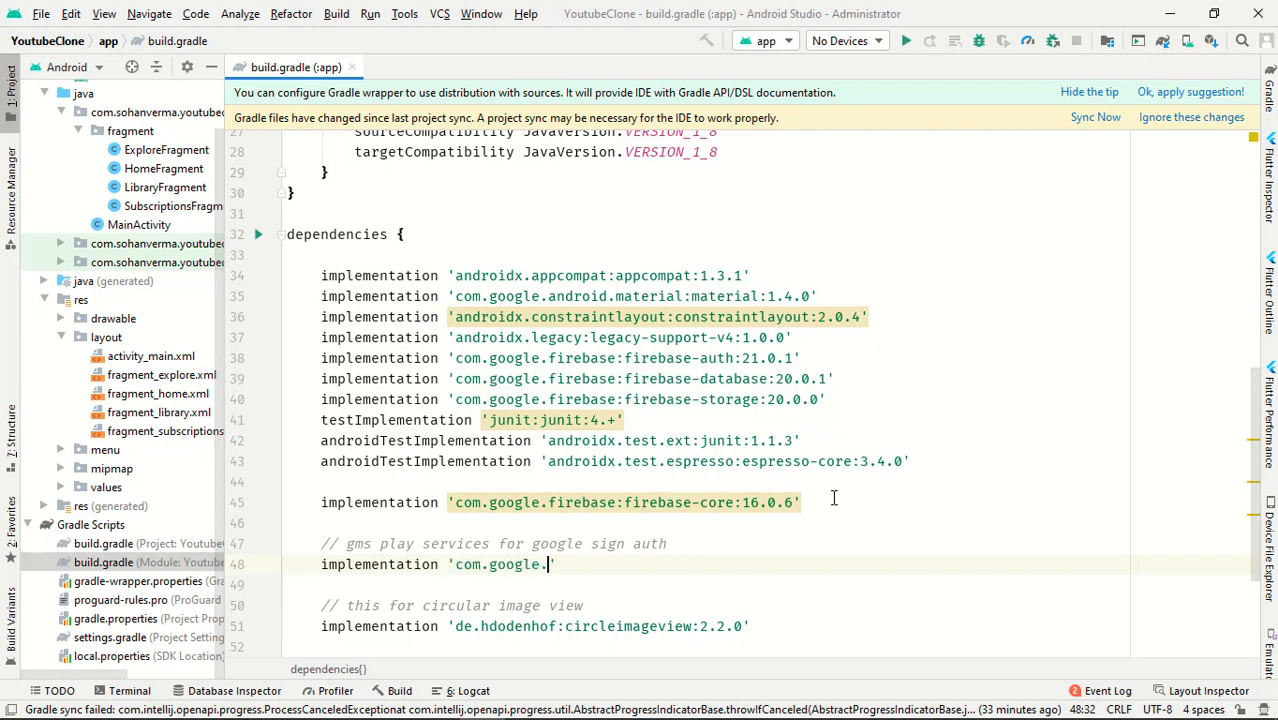
pyautogui.write('android')
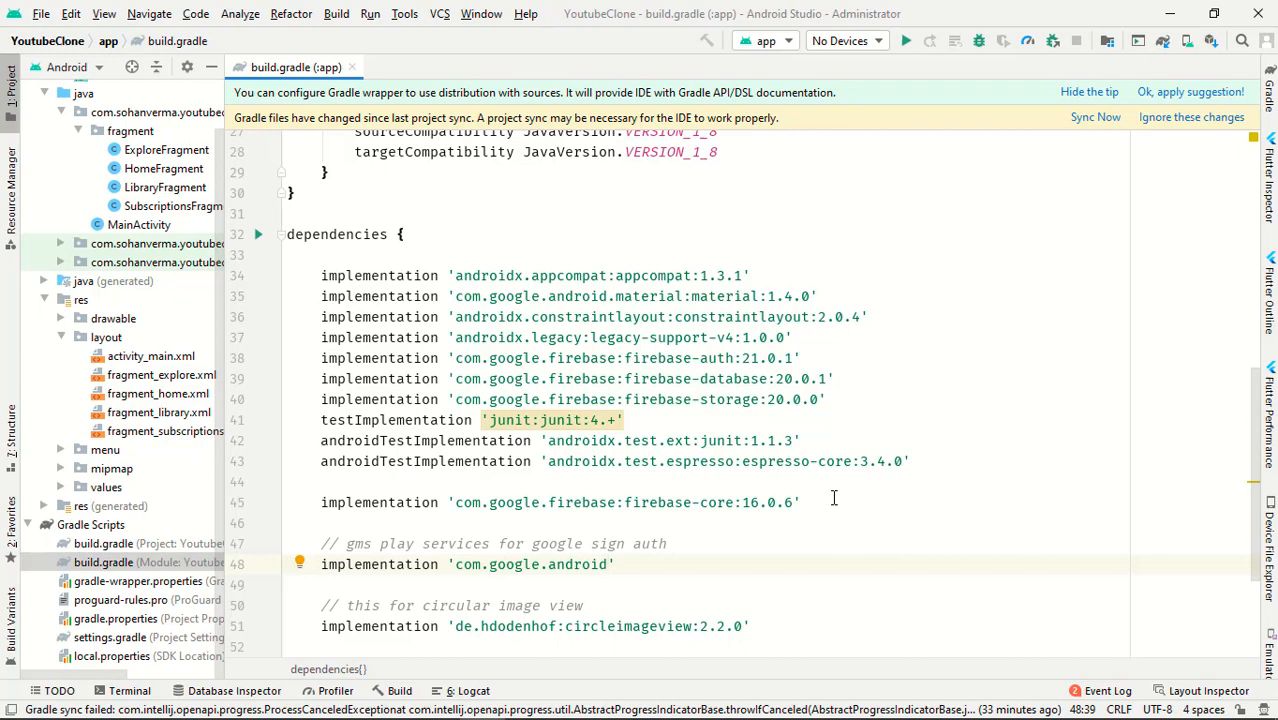
pyautogui.write('gms')
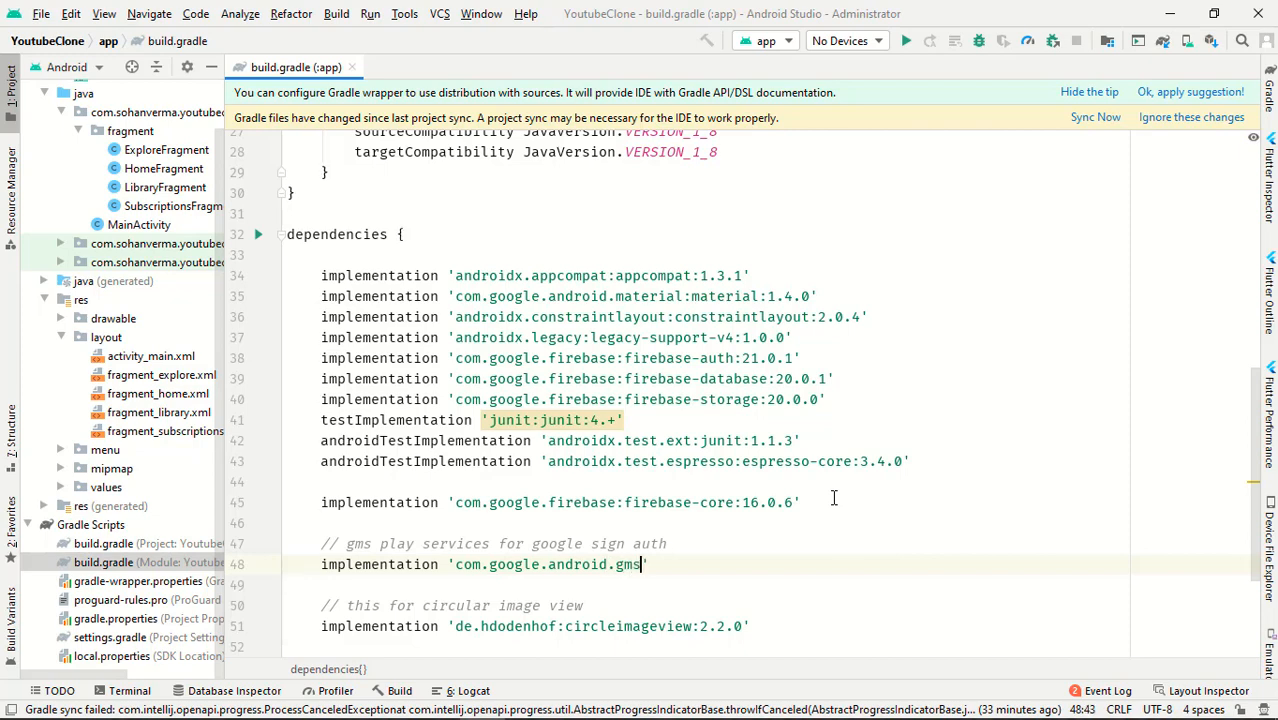
pyautogui.write(':p')
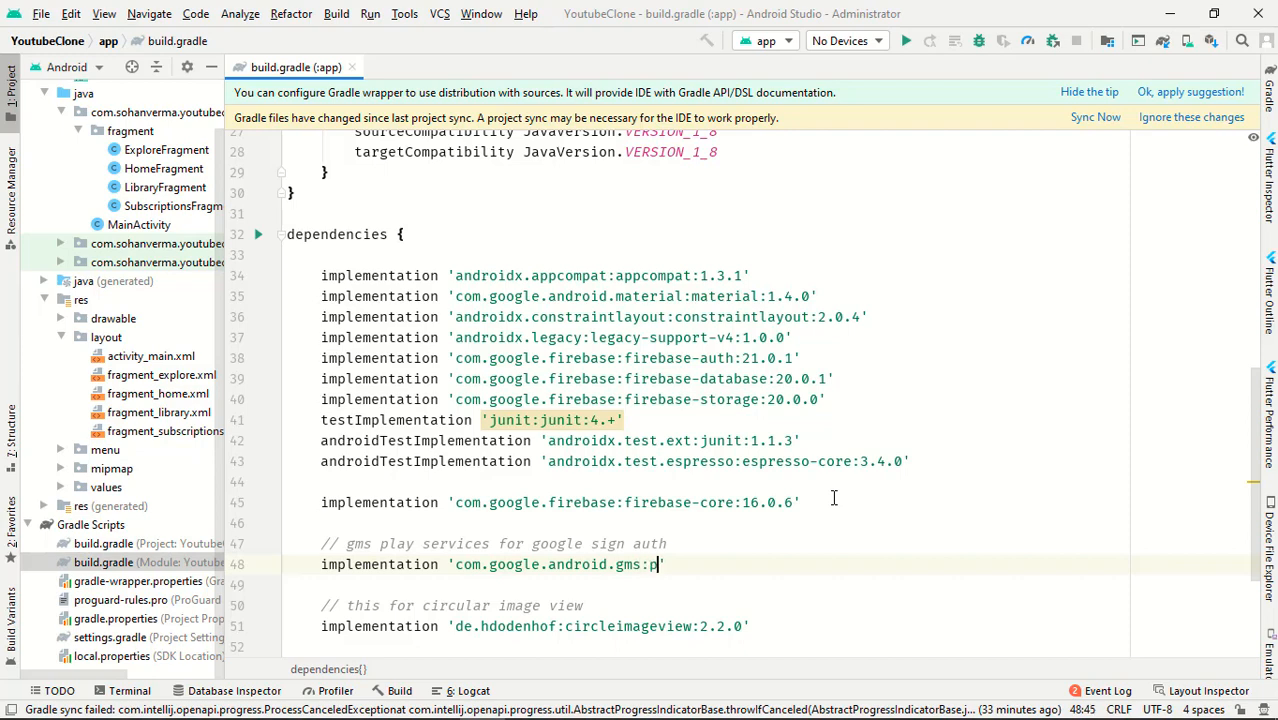
pyautogui.write('lay')
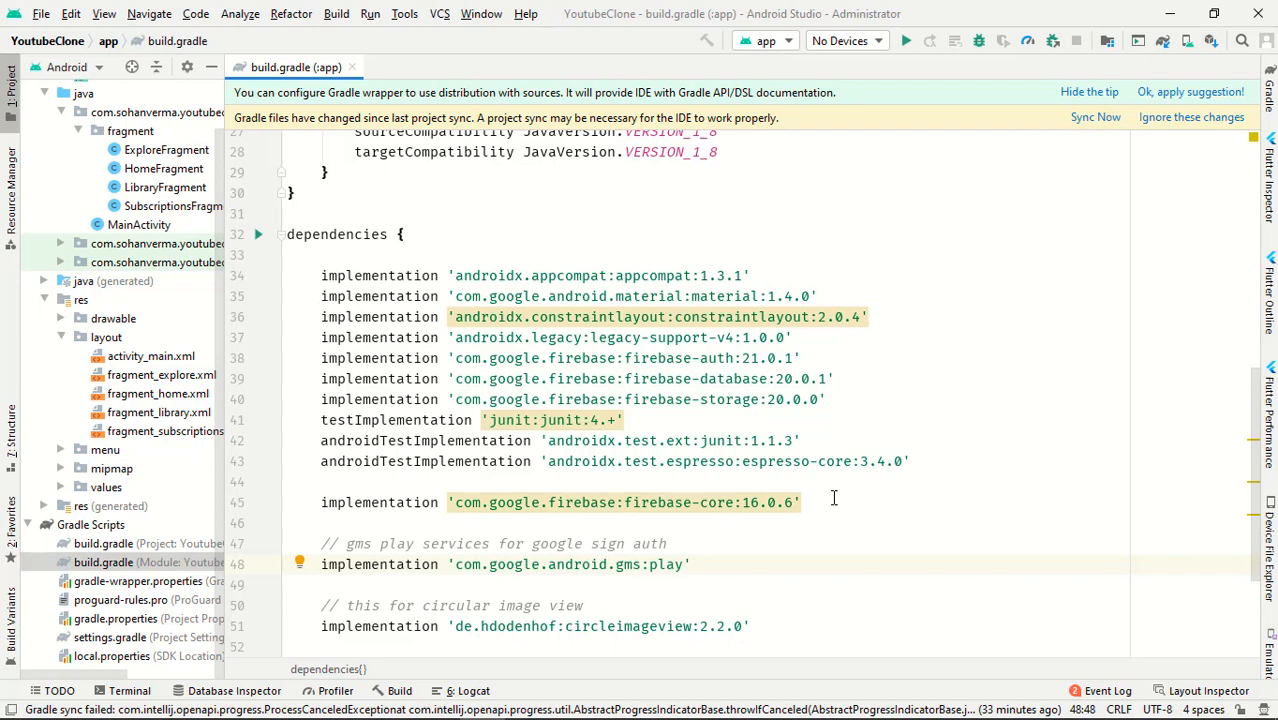
pyautogui.write('-se')
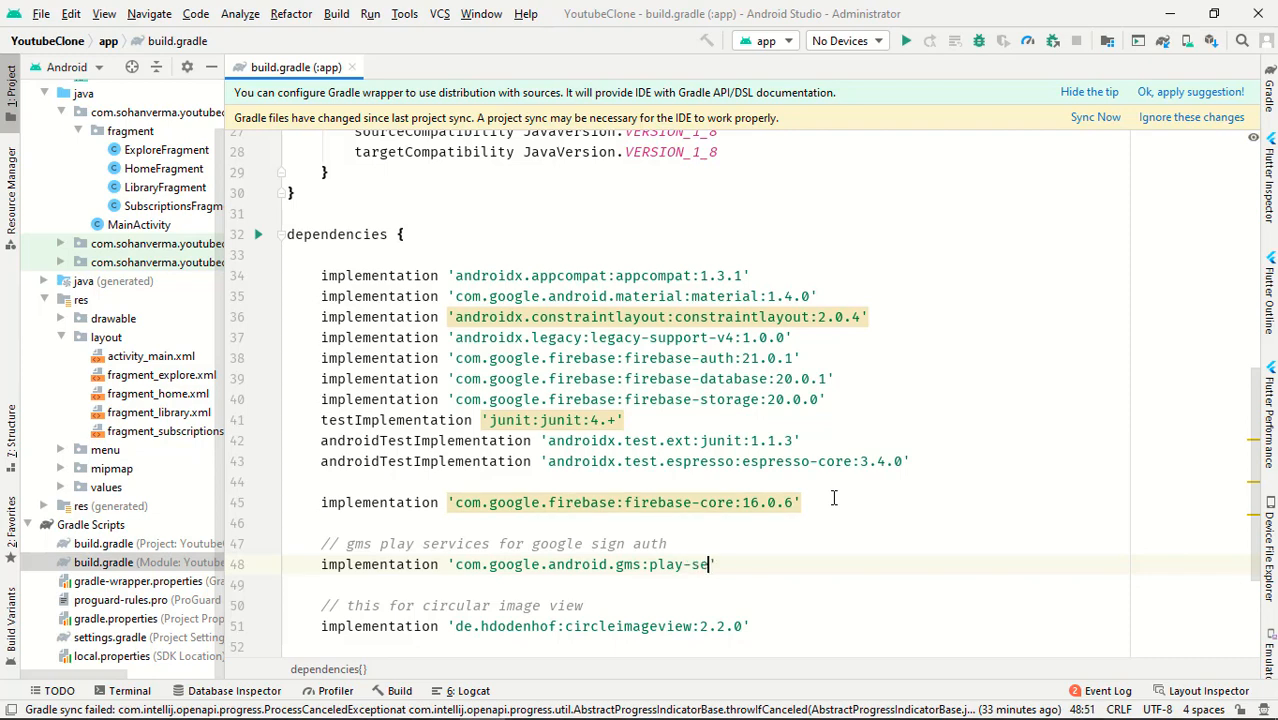
pyautogui.write('rvices')
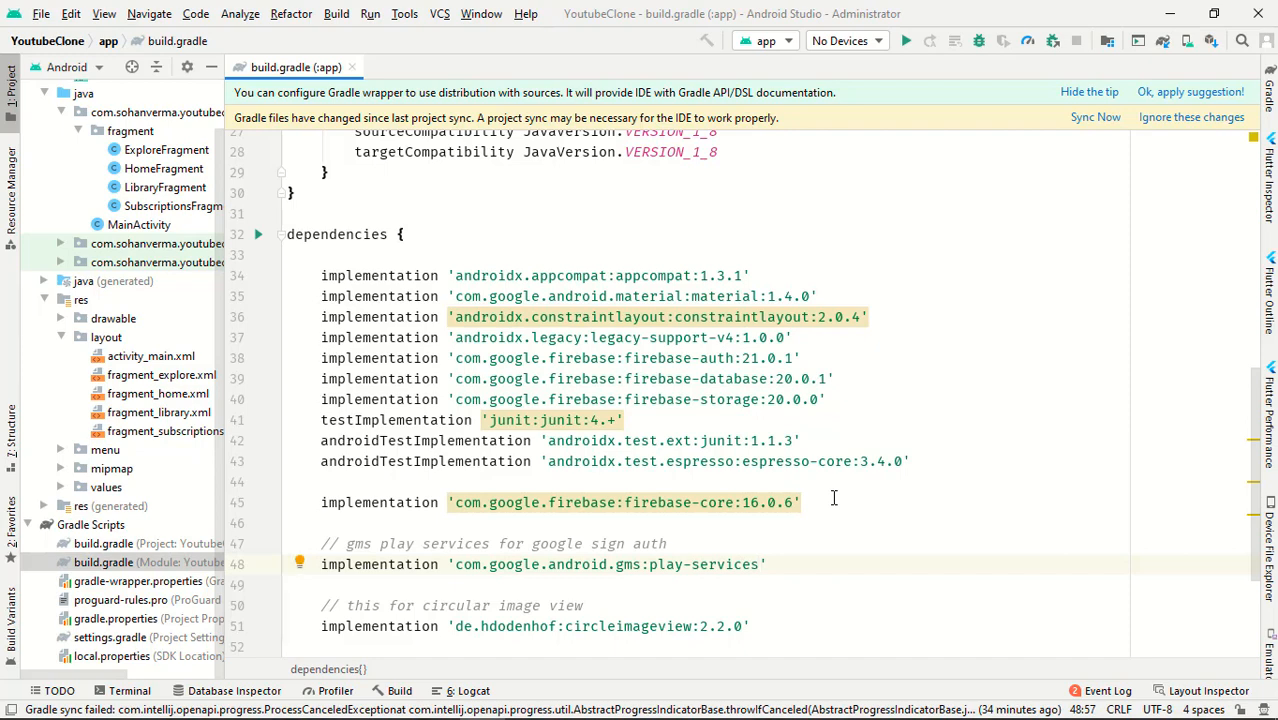
pyautogui.write('-')
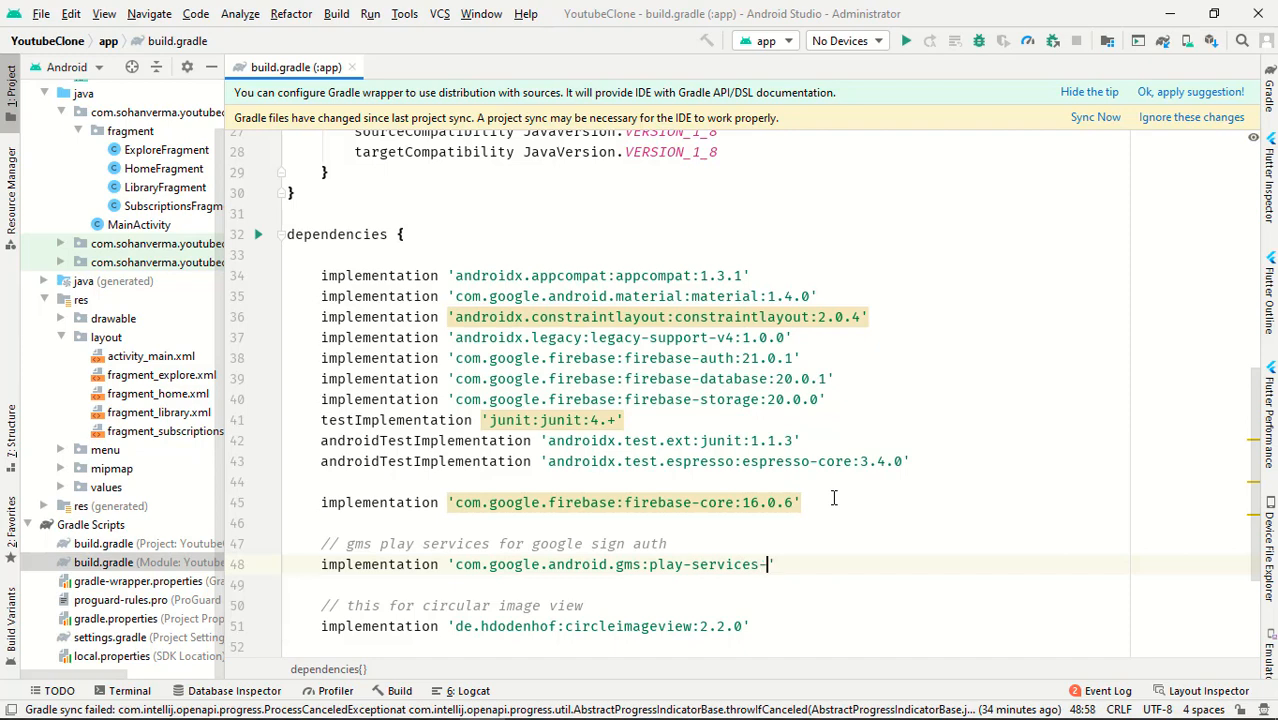
pyautogui.write('auth:')
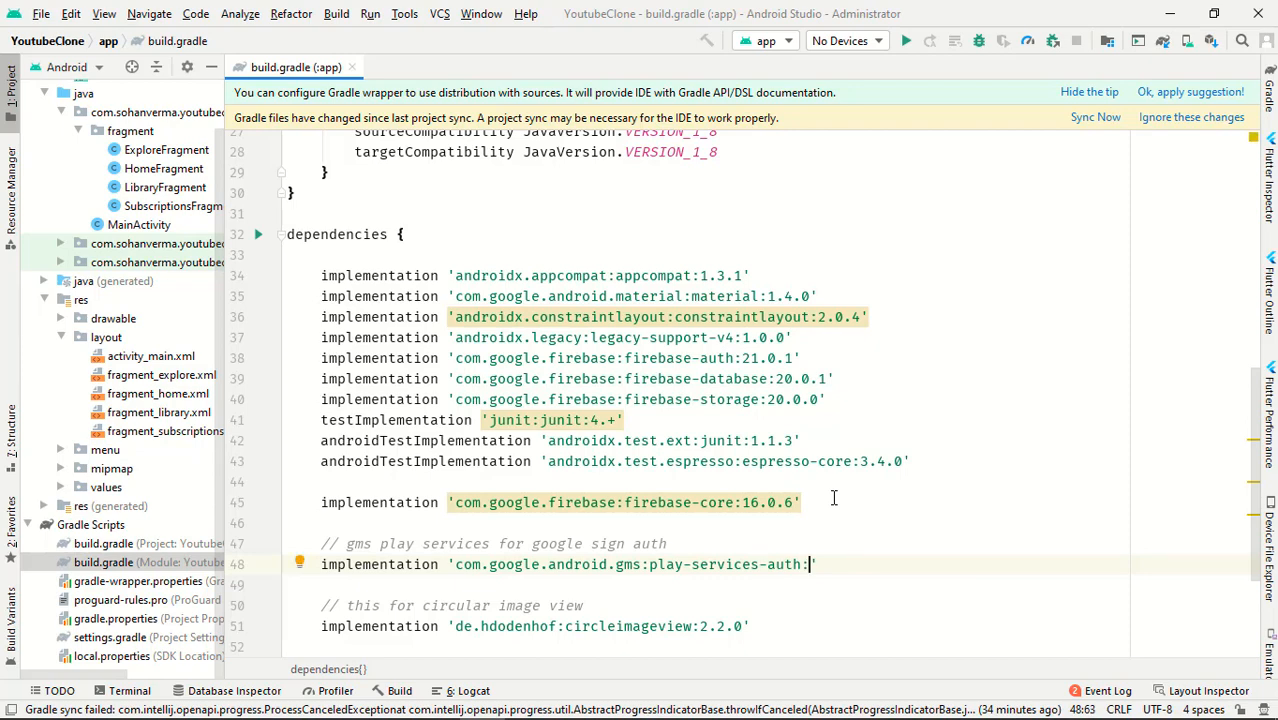
pyautogui.write('19.0.0')
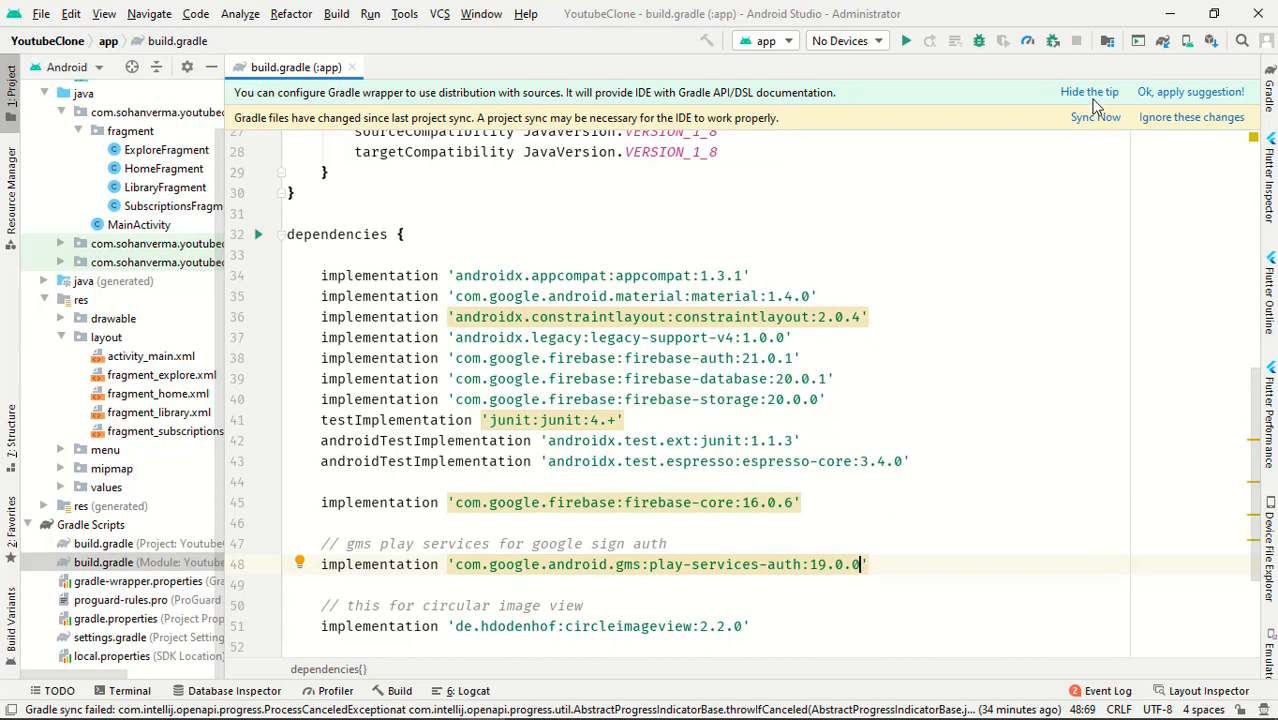
pyautogui.moveTo(1096, 140)
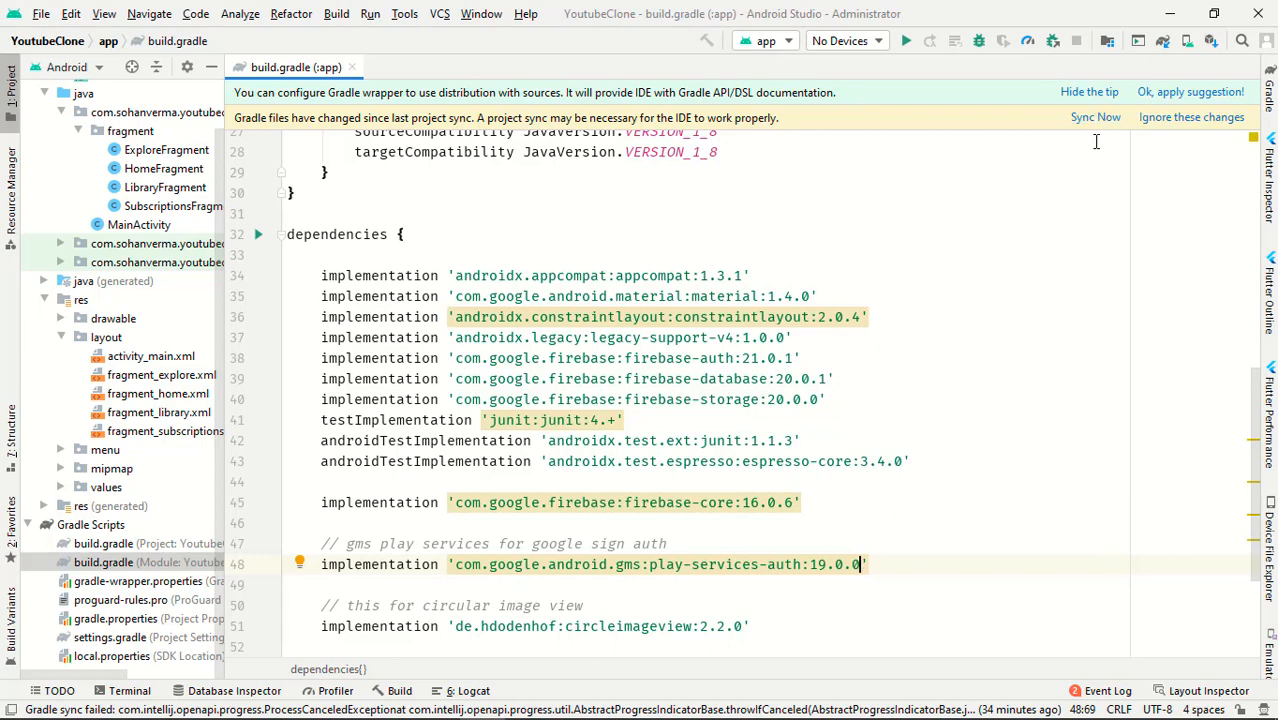
# Run Sync Now, close build.gradle and select the res > layout folder.
pyautogui.click(1096, 116)
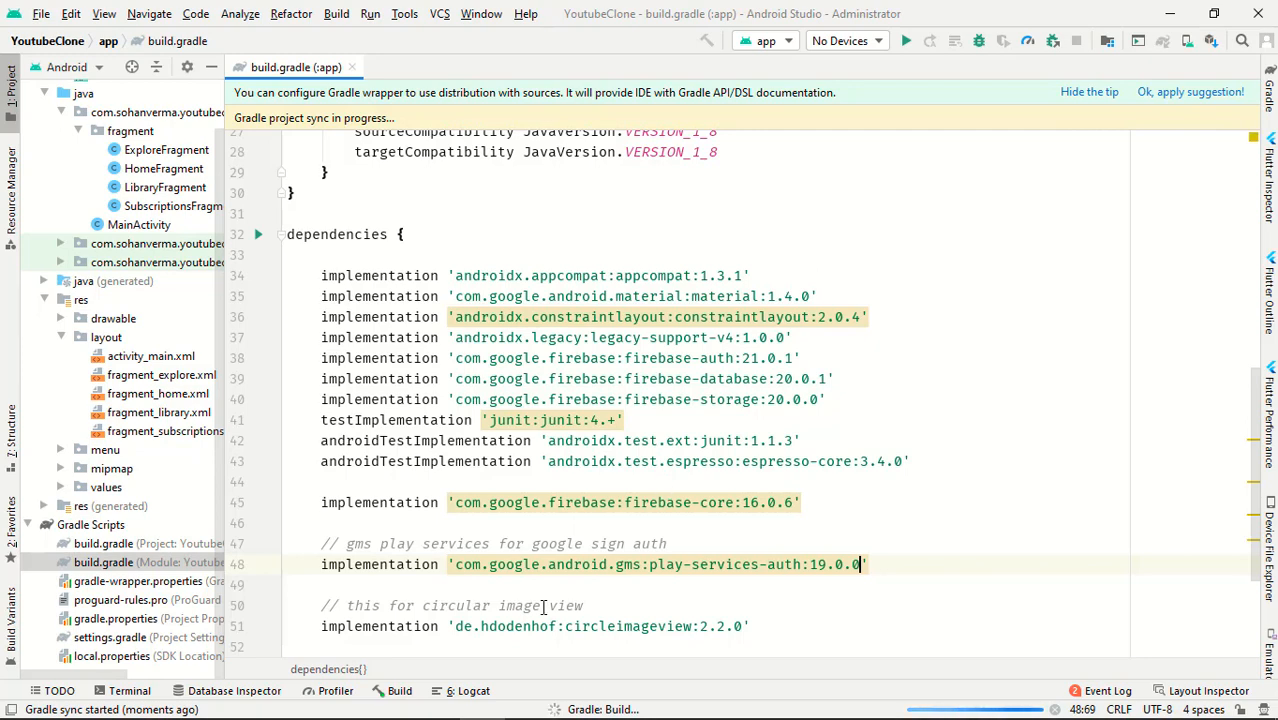
pyautogui.click(400, 690)
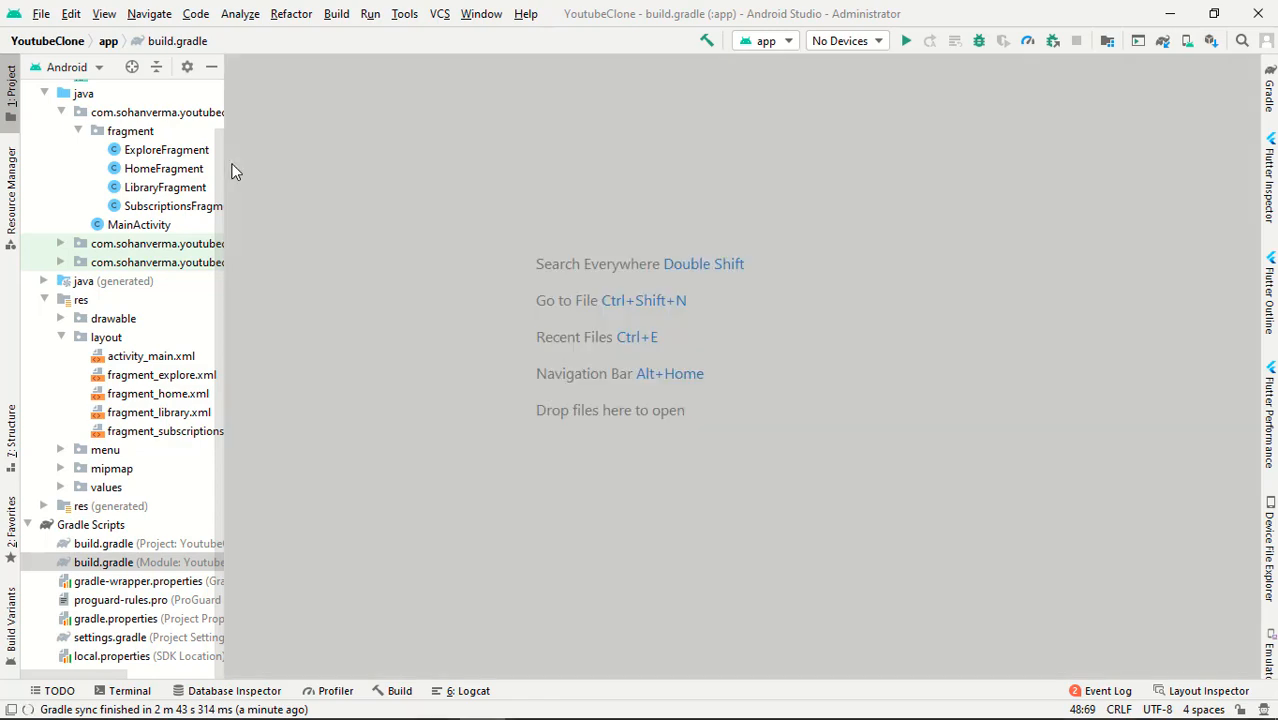
pyautogui.click(106, 336)
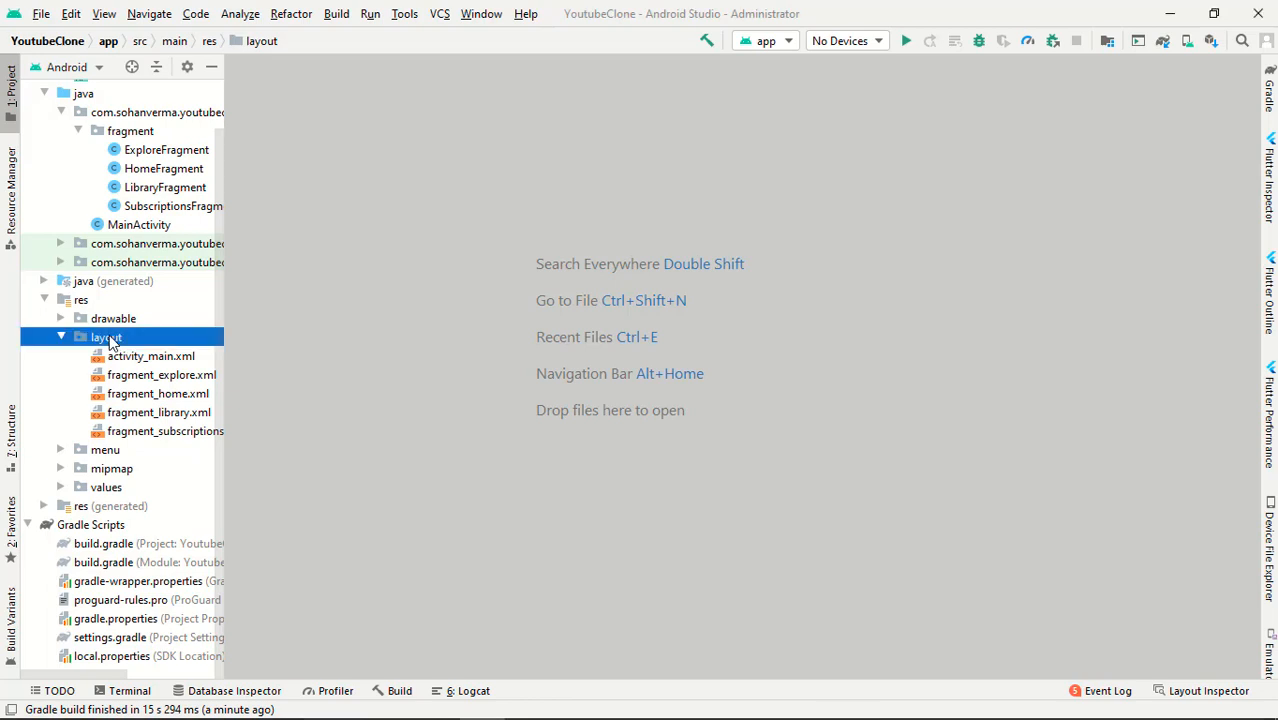
# Start a new Layout Resource File in the layout folder named item_signin_dialogue.
pyautogui.rightClick(106, 336)
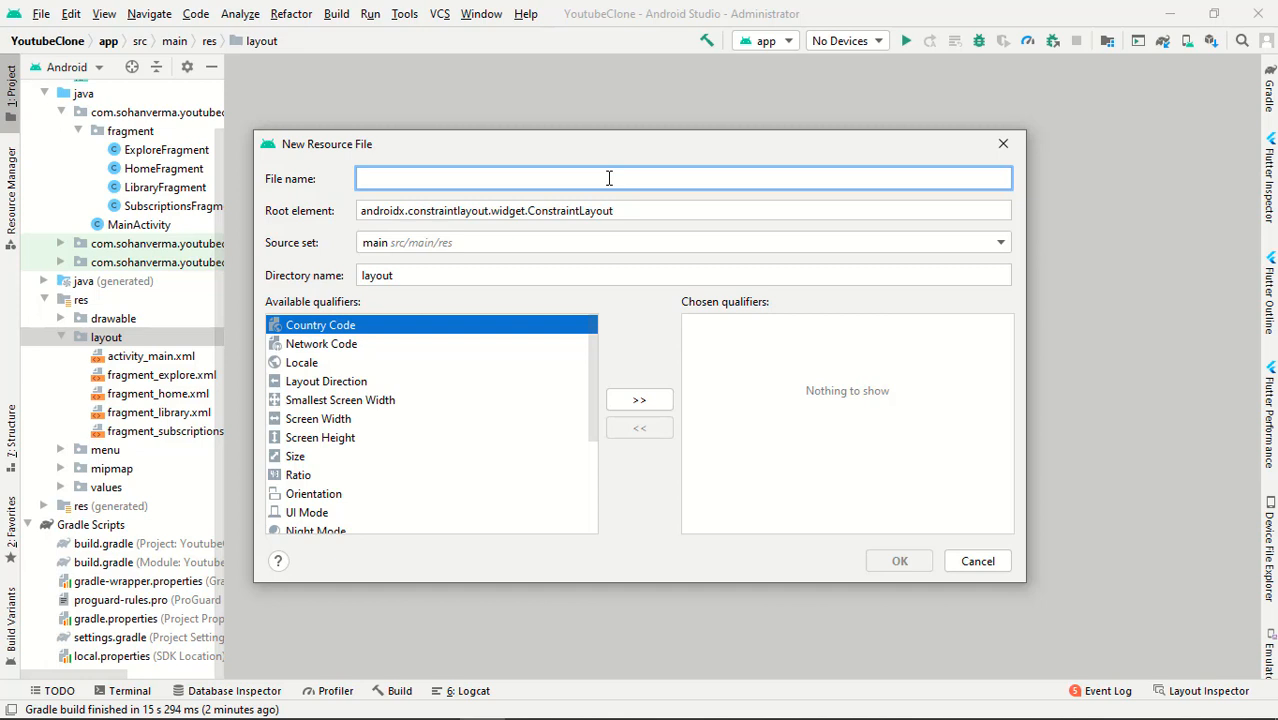
pyautogui.moveTo(496, 212)
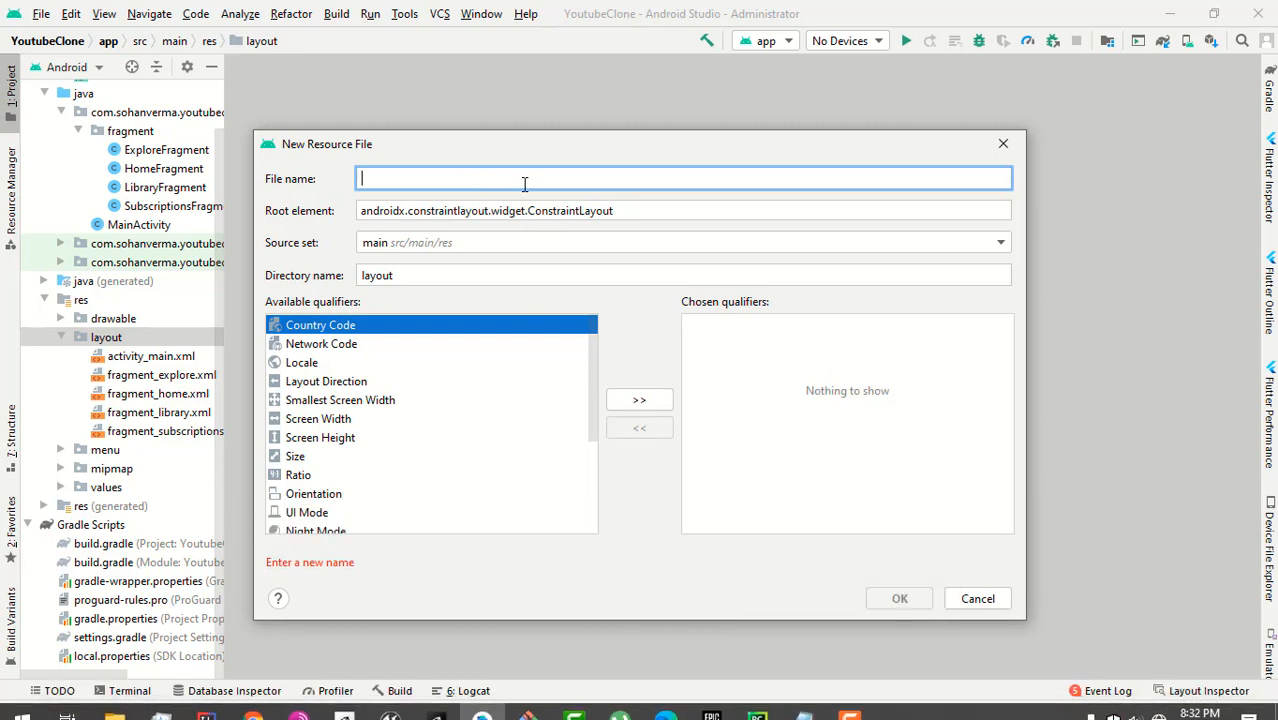
pyautogui.write('item_signin_dialo')
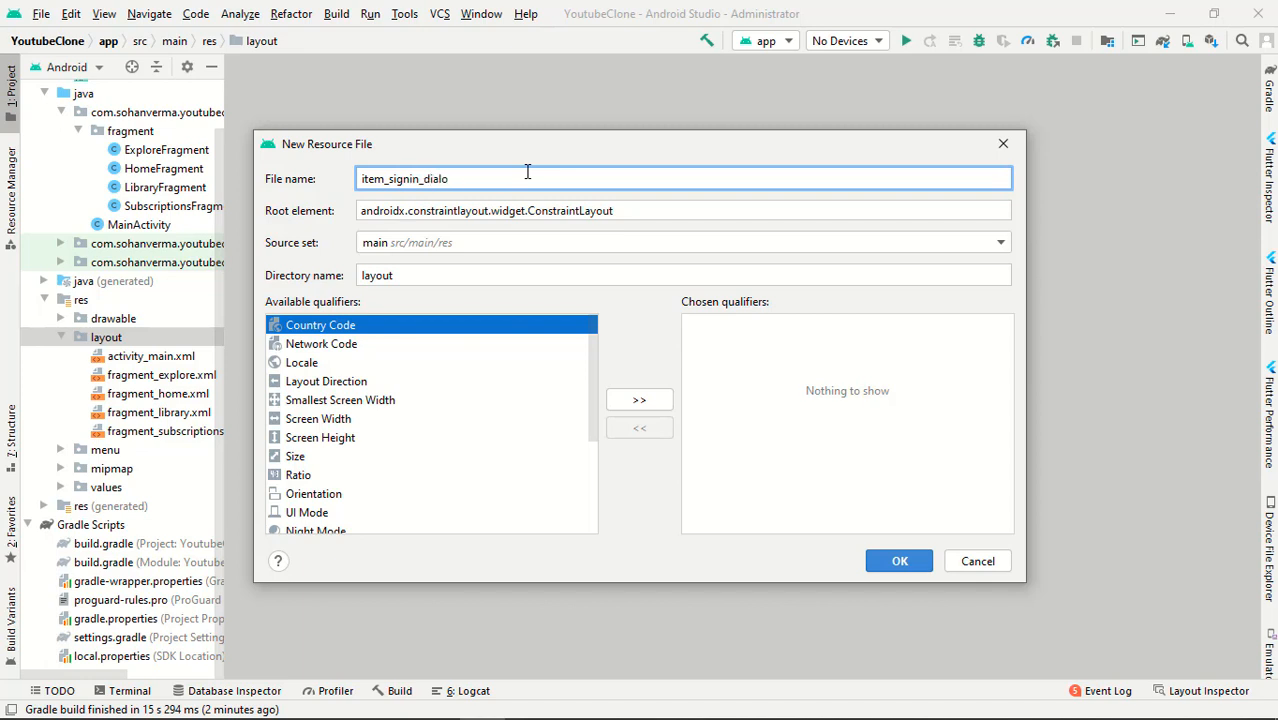
pyautogui.write('gue')
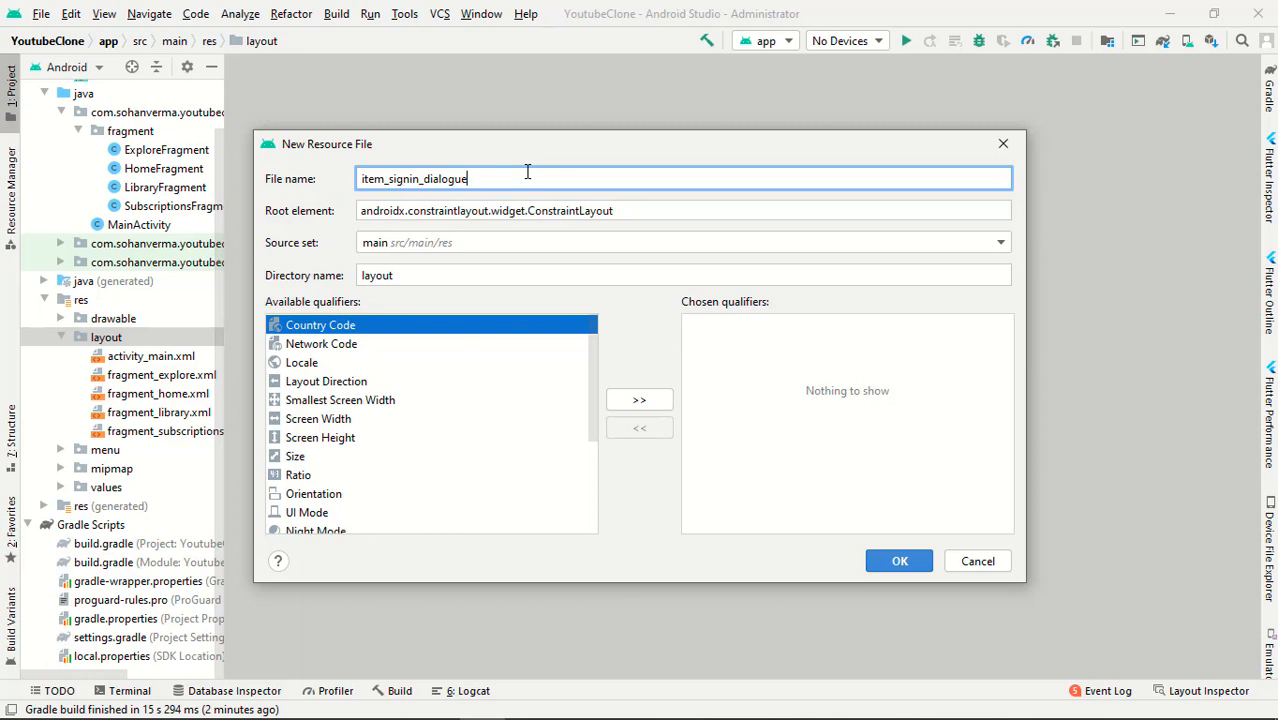
# Set the root element to LinearLayout and create the layout file.
pyautogui.click(684, 210)
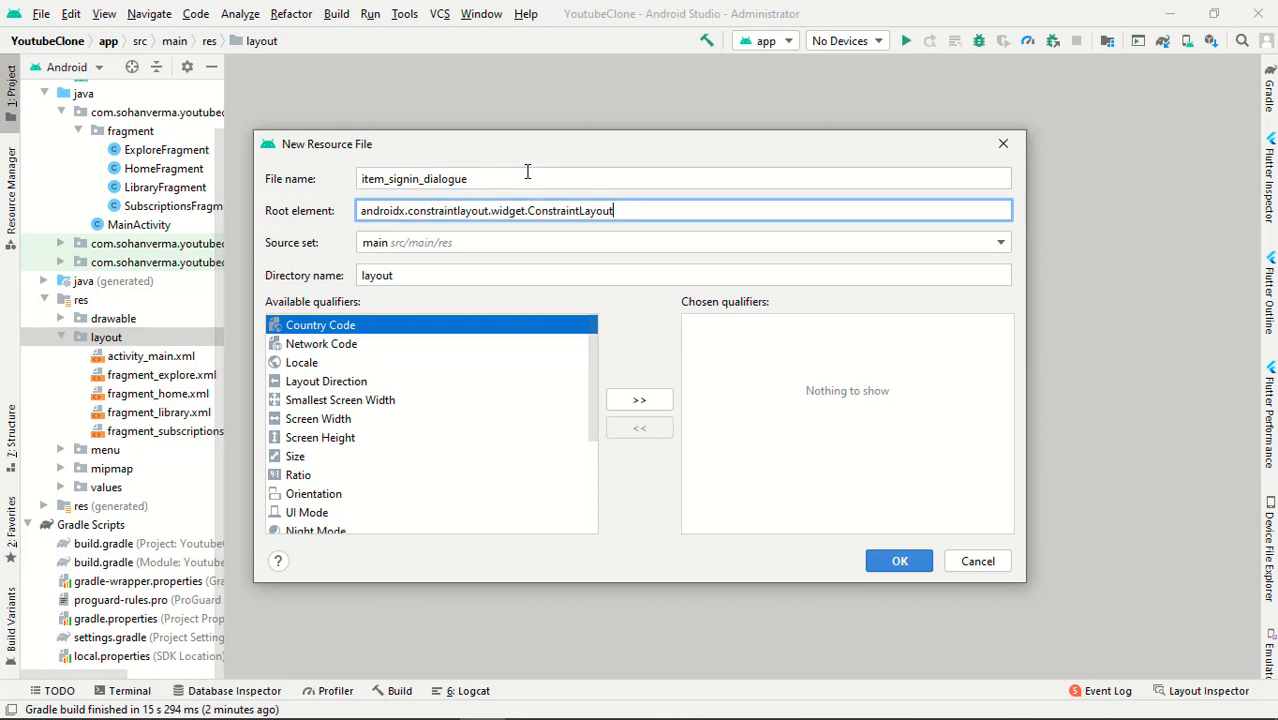
pyautogui.tripleClick(484, 210)
pyautogui.write('Linear')
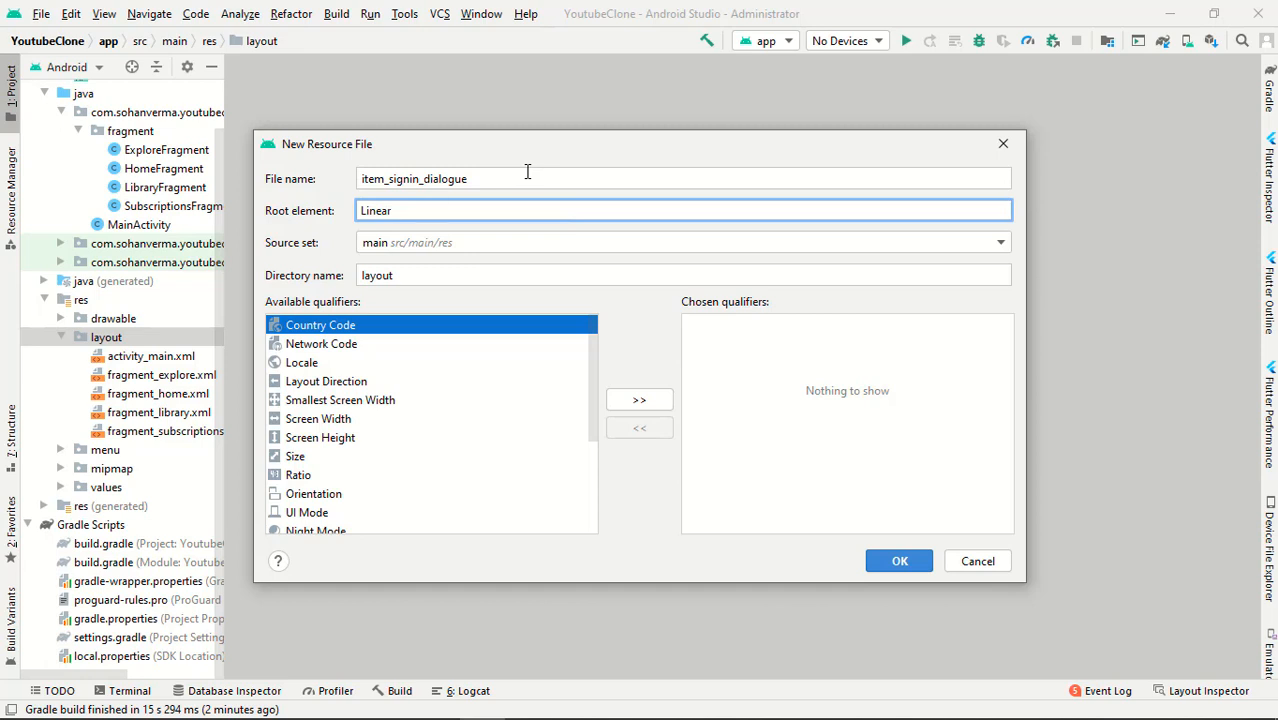
pyautogui.click(684, 210)
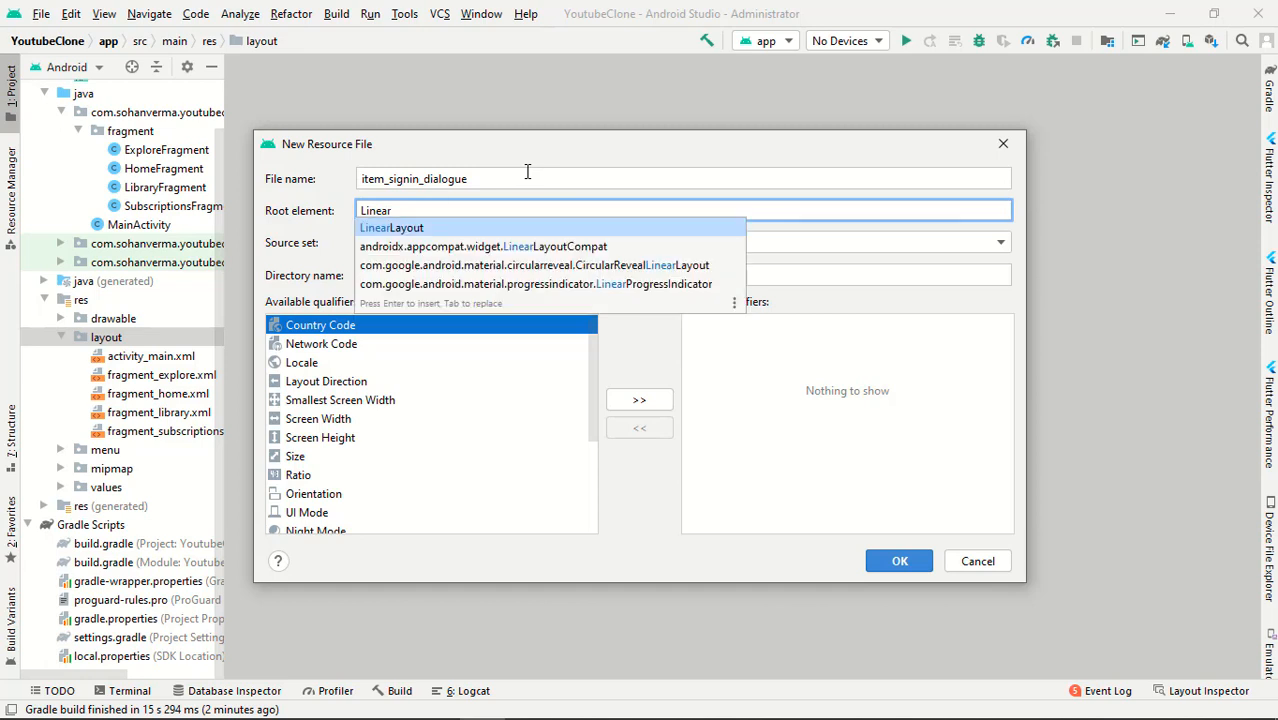
pyautogui.click(390, 228)
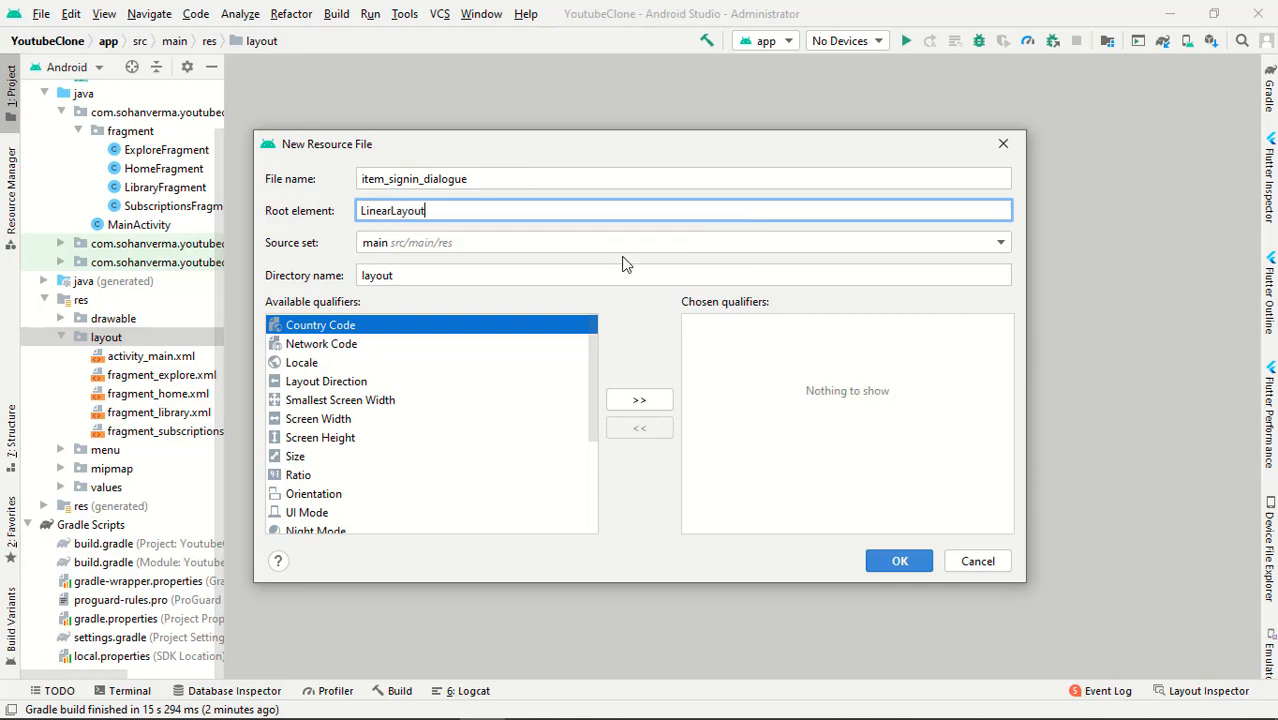
pyautogui.moveTo(898, 560)
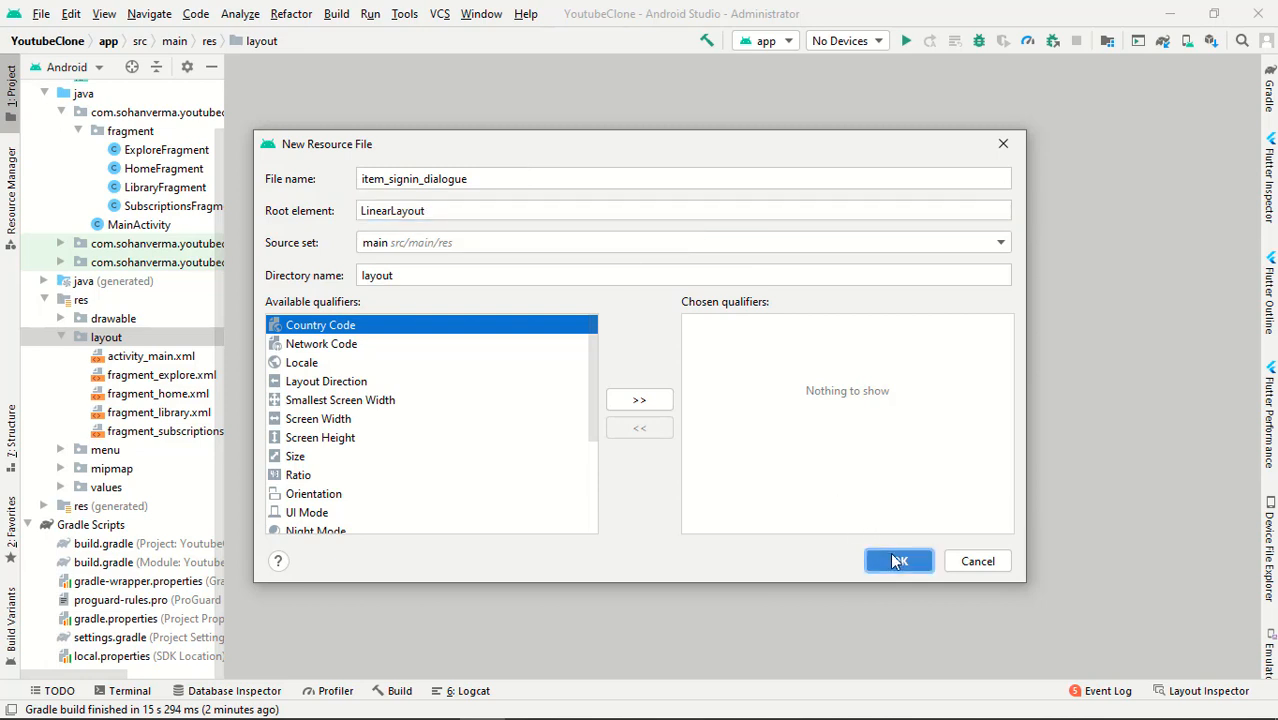
pyautogui.moveTo(604, 312)
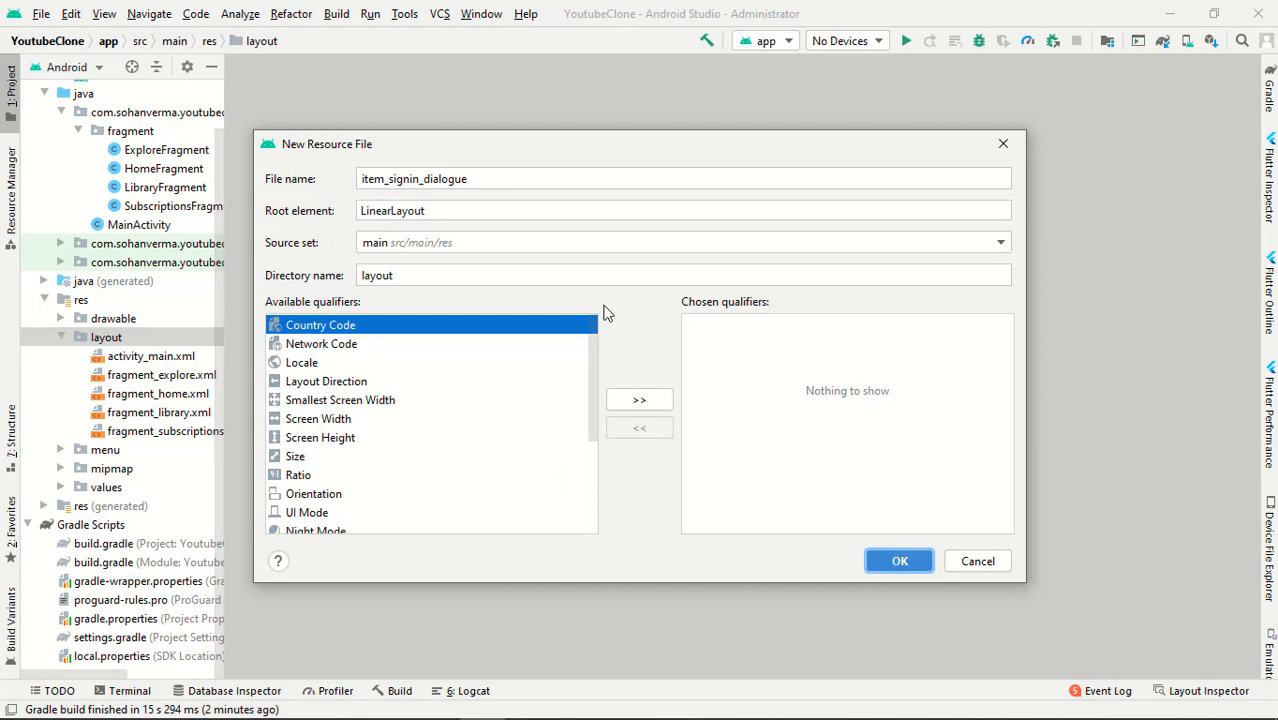
pyautogui.click(898, 560)
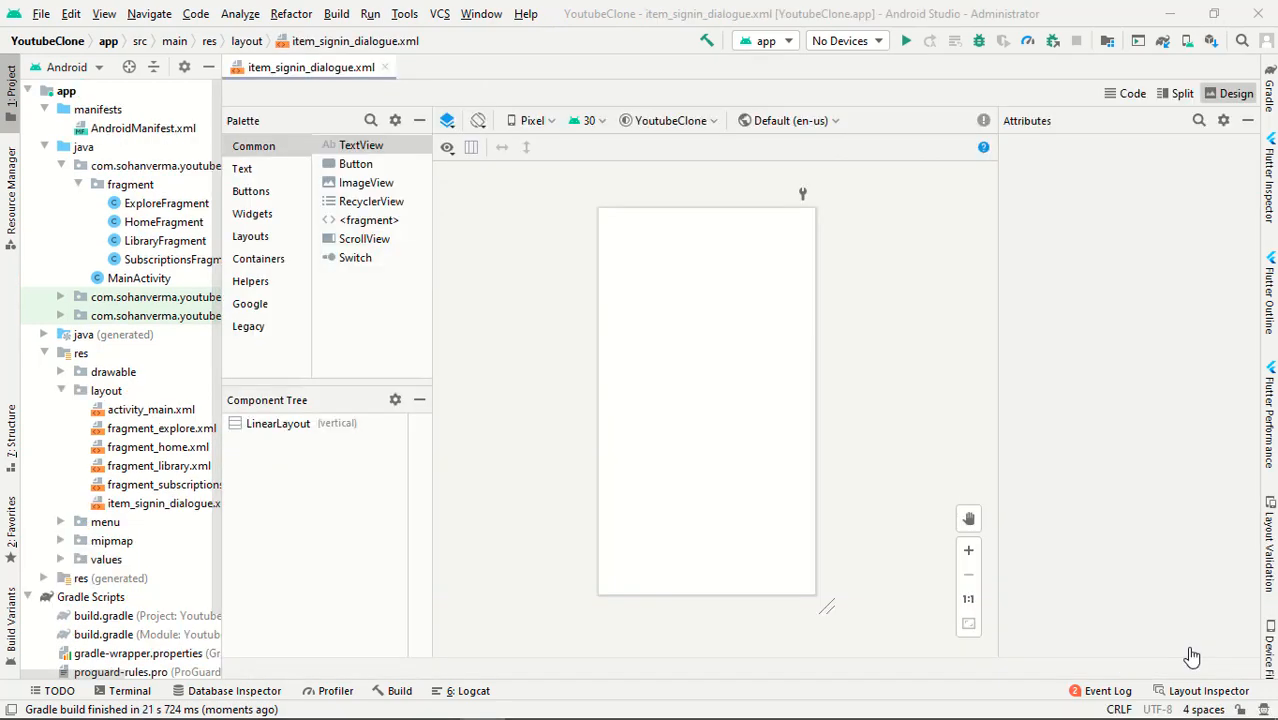
pyautogui.moveTo(770, 122)
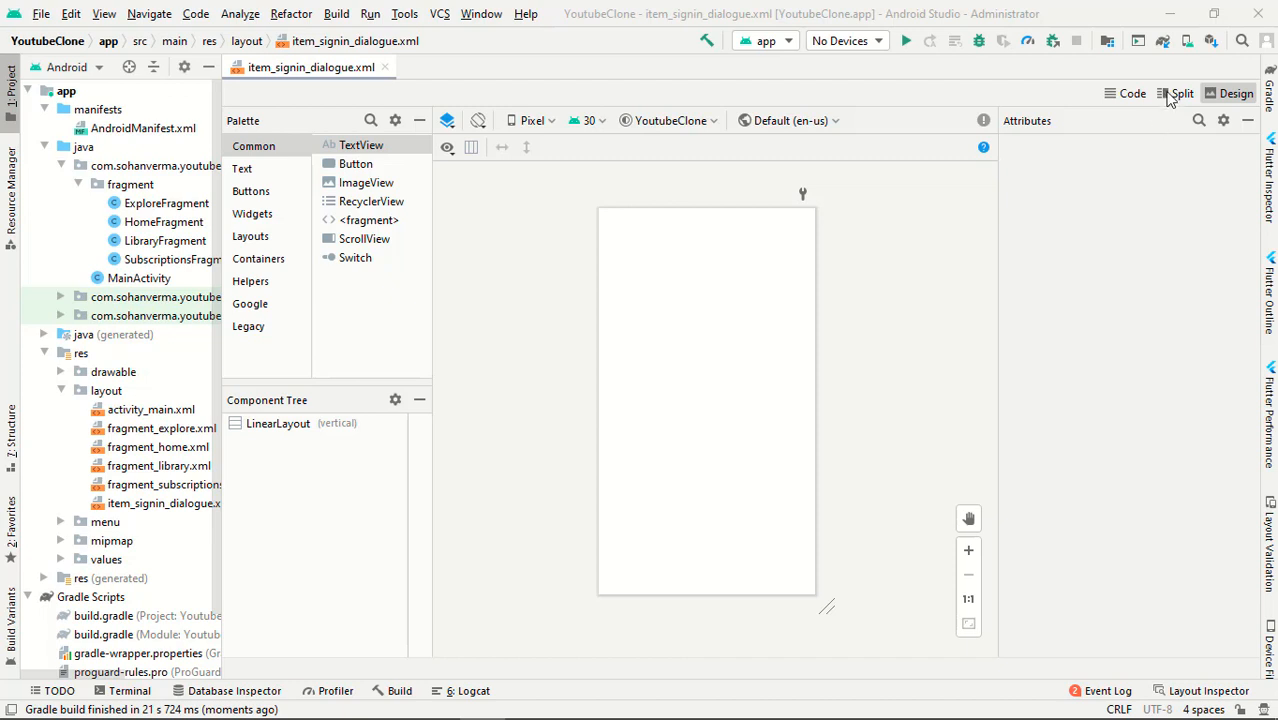
# Switch the layout editor to Split view showing XML beside the preview.
pyautogui.click(1180, 94)
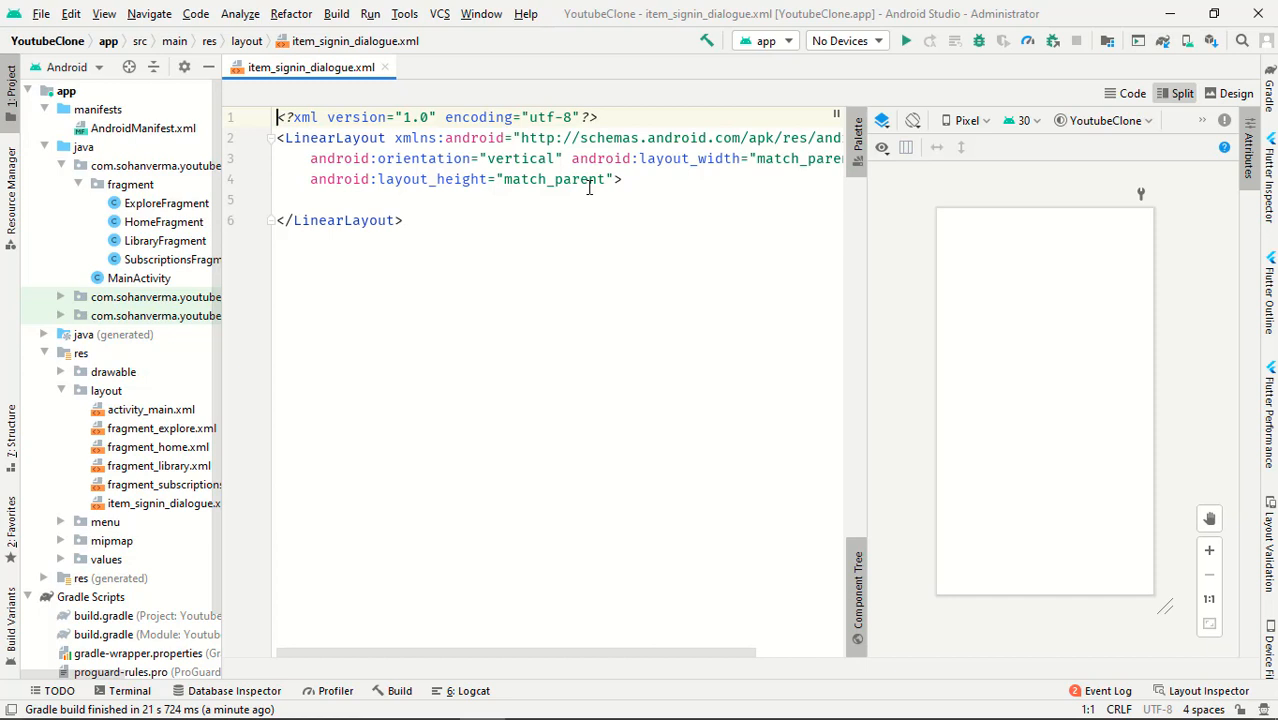
pyautogui.moveTo(608, 180)
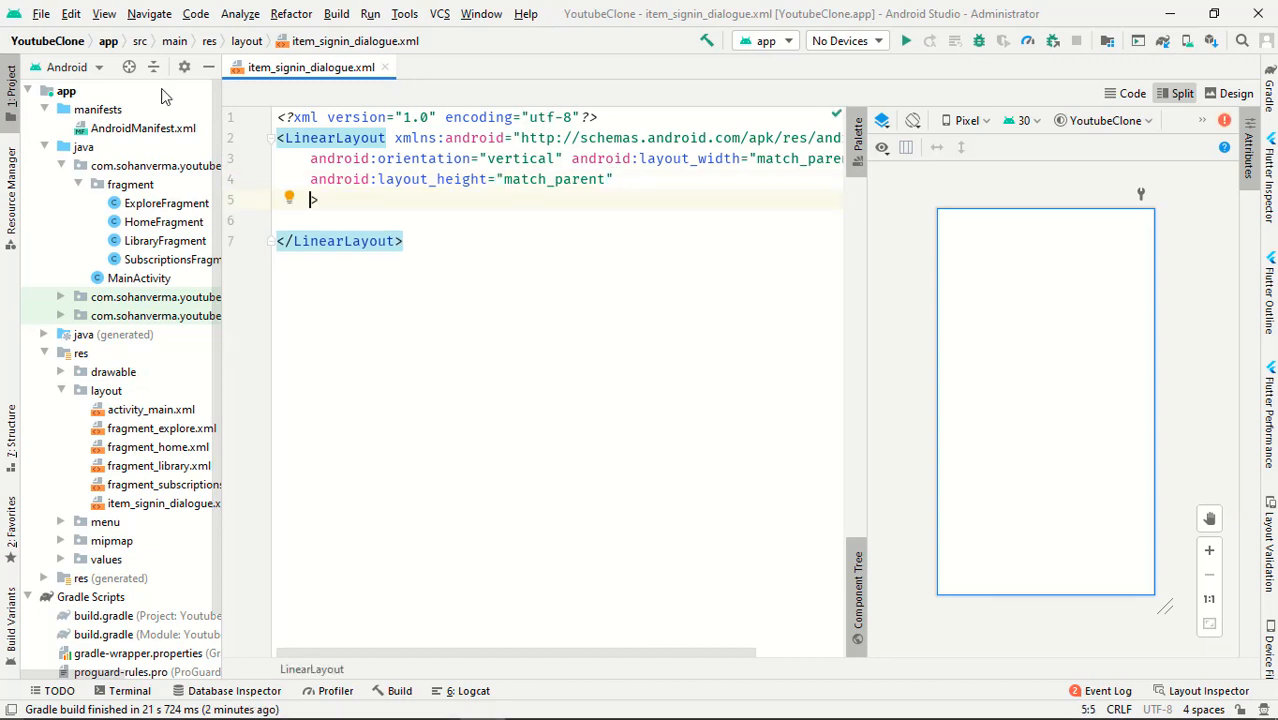
# Give the root LinearLayout center gravity and nest a LinearLayout match_parent wide, 100dp tall.
pyautogui.write('android:gravity="')
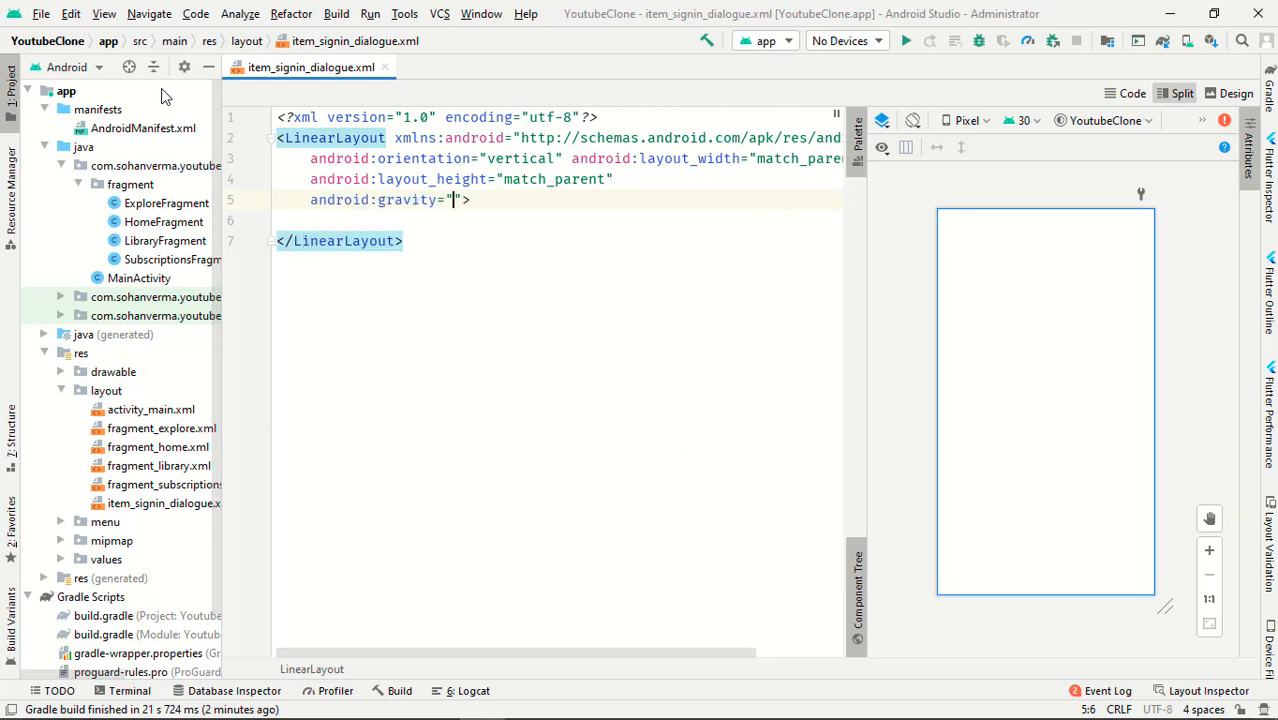
pyautogui.write('center')
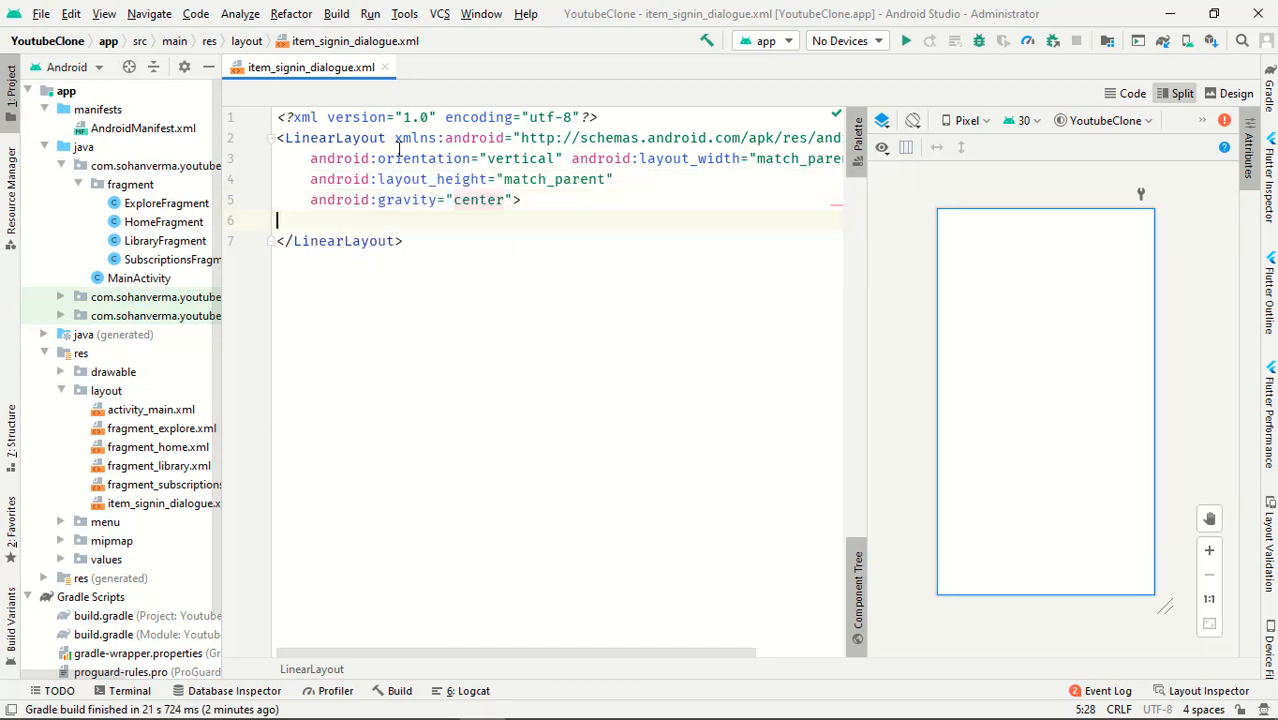
pyautogui.press('enter')
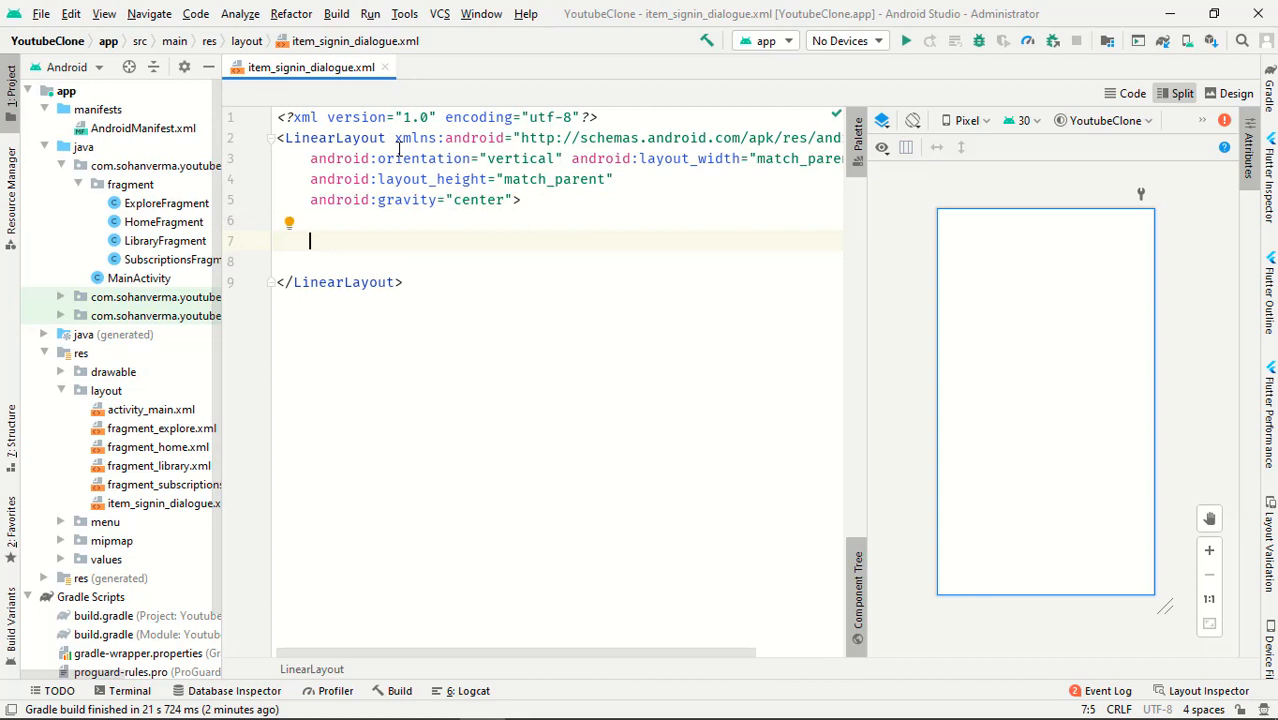
pyautogui.write('<L')
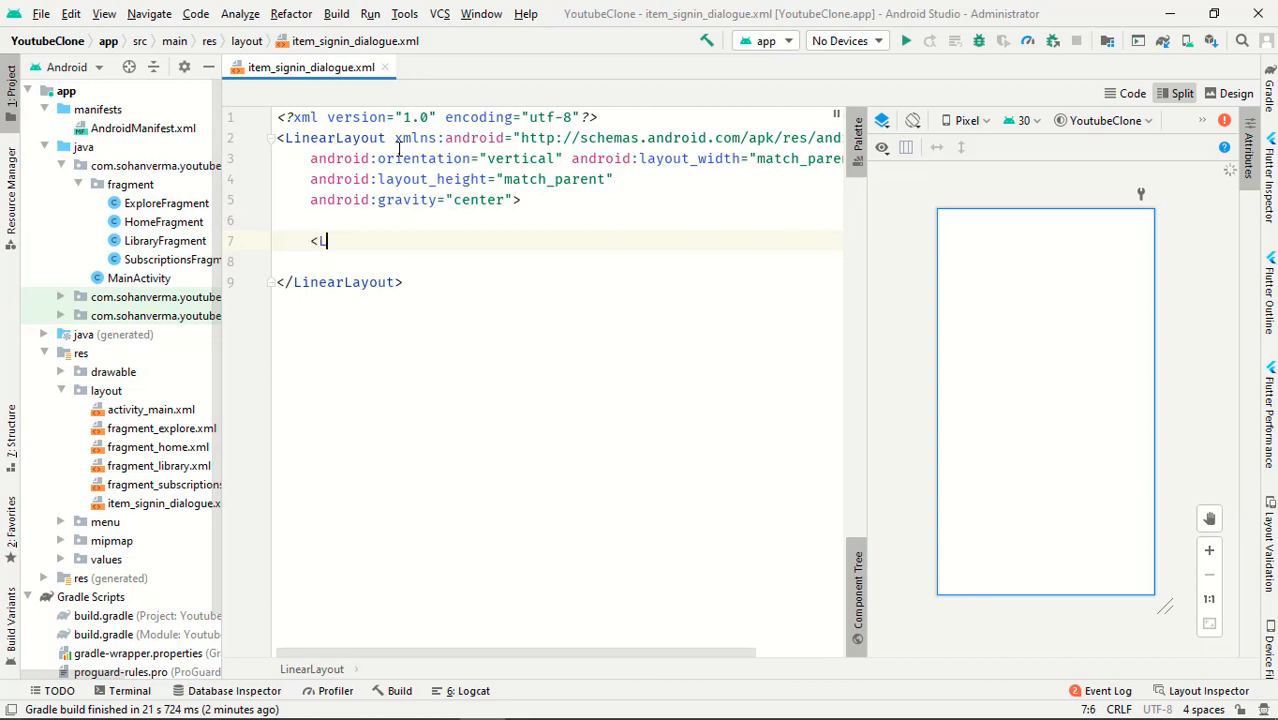
pyautogui.write('inearLayout')
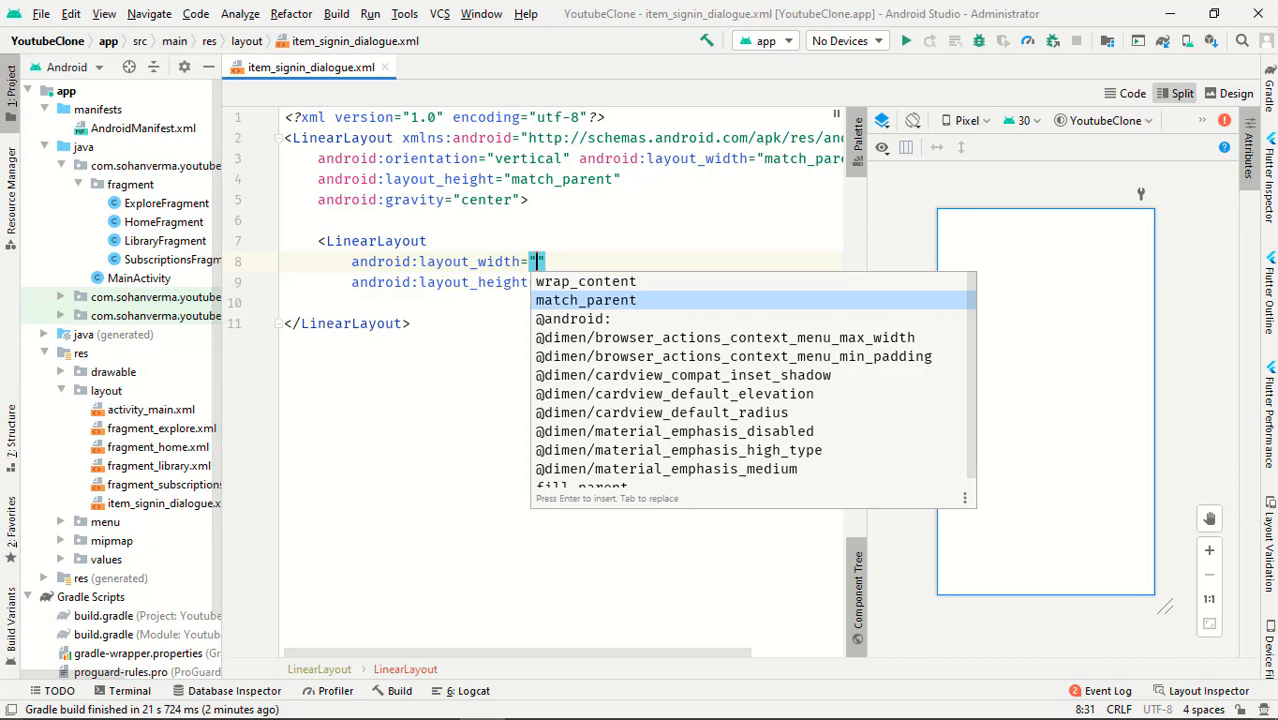
pyautogui.write('100"')
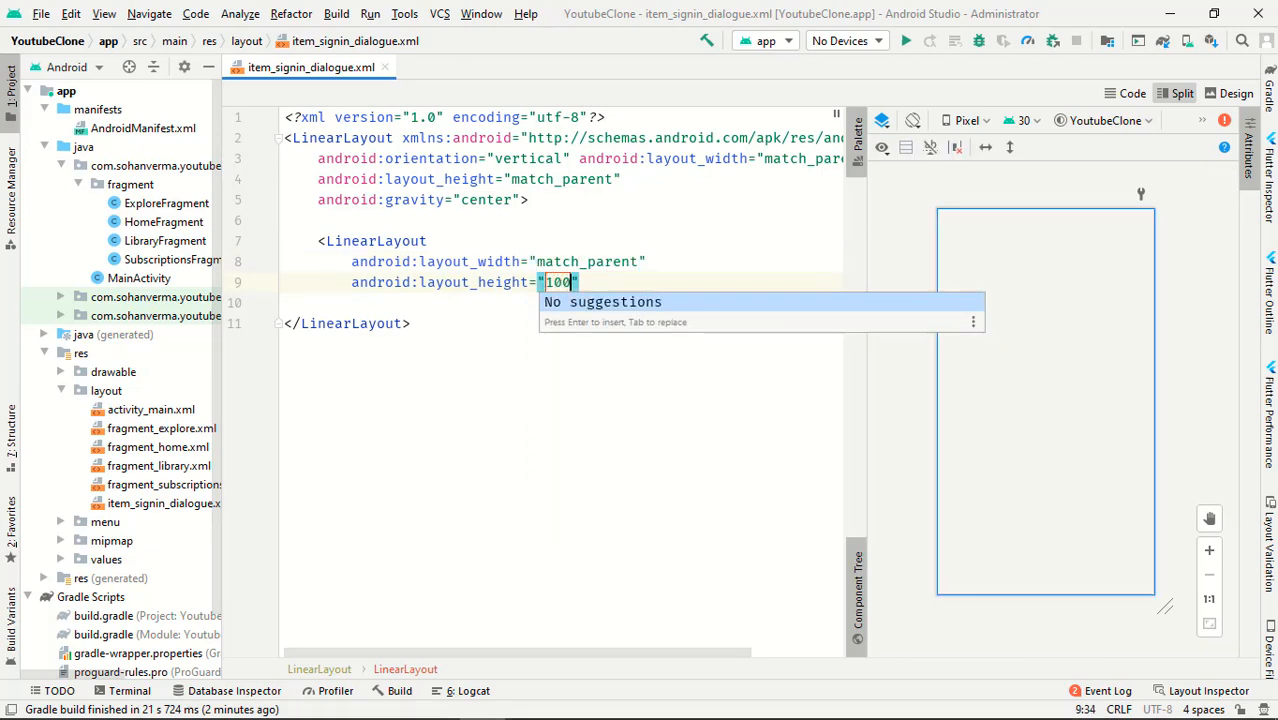
pyautogui.write('dp')
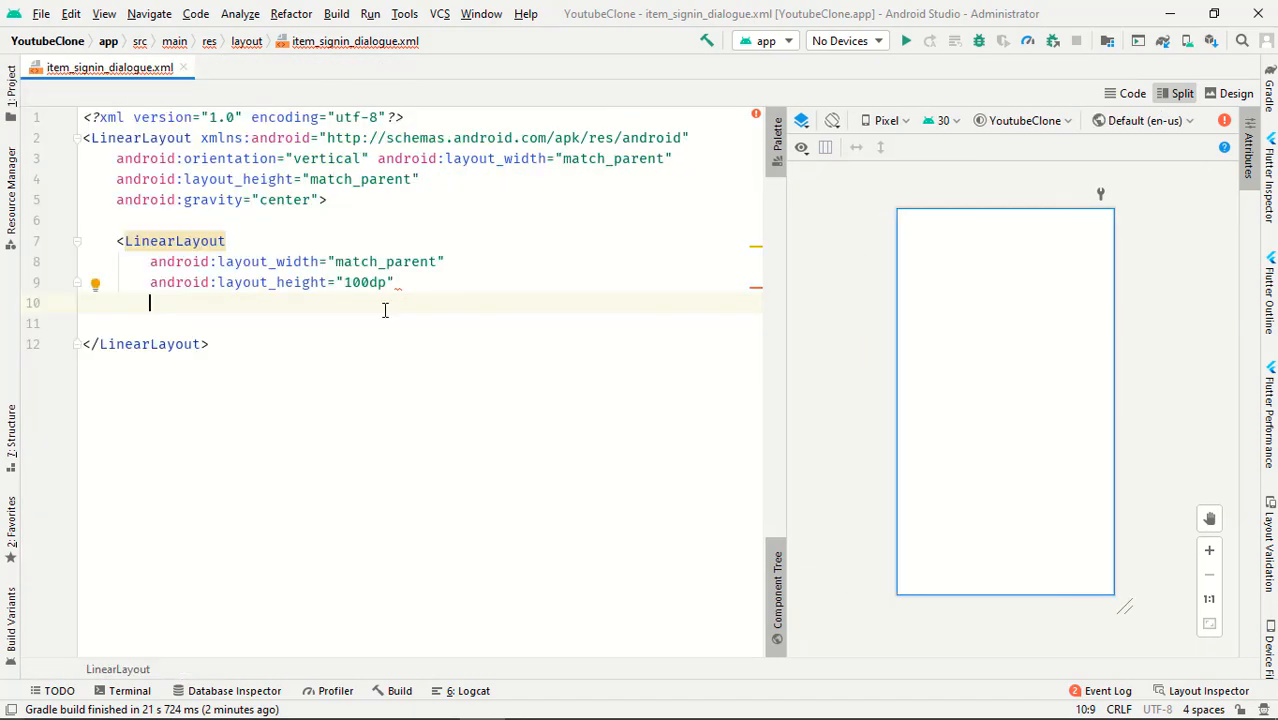
pyautogui.moveTo(388, 324)
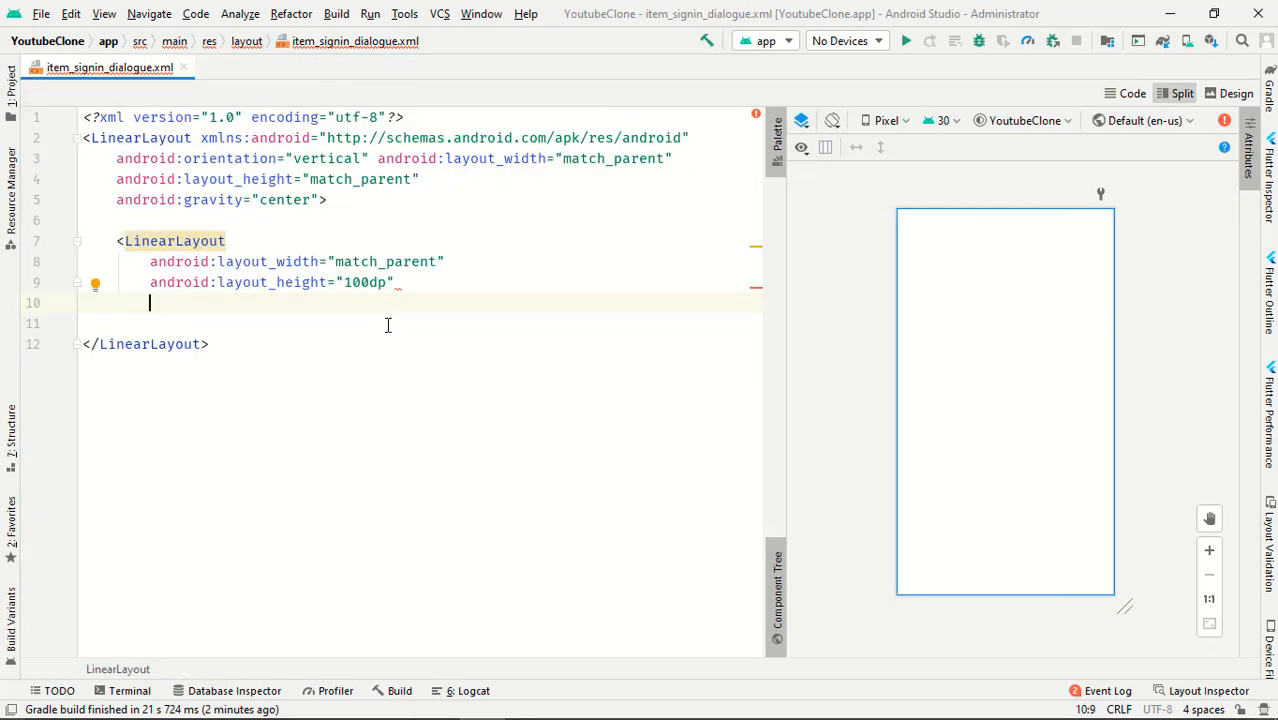
# Add padding 10dp and an empty android:background attribute to the inner LinearLayout.
pyautogui.write('android:padding="10dp')
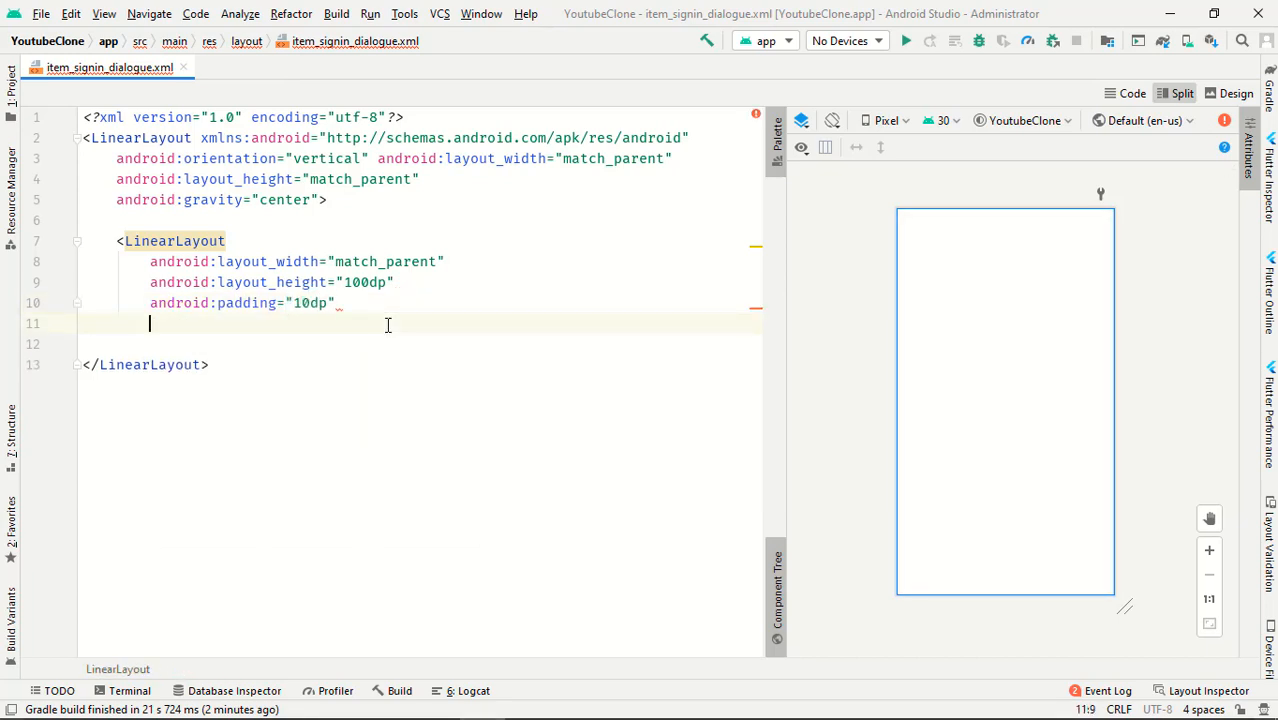
pyautogui.write('android:background=""')
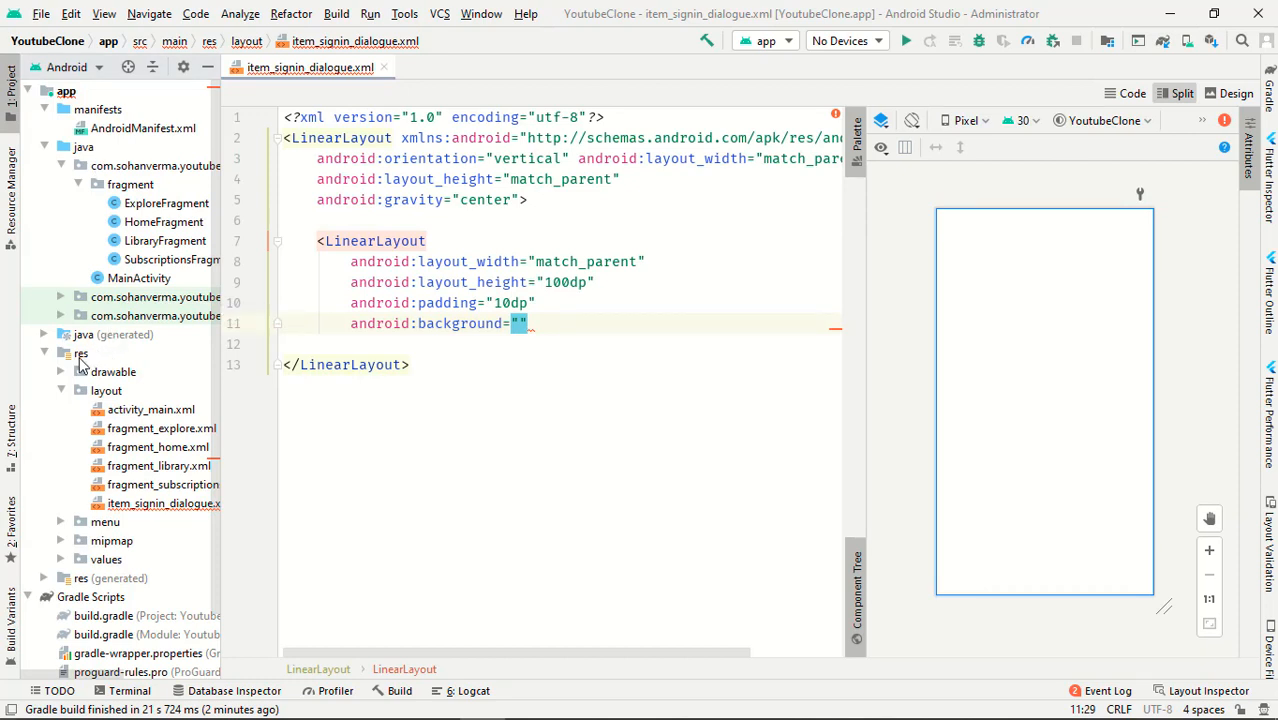
pyautogui.click(112, 370)
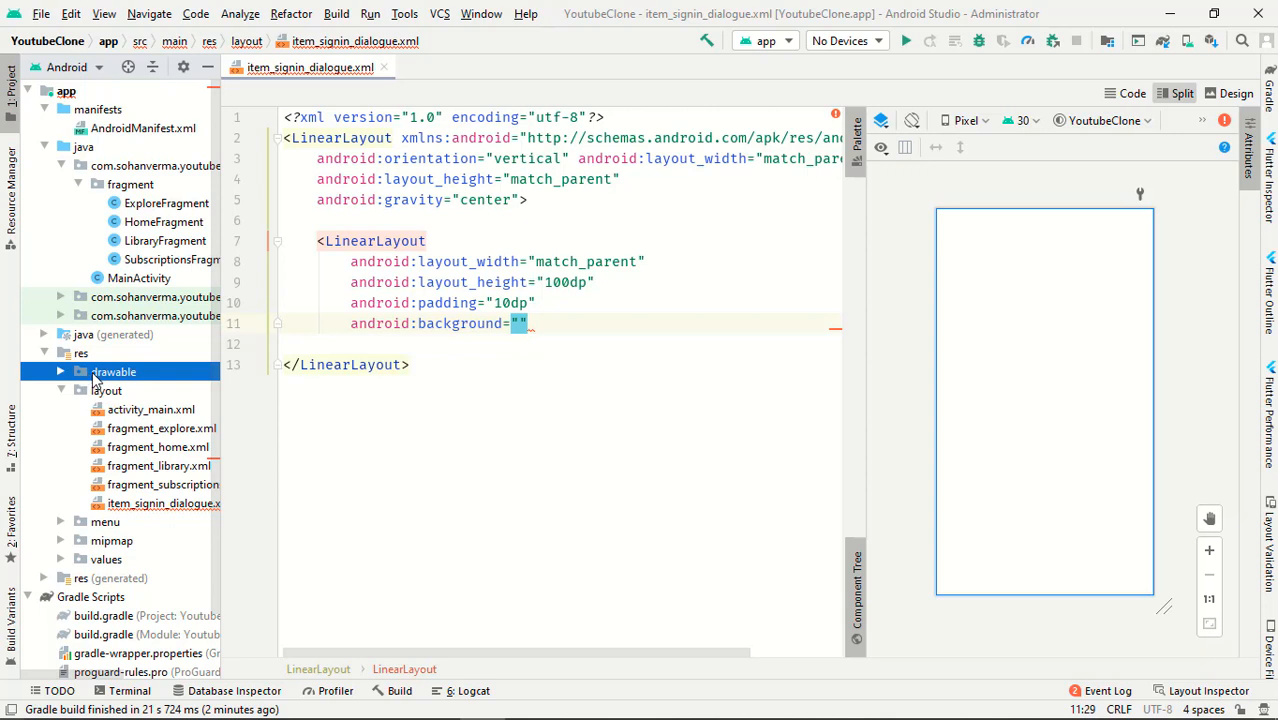
pyautogui.moveTo(96, 382)
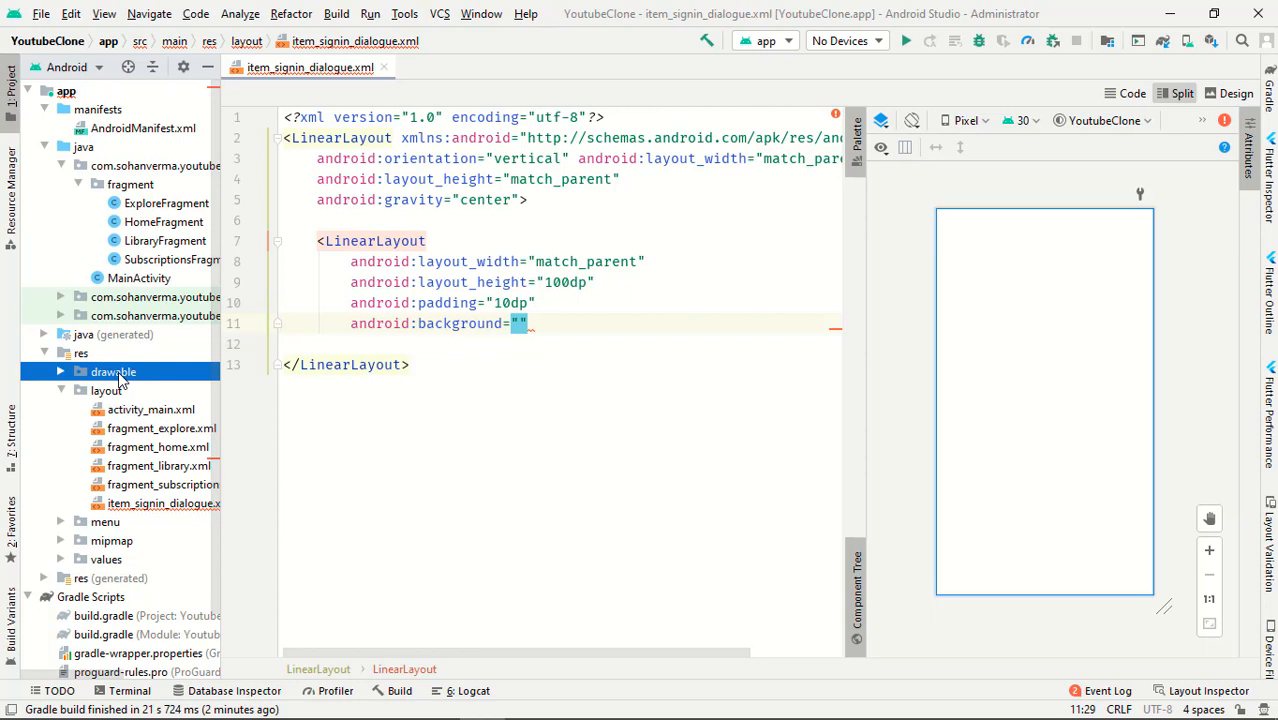
# Create drawable resource button_bg.xml with a ripple root element.
pyautogui.rightClick(112, 370)
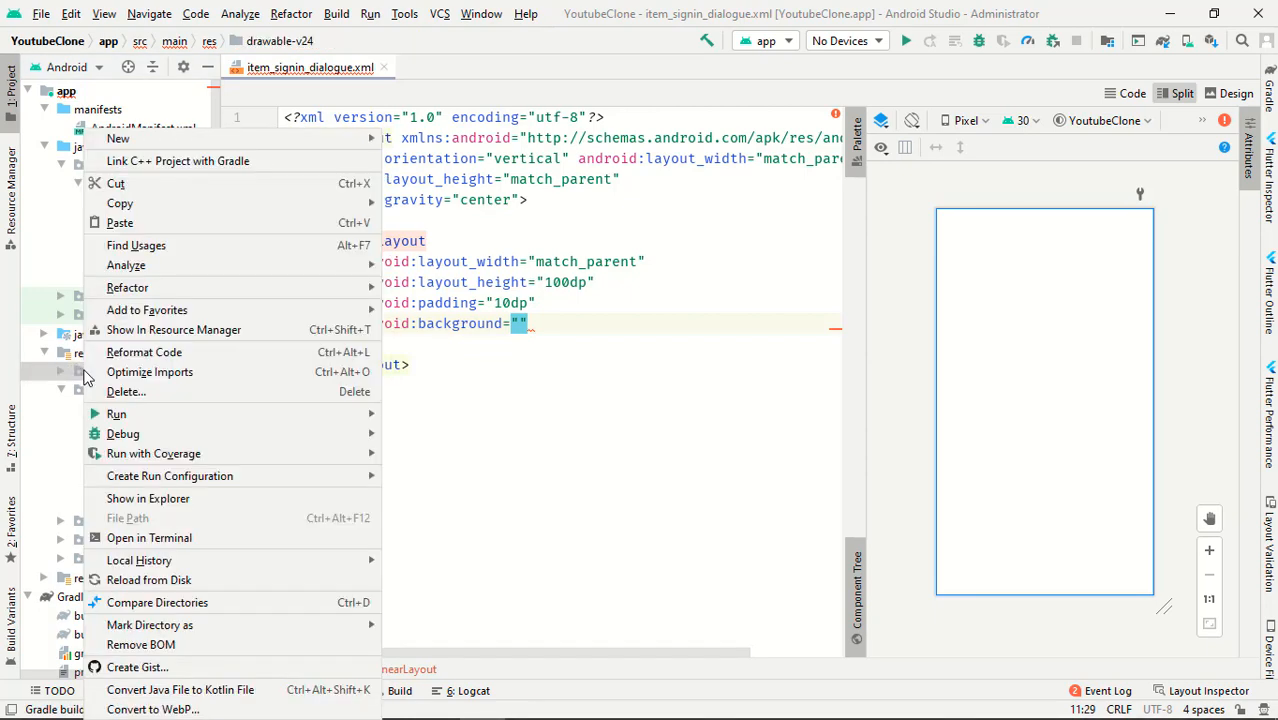
pyautogui.moveTo(344, 148)
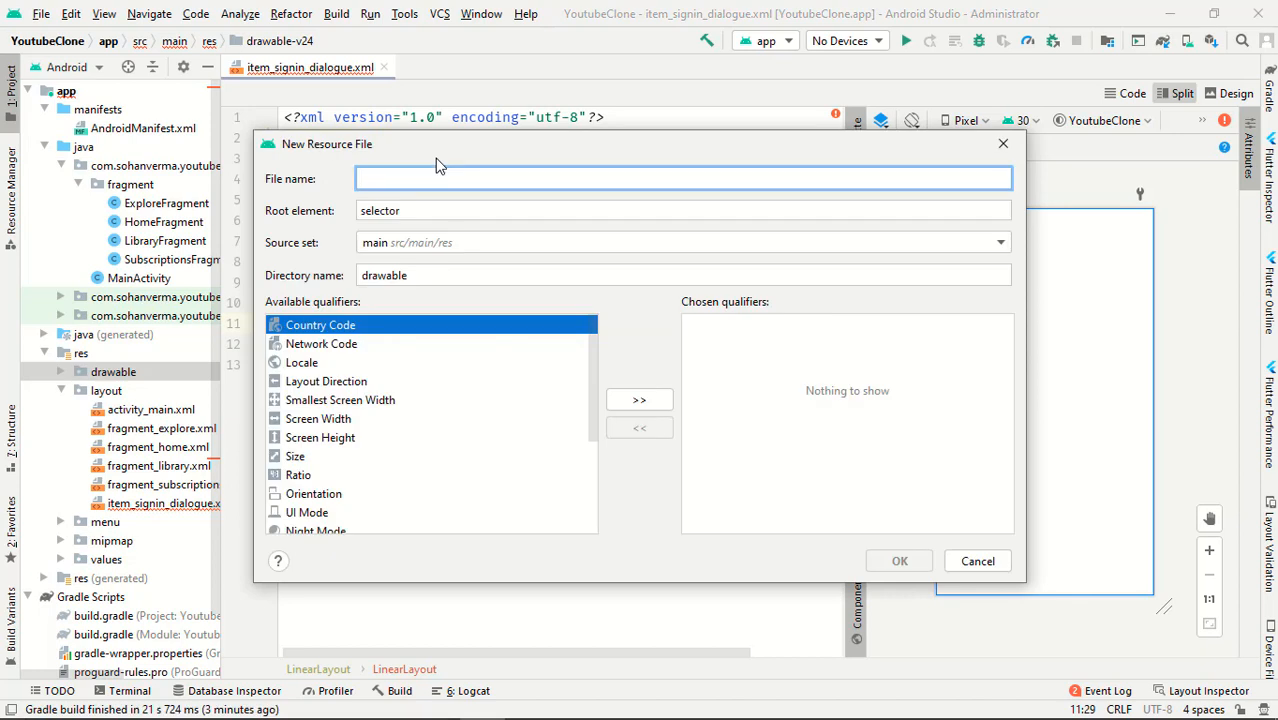
pyautogui.write('button_bg')
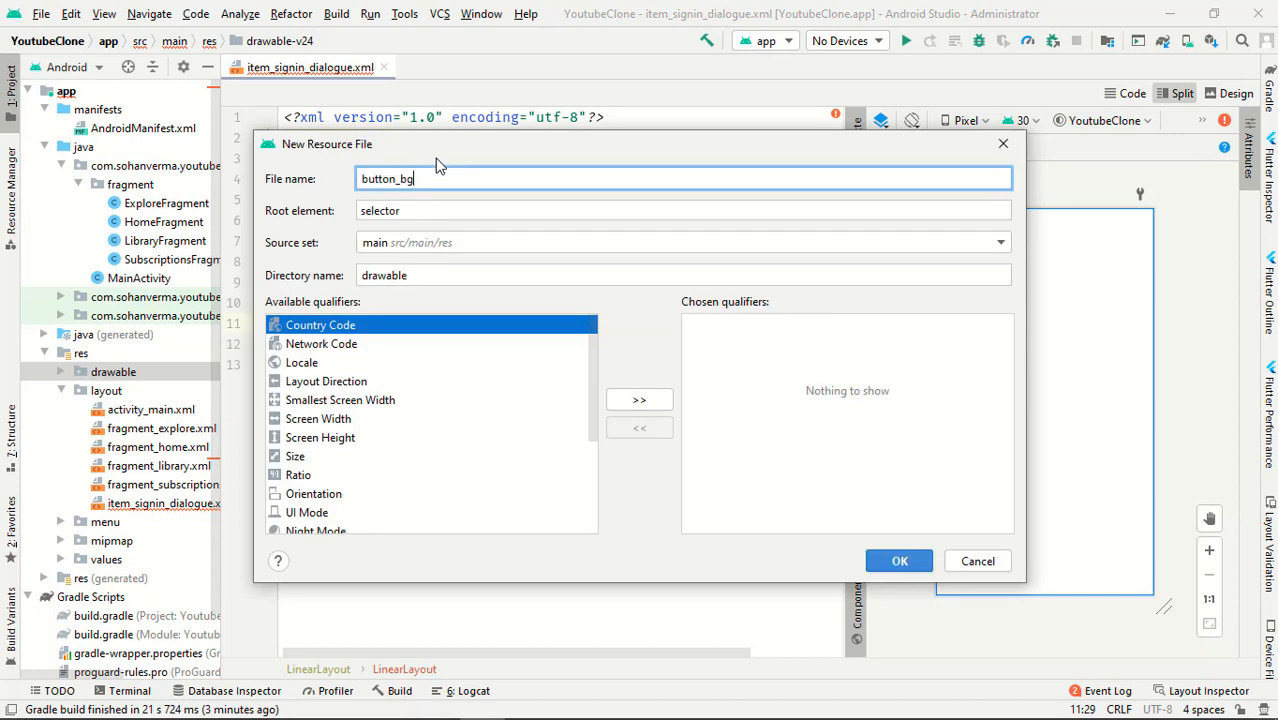
pyautogui.write('re')
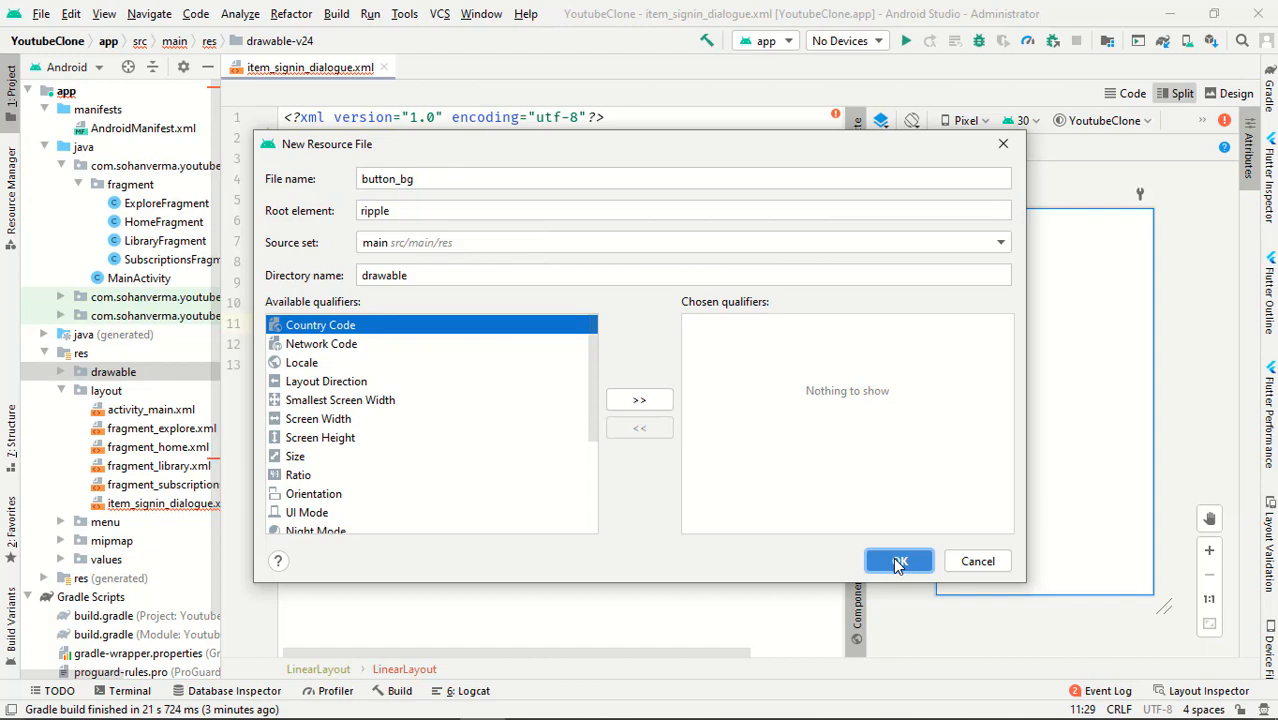
pyautogui.click(898, 560)
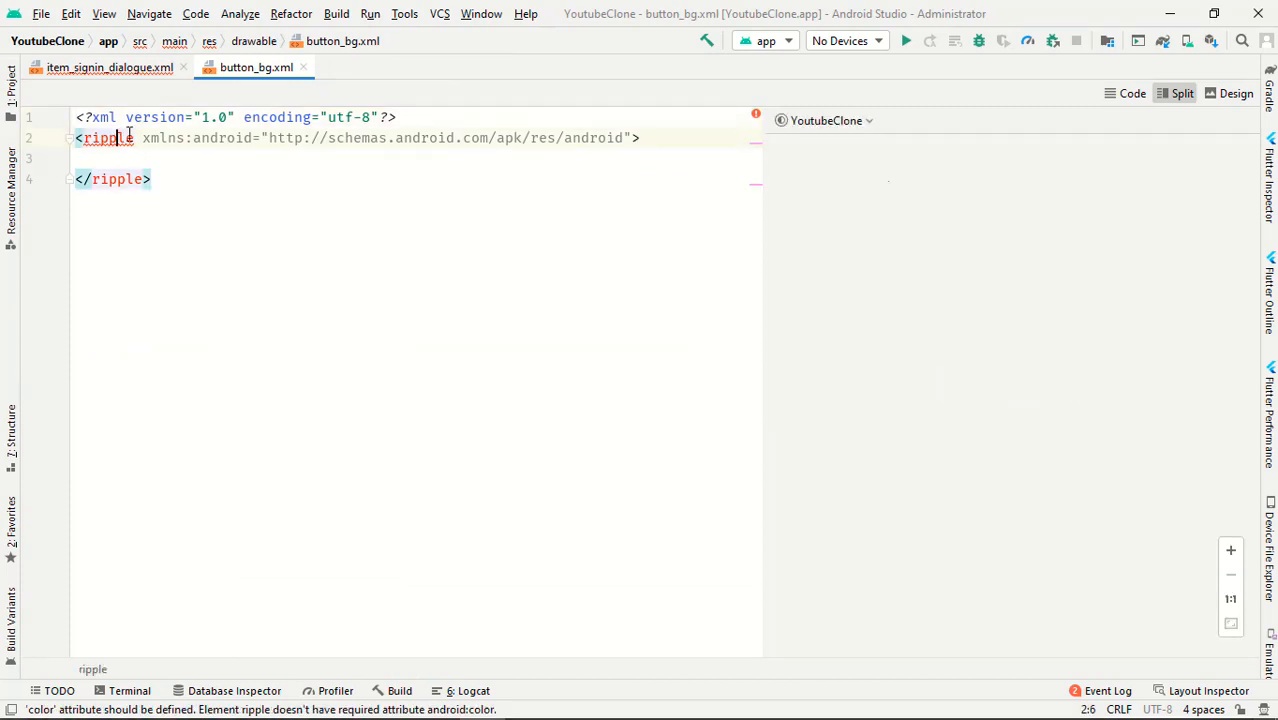
pyautogui.click(88, 120)
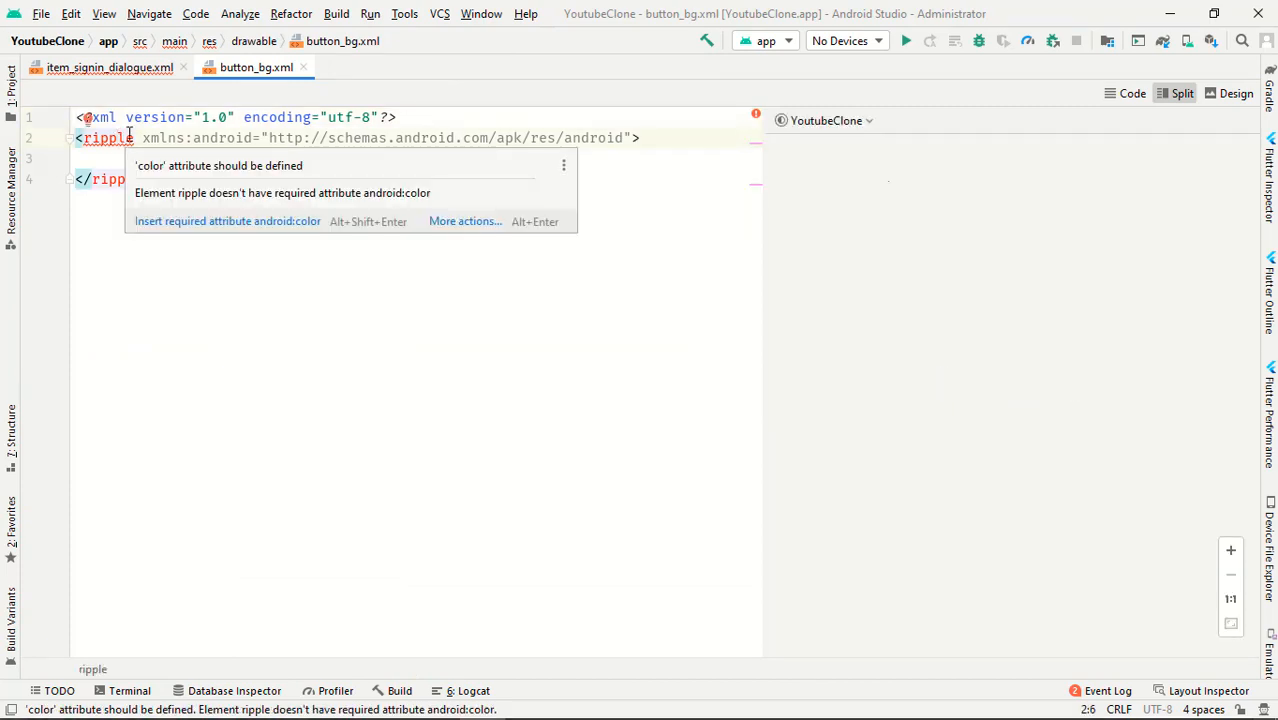
pyautogui.moveTo(196, 220)
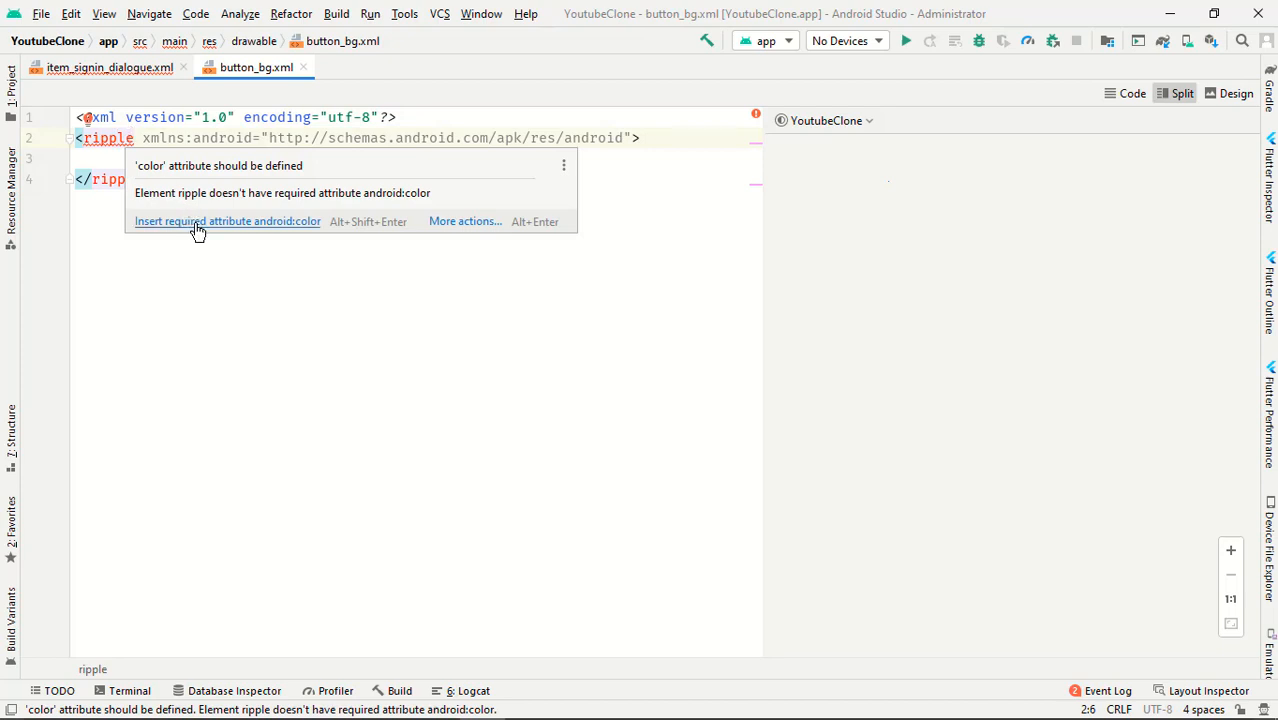
pyautogui.click(228, 220)
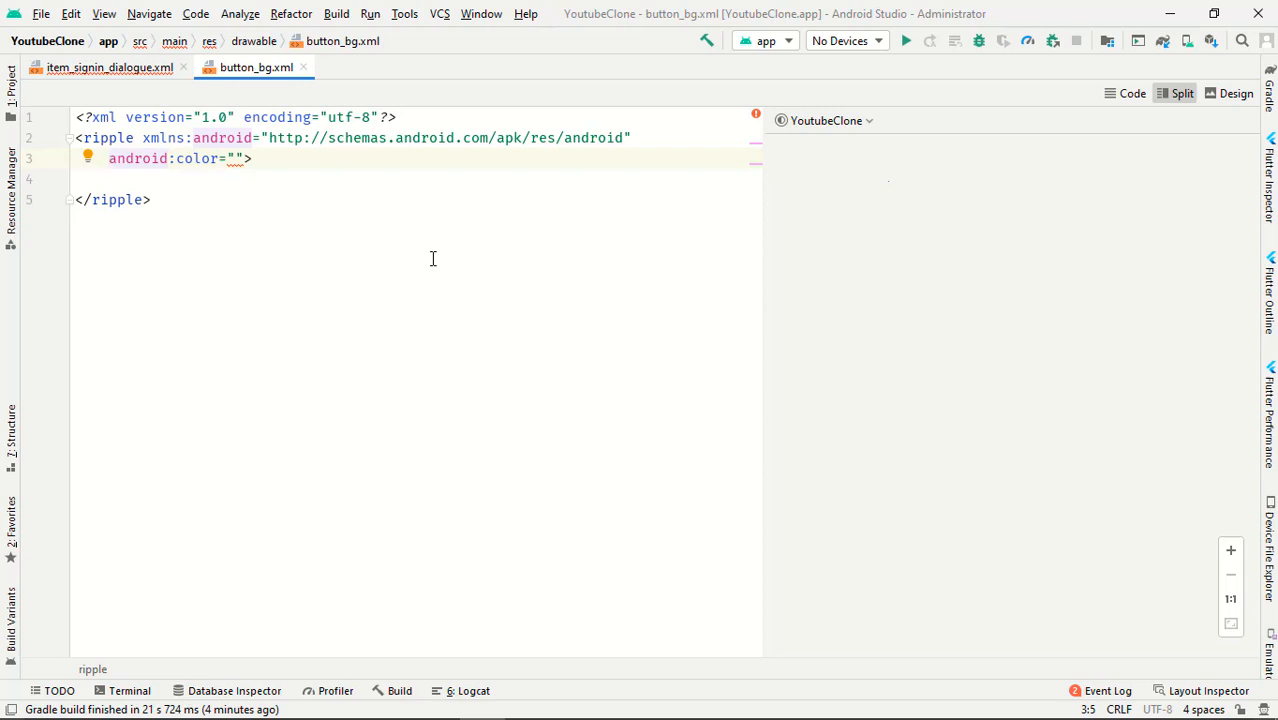
pyautogui.moveTo(324, 200)
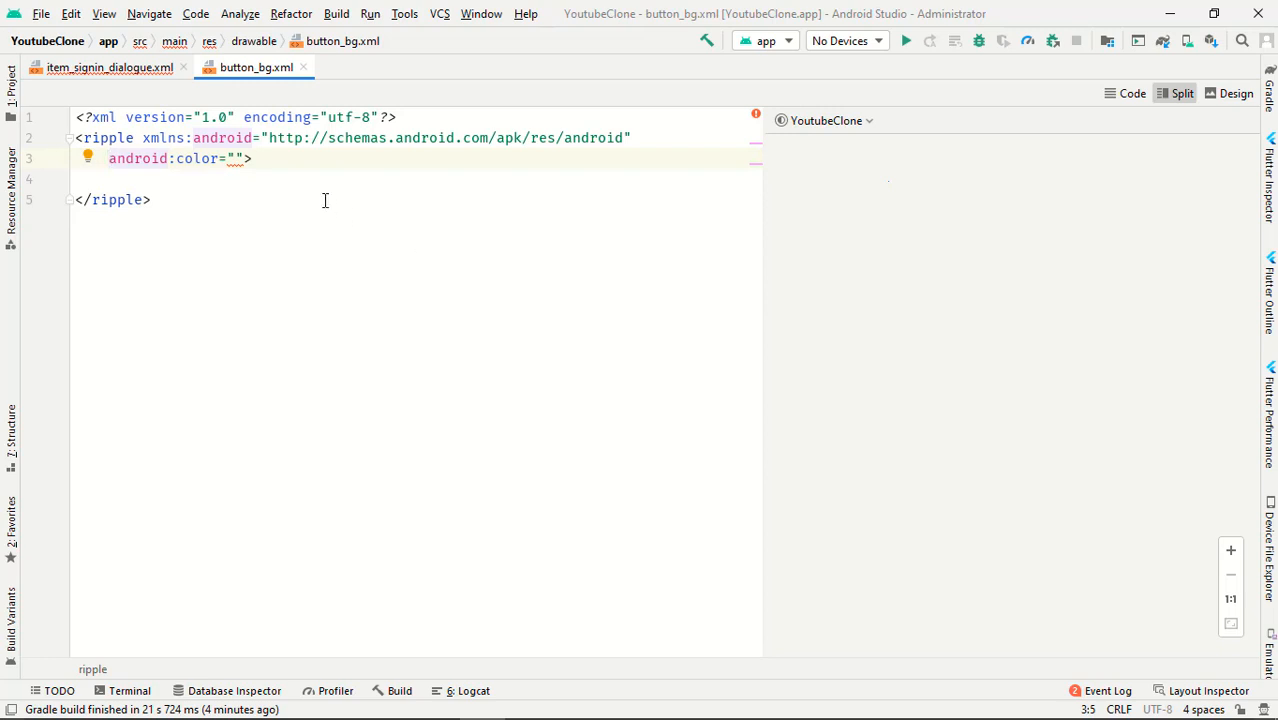
pyautogui.write('@n')
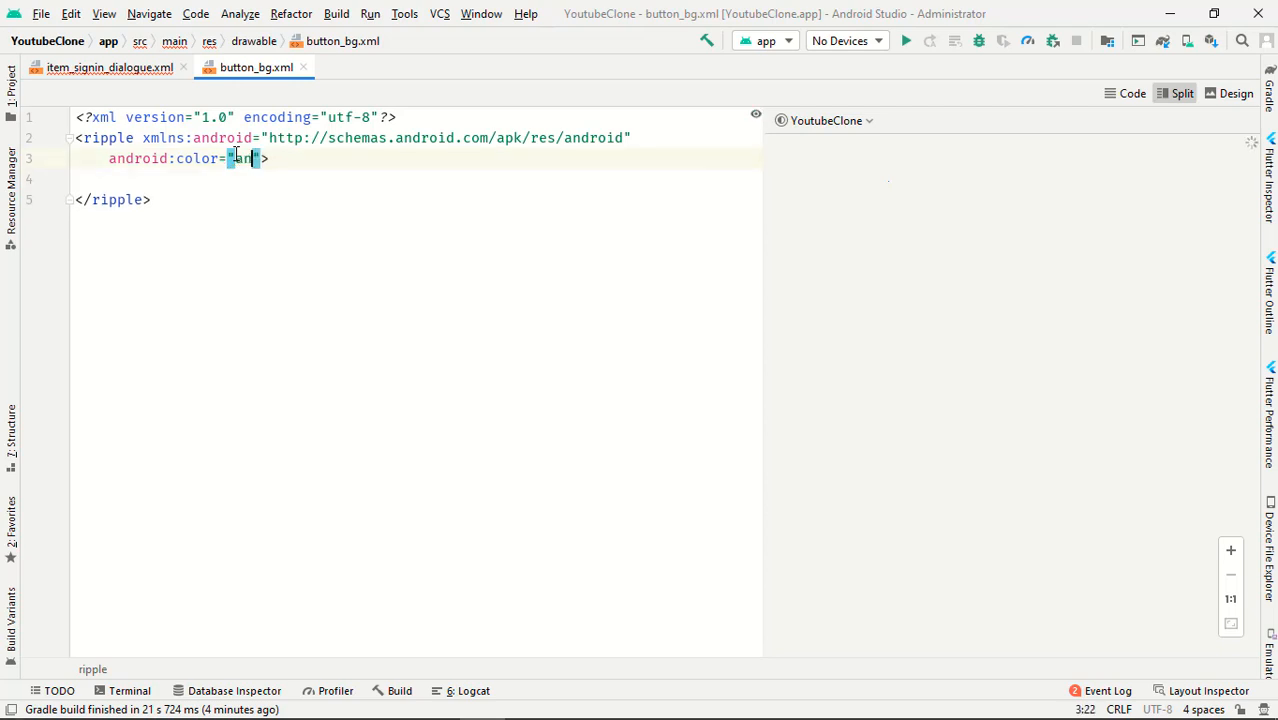
pyautogui.write('@android:')
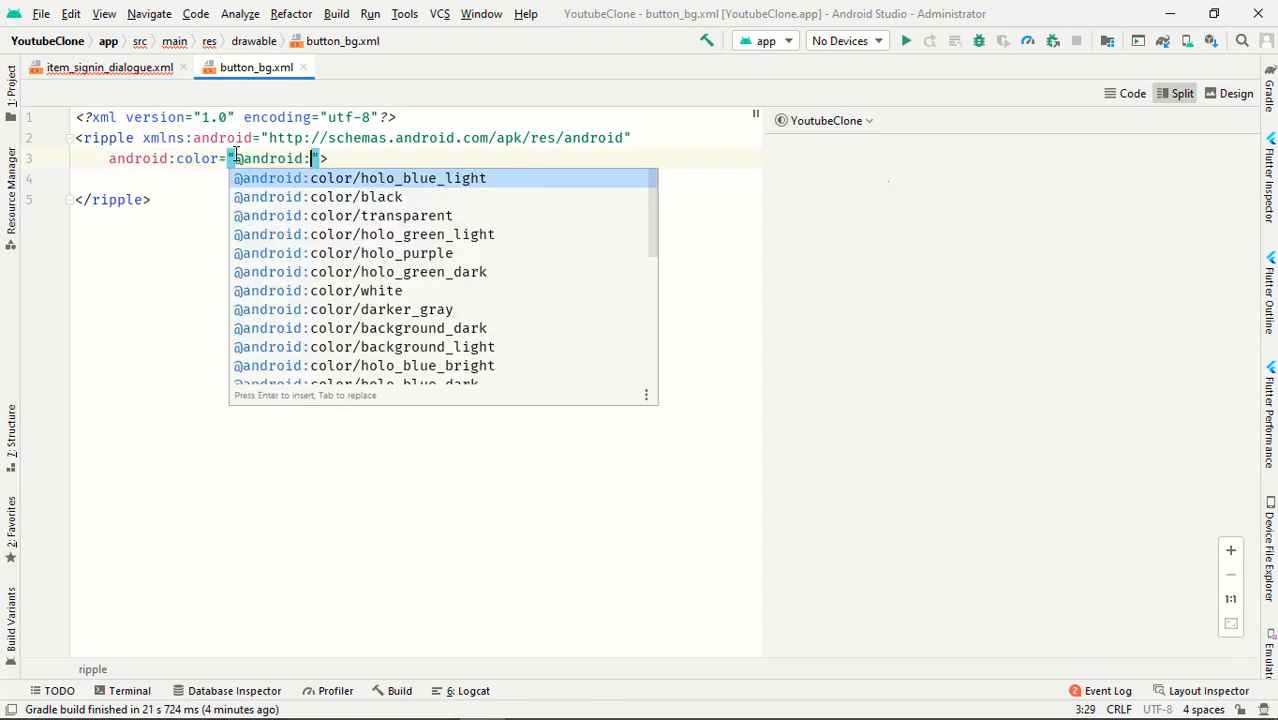
pyautogui.write('color')
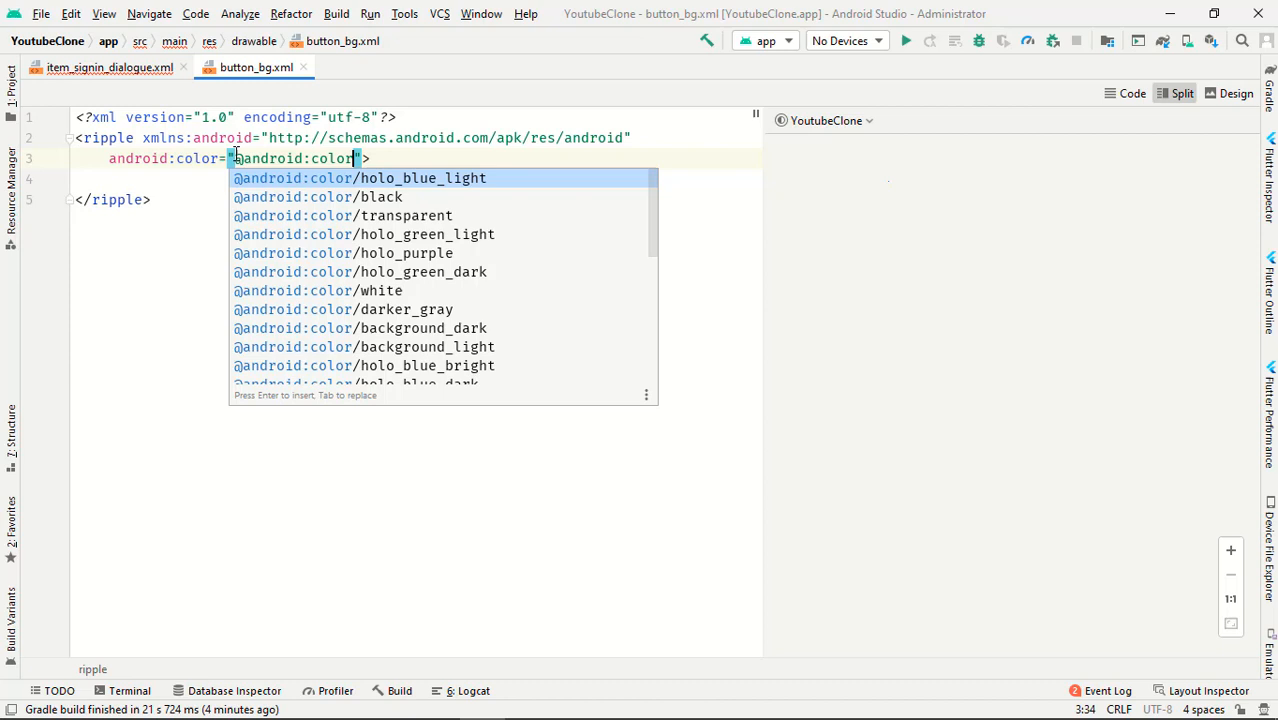
pyautogui.write('dar')
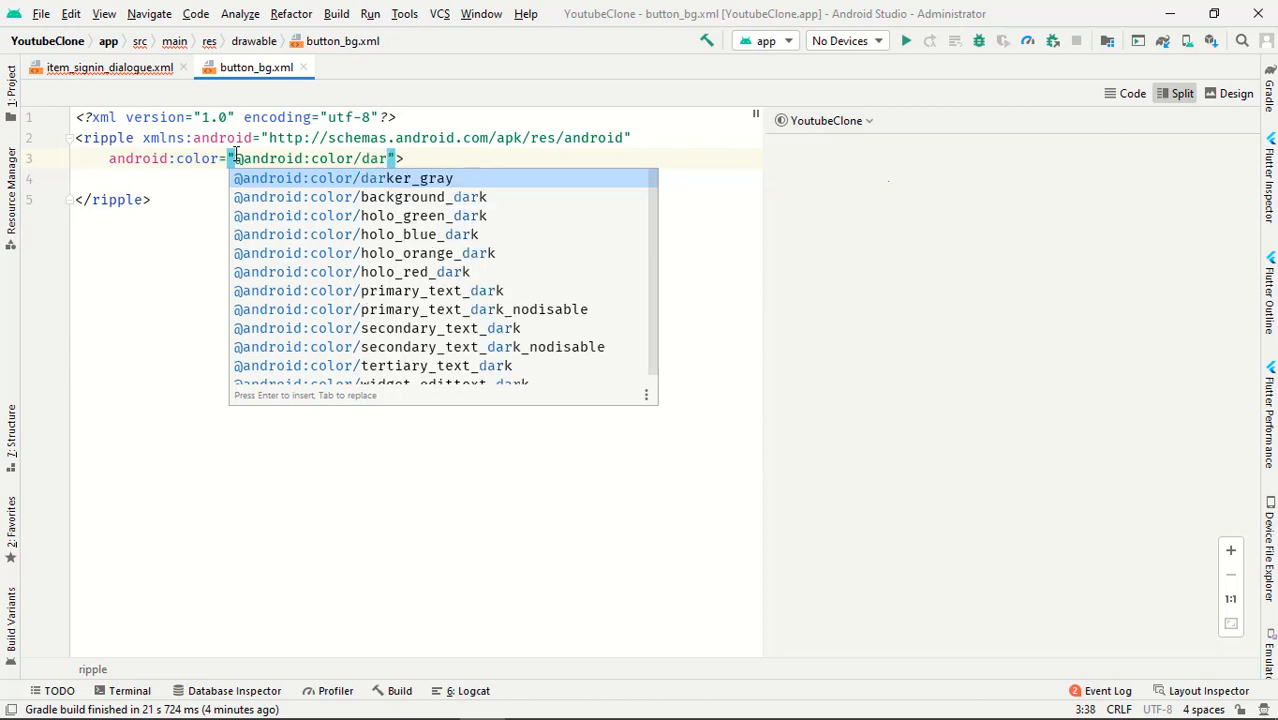
pyautogui.press('Enter')
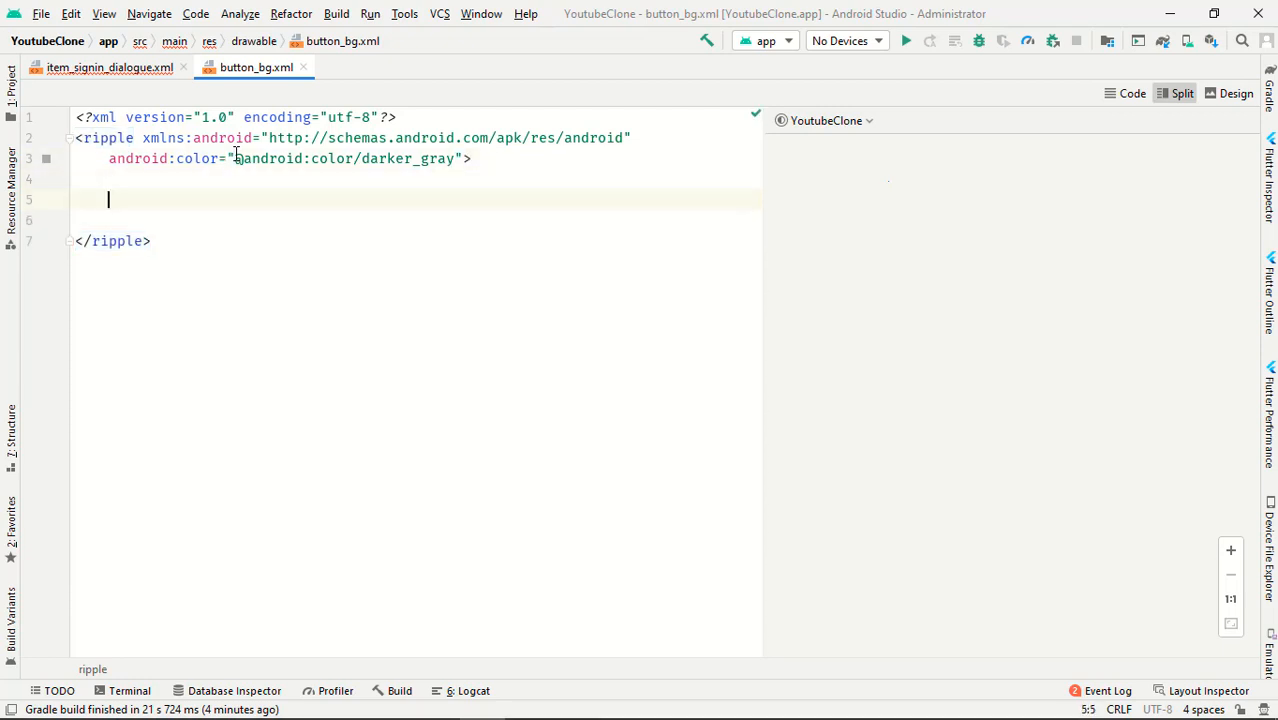
# Add an item holding a shape with android:shape="rectangle" inside the ripple.
pyautogui.write('<item')
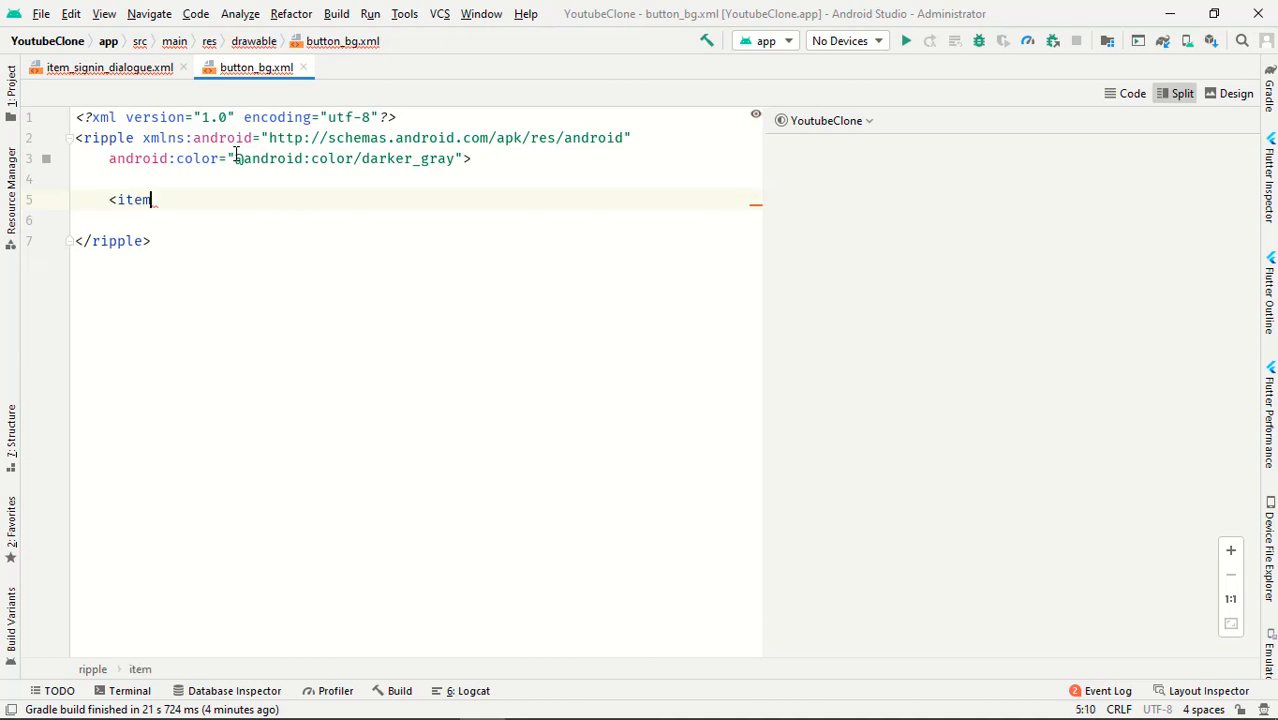
pyautogui.write('>')
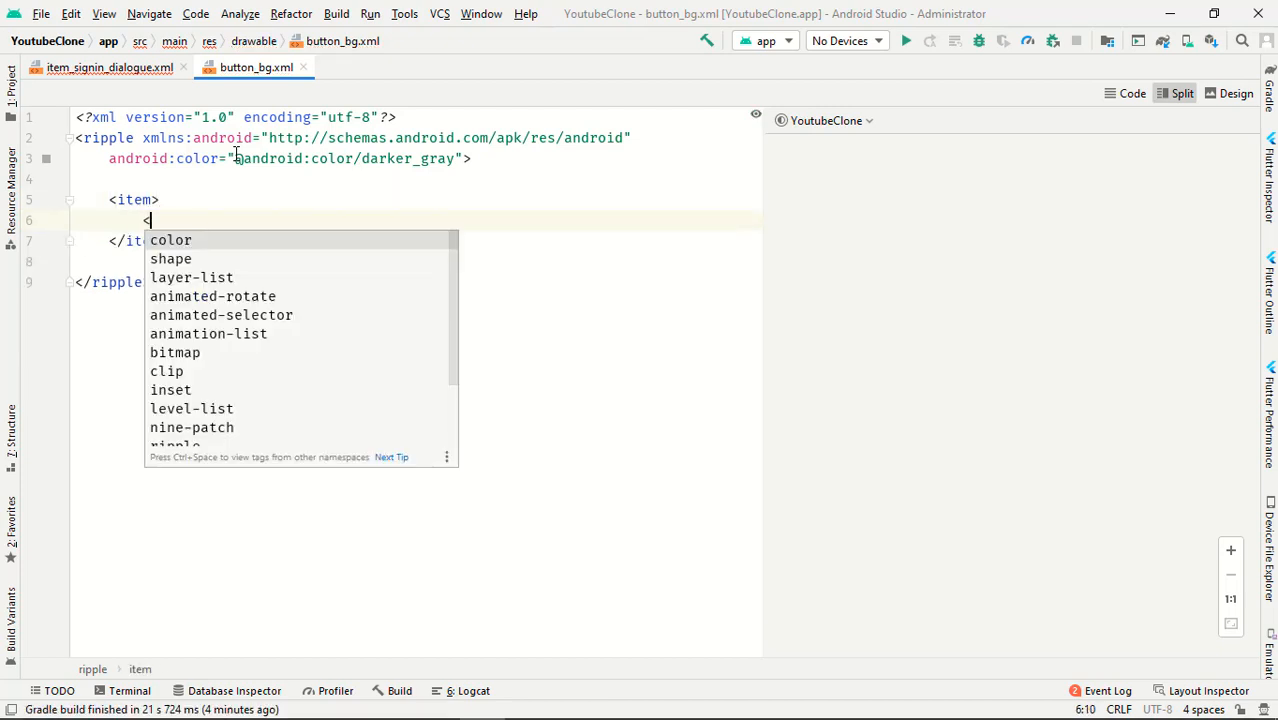
pyautogui.write('shape')
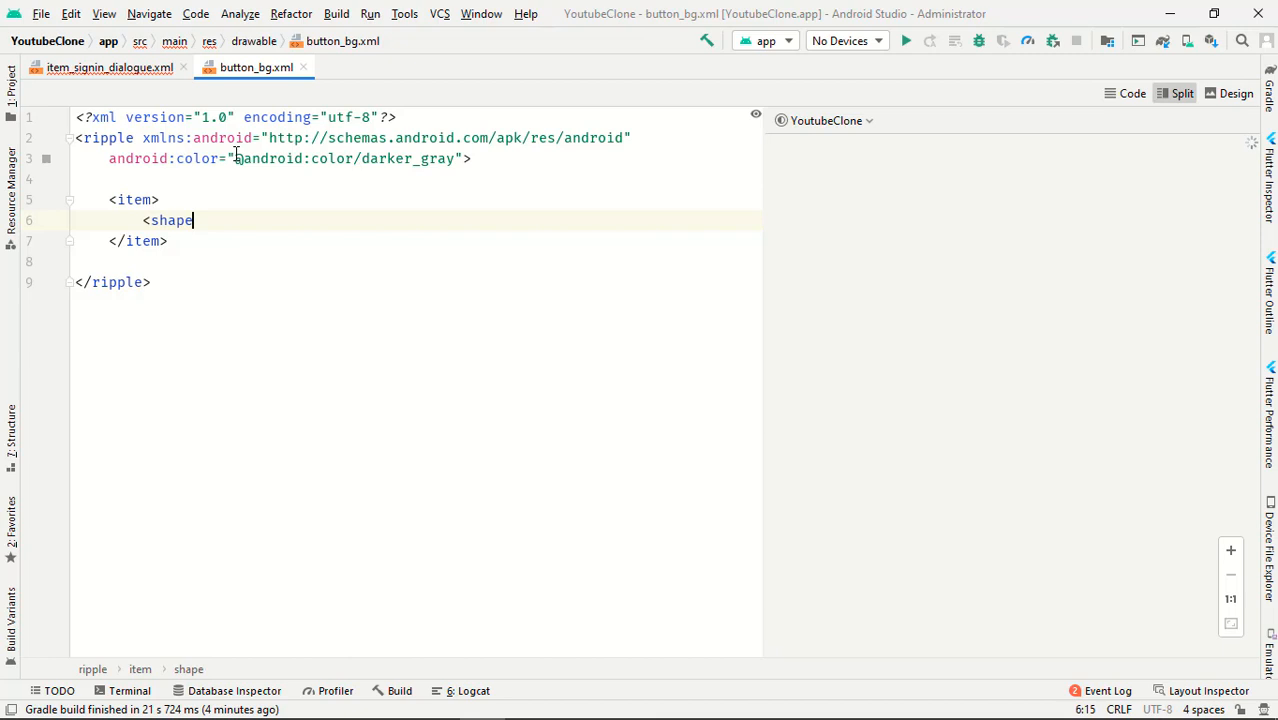
pyautogui.write('sh')
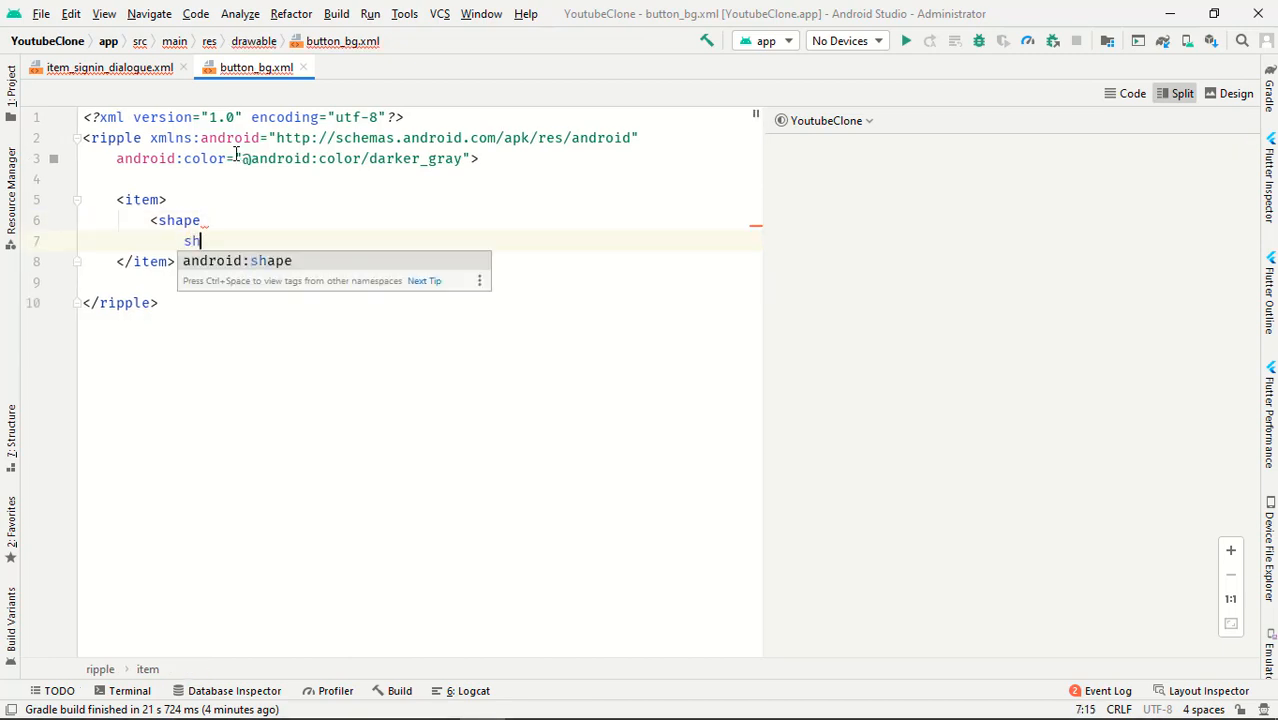
pyautogui.press('Backspace')
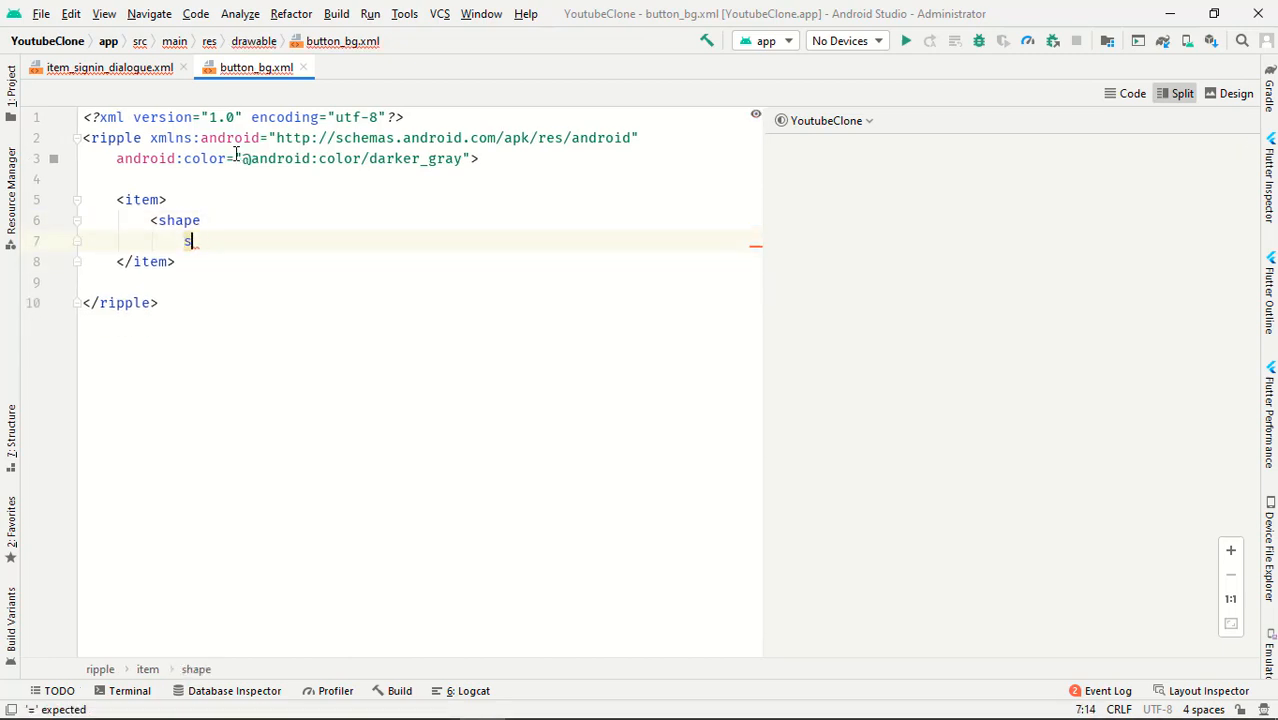
pyautogui.write('android:shape="rectangle">')
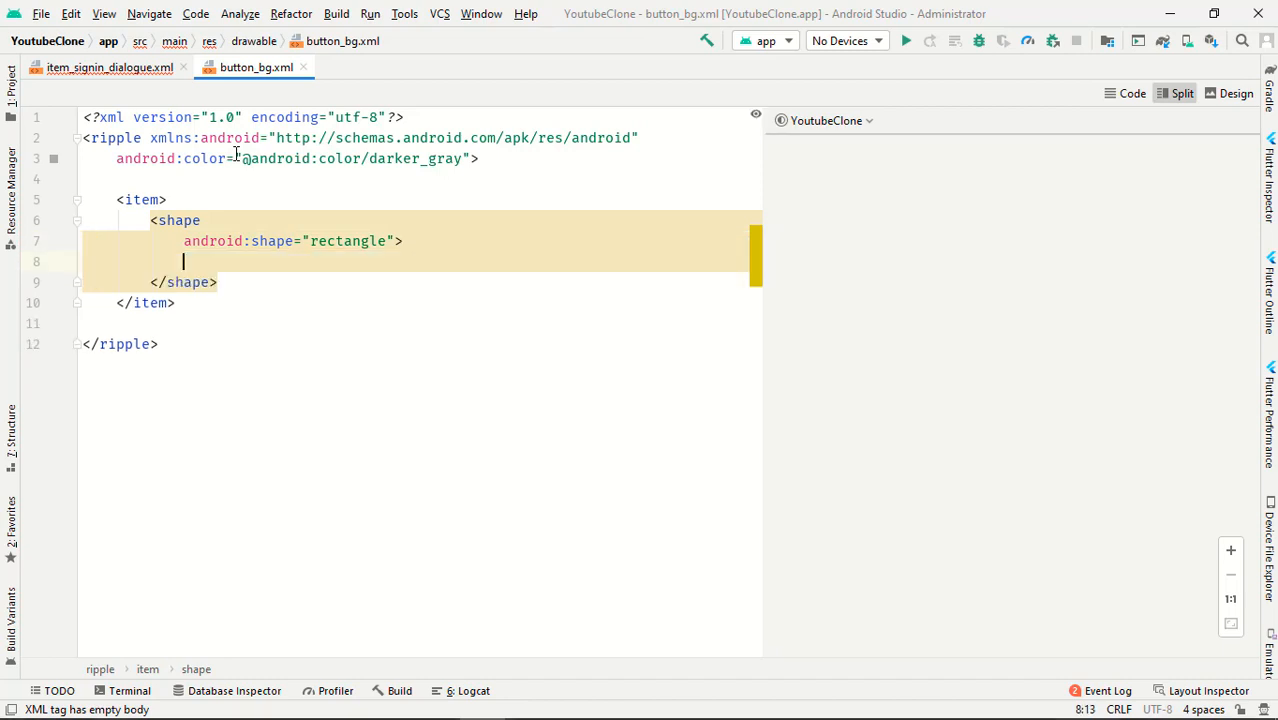
# Add a solid child to the rectangle with an empty android:color value.
pyautogui.write('<stroke')
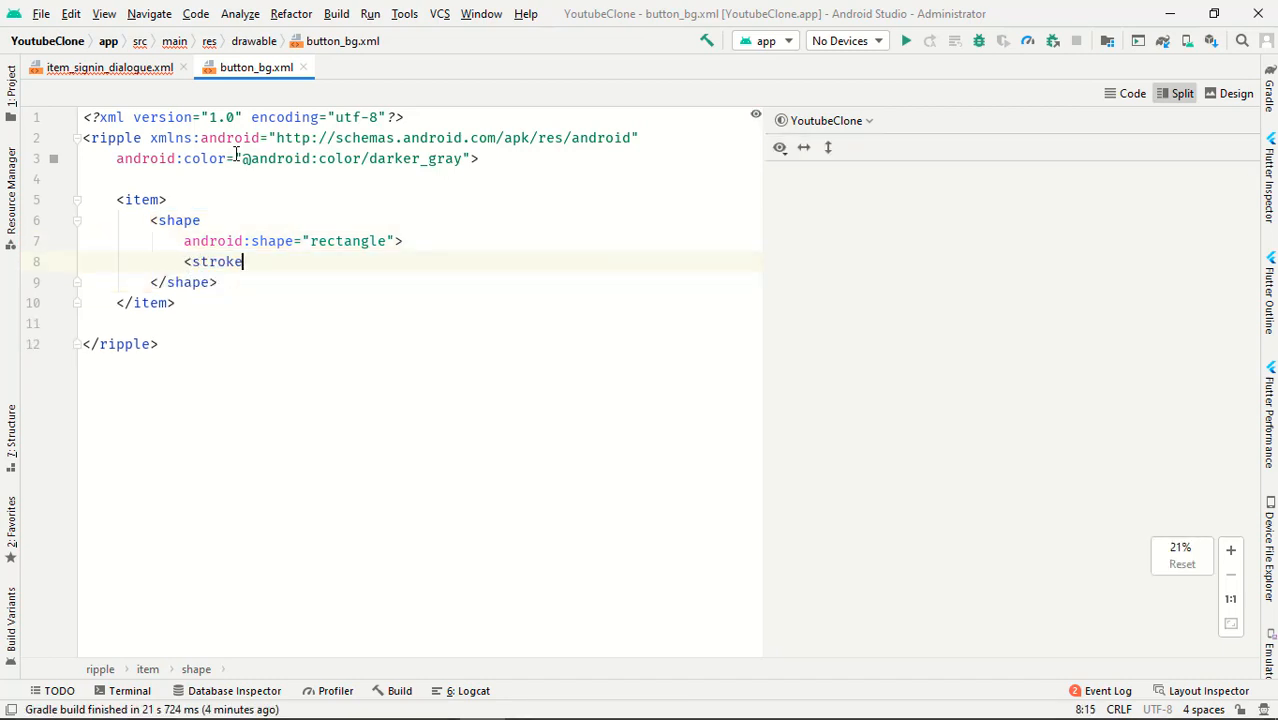
pyautogui.write('solid')
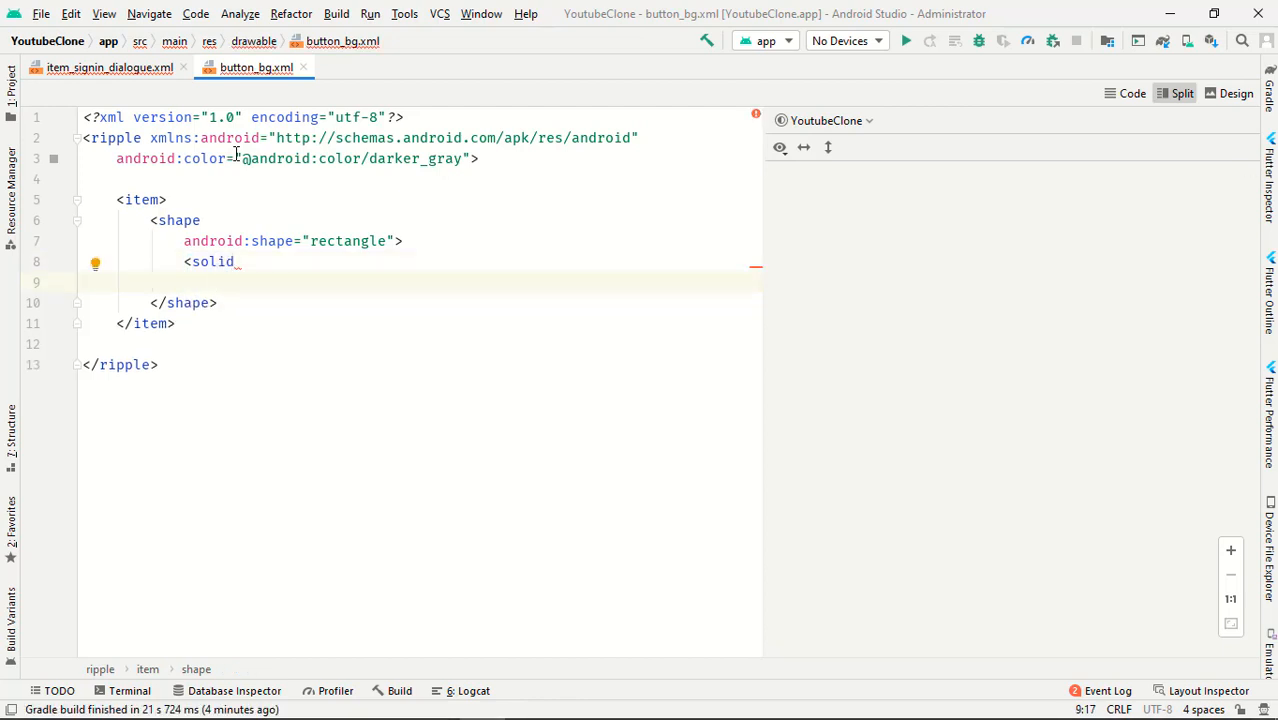
pyautogui.write('android:color=""')
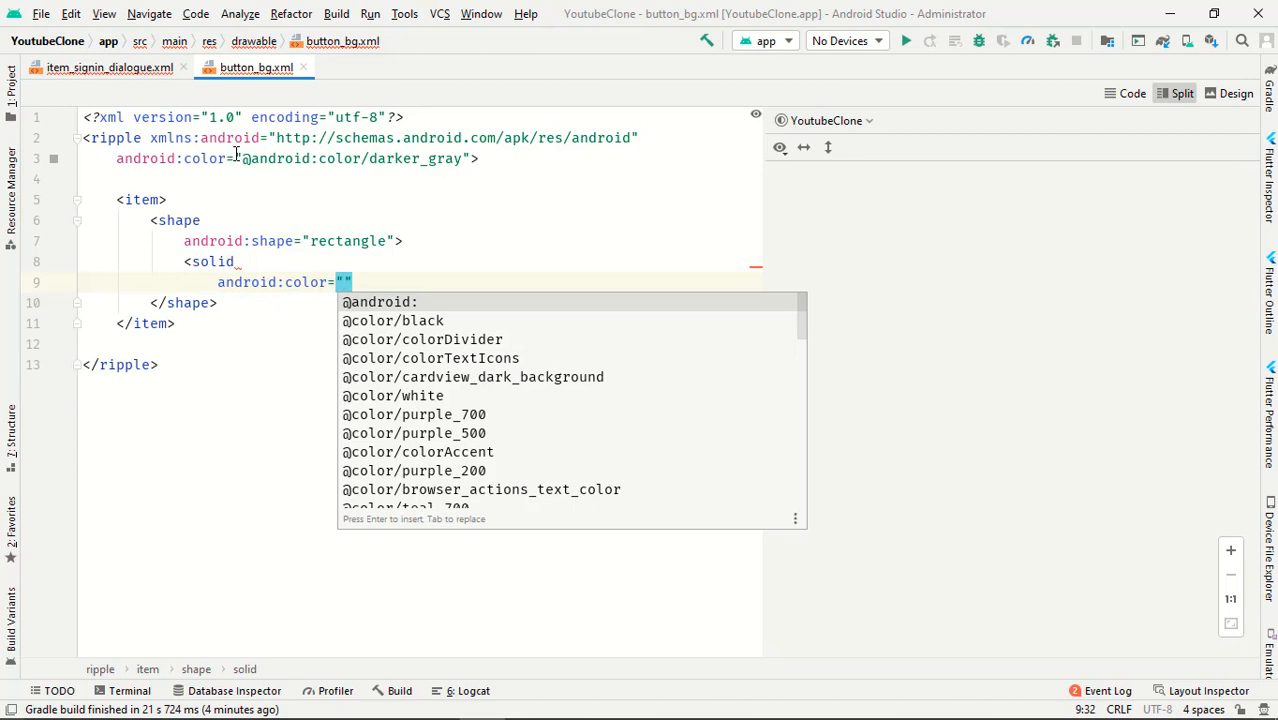
pyautogui.write('co')
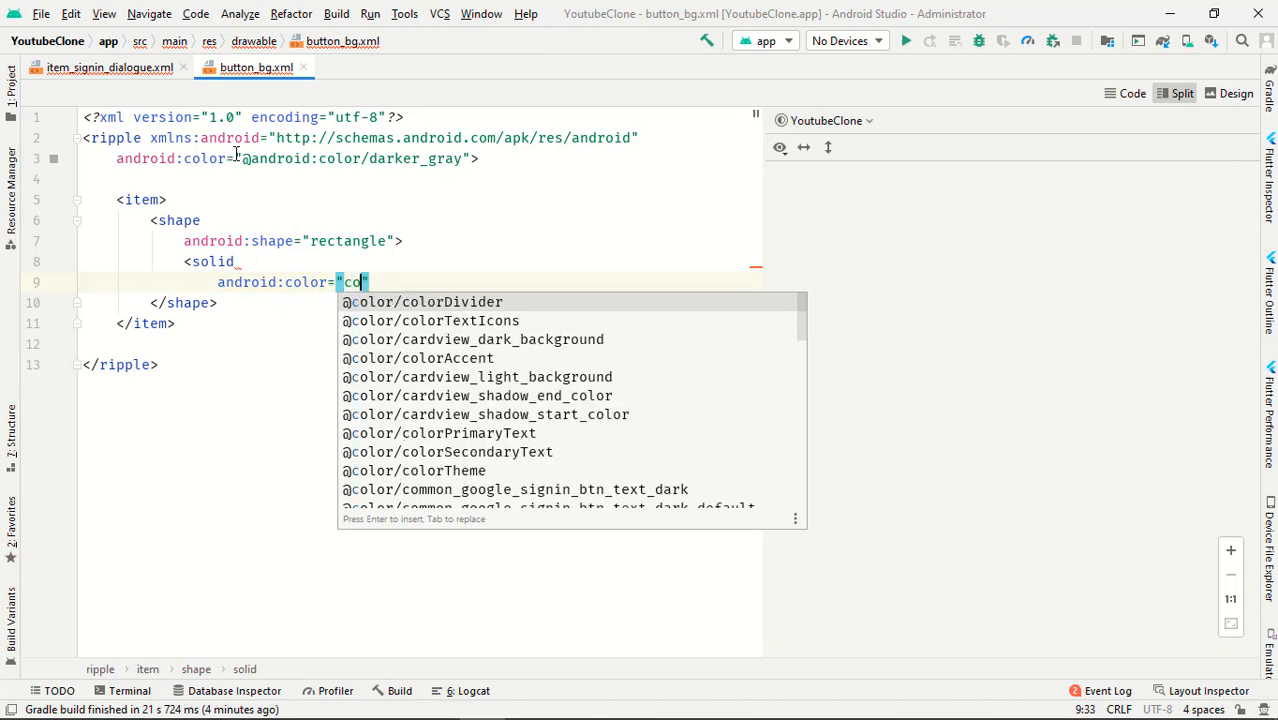
pyautogui.write('lorPr')
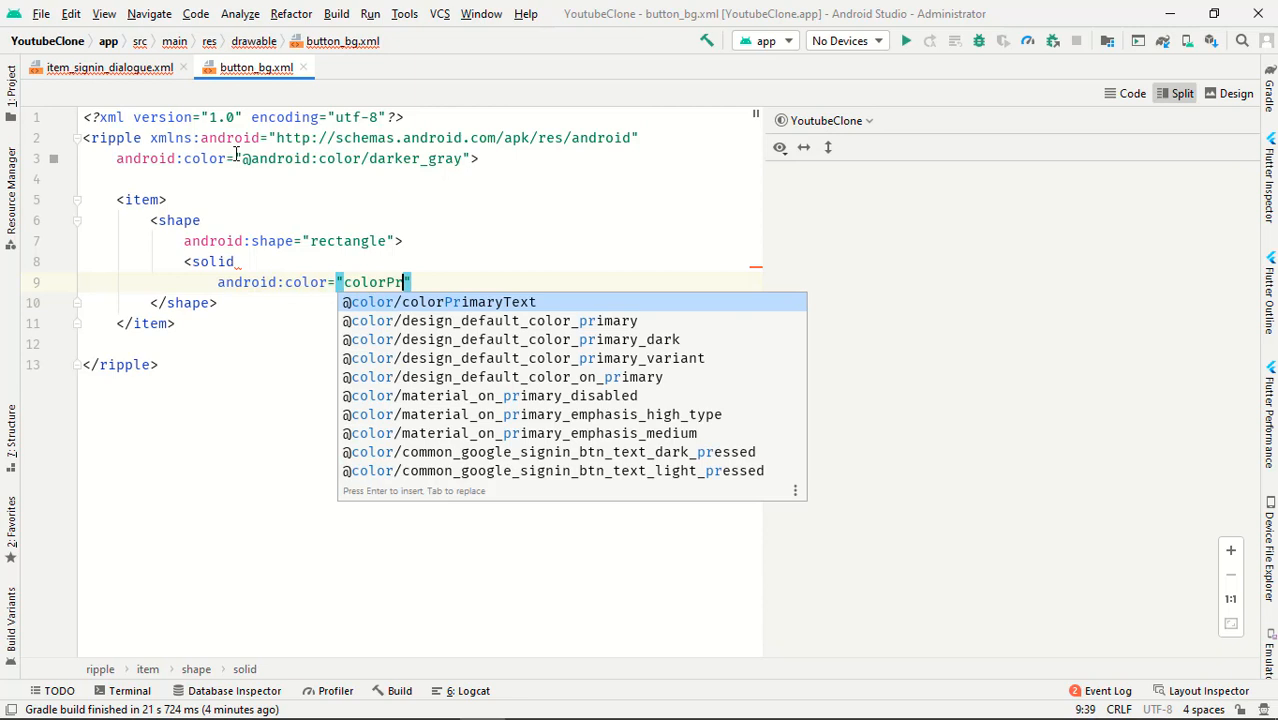
pyautogui.press('Enter')
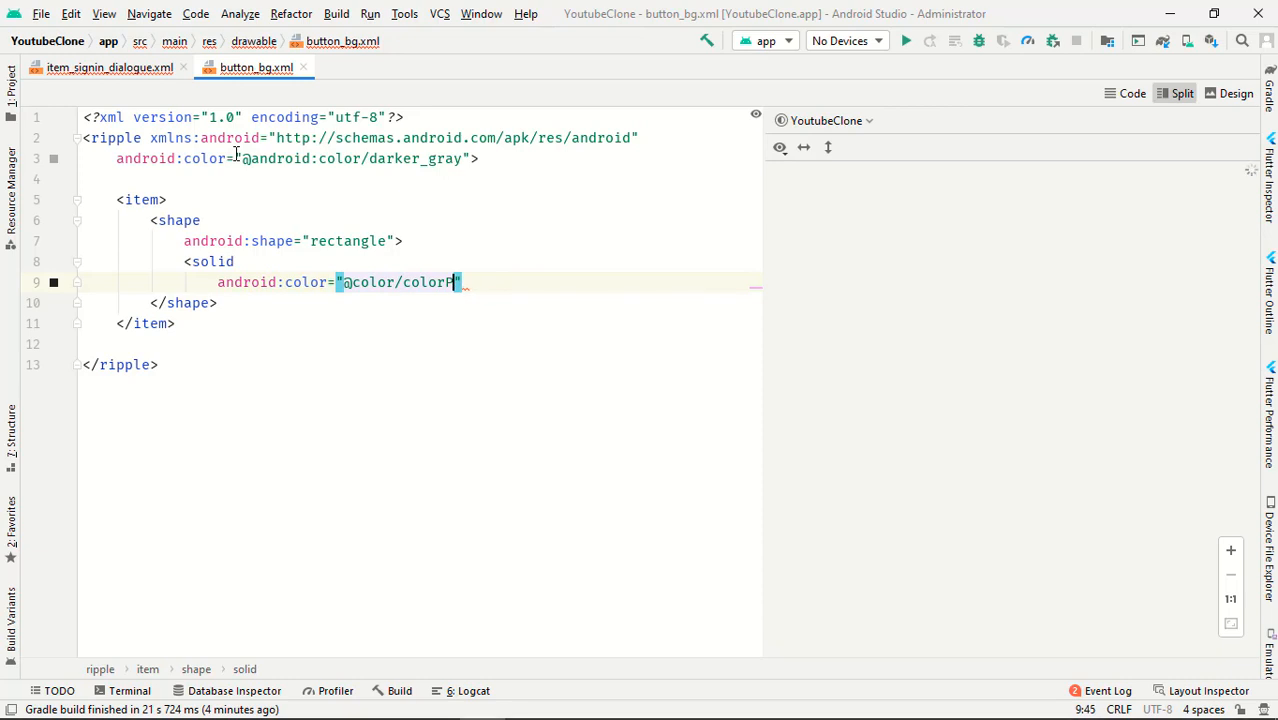
pyautogui.press('BackSpace')
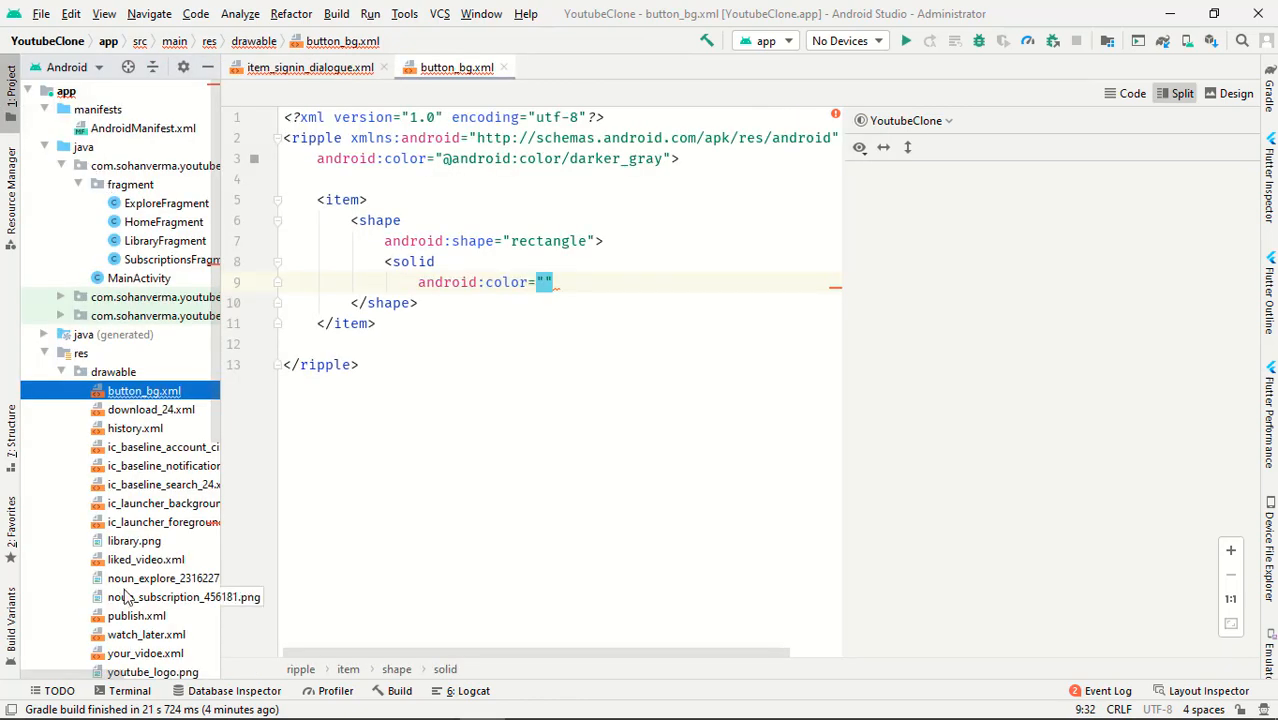
pyautogui.scroll(-3)
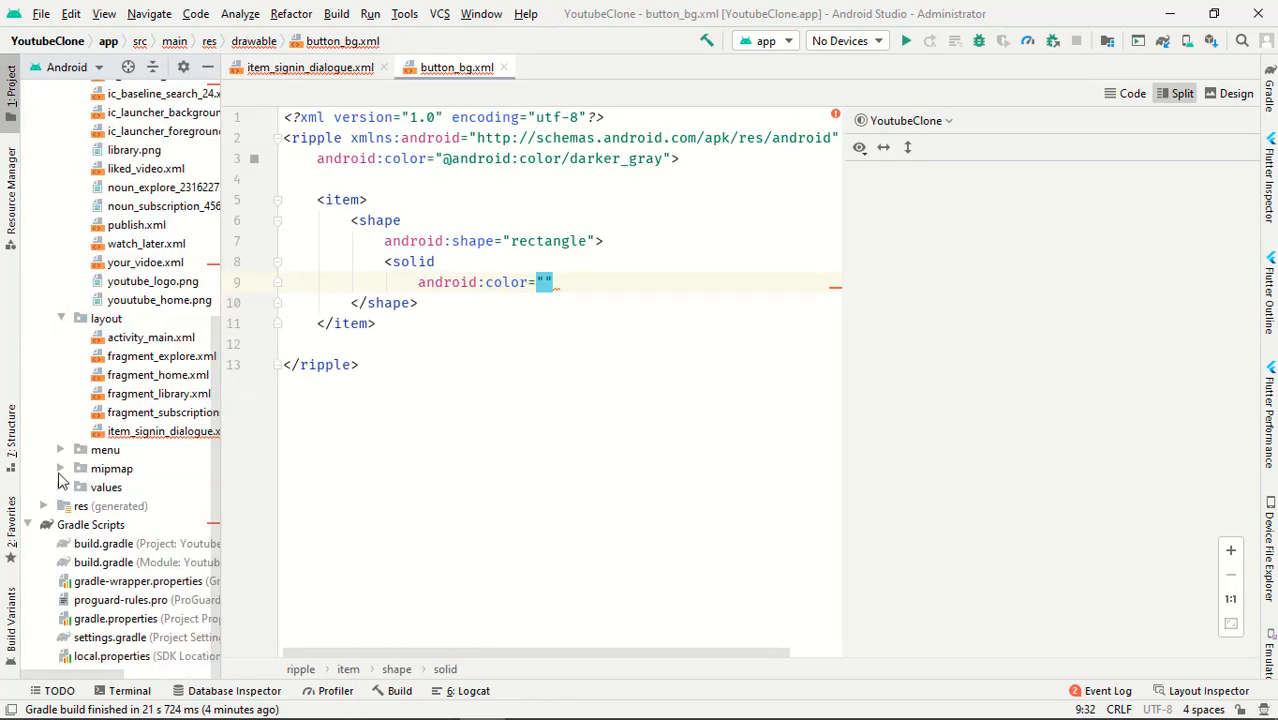
pyautogui.click(106, 488)
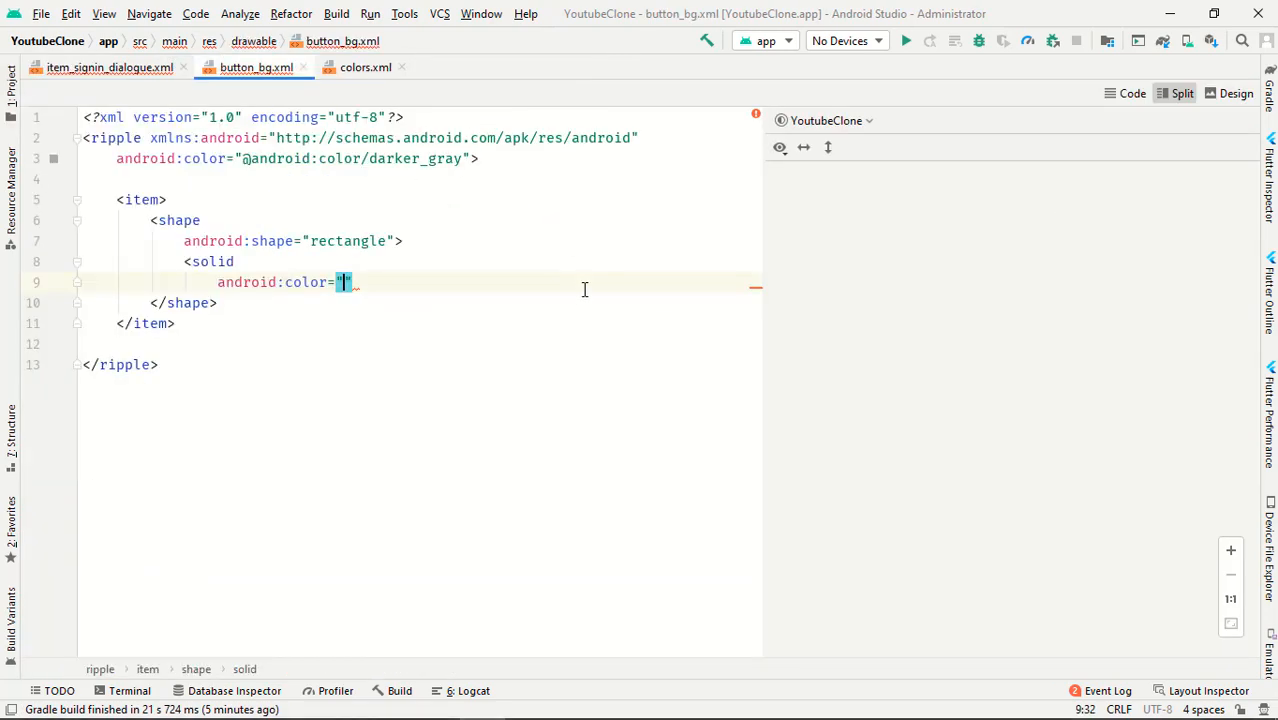
pyautogui.write('bl')
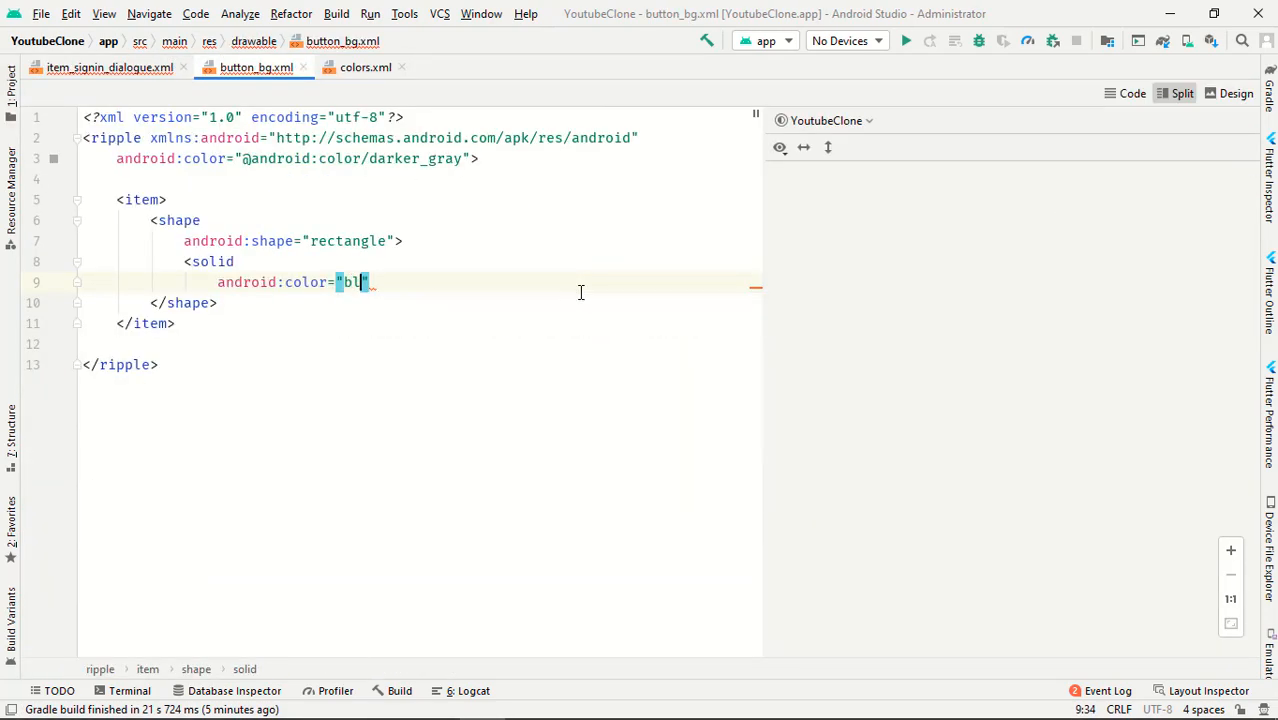
pyautogui.write('pr')
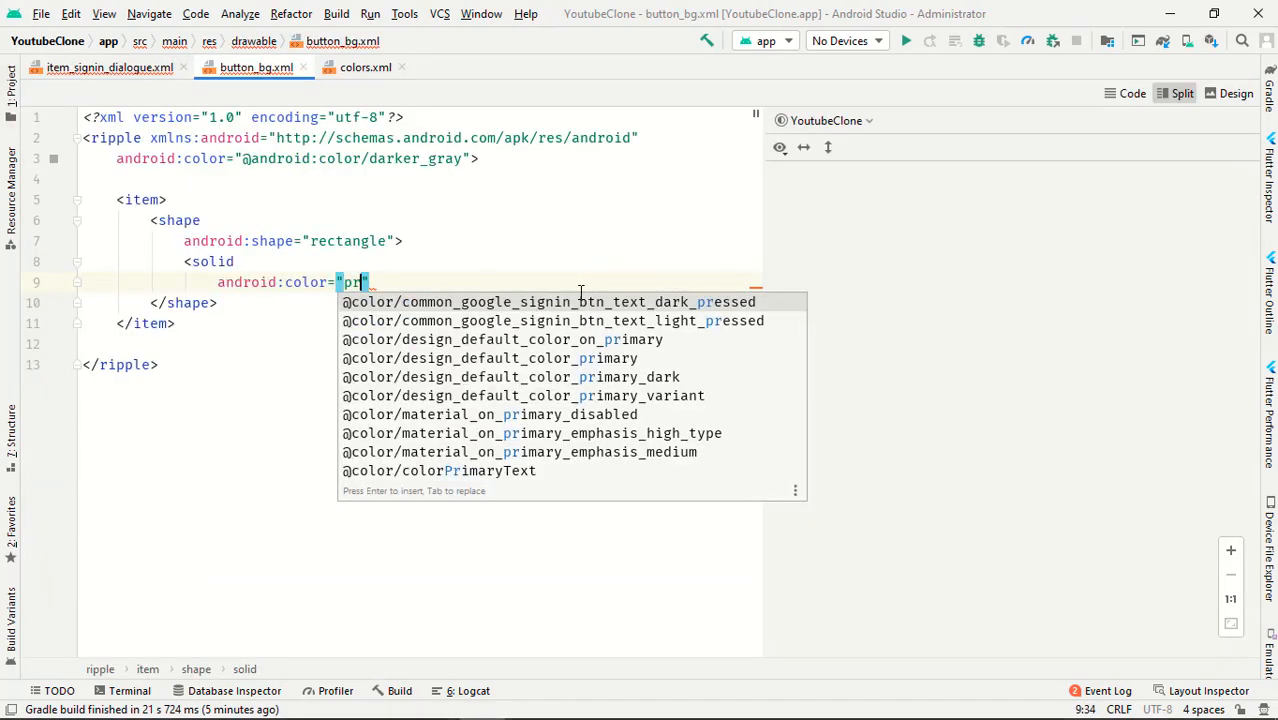
pyautogui.write('e')
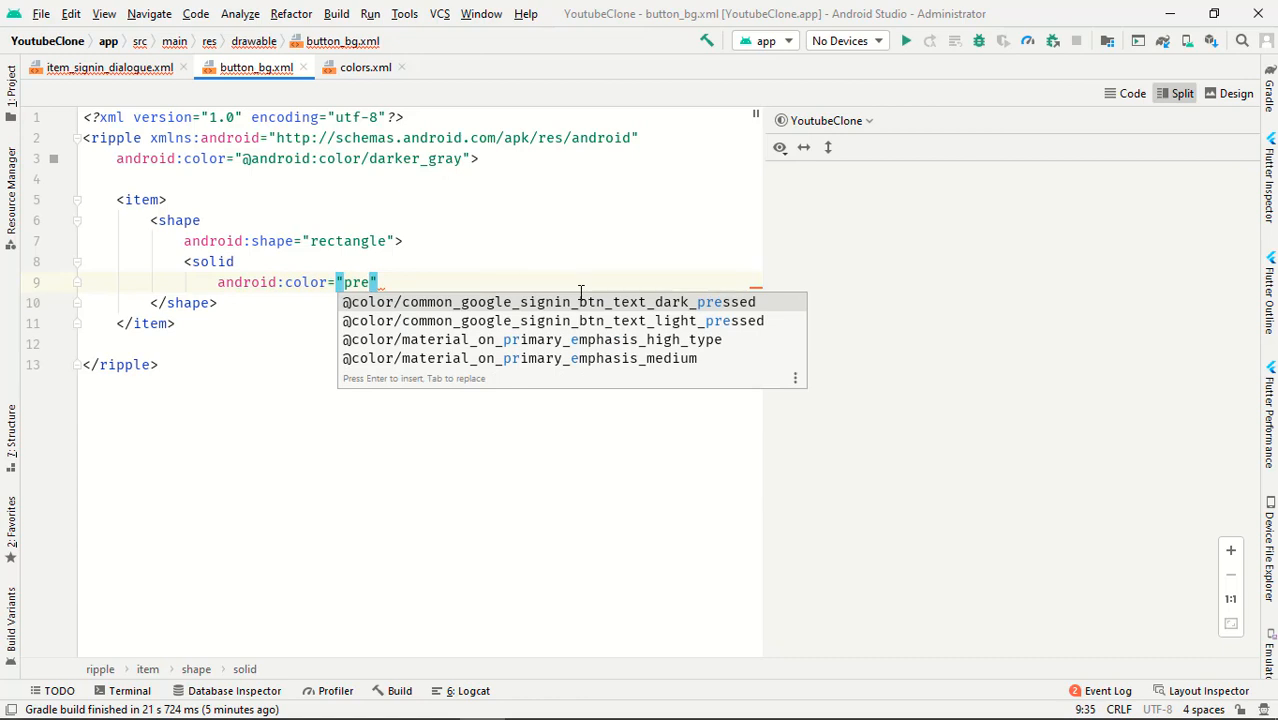
pyautogui.press('BackSpace')
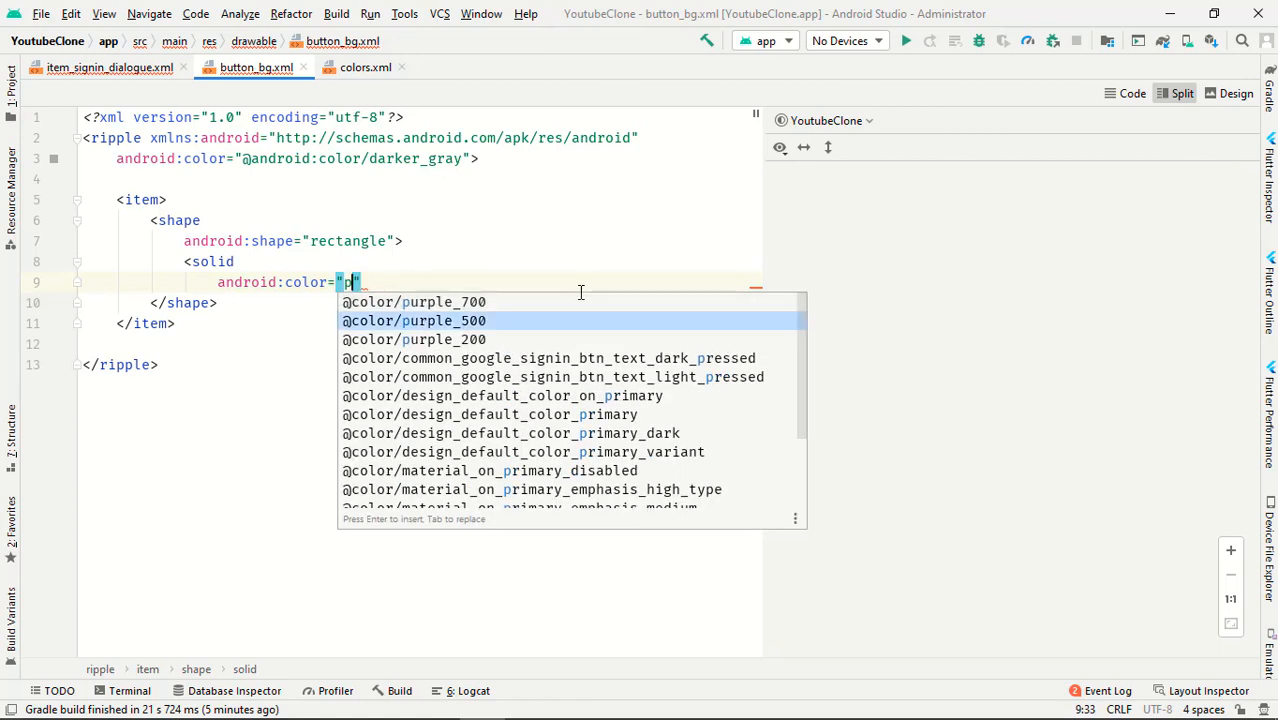
pyautogui.click(414, 300)
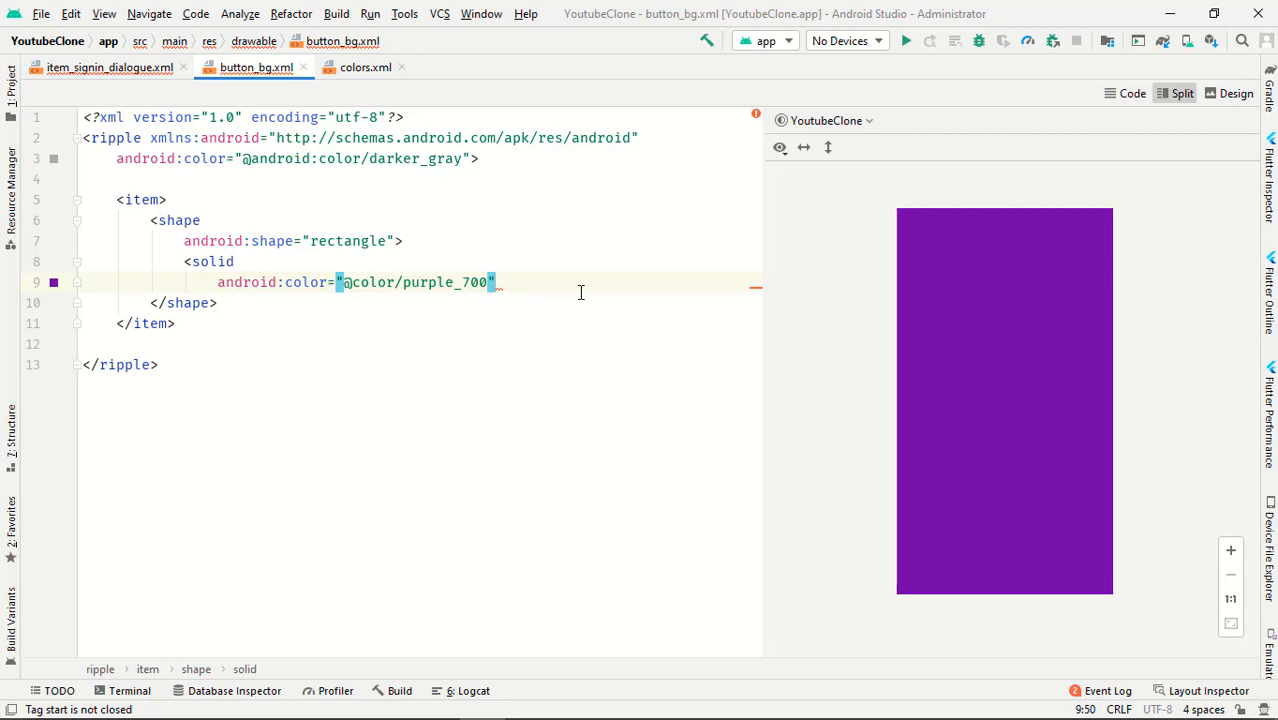
pyautogui.write('/>')
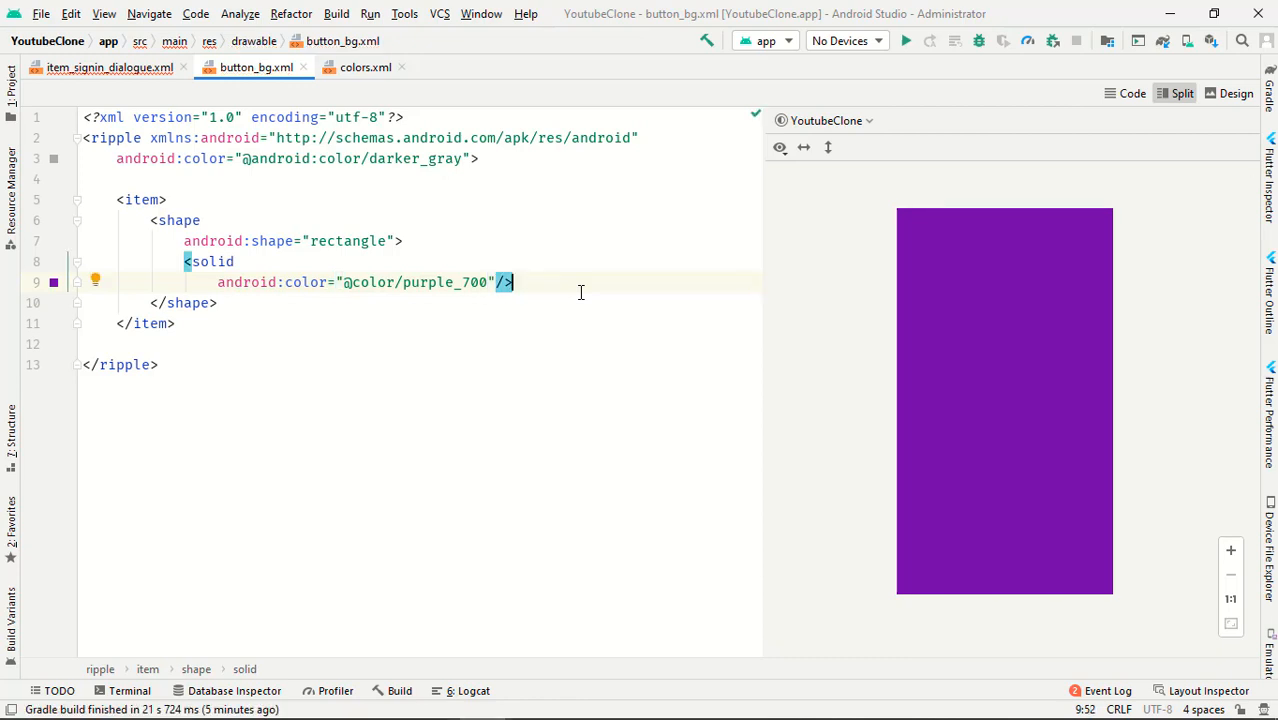
# Add corners with android:radius="6dp" to the rectangle.
pyautogui.write('<corners')
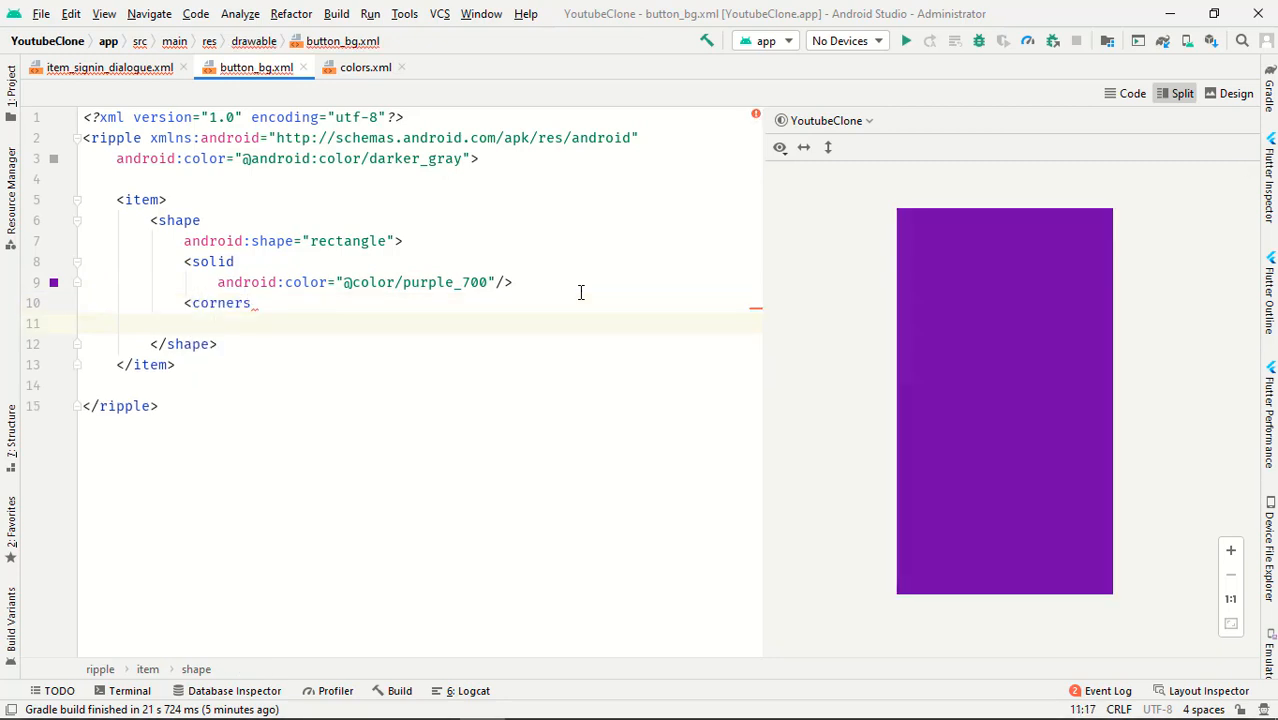
pyautogui.write('radius="6dp')
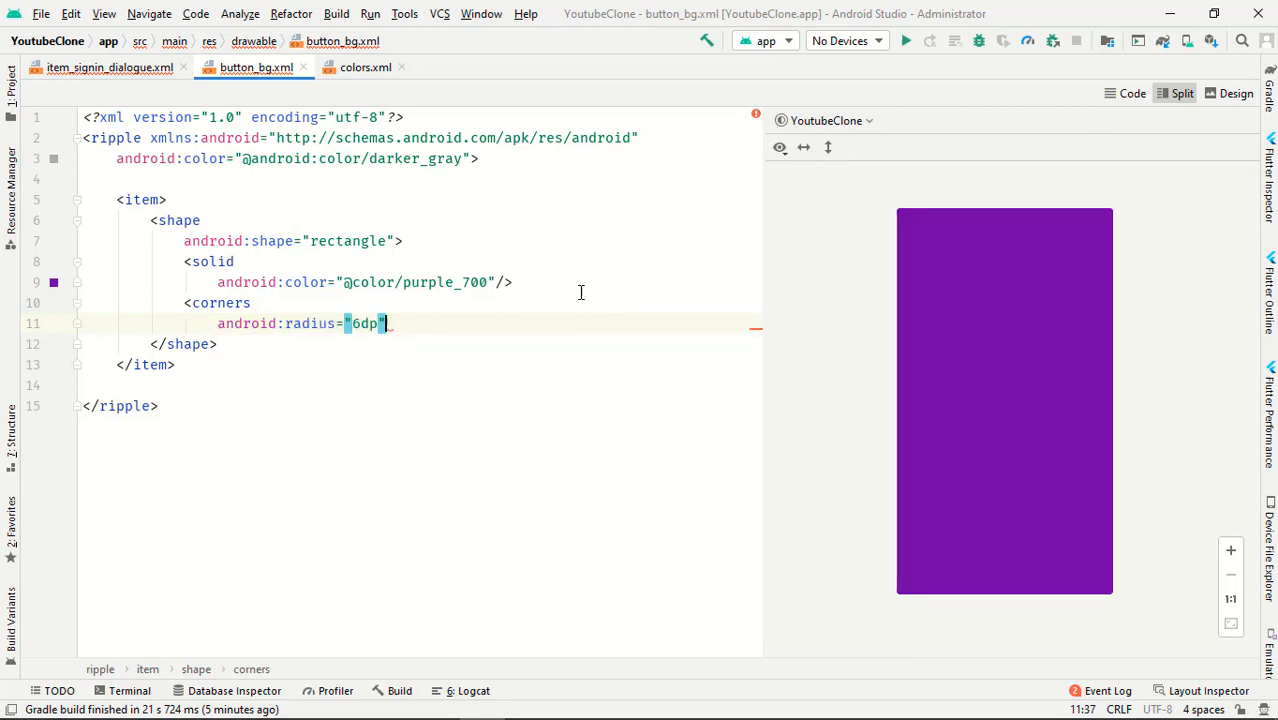
pyautogui.write('/>')
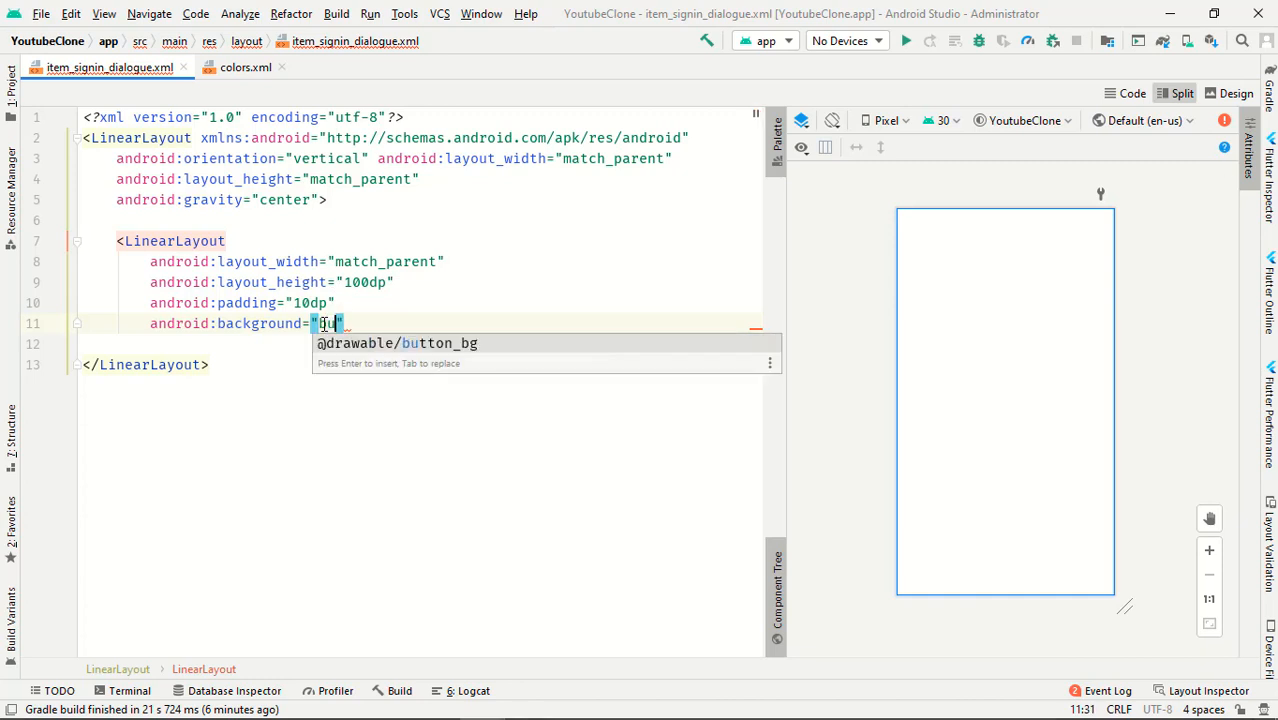
pyautogui.press('Enter')
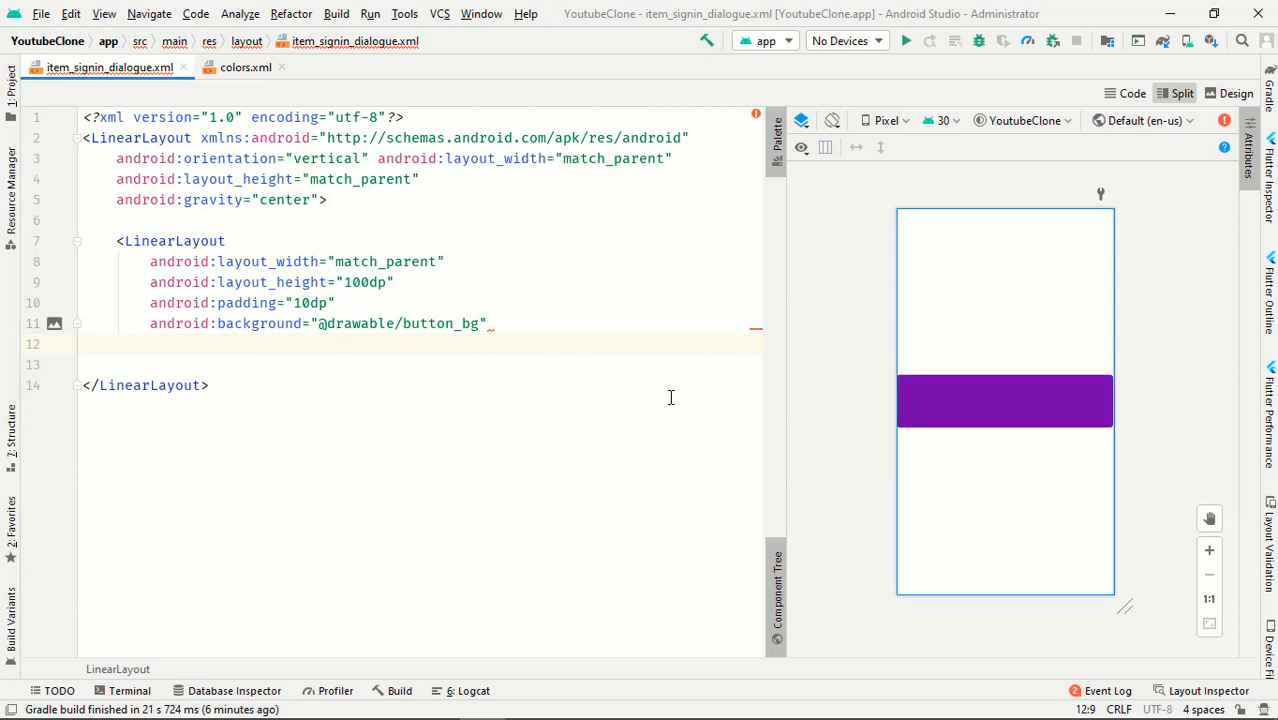
pyautogui.write('android:orientation="vertical">')
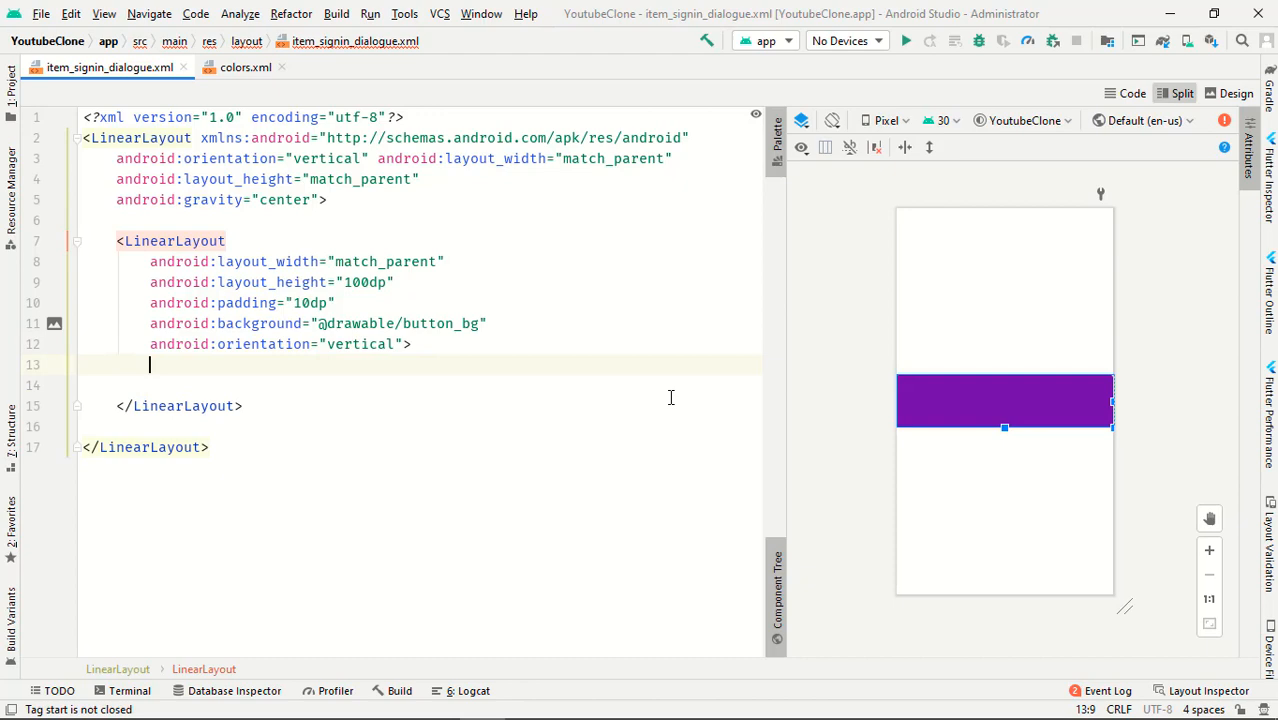
pyautogui.write('<TextView')
pyautogui.write('android:layout_height="w"')
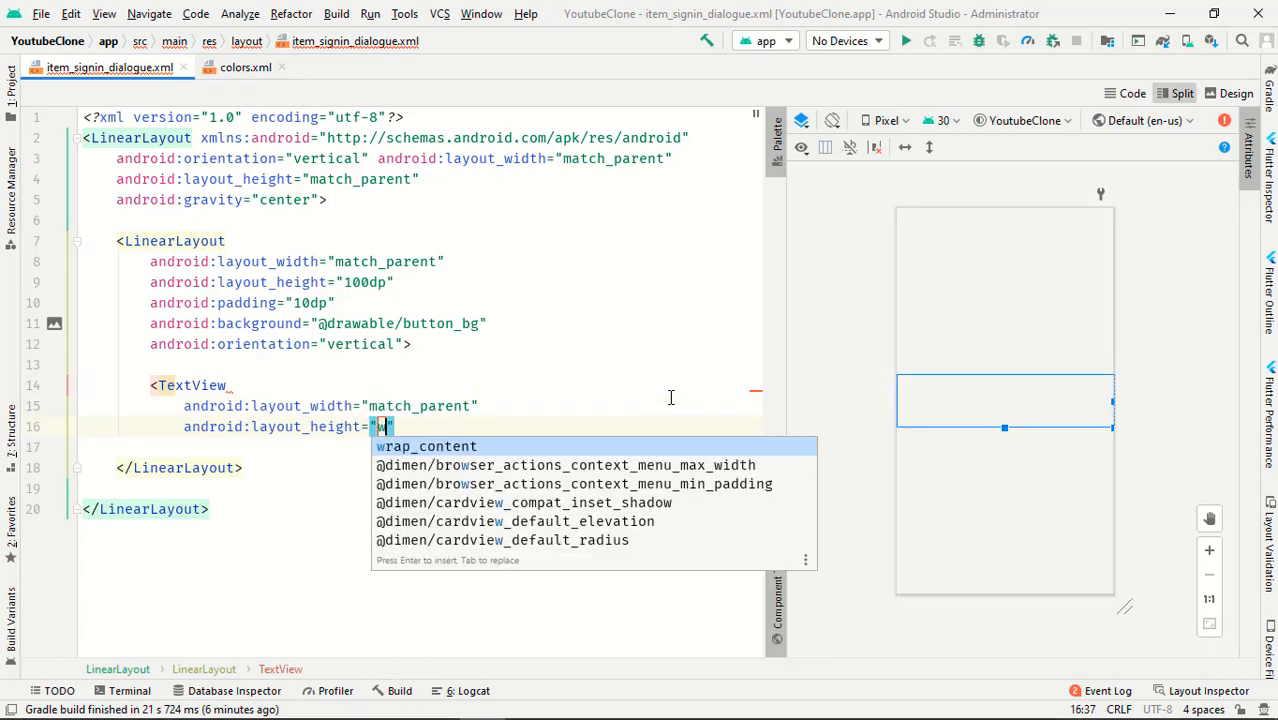
pyautogui.press('Enter')
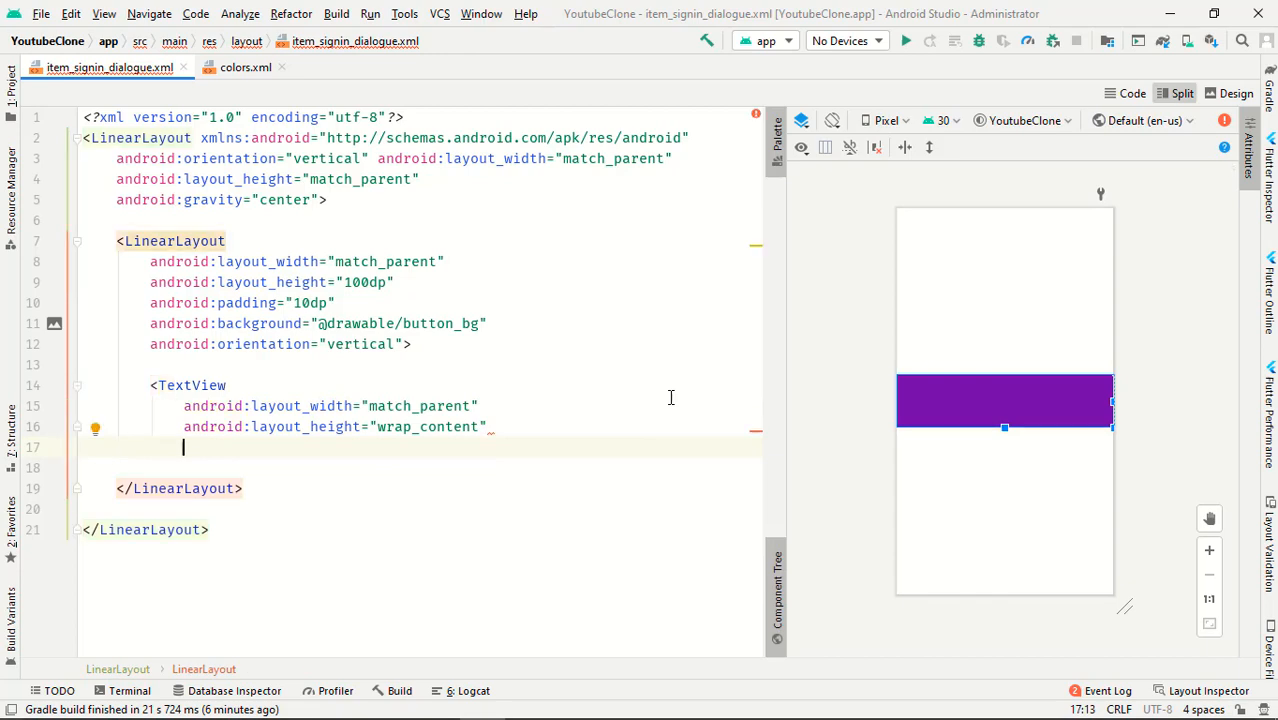
pyautogui.write('android:text="Y')
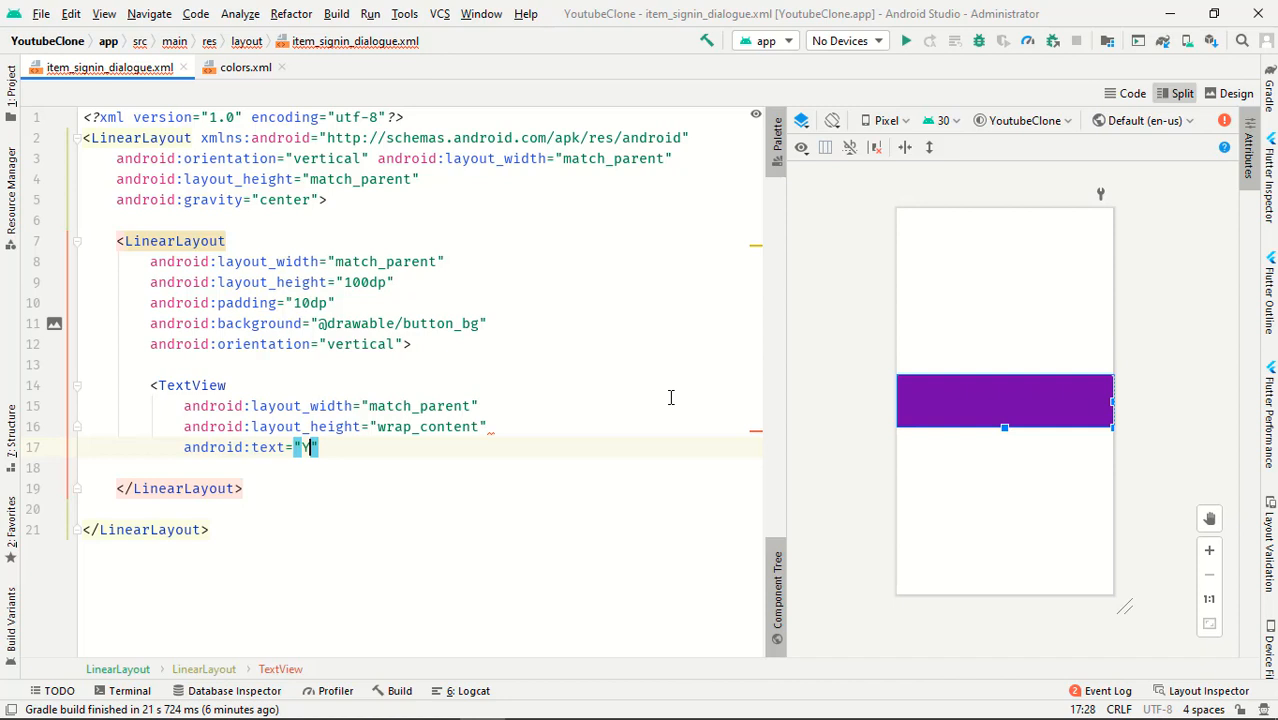
pyautogui.write('uo')
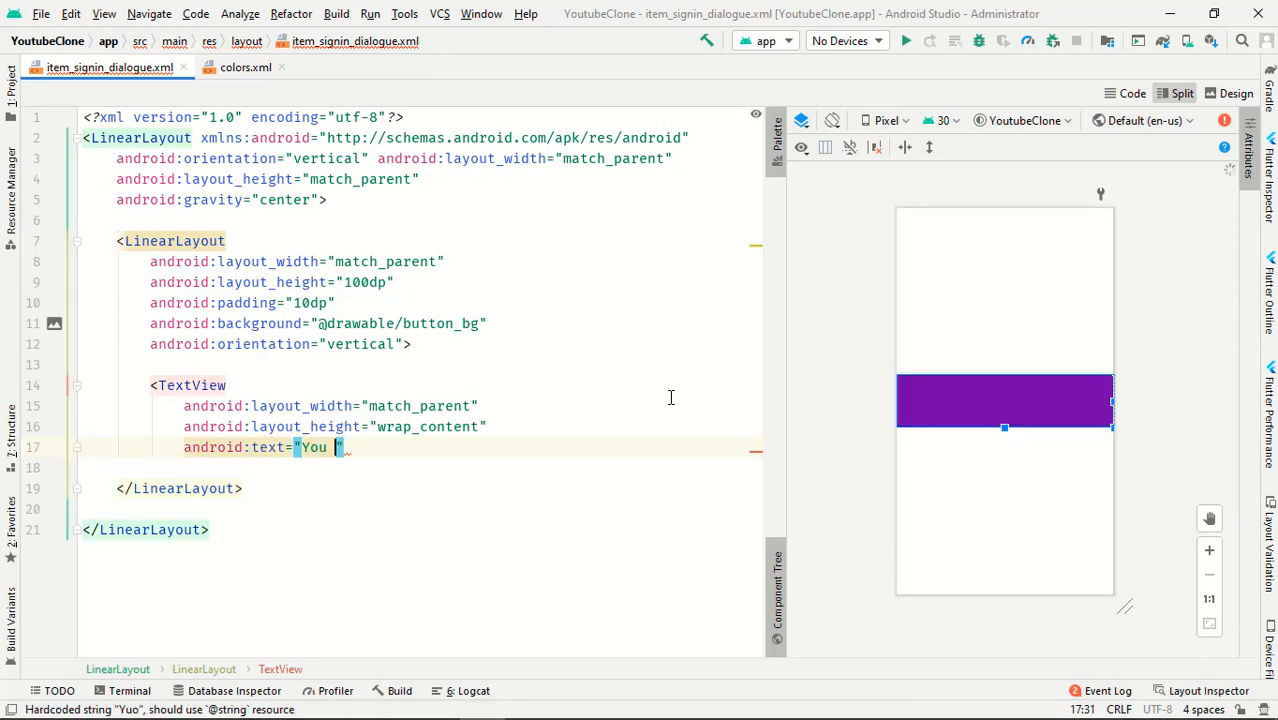
pyautogui.write('Need')
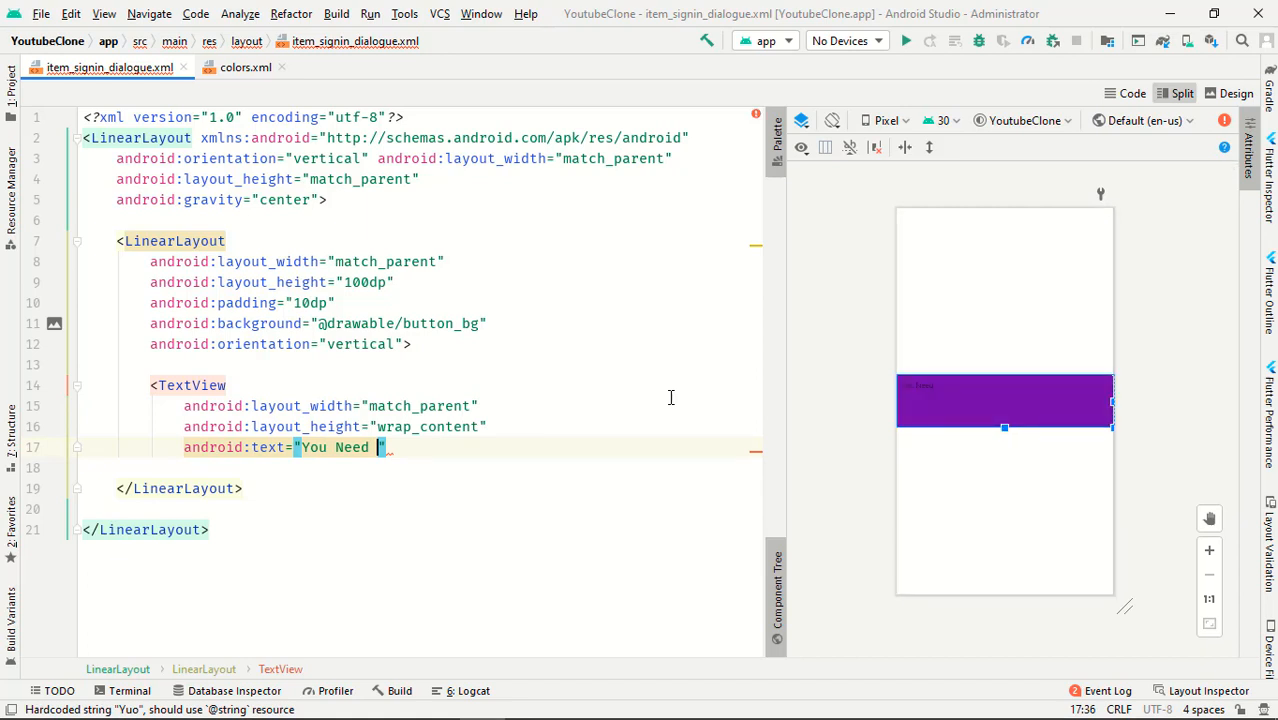
pyautogui.write('To Sign In For')
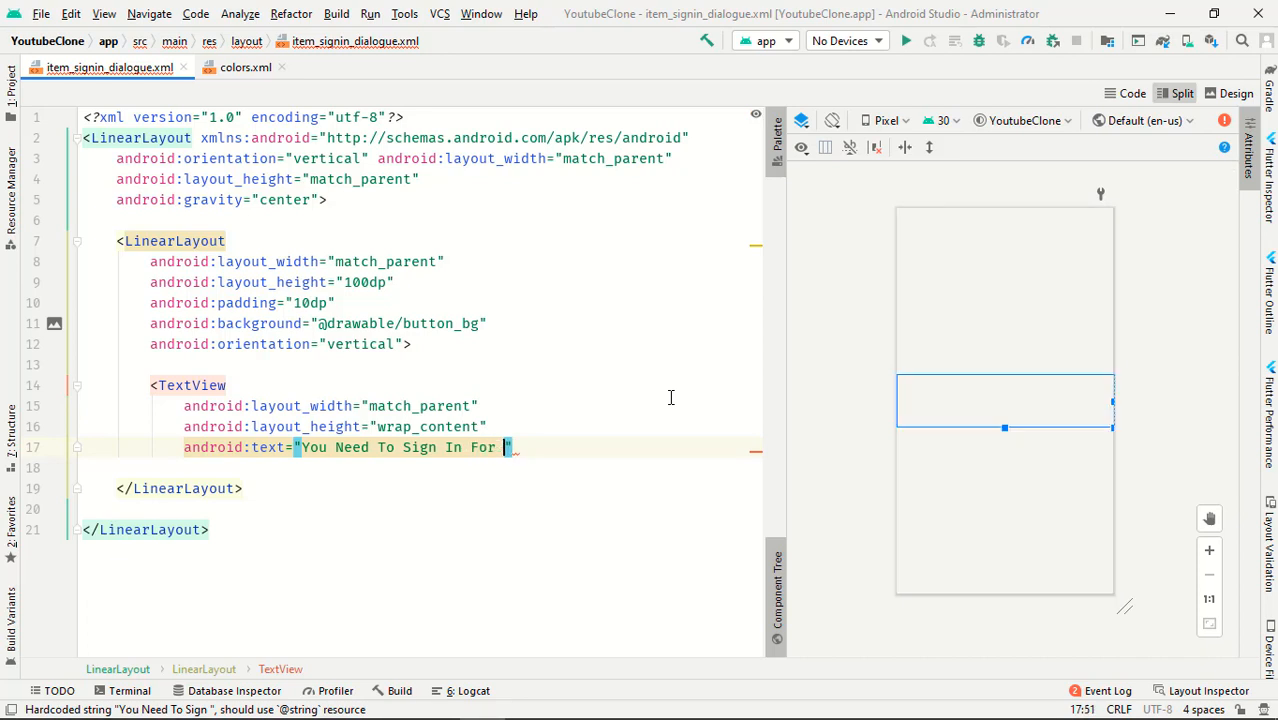
pyautogui.write('Content M')
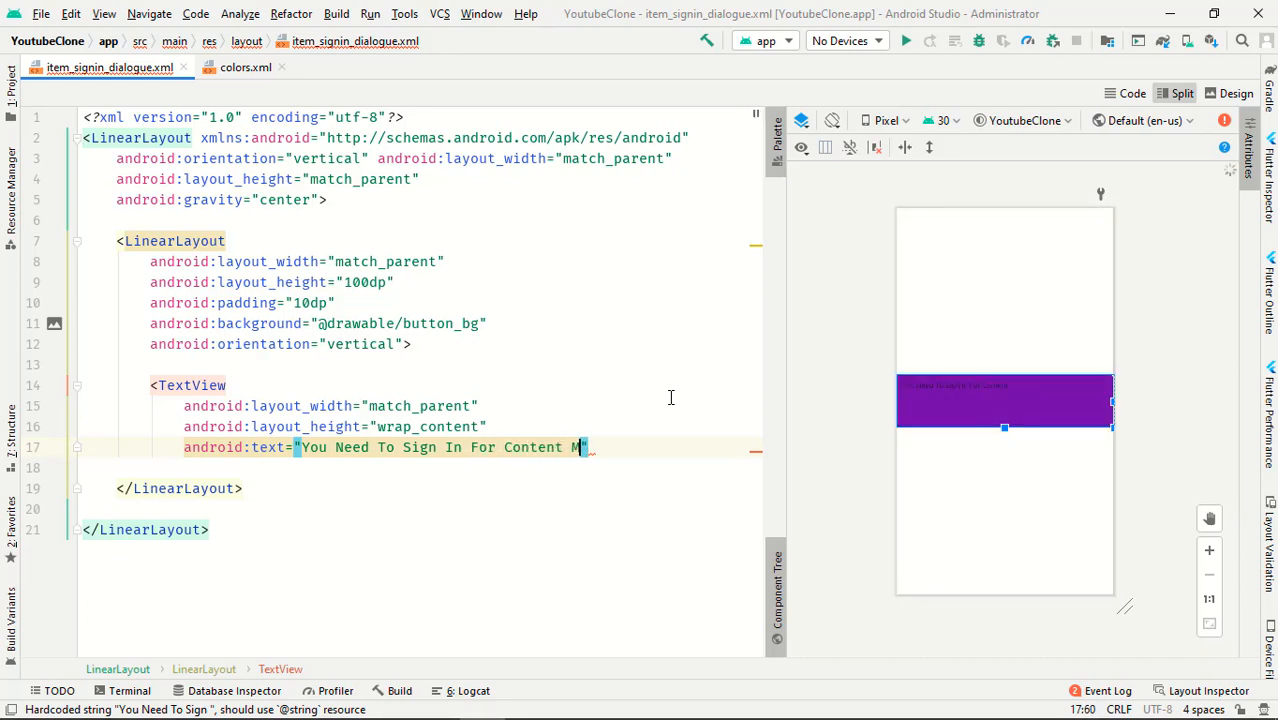
pyautogui.write('angement')
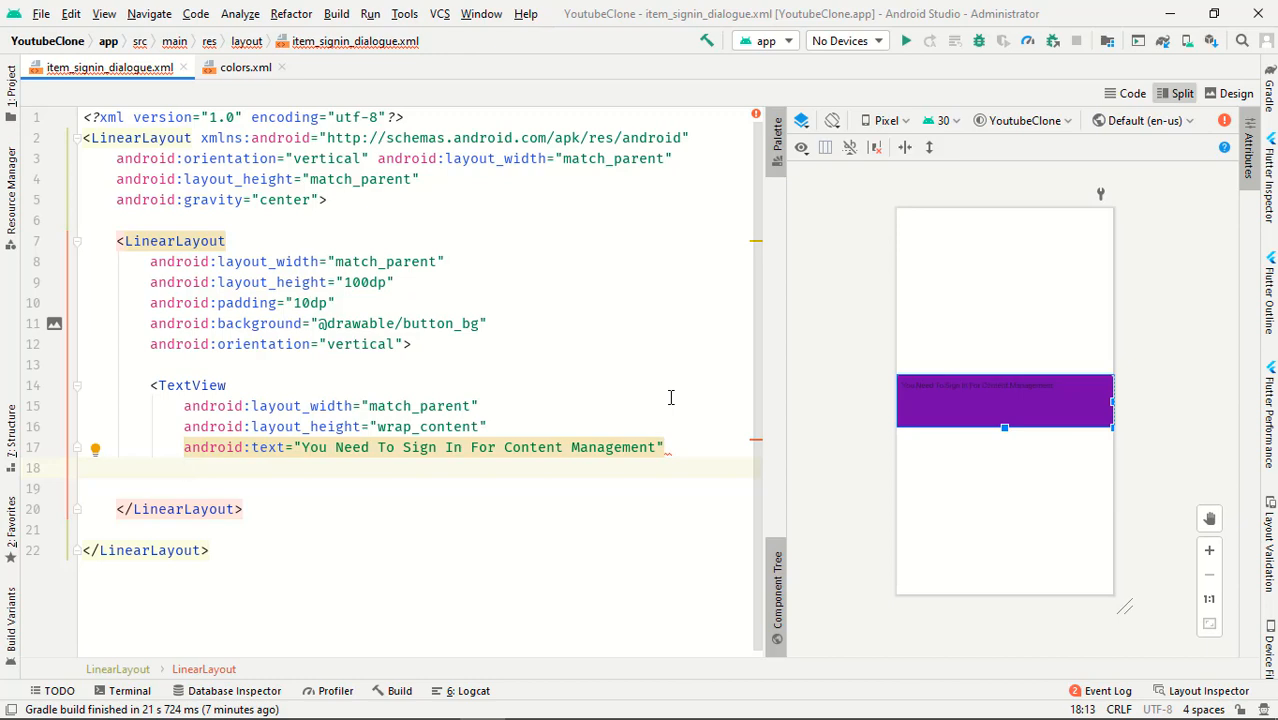
pyautogui.write('android:textColor=""')
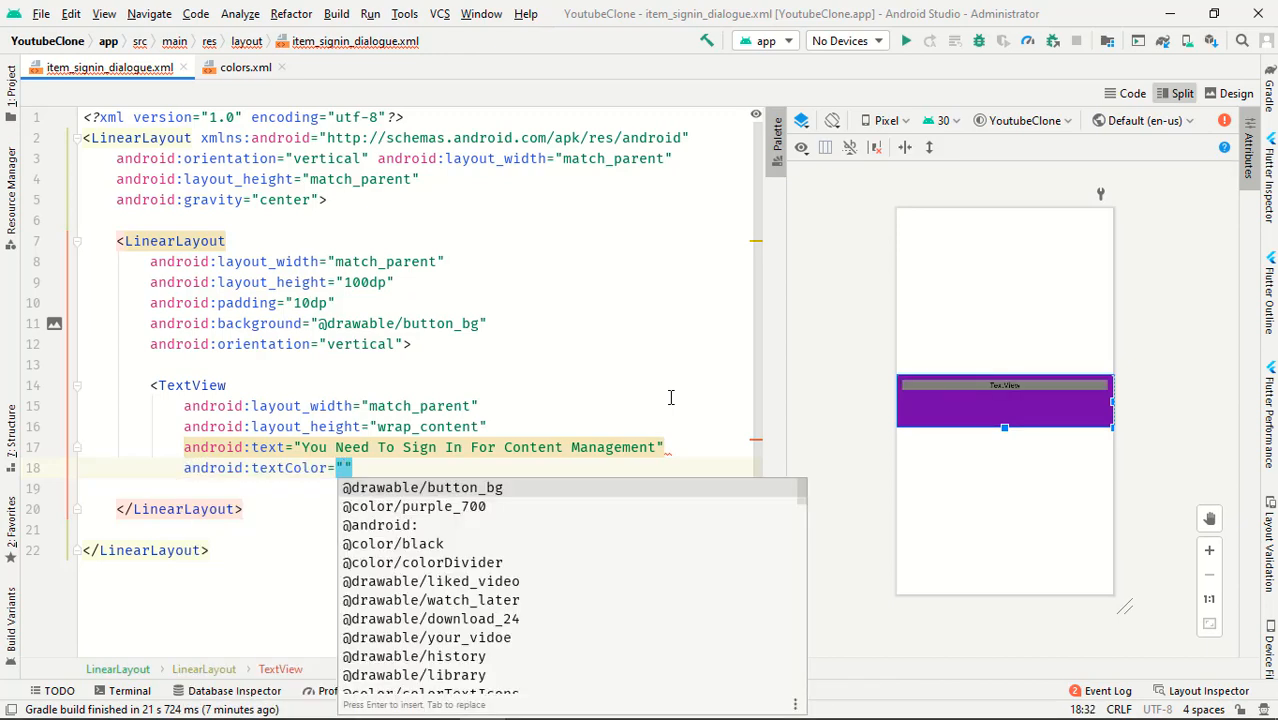
pyautogui.write('@color/white')
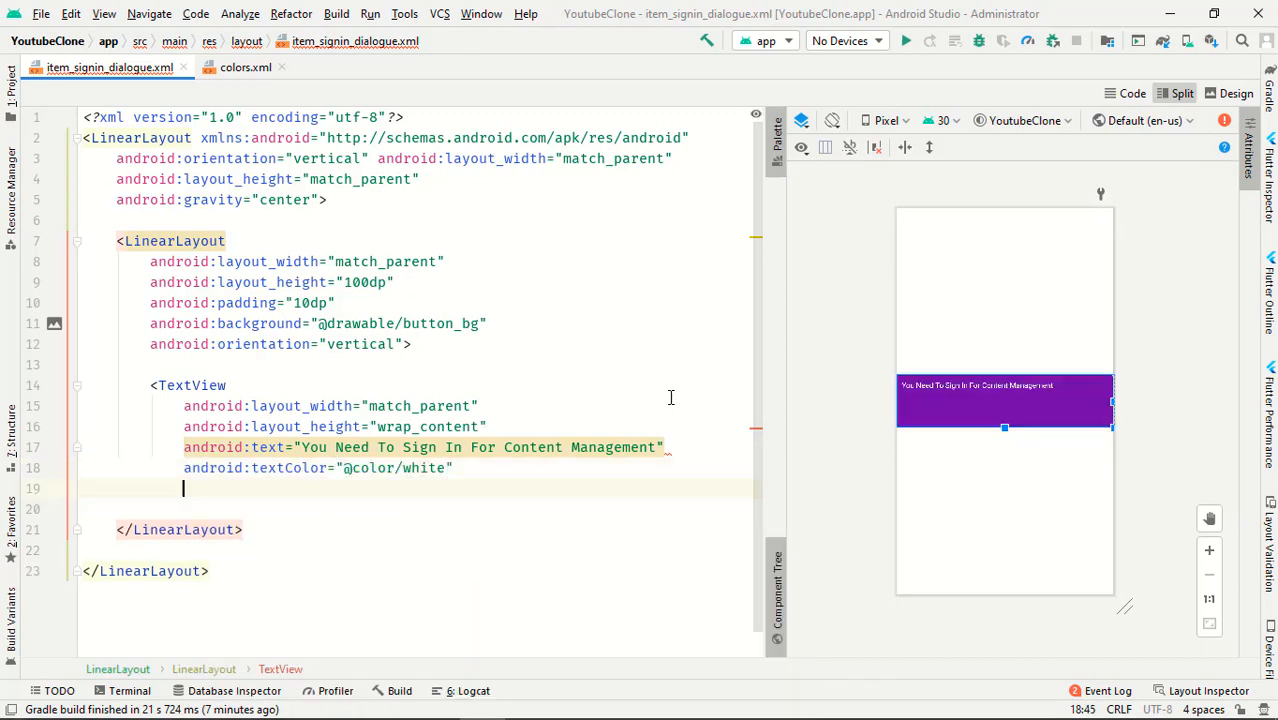
# Centre the message with gravity center, id @+id/text and sans-serif-condensed fontFamily.
pyautogui.write('textSize="14sp')
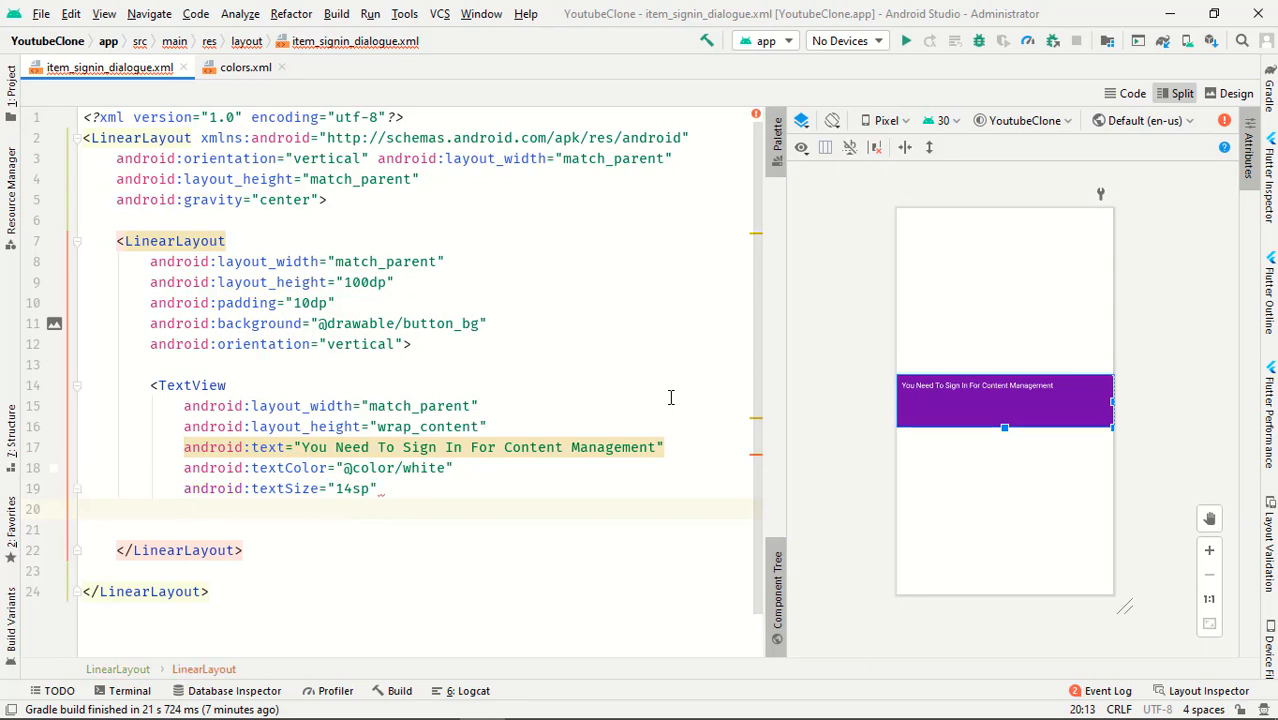
pyautogui.write('gravity="')
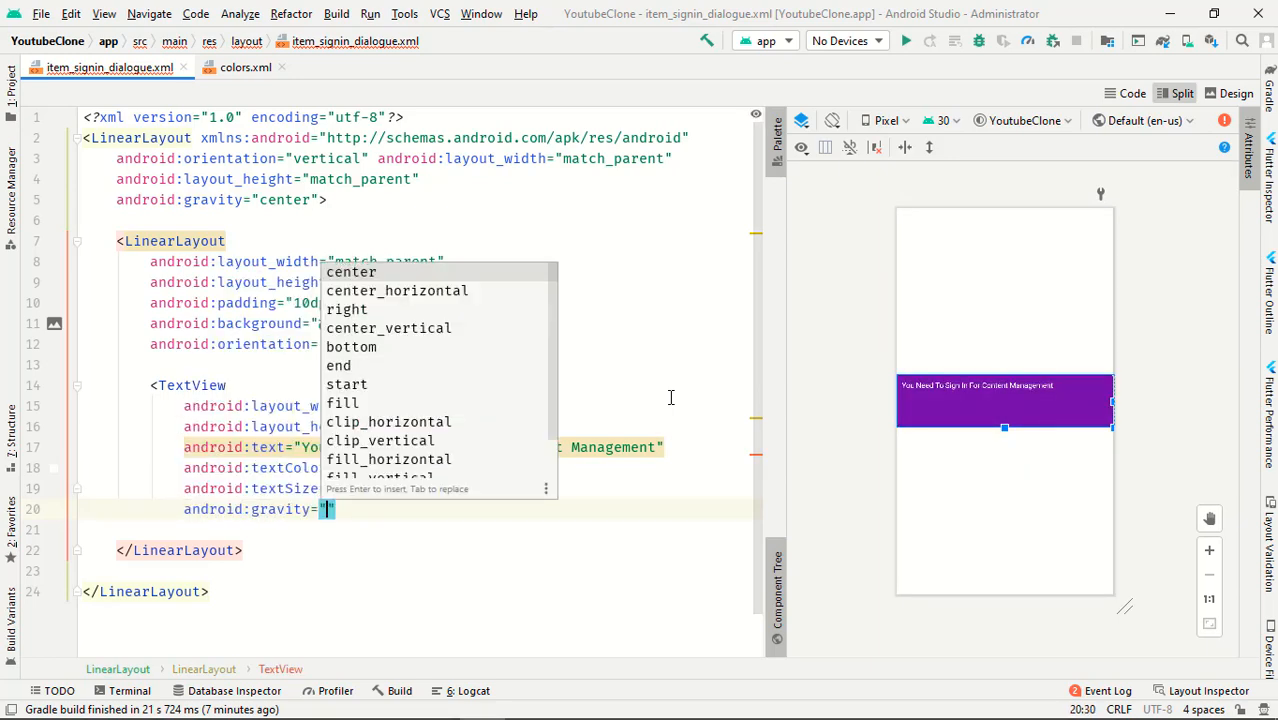
pyautogui.click(350, 272)
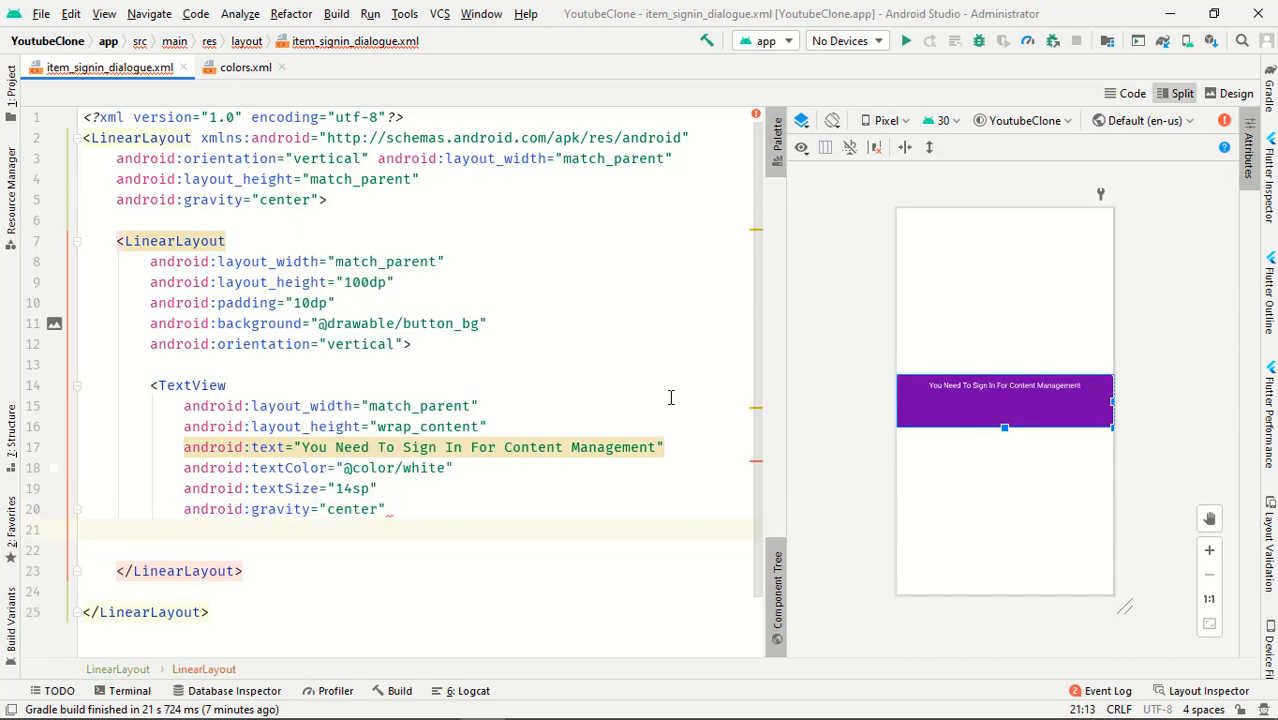
pyautogui.write('android:id="@+id/')
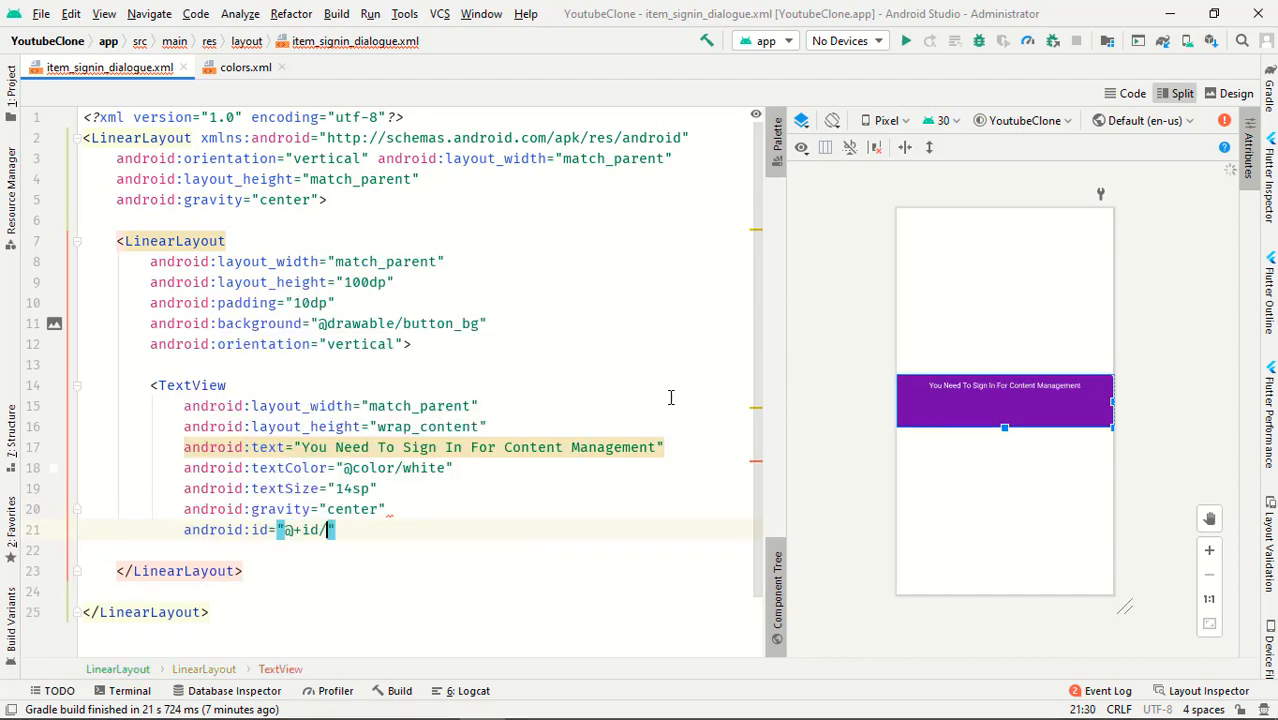
pyautogui.write('text')
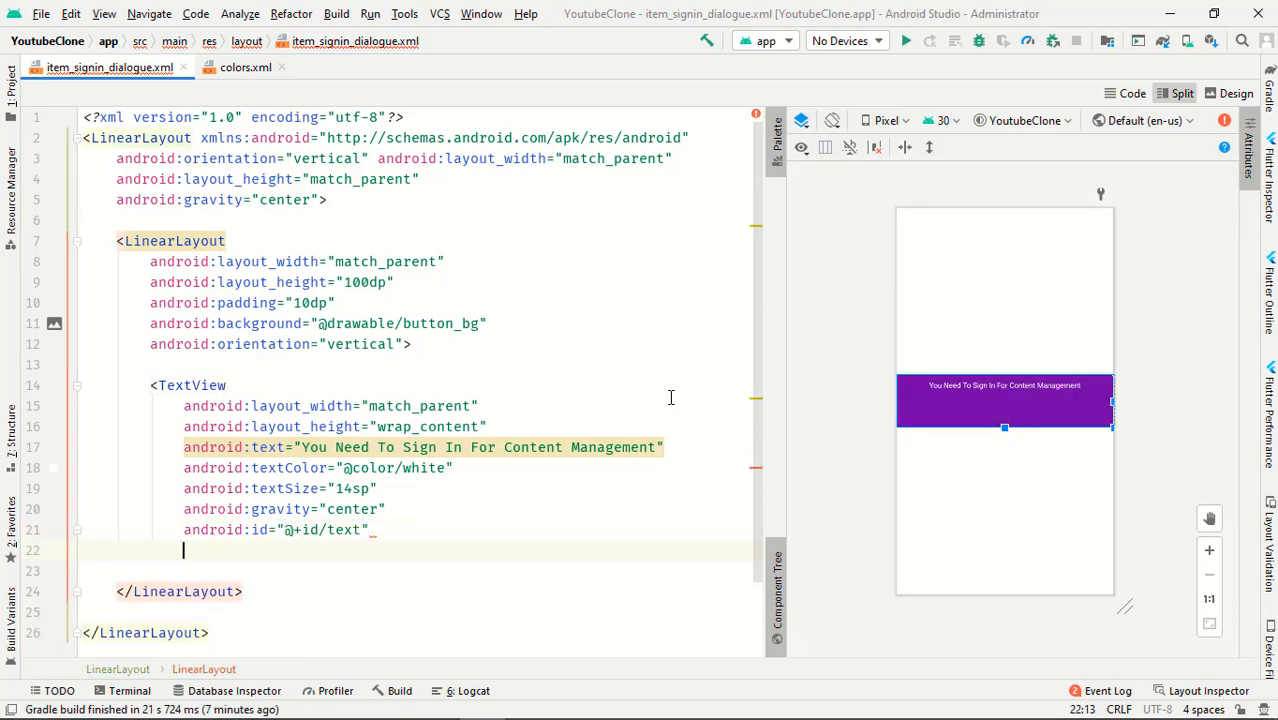
pyautogui.write('android:fontFamily=""')
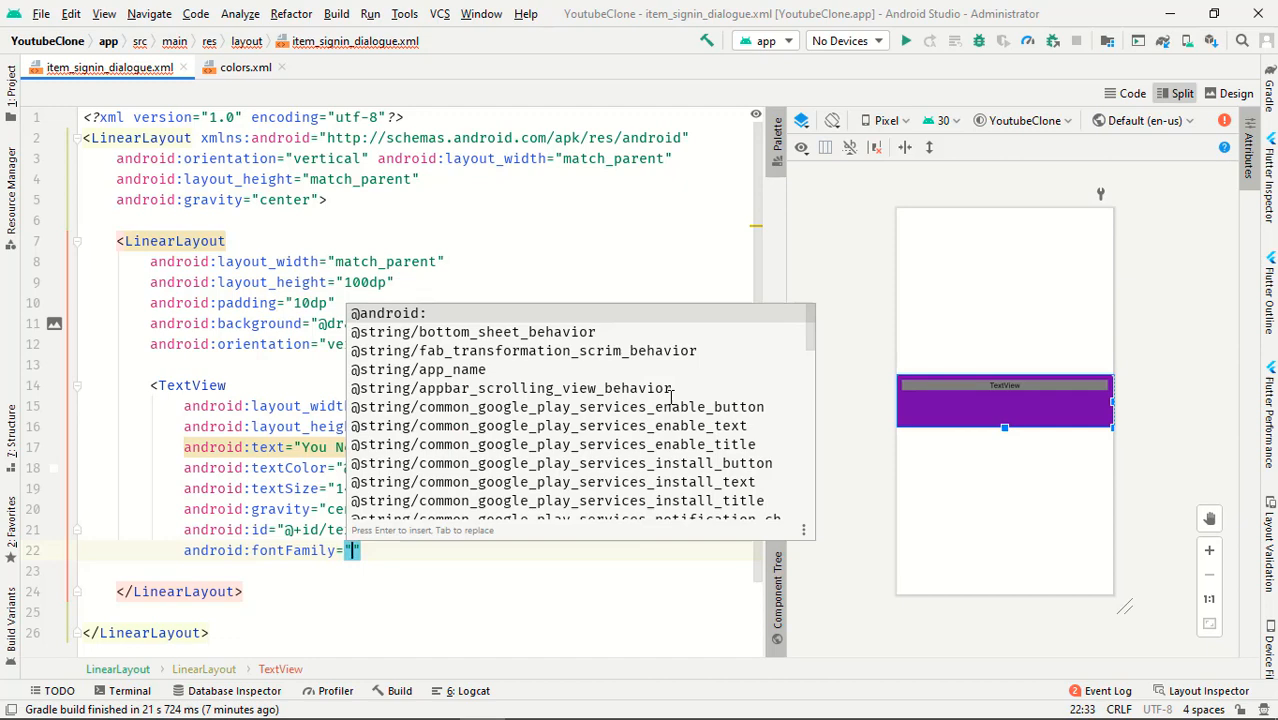
pyautogui.write('ans-serif-')
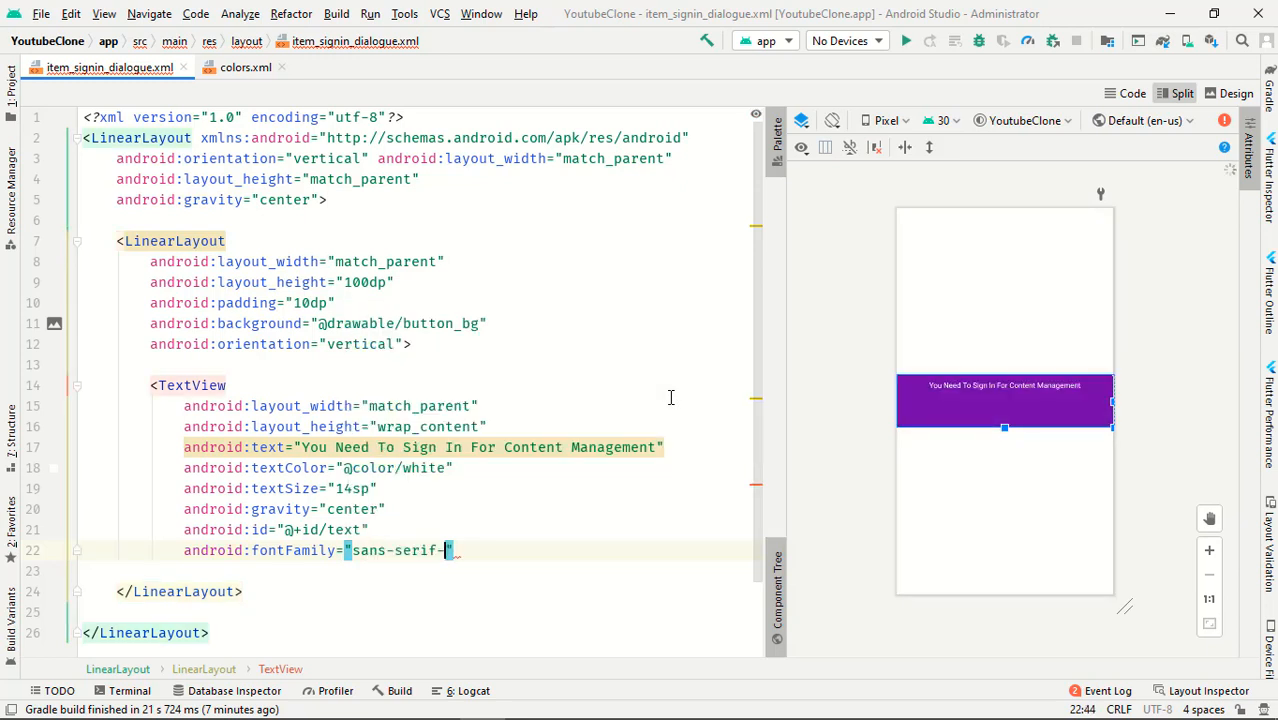
pyautogui.write('condensed')
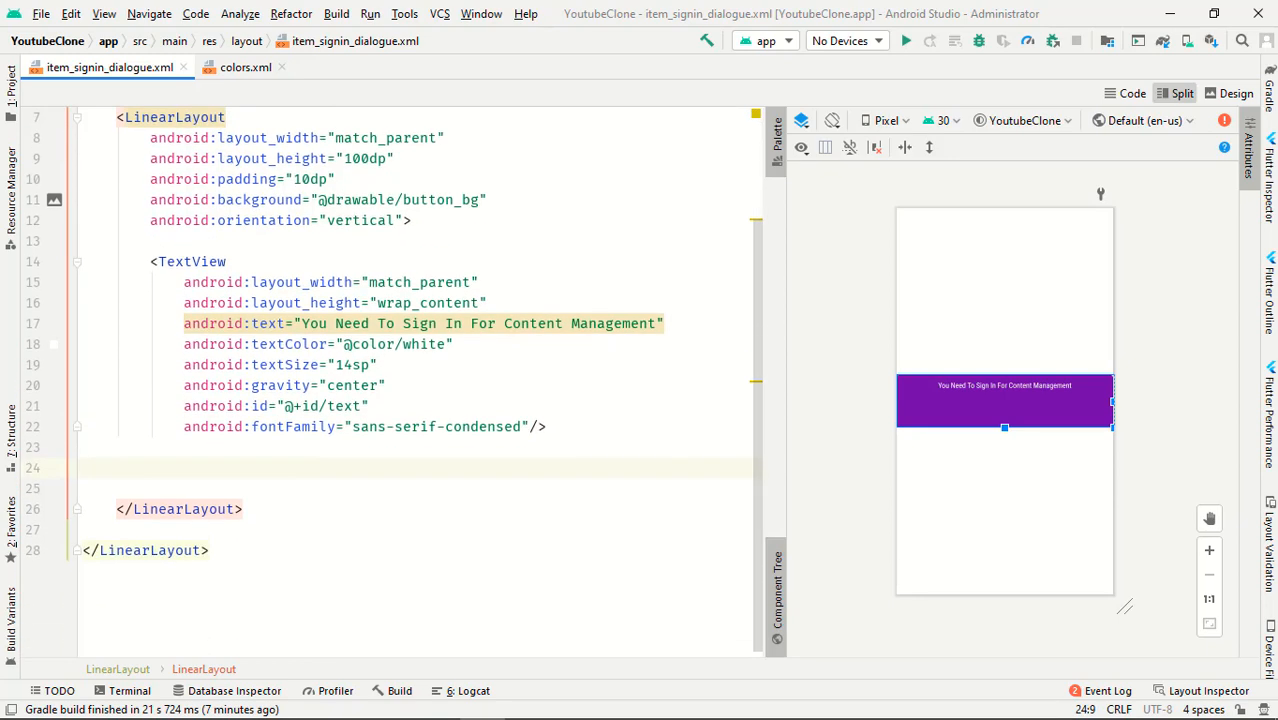
# Add TextView txt_google_signIn reading "Continue with Google" at 18sp text size.
pyautogui.write('<TextView')
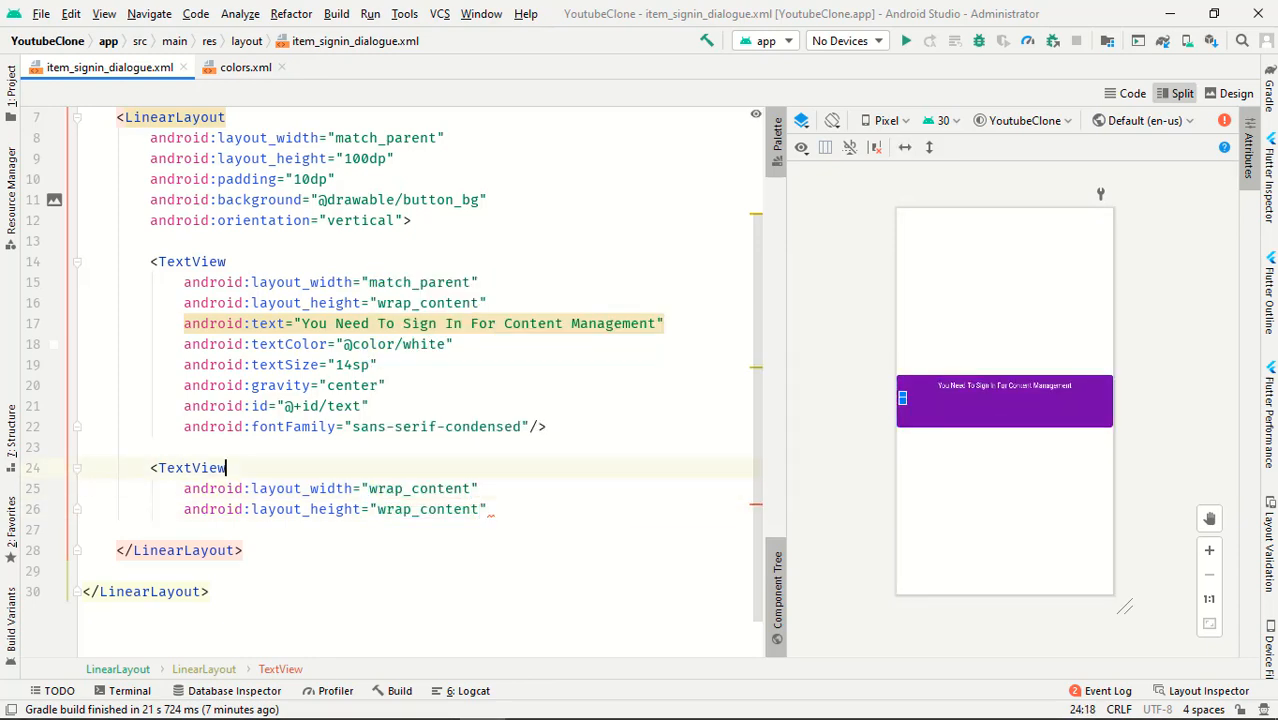
pyautogui.write('android:id="@+id/')
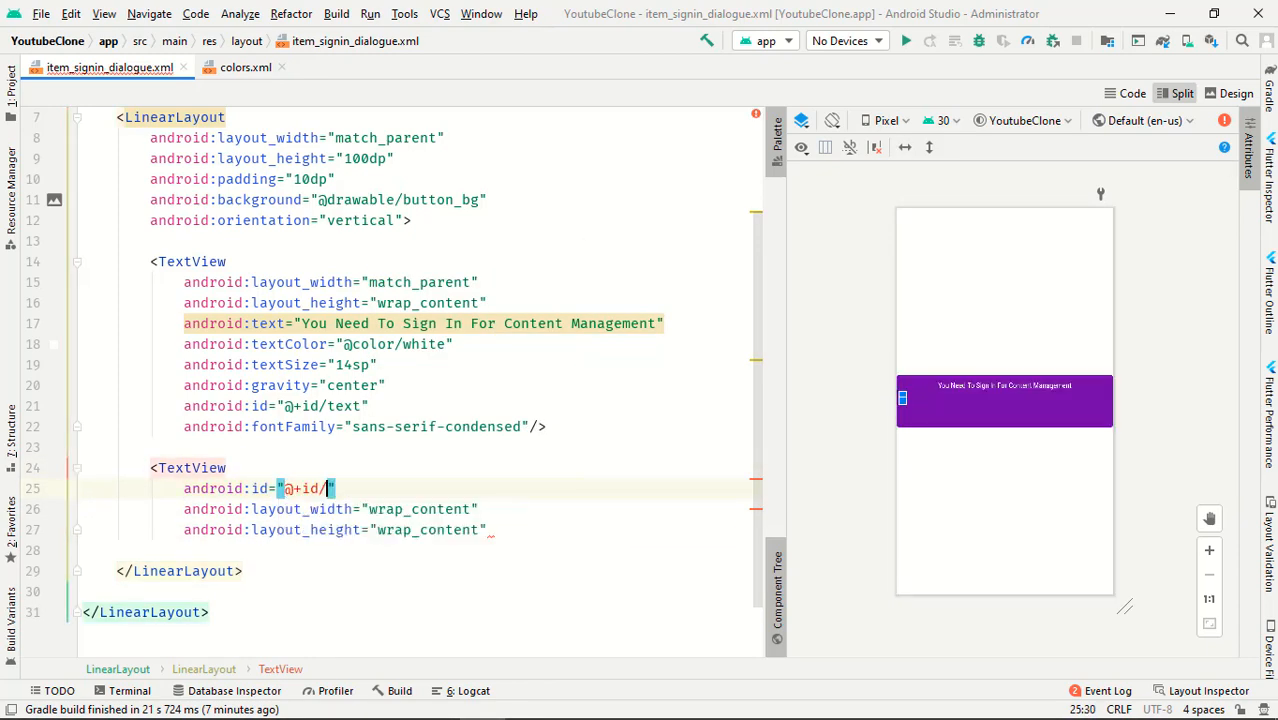
pyautogui.write('txt')
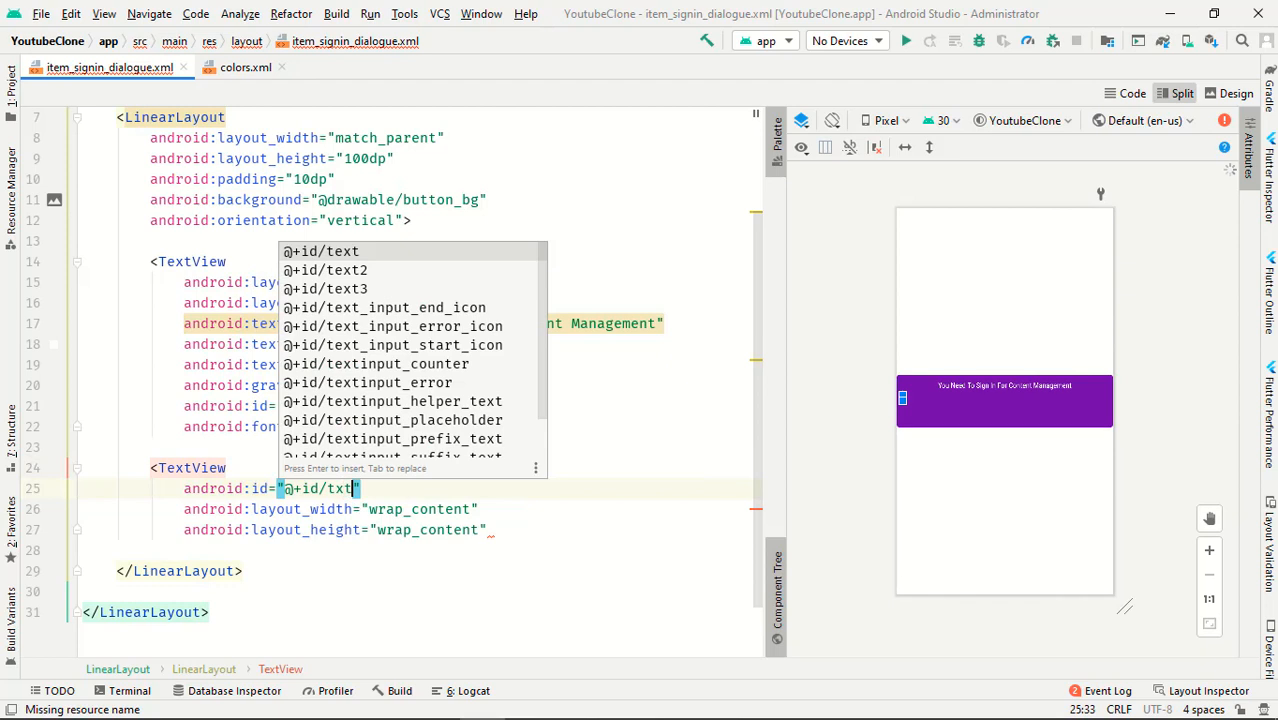
pyautogui.write('_google')
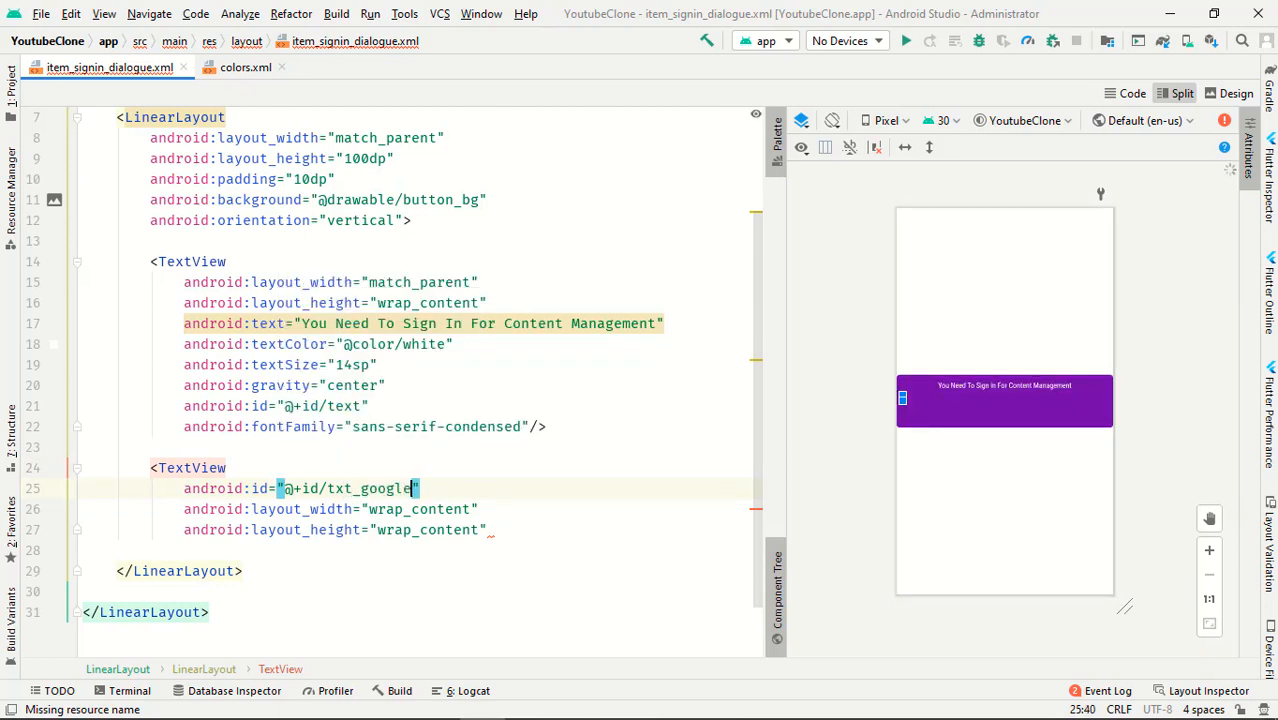
pyautogui.write('_signIn')
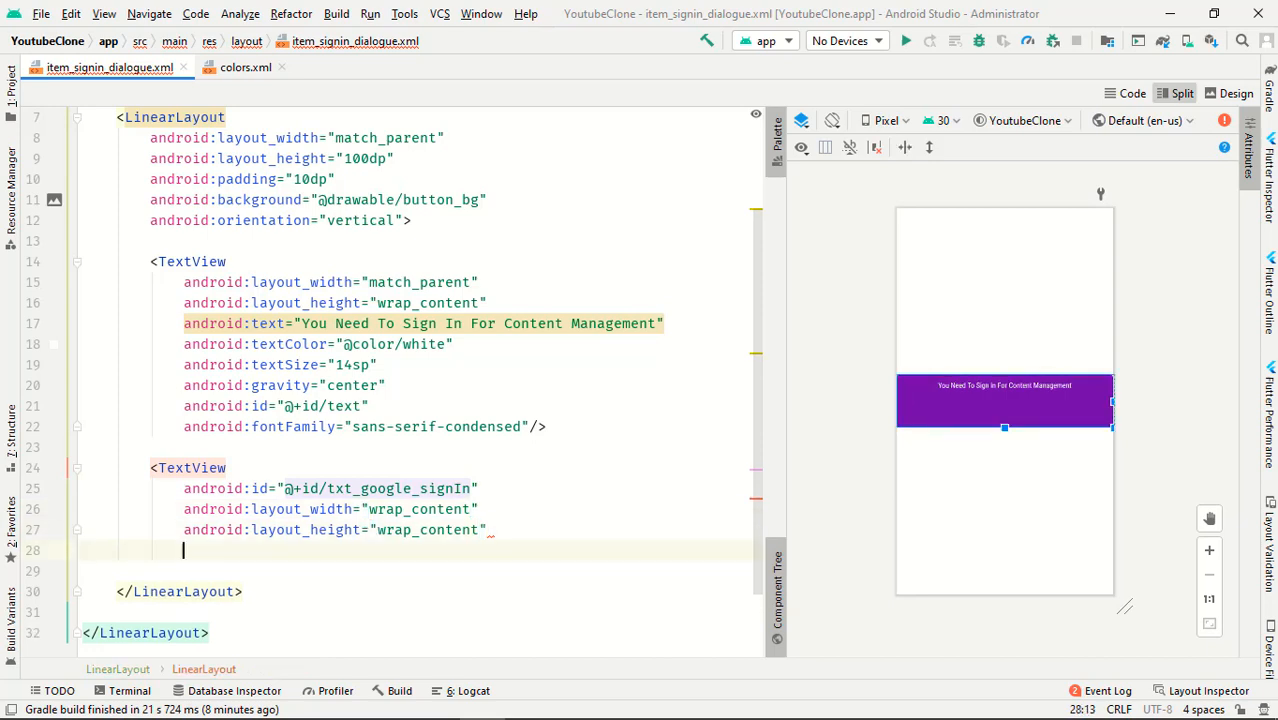
pyautogui.scroll(-3)
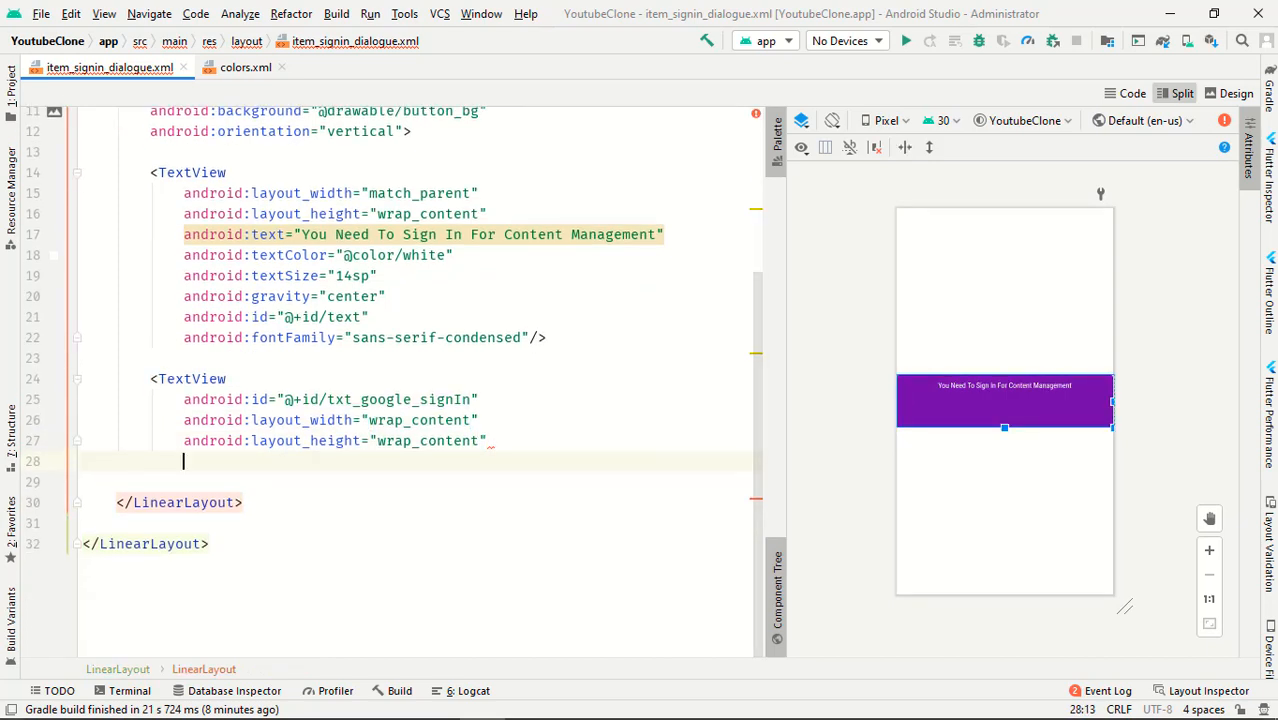
pyautogui.write('android:textSize="')
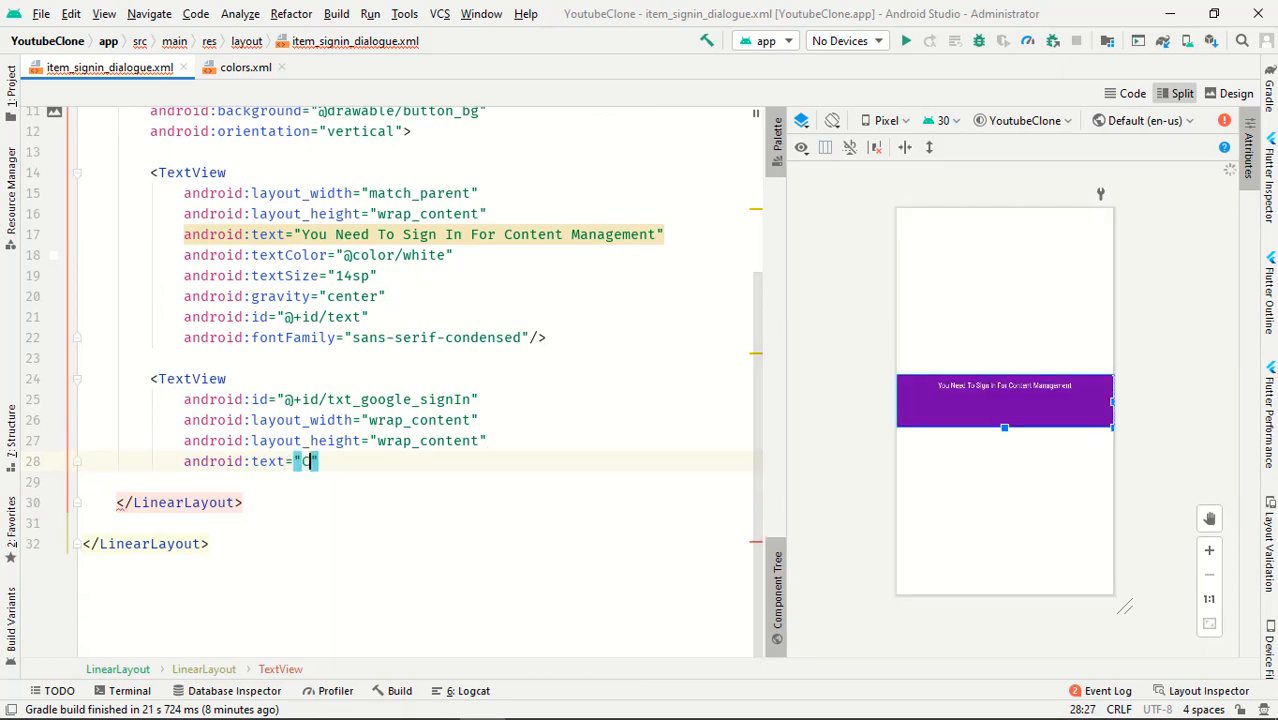
pyautogui.write('ont')
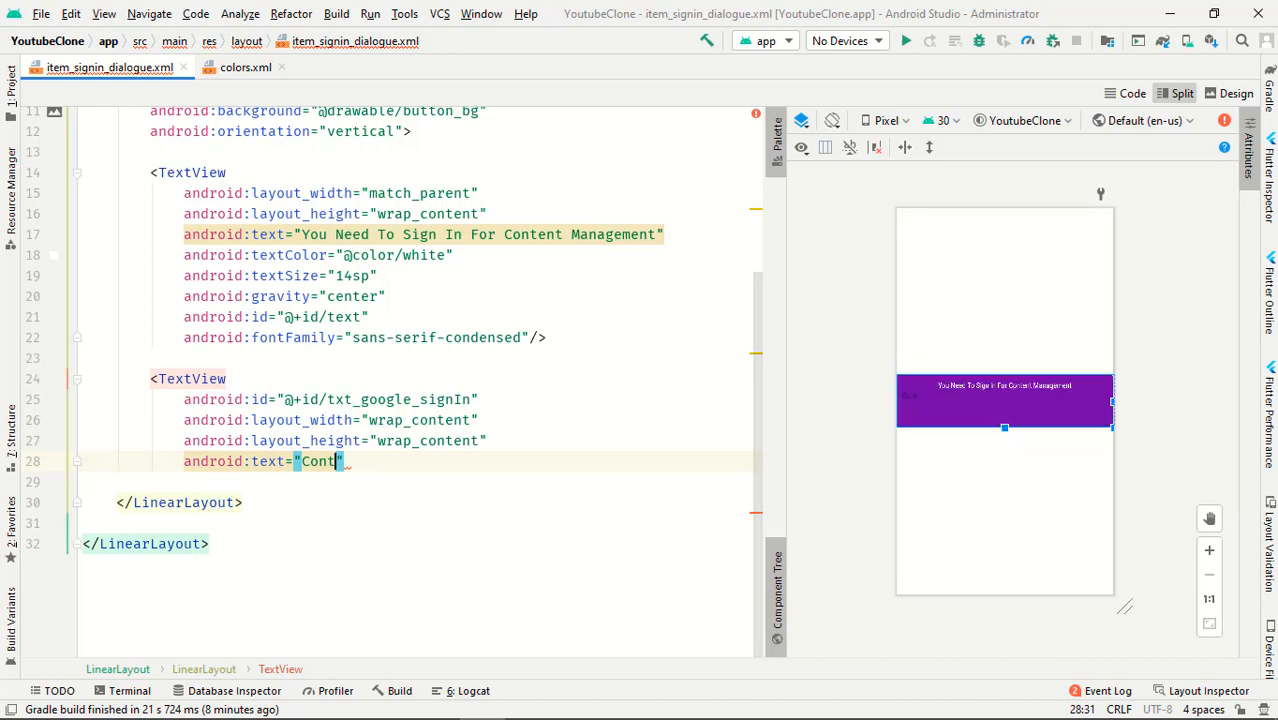
pyautogui.write('nue')
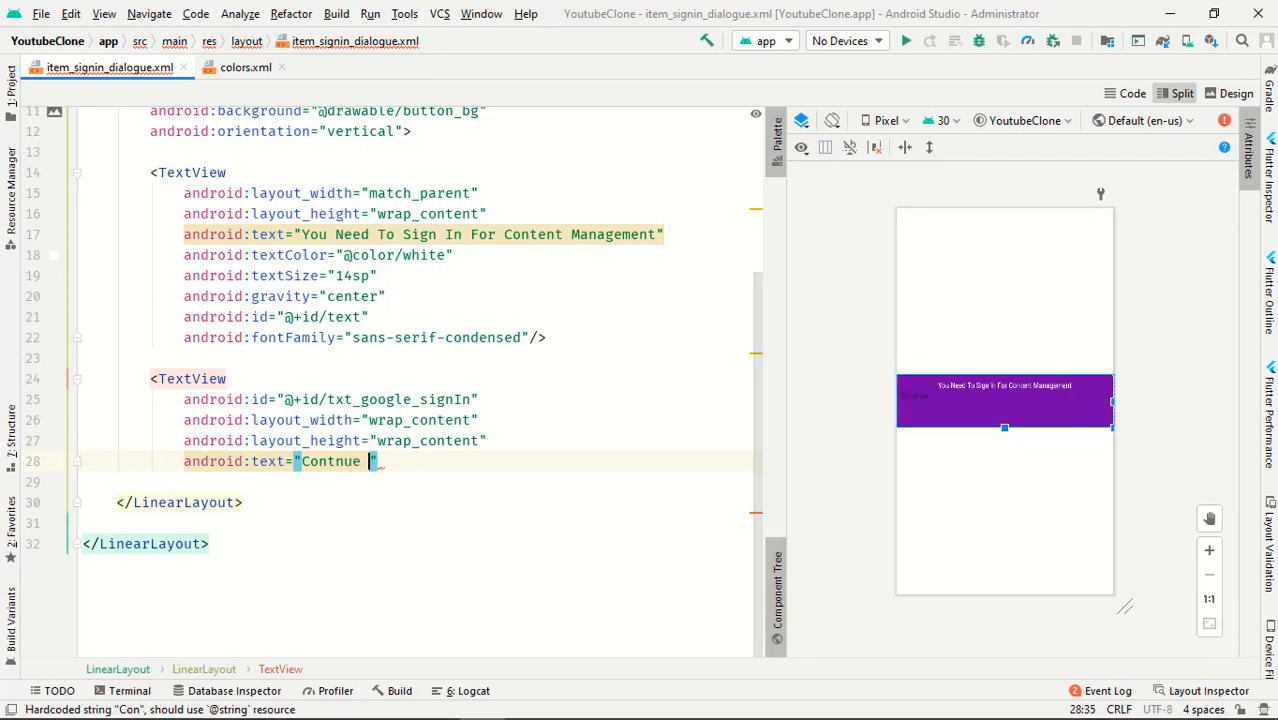
pyautogui.press('BackSpace')
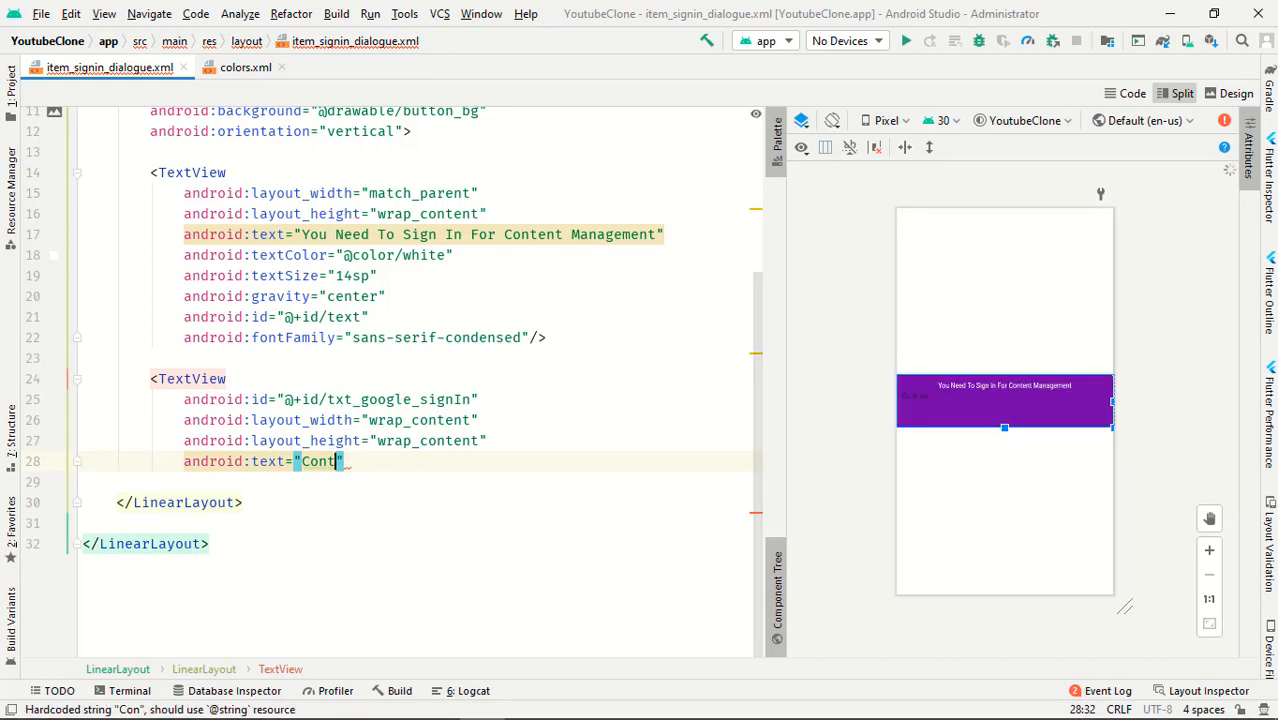
pyautogui.write('inue with Google')
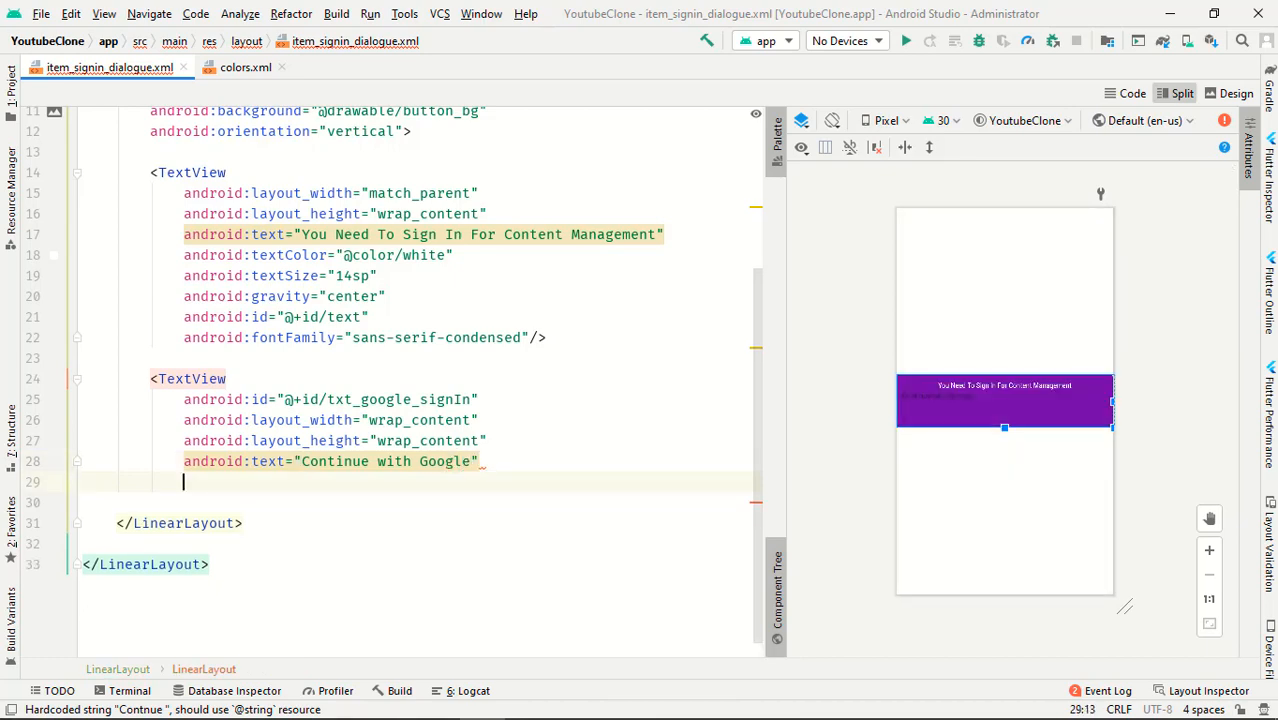
pyautogui.write('textSize="18sp')
pyautogui.write('android:layout_gravity="center')
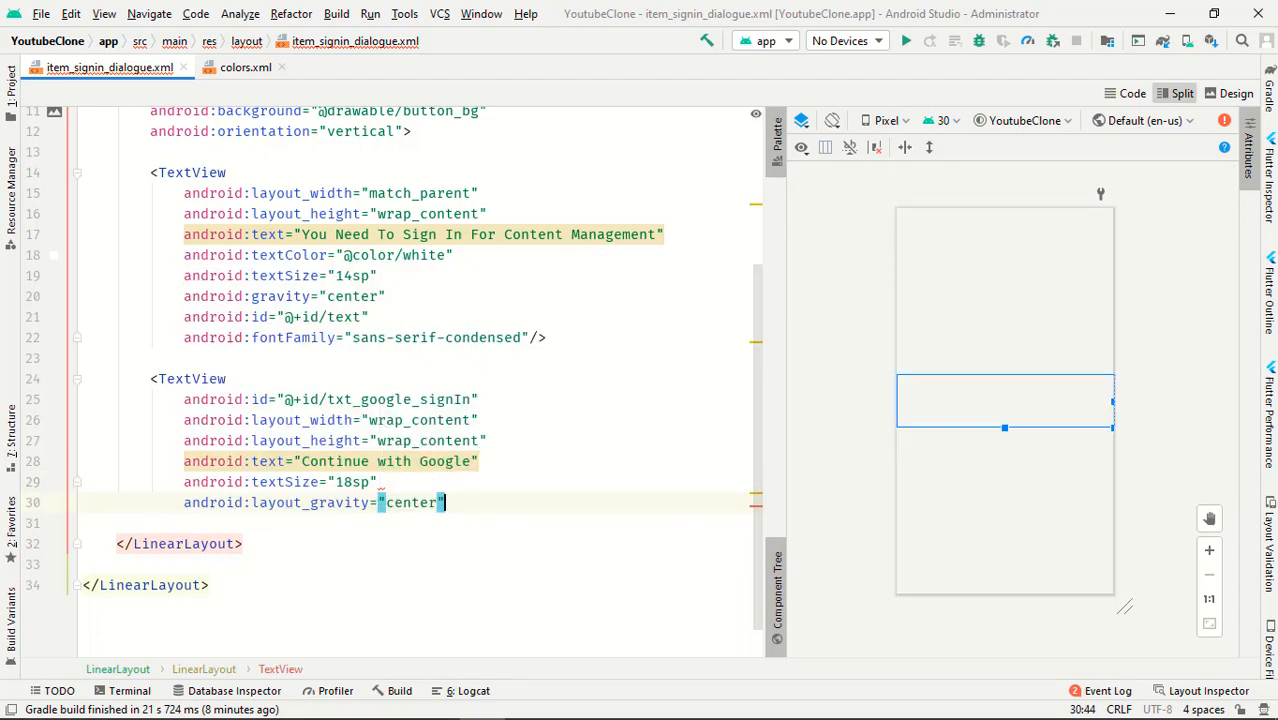
# Give it gravity, marginTop, button_bg background tinted white, minWidth and 33dp padding.
pyautogui.write('marginTop="15sp')
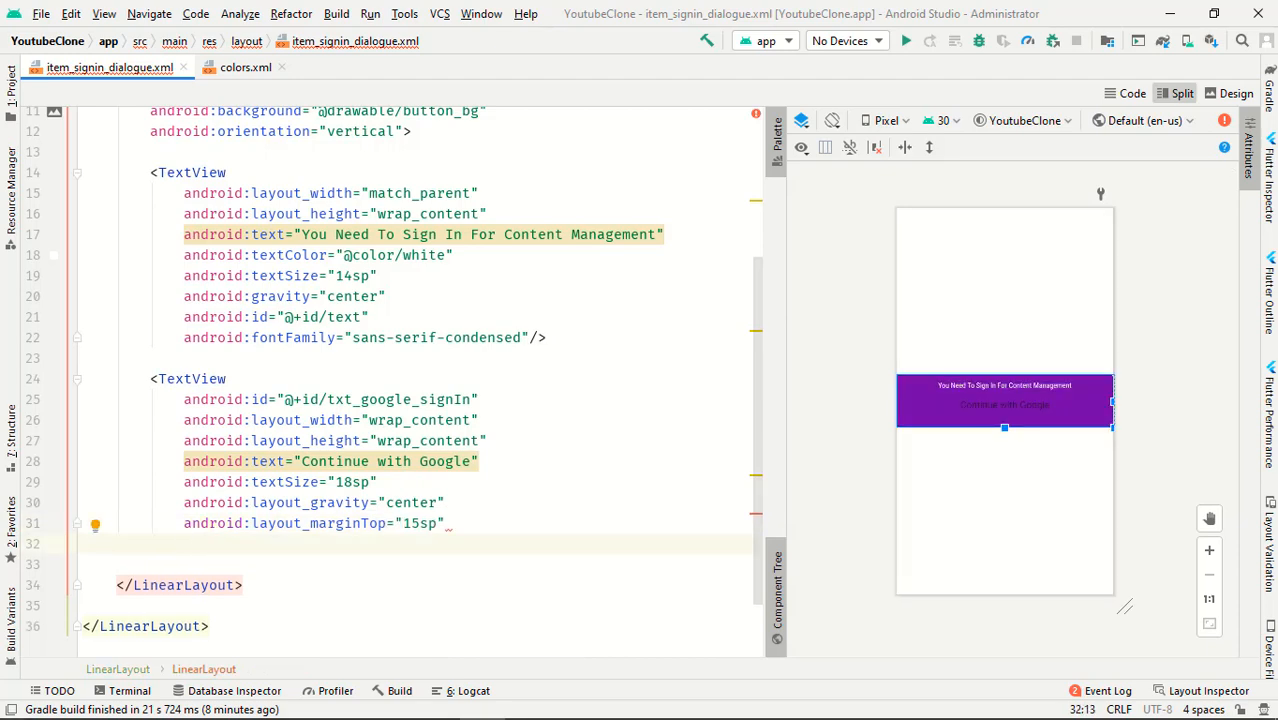
pyautogui.write('b')
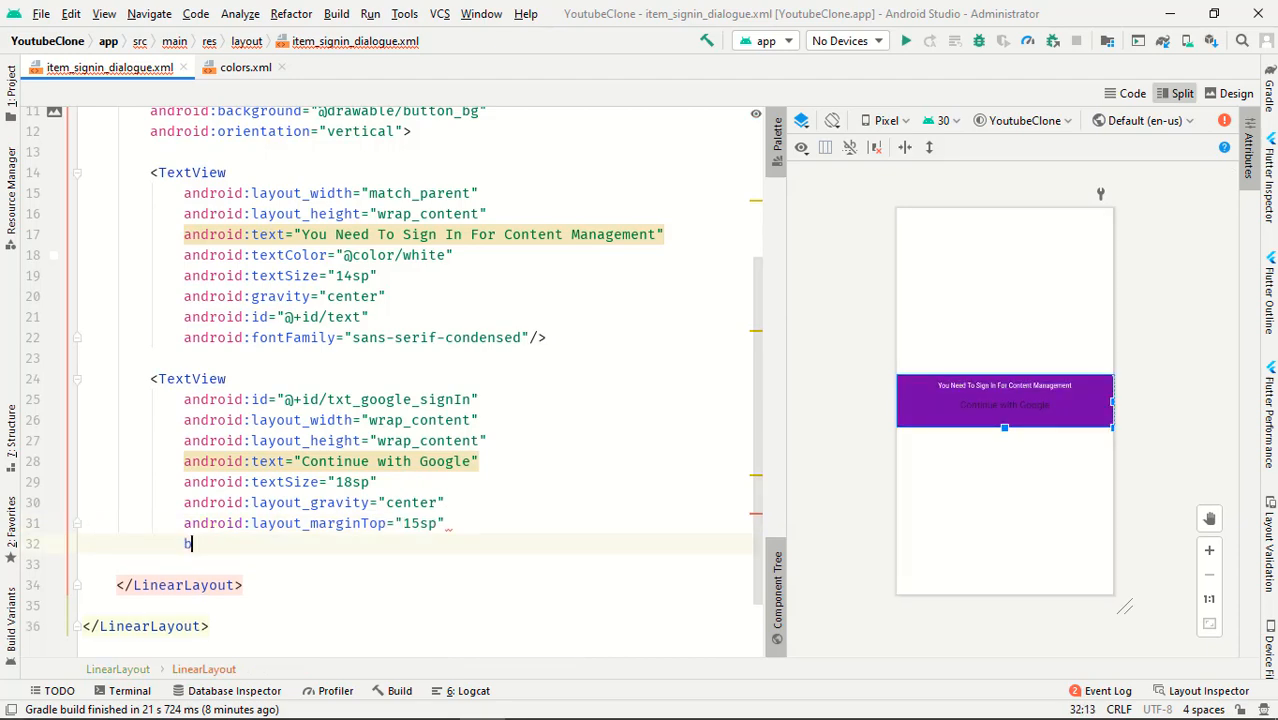
pyautogui.write('android:background="@drawable/button_bg')
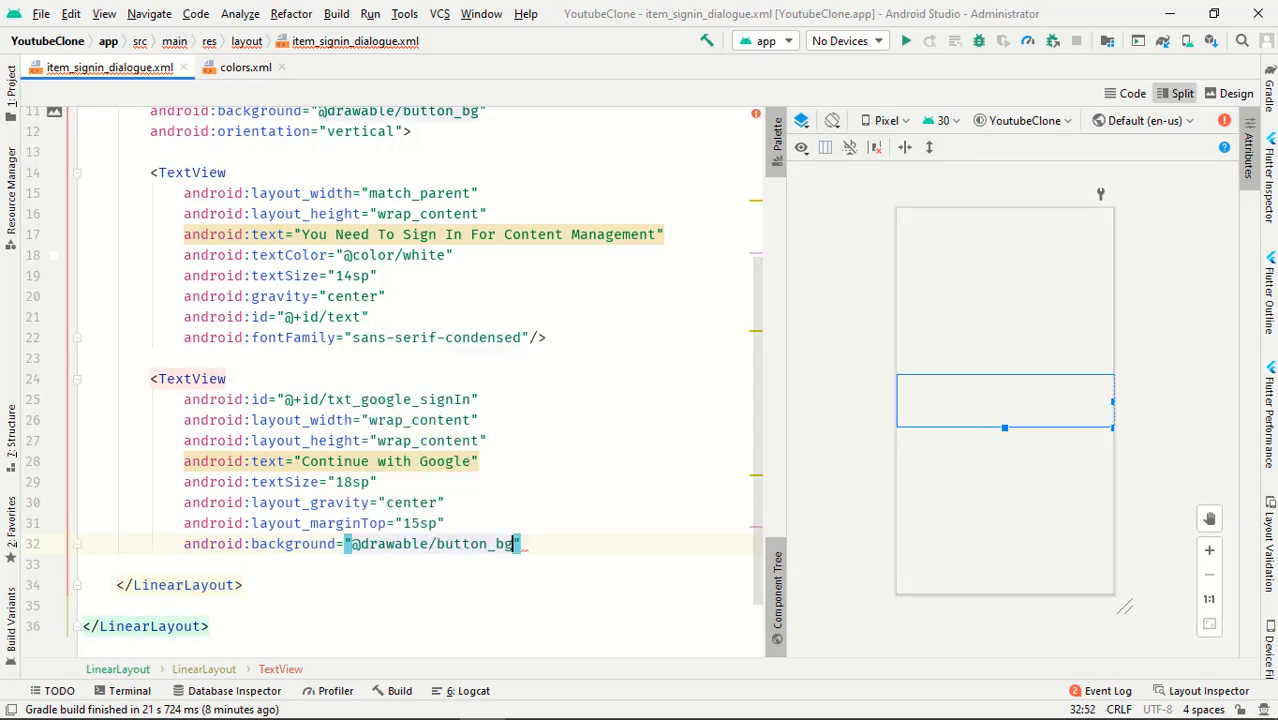
pyautogui.write('backgroundTint=""')
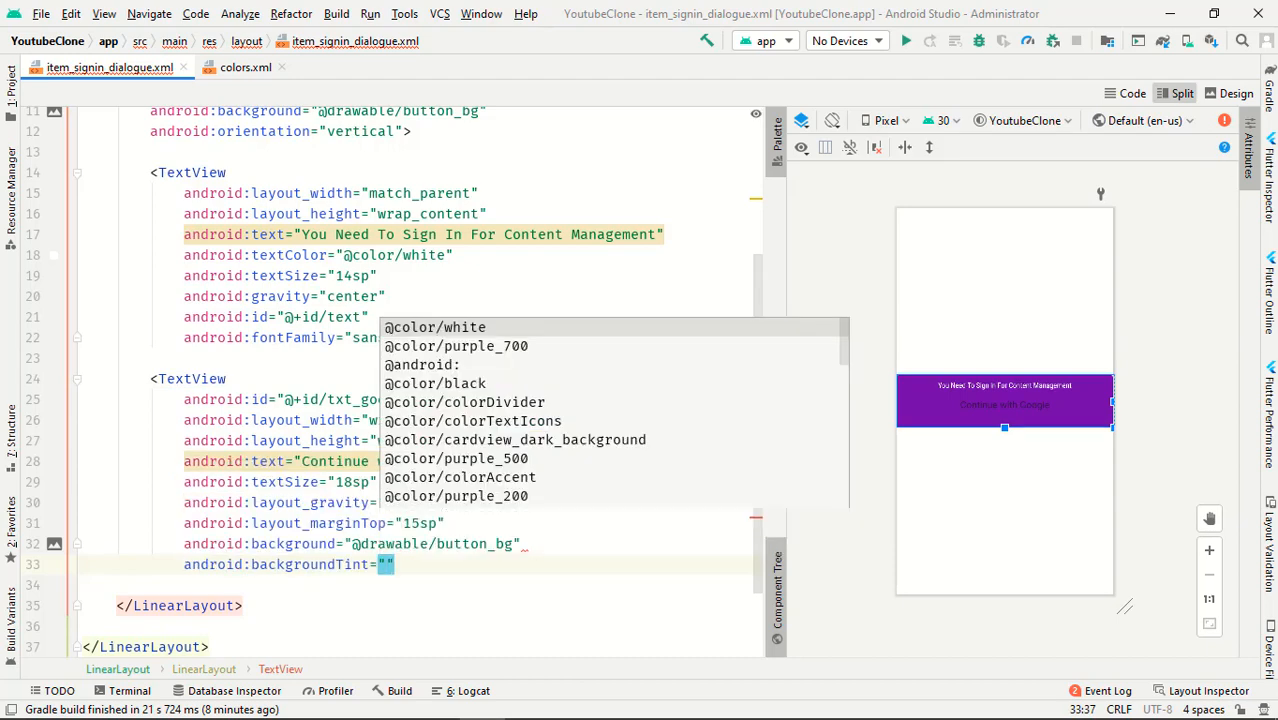
pyautogui.click(436, 328)
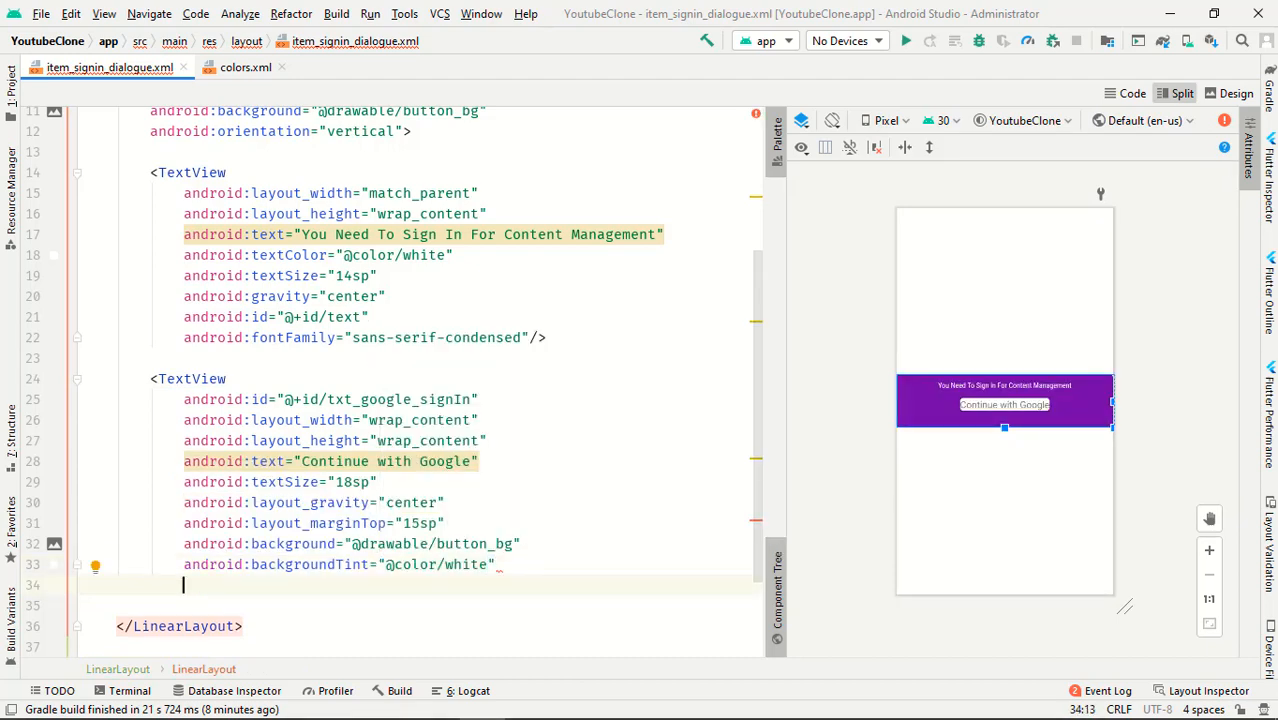
pyautogui.write('minWidth="2')
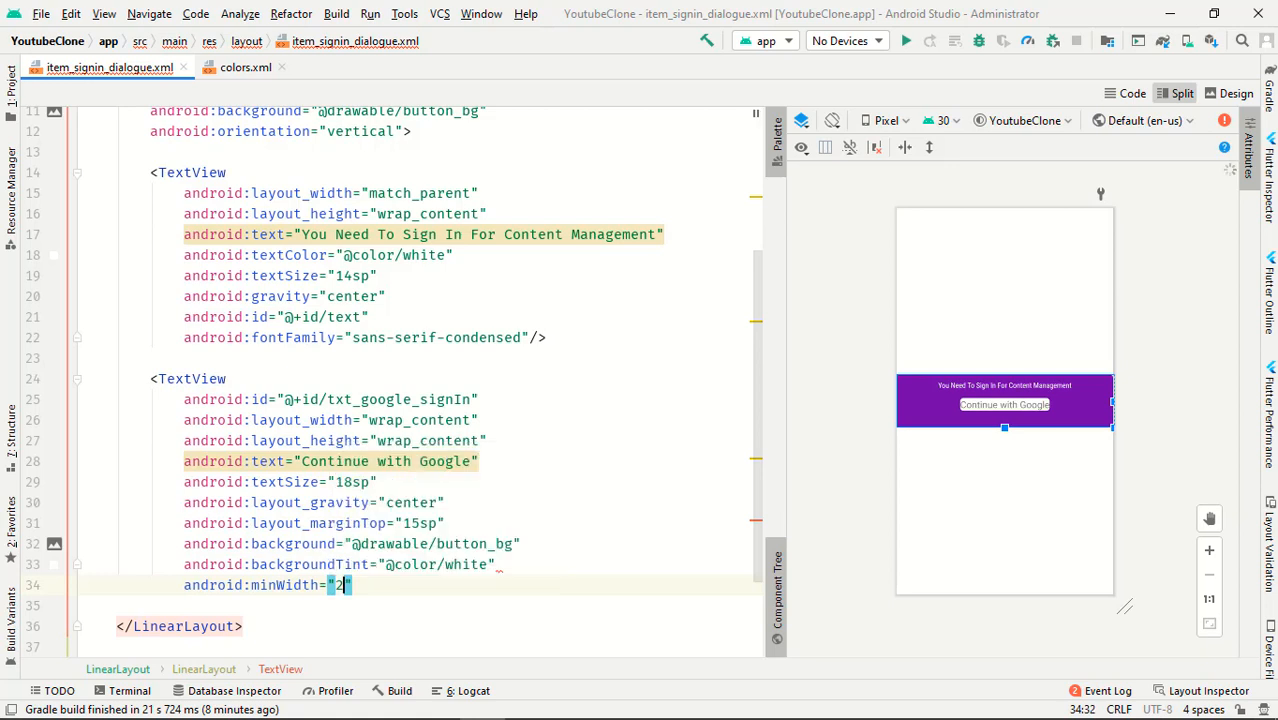
pyautogui.write('33dp')
pyautogui.click(420, 606)
pyautogui.write('android:padding="5dp')
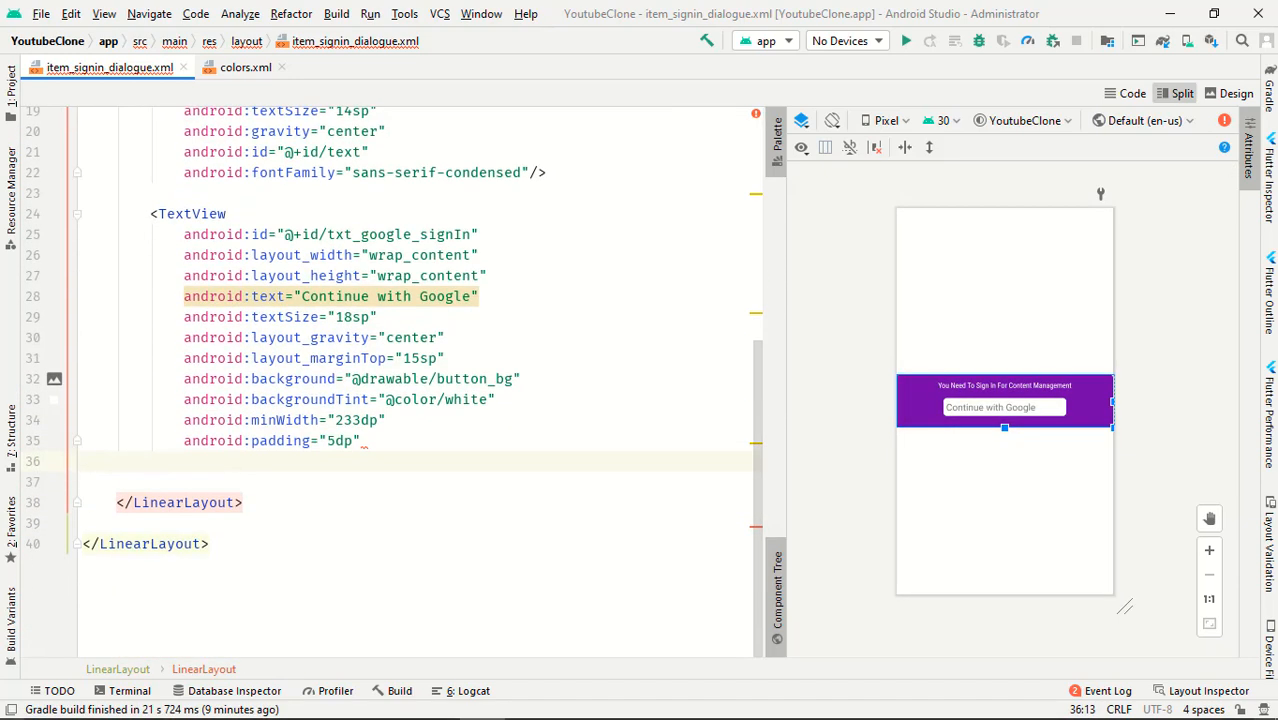
# Begin the android:drawableStart attribute, clearing a mistyped google icon value.
pyautogui.write('gravity="center')
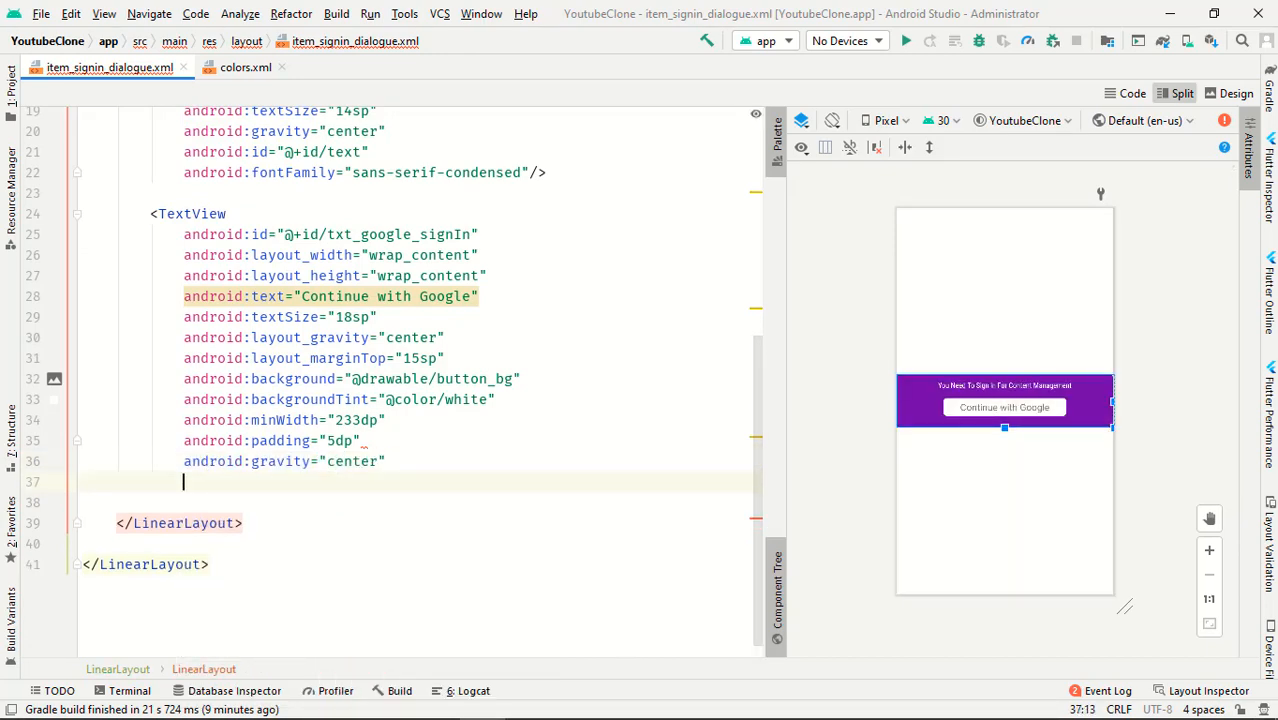
pyautogui.write('a')
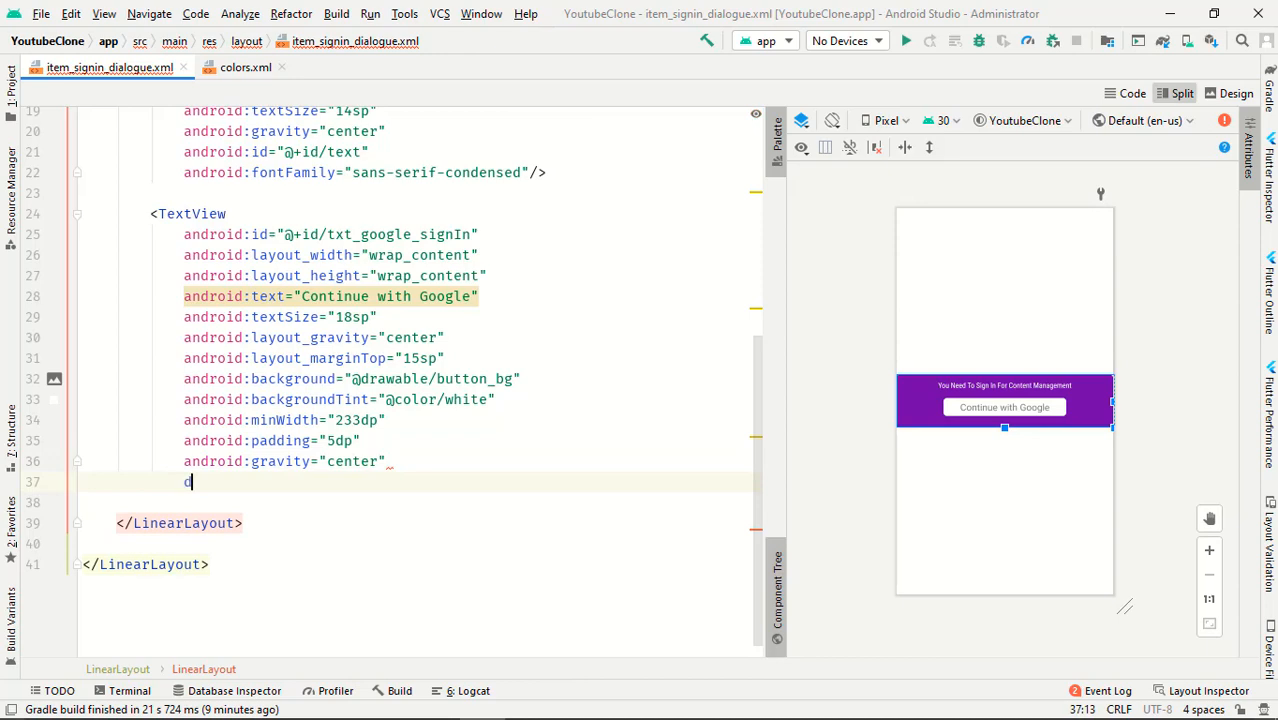
pyautogui.write('r')
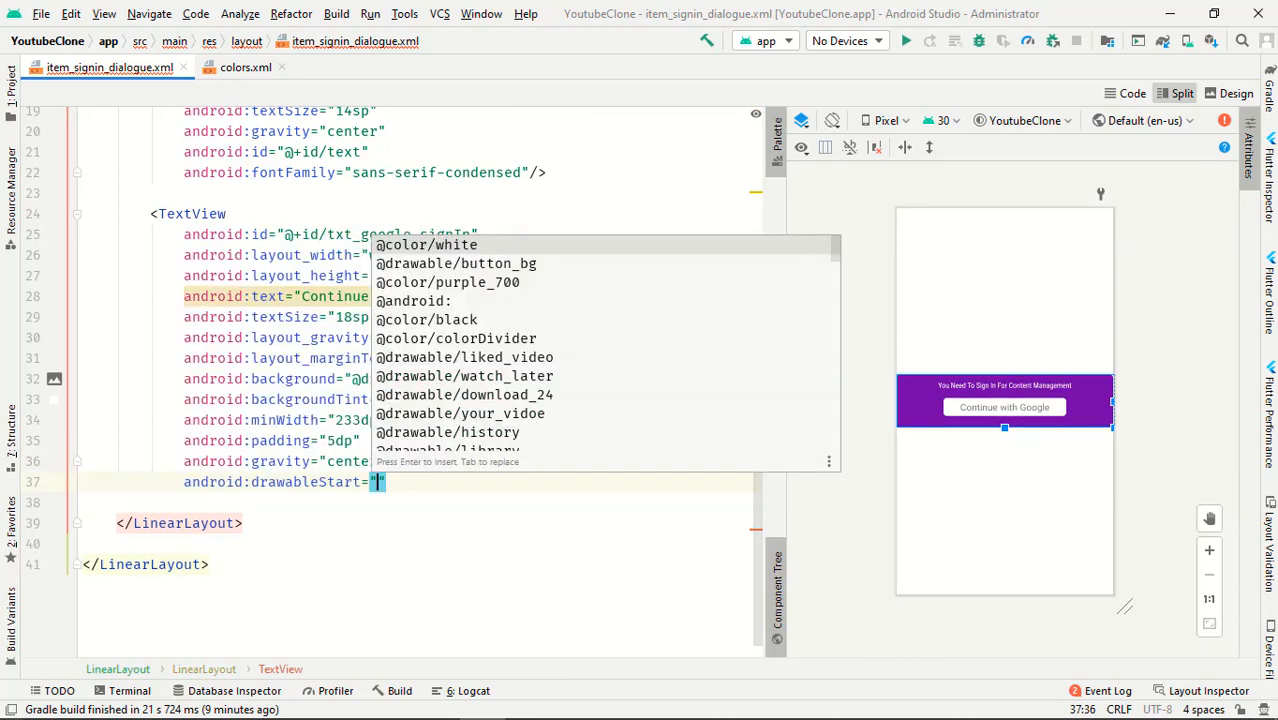
pyautogui.write('ggo')
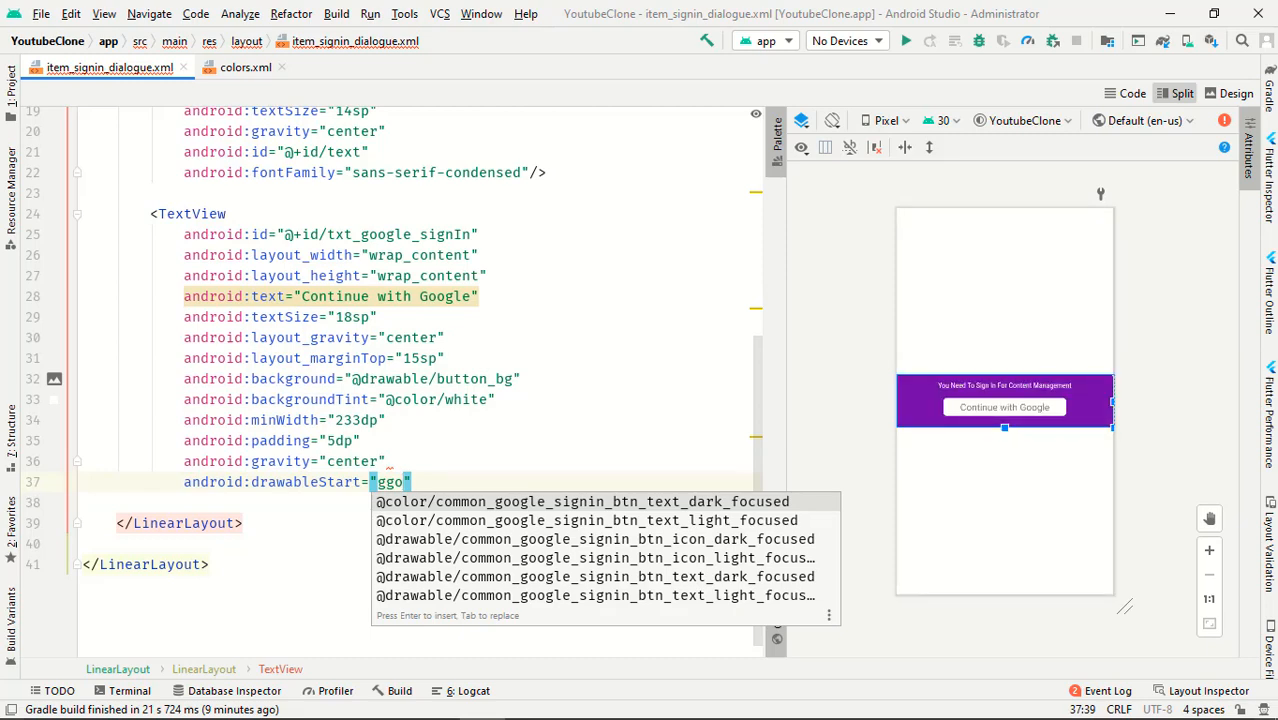
pyautogui.write('oogl')
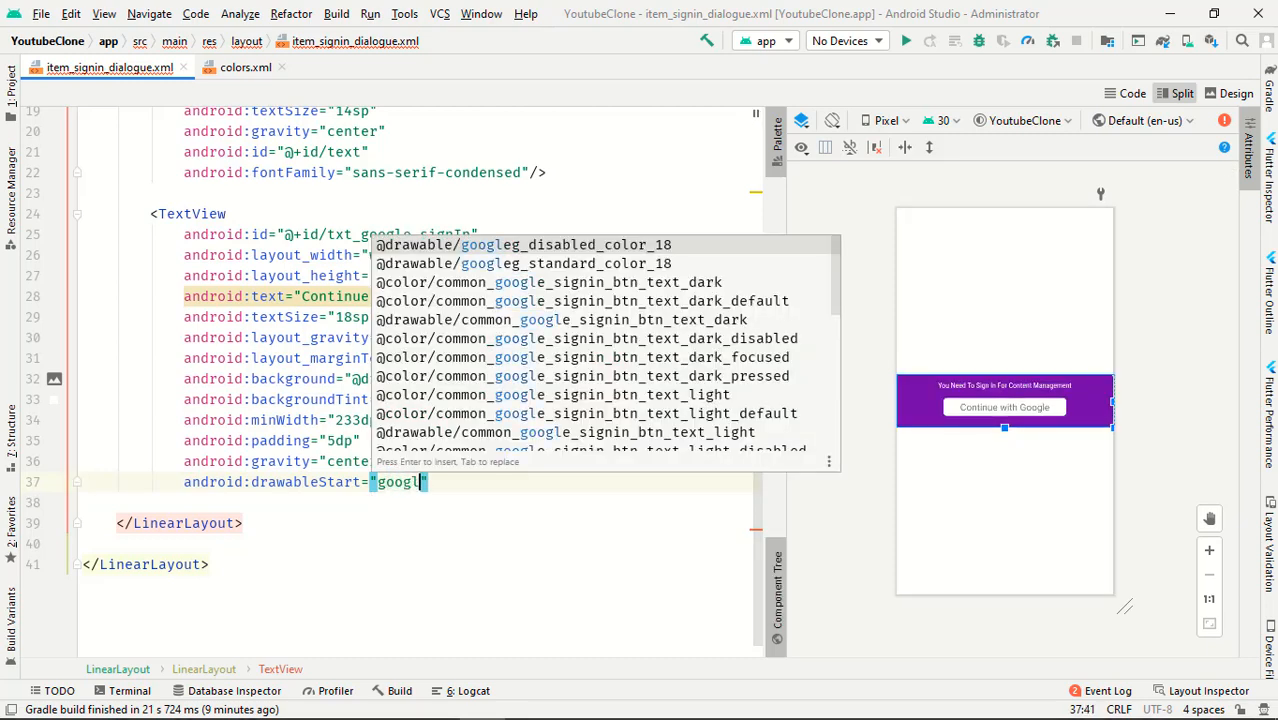
pyautogui.press('Backspace')
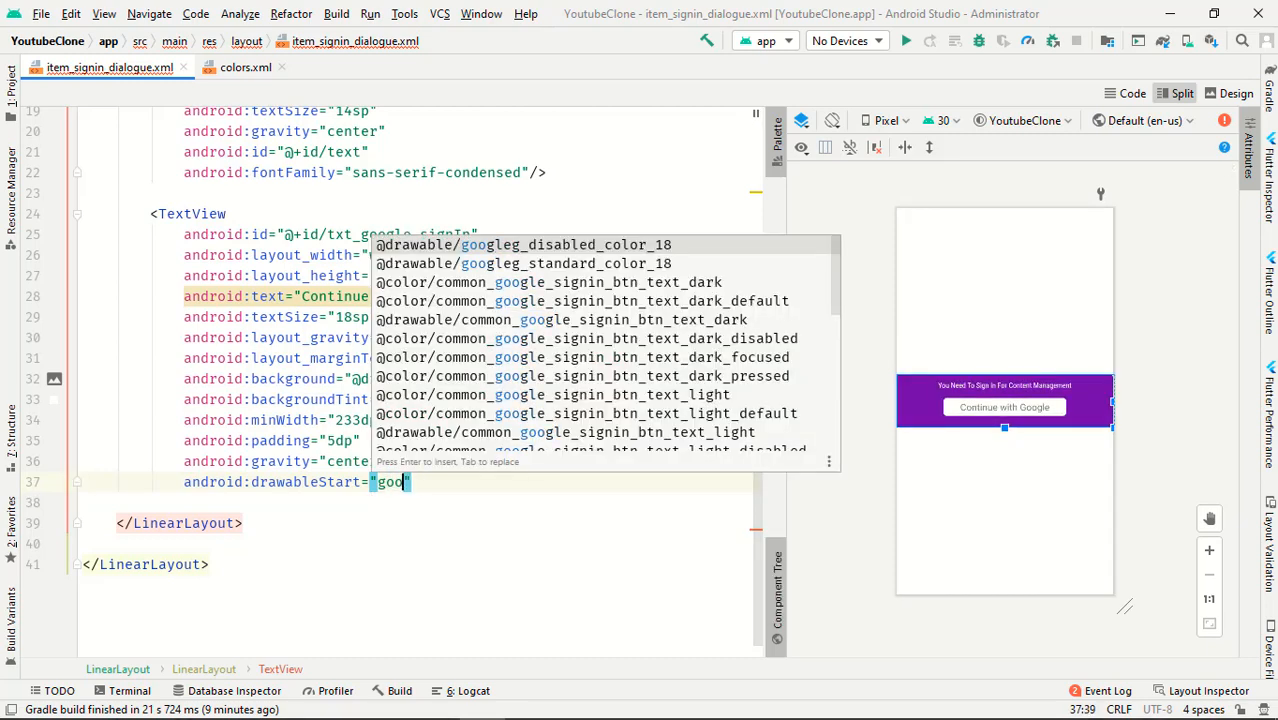
pyautogui.press('Escape')
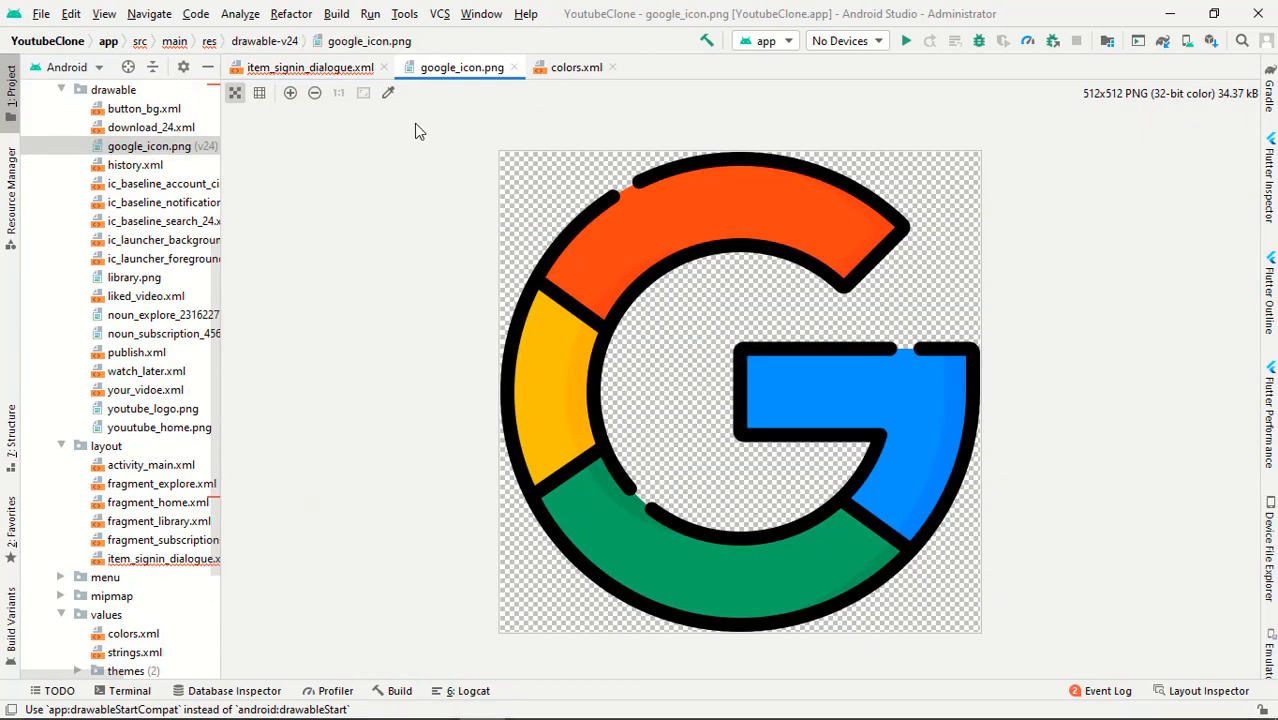
pyautogui.click(308, 68)
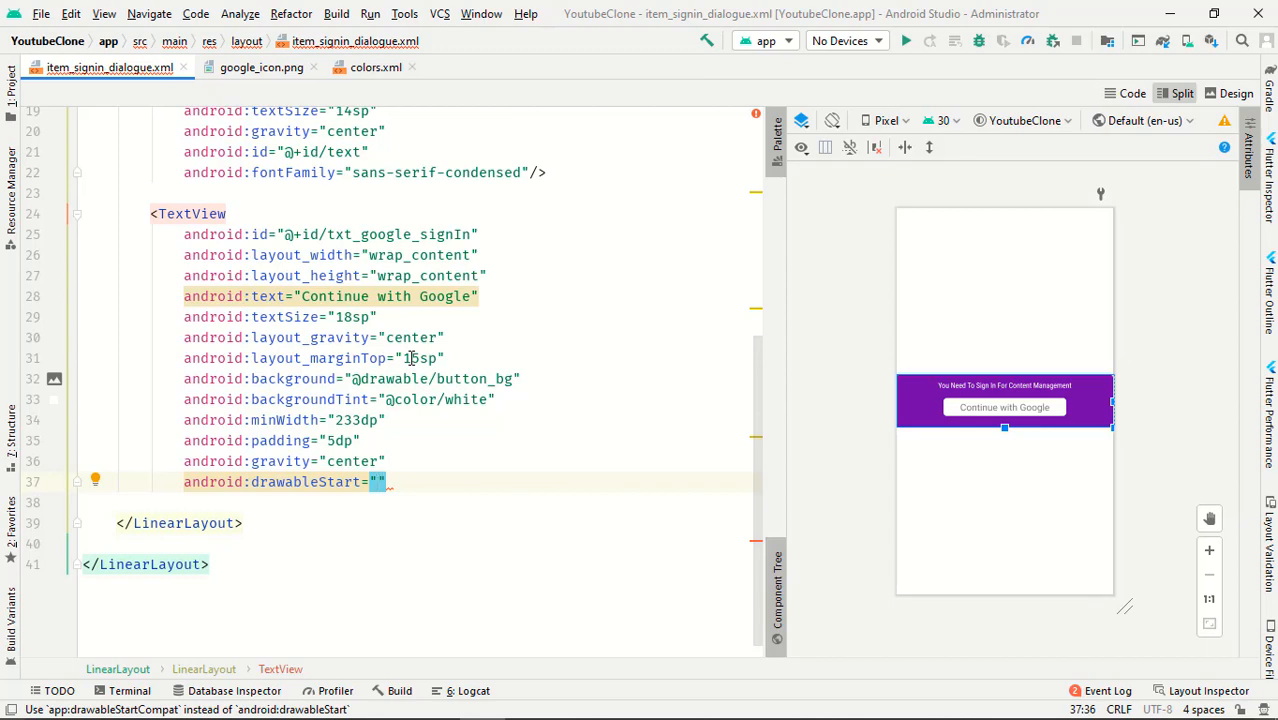
pyautogui.write('goo')
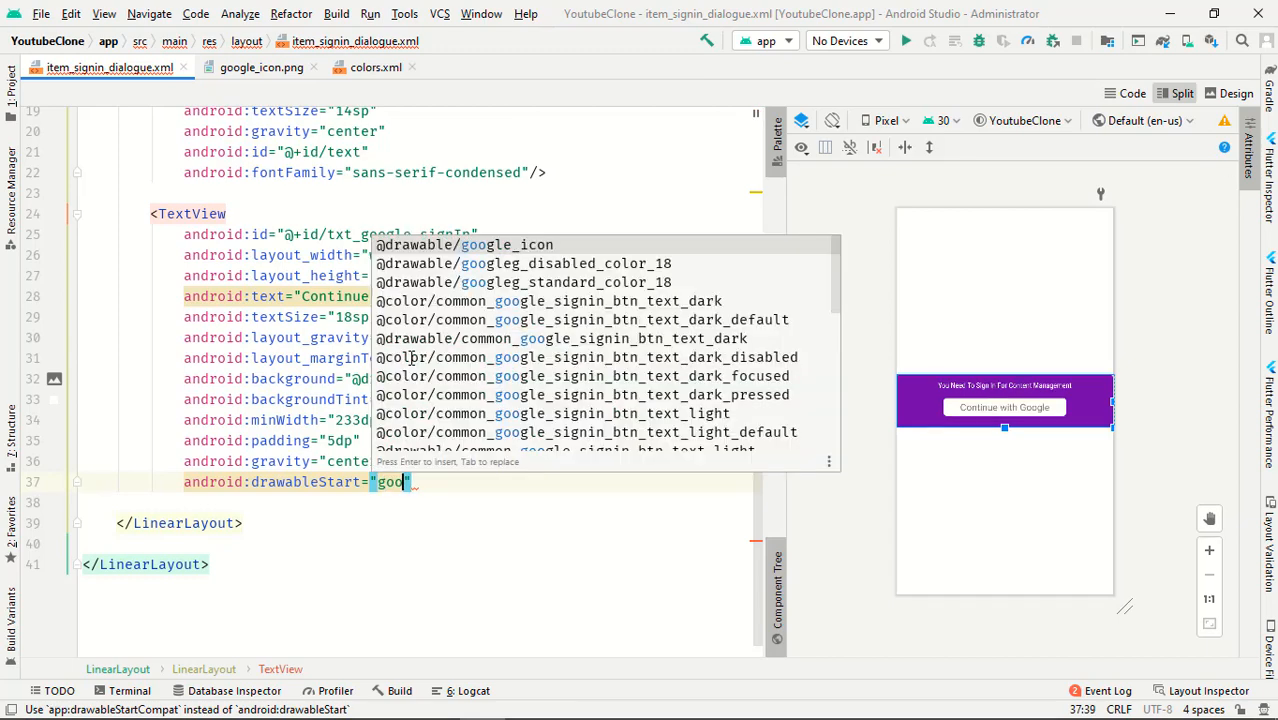
pyautogui.click(464, 244)
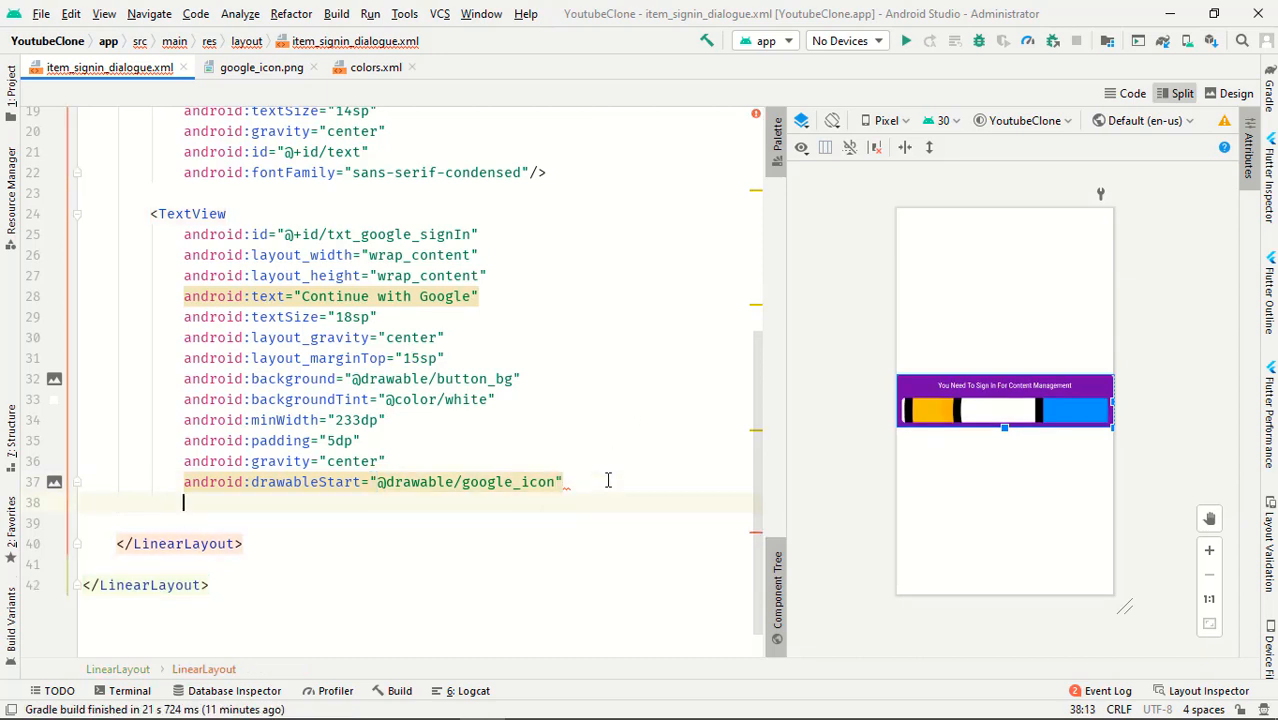
pyautogui.write('textColor="@color/black')
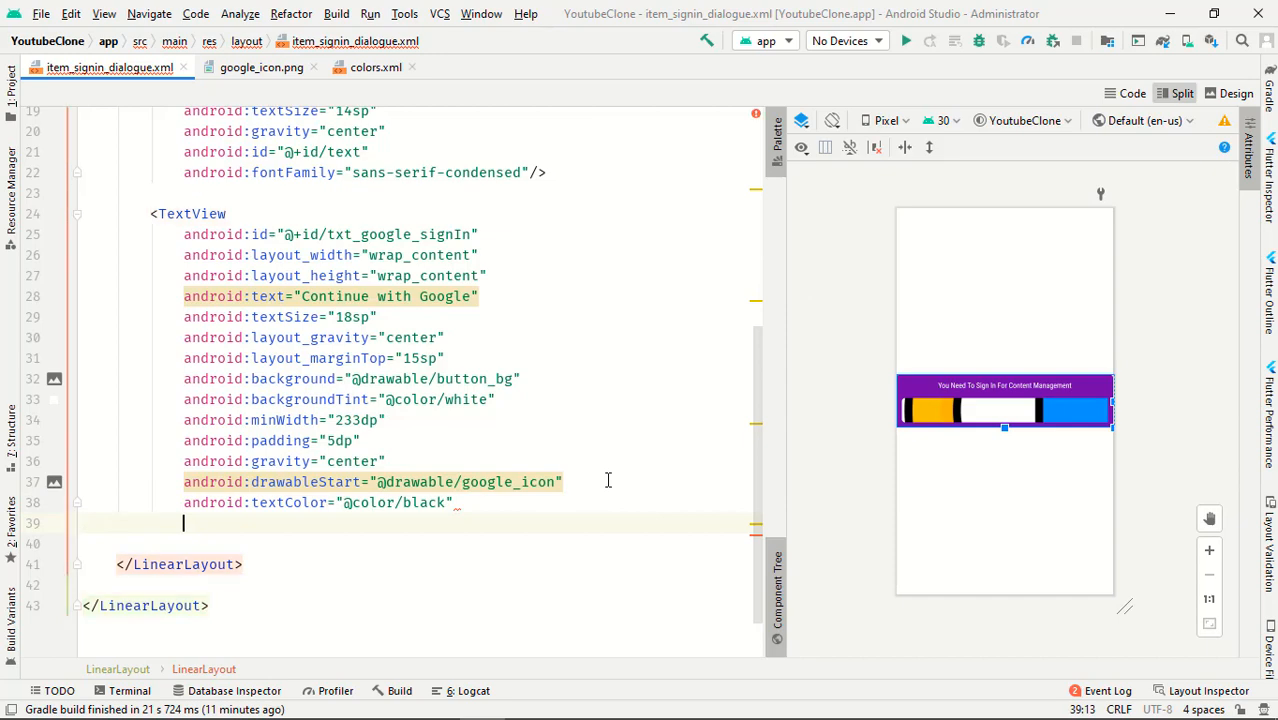
pyautogui.write('includeFontPadding="false')
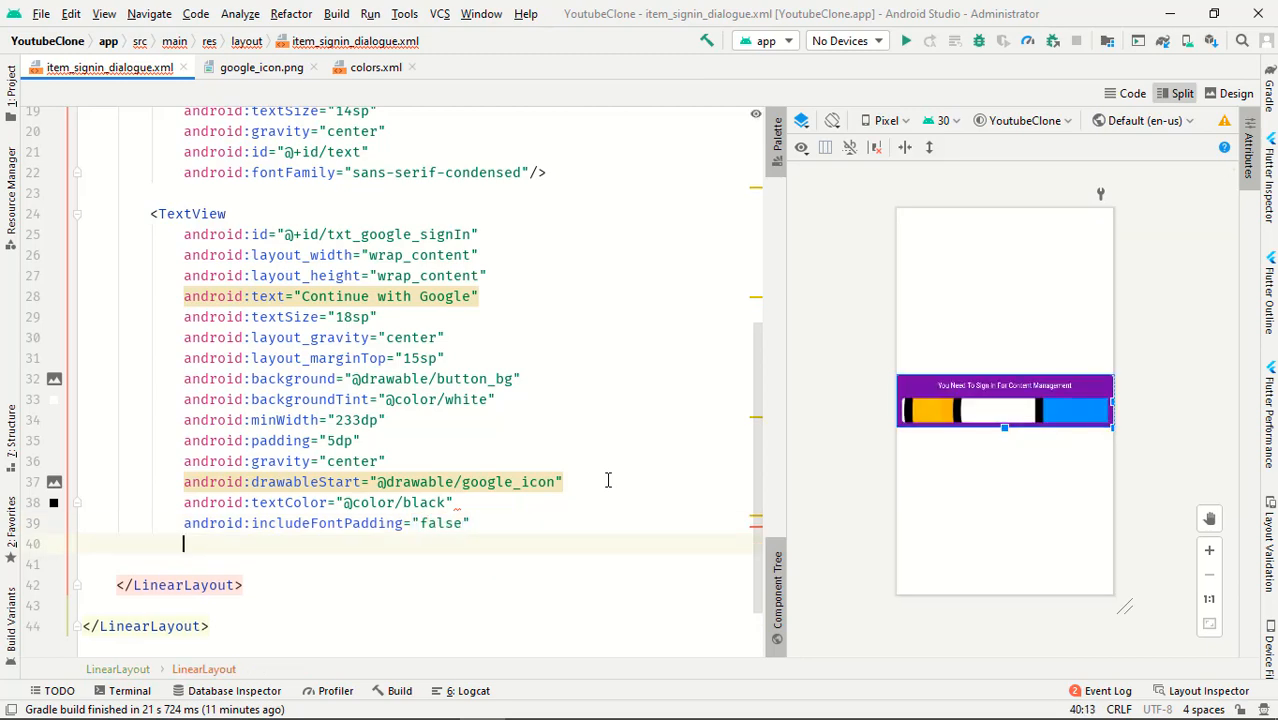
pyautogui.write('fon')
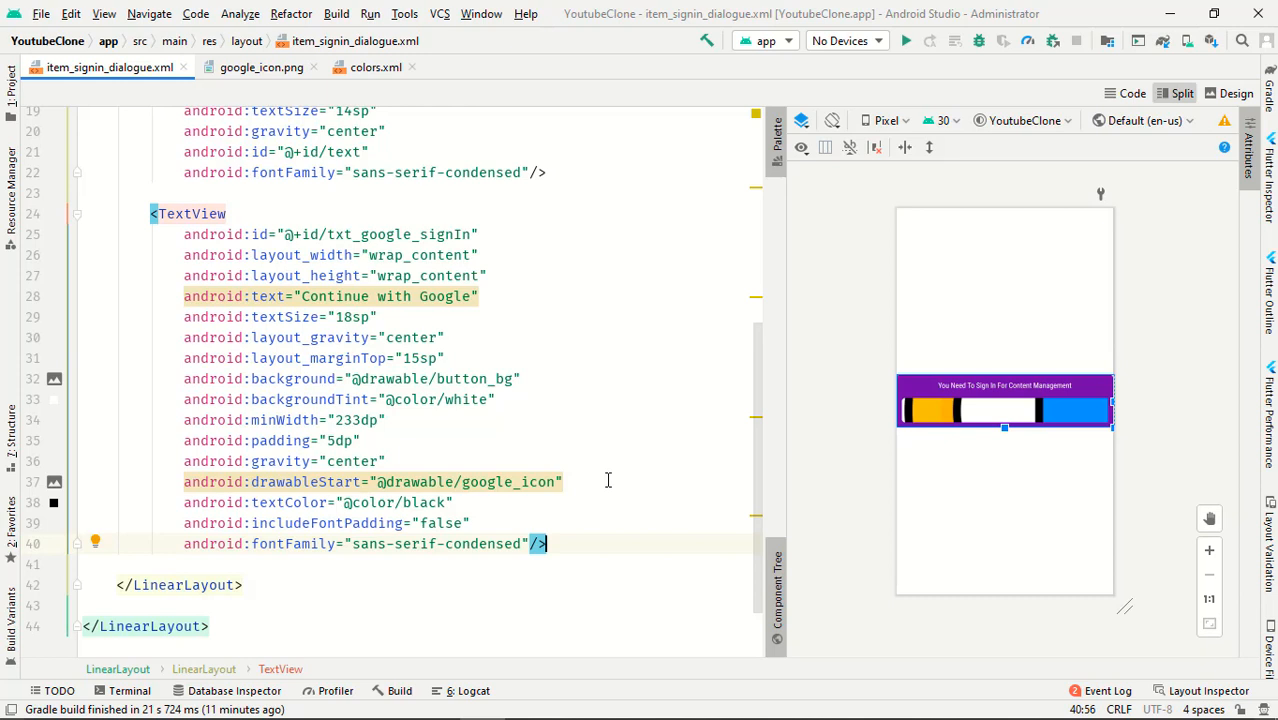
pyautogui.moveTo(986, 418)
pyautogui.write('mipmap')
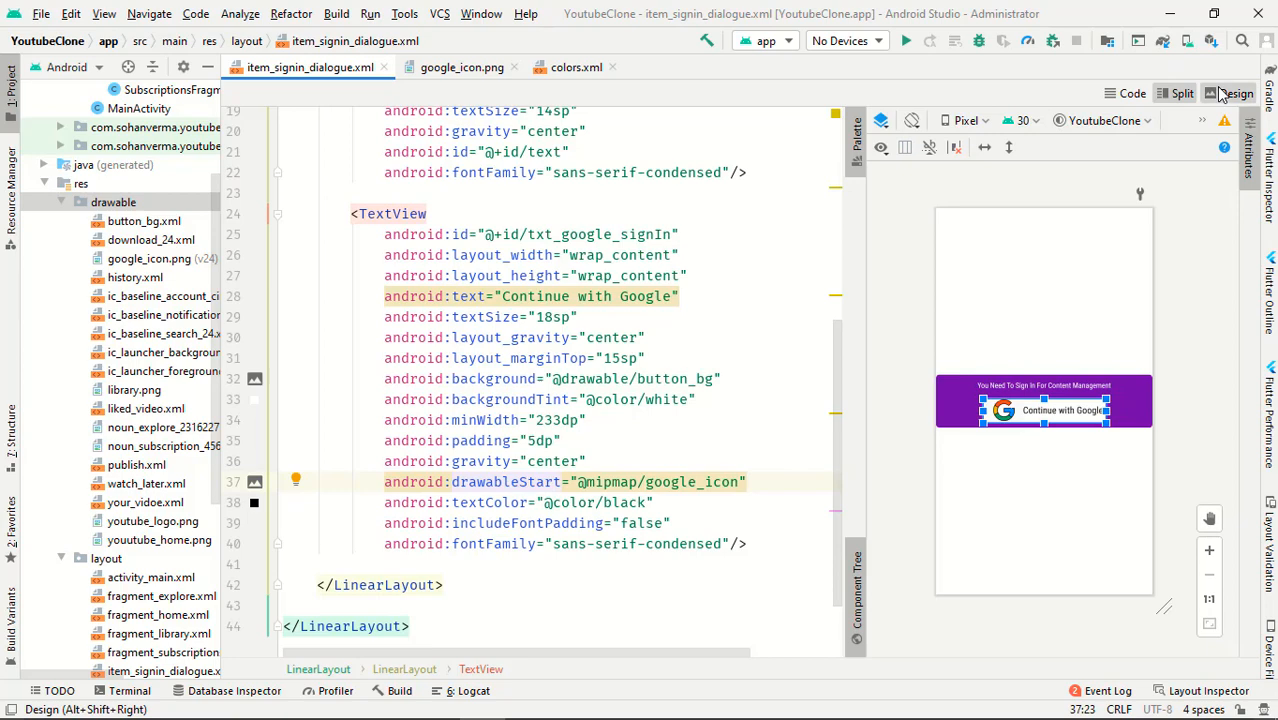
# Show the layout in Design view and zoom in twice to inspect the Google button.
pyautogui.click(1236, 94)
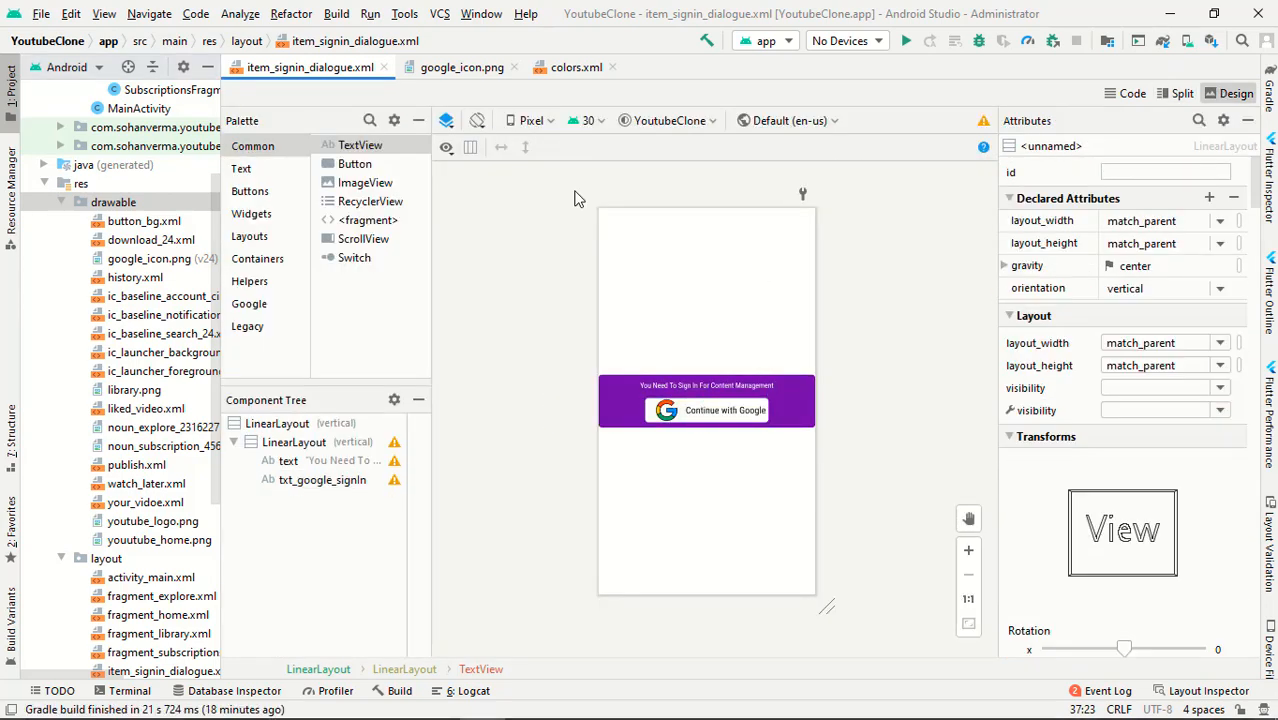
pyautogui.click(968, 550)
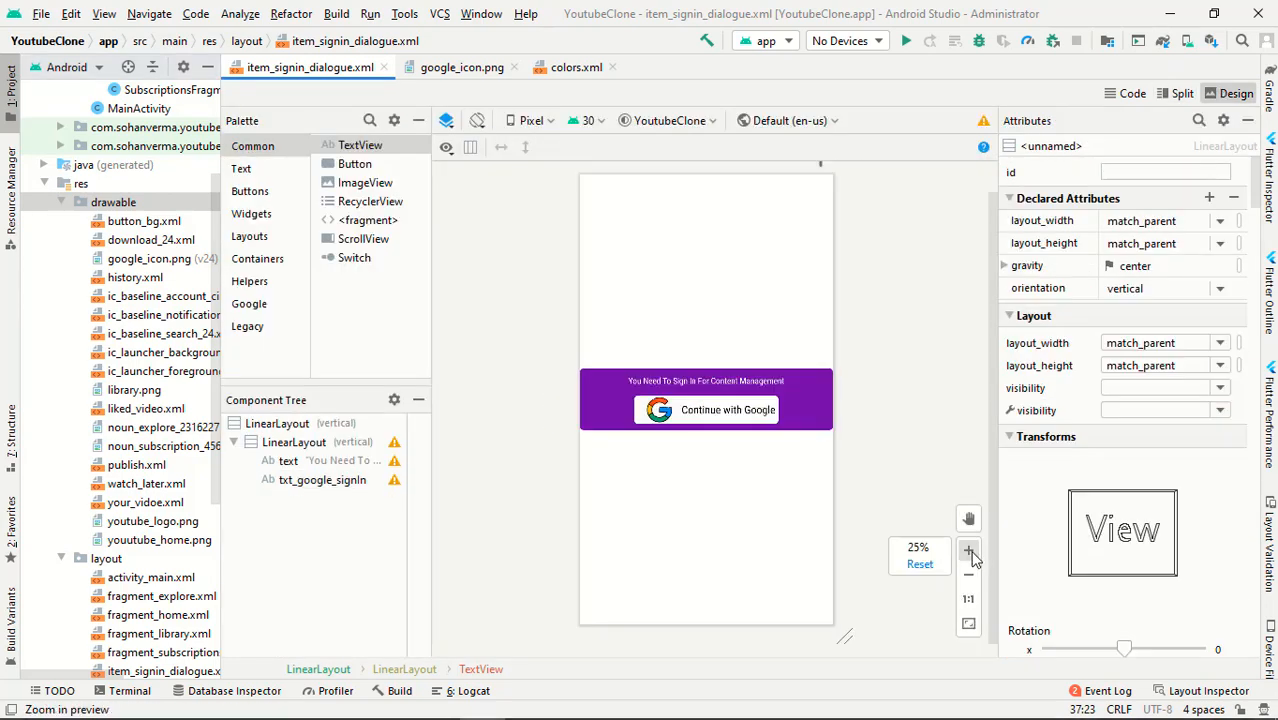
pyautogui.click(968, 550)
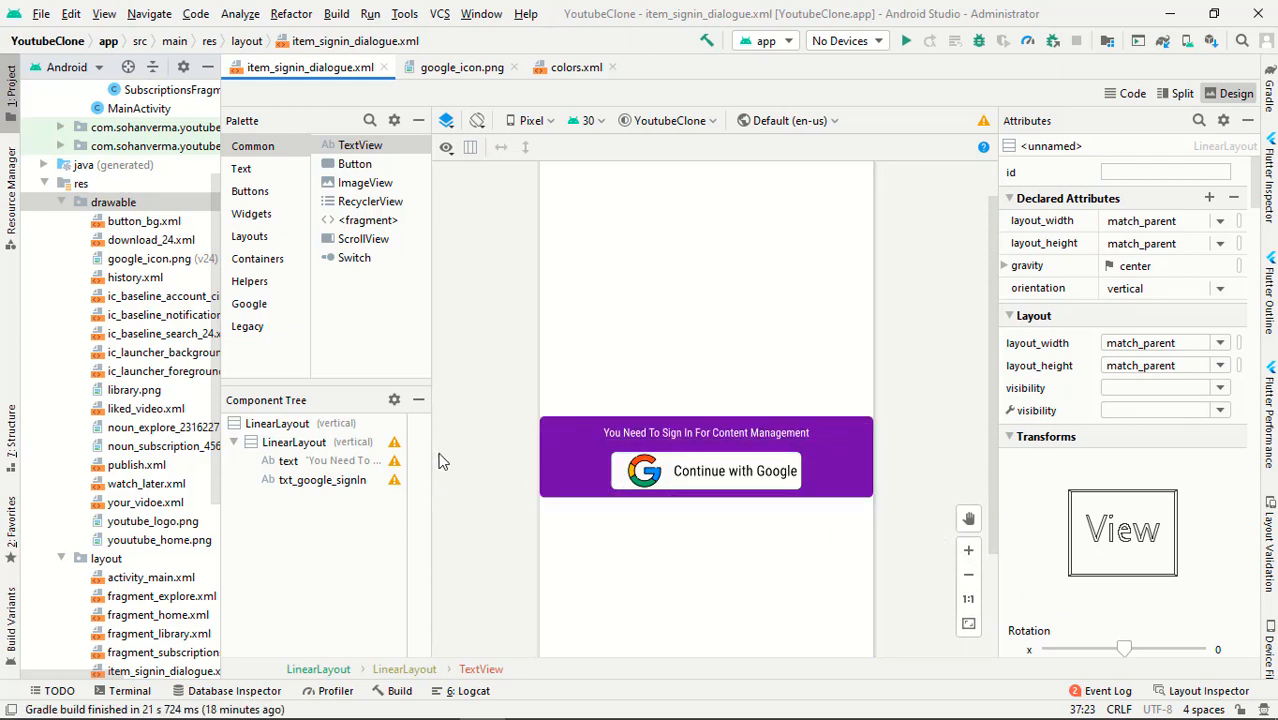
pyautogui.click(144, 220)
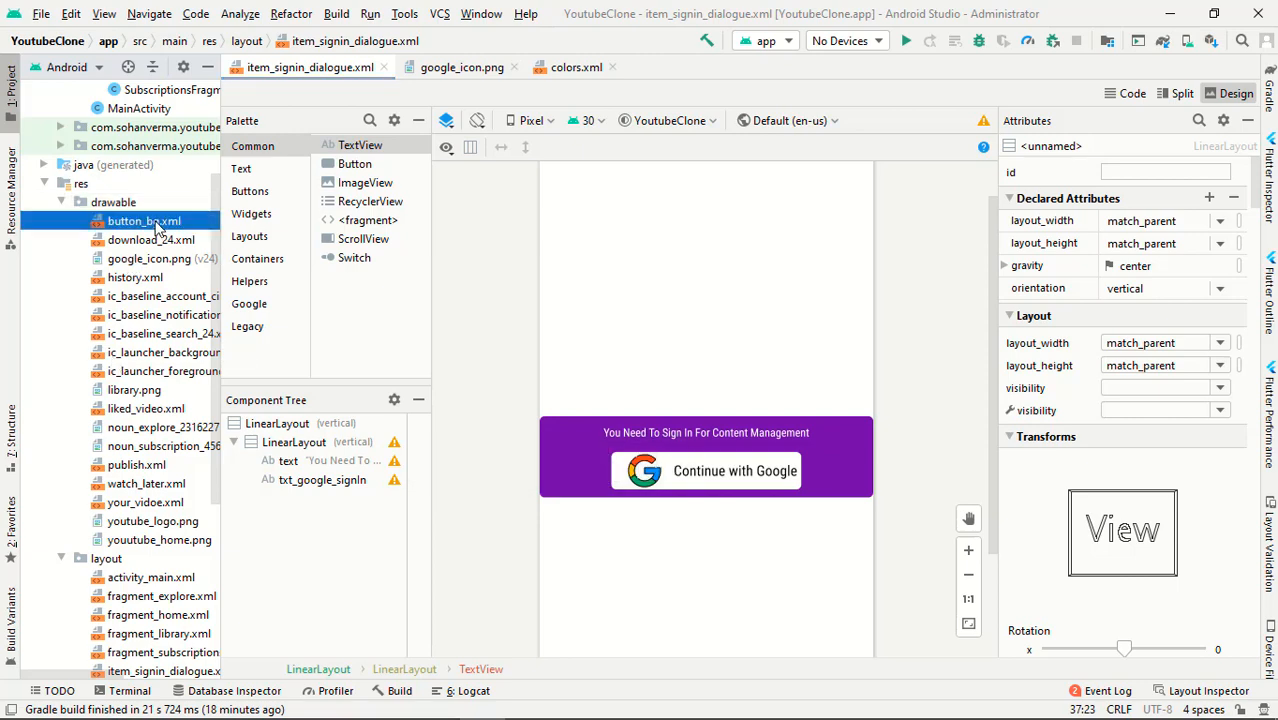
# Recolour the button_bg solid fill to red via the Custom colour picker and check the layout.
pyautogui.doubleClick(144, 220)
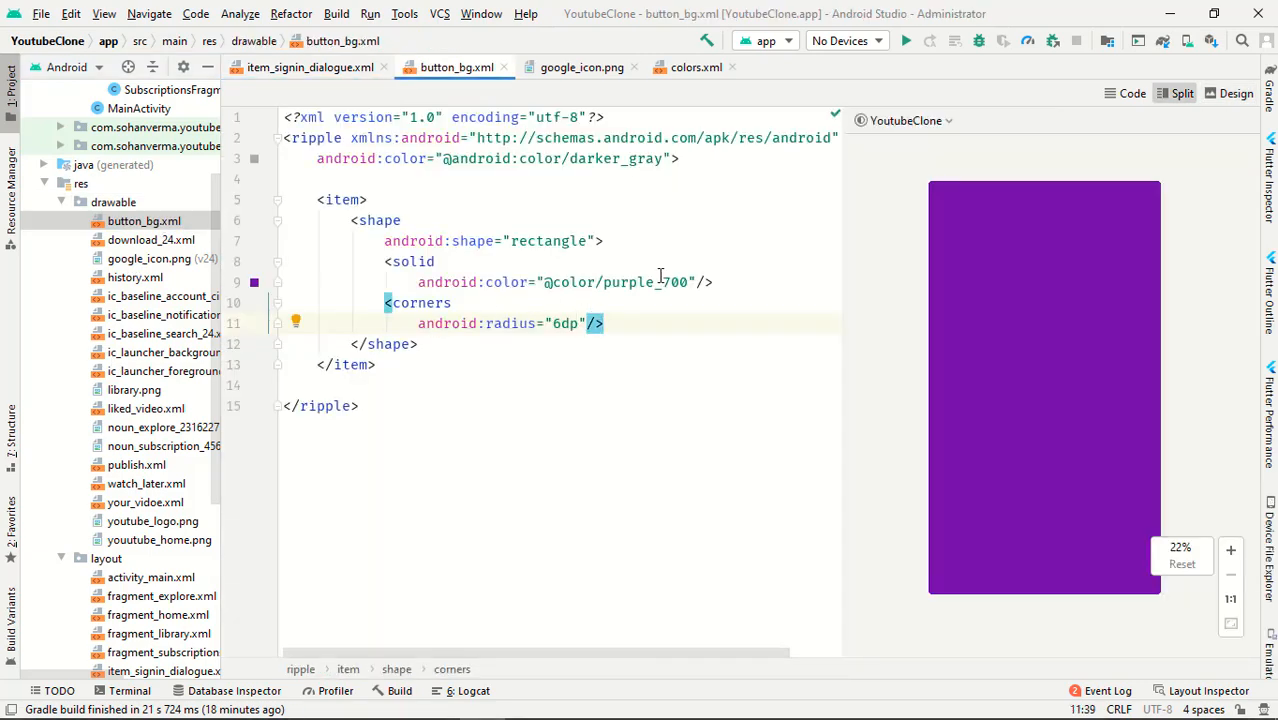
pyautogui.doubleClick(644, 282)
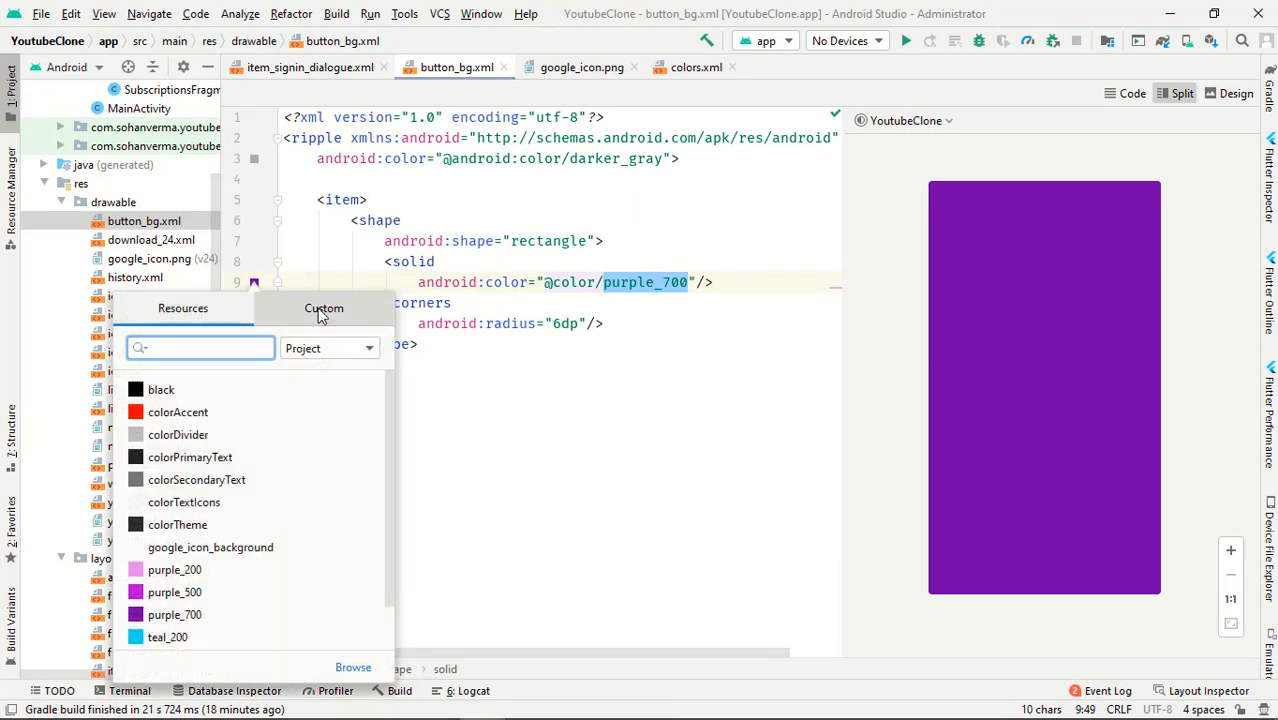
pyautogui.click(324, 308)
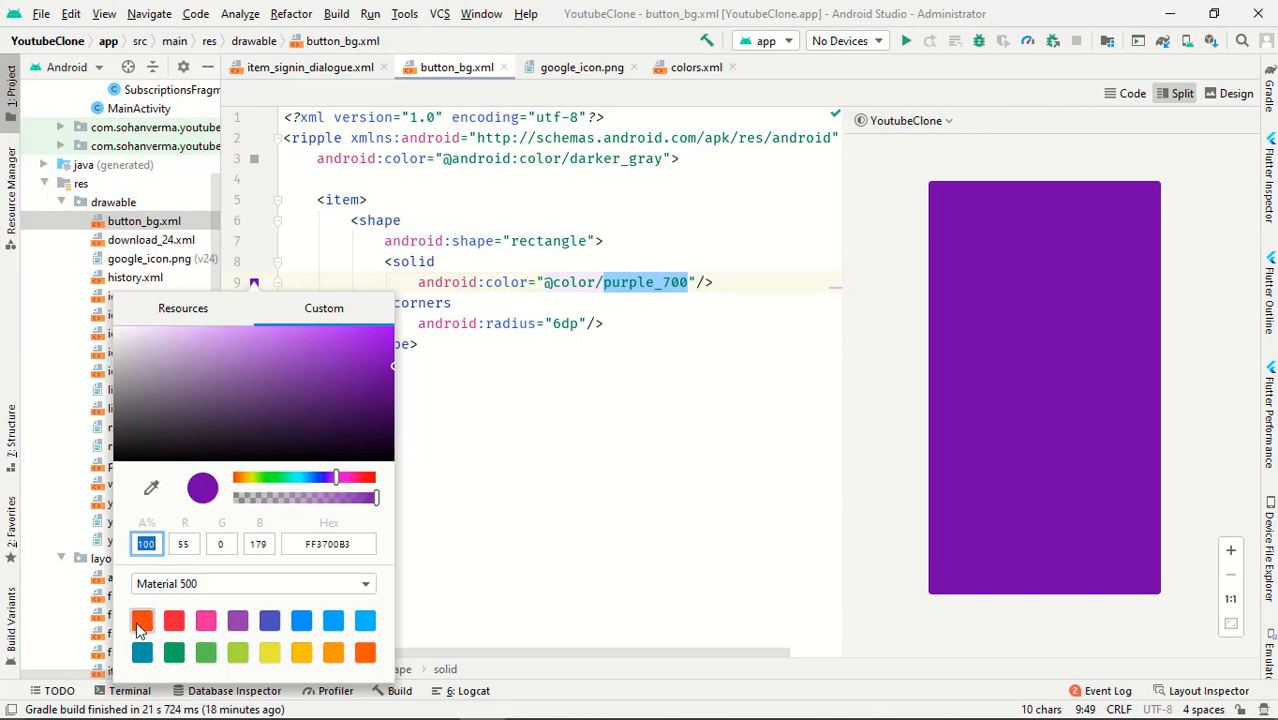
pyautogui.click(140, 620)
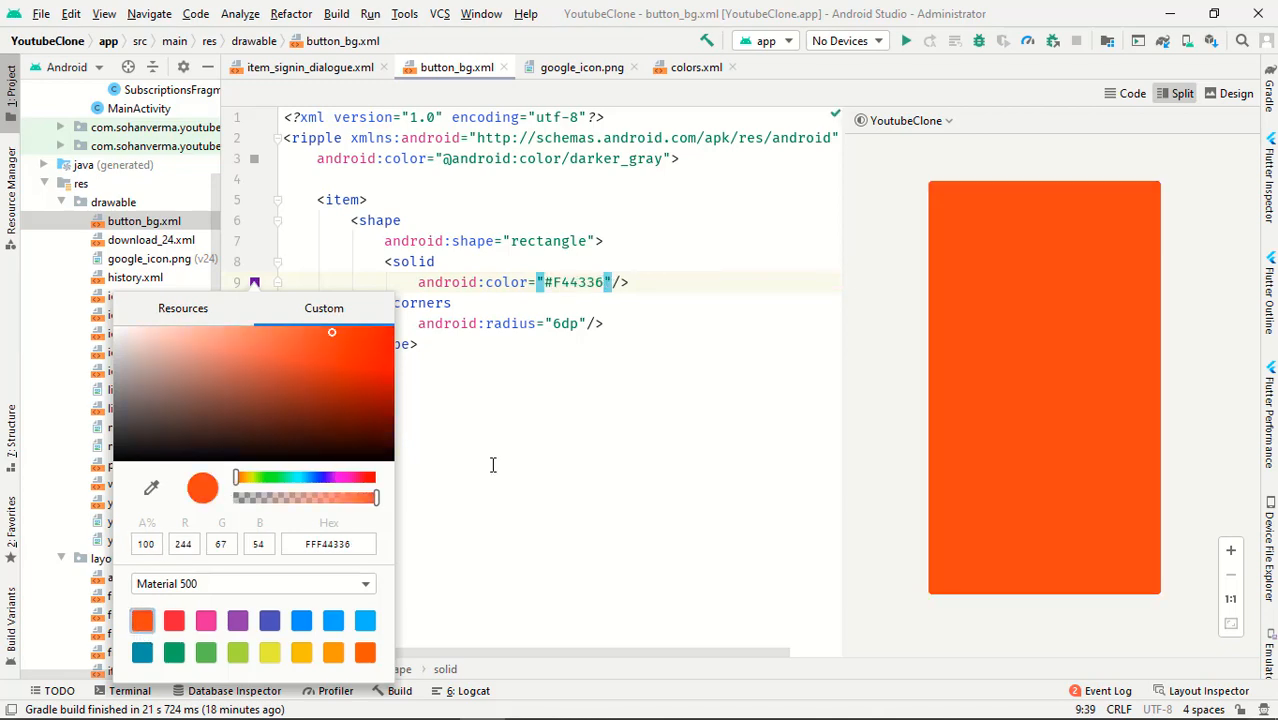
pyautogui.click(308, 68)
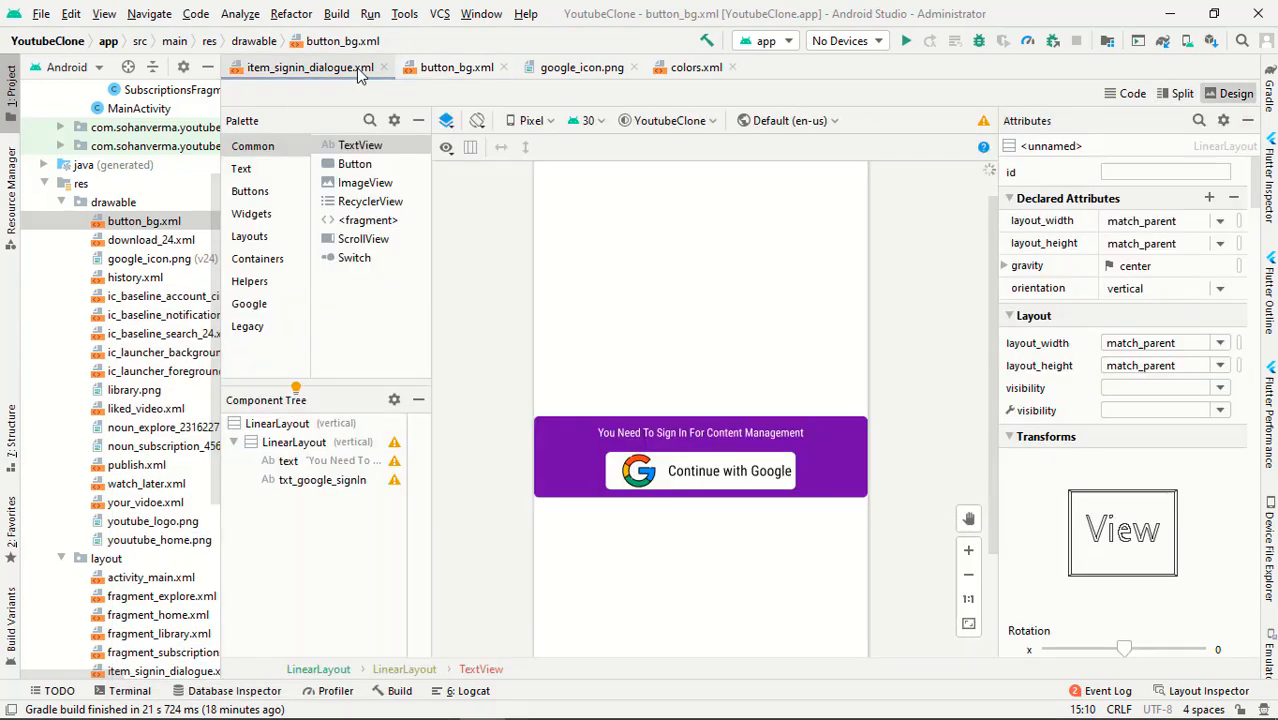
pyautogui.click(300, 68)
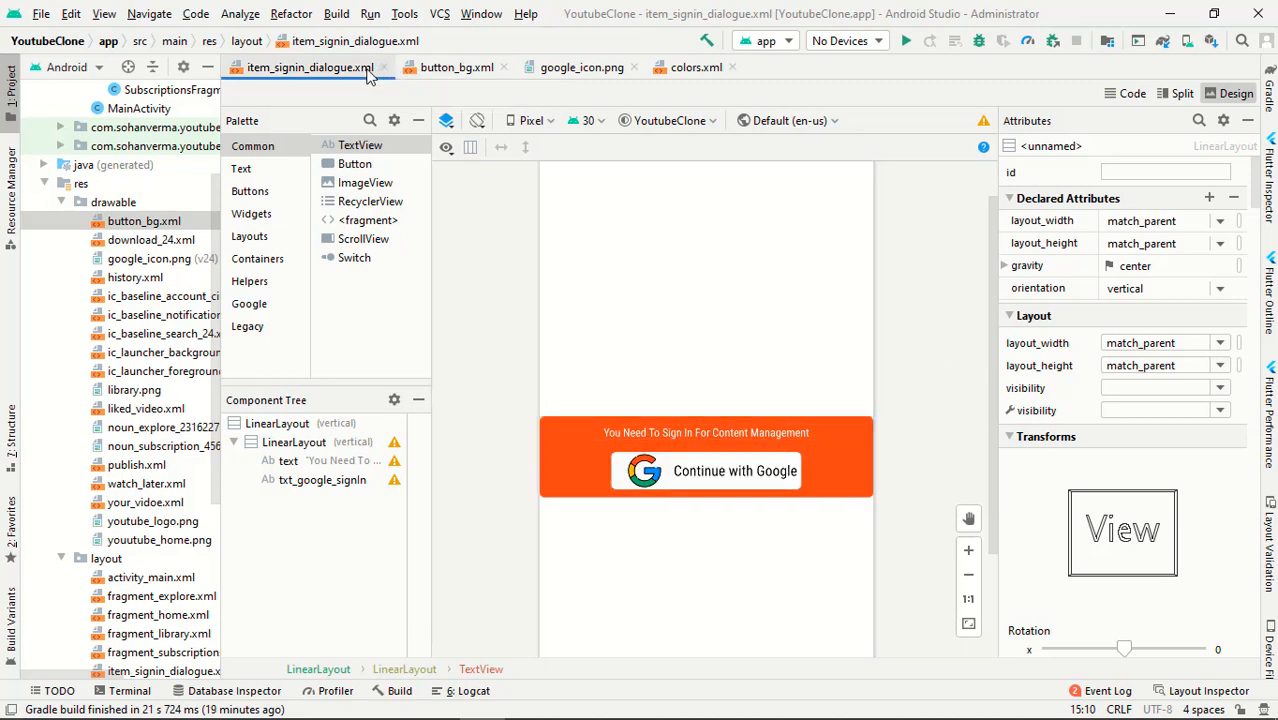
# Change the button_bg fill to blue #2196F3 instead.
pyautogui.click(456, 68)
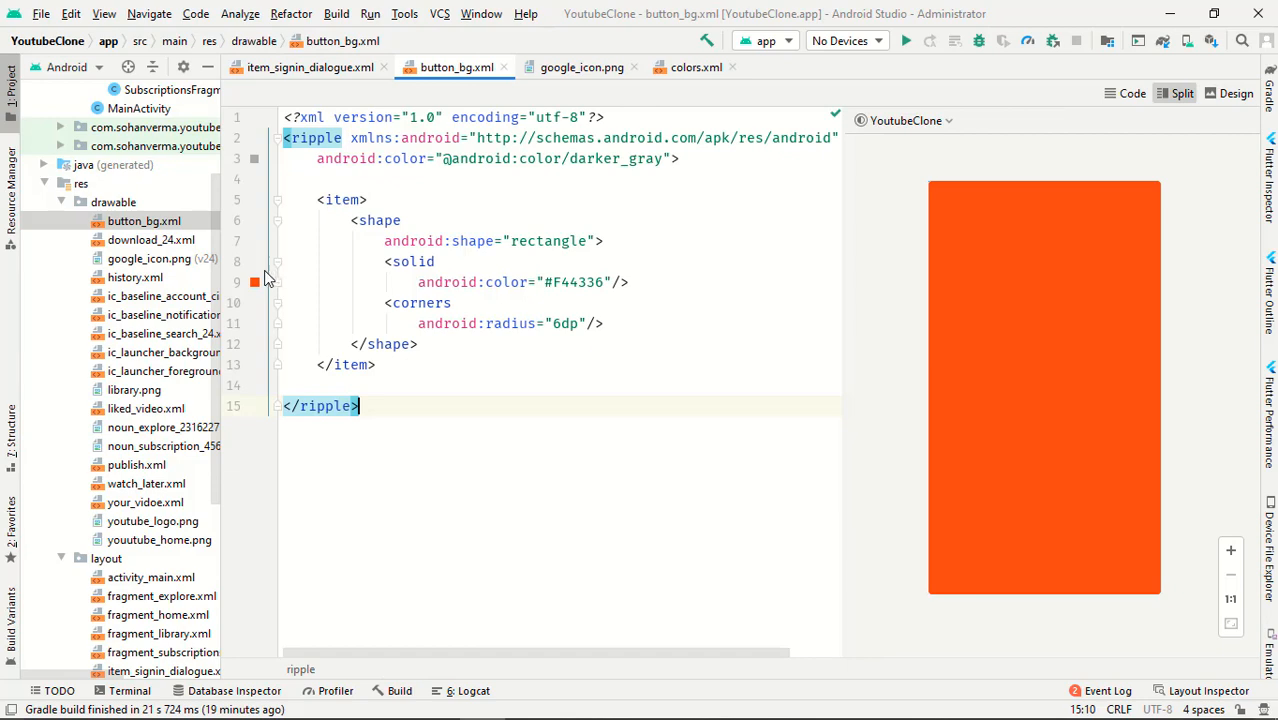
pyautogui.click(254, 280)
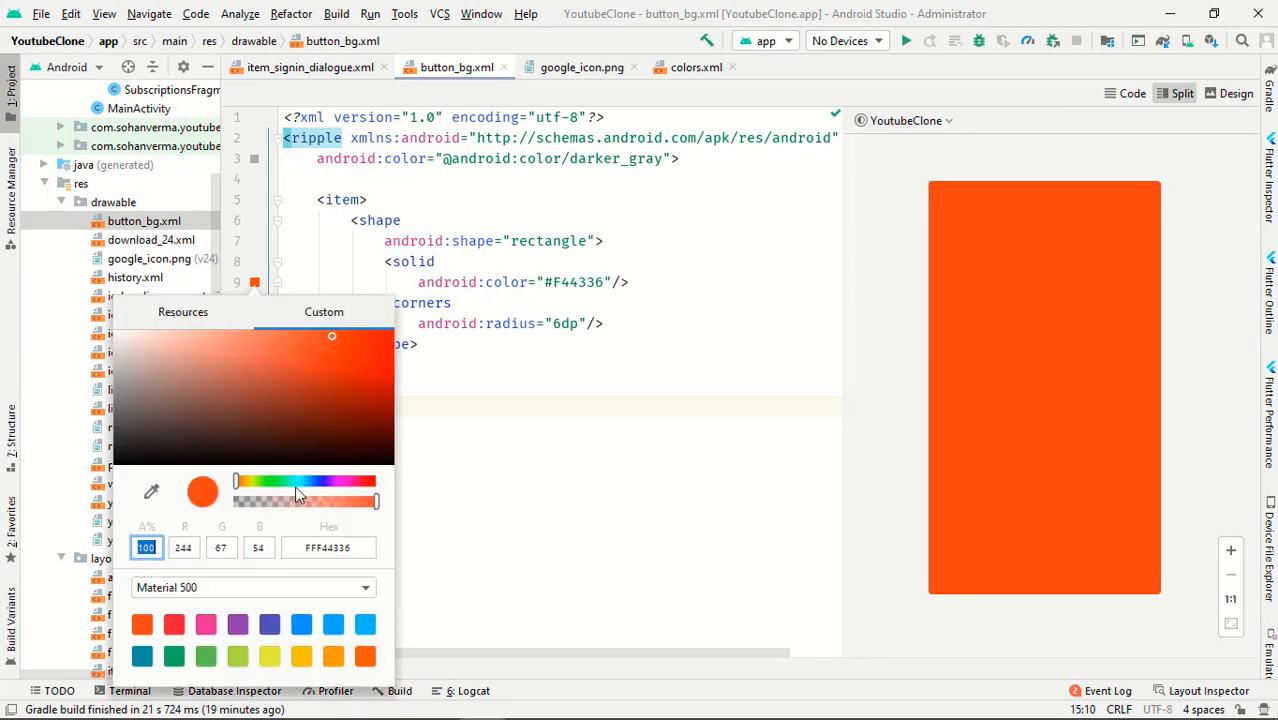
pyautogui.click(300, 624)
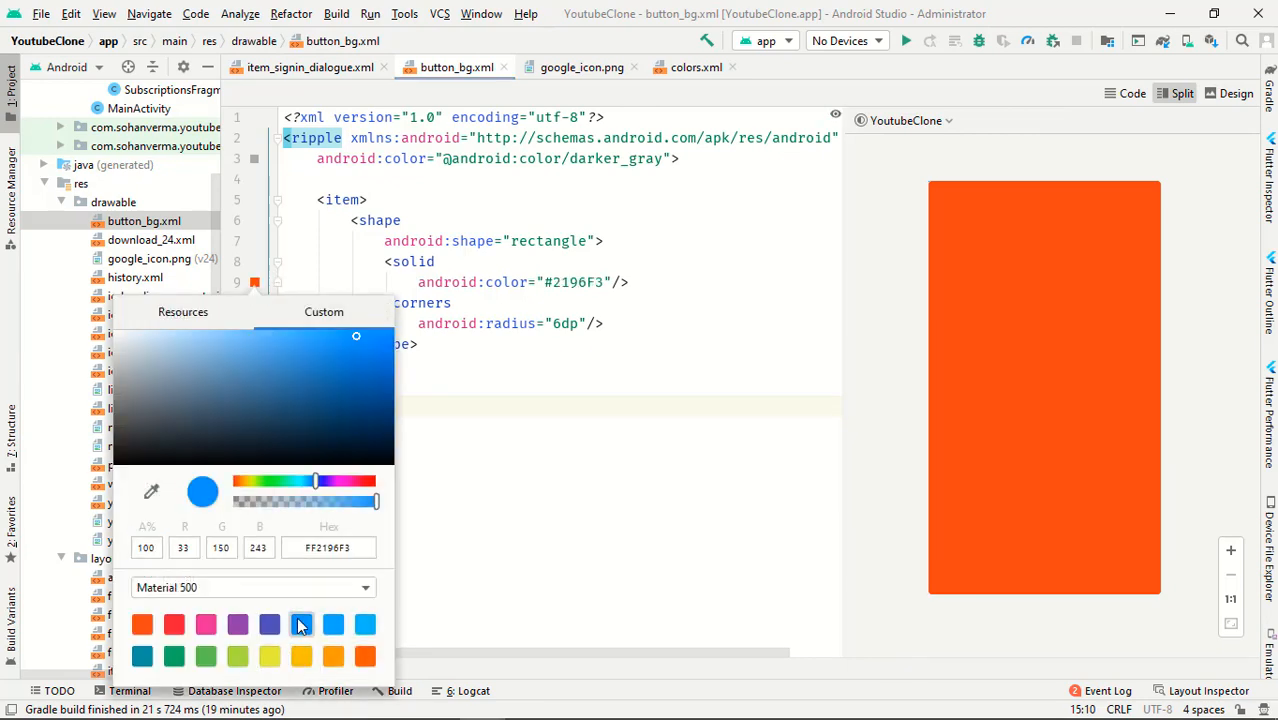
pyautogui.click(300, 624)
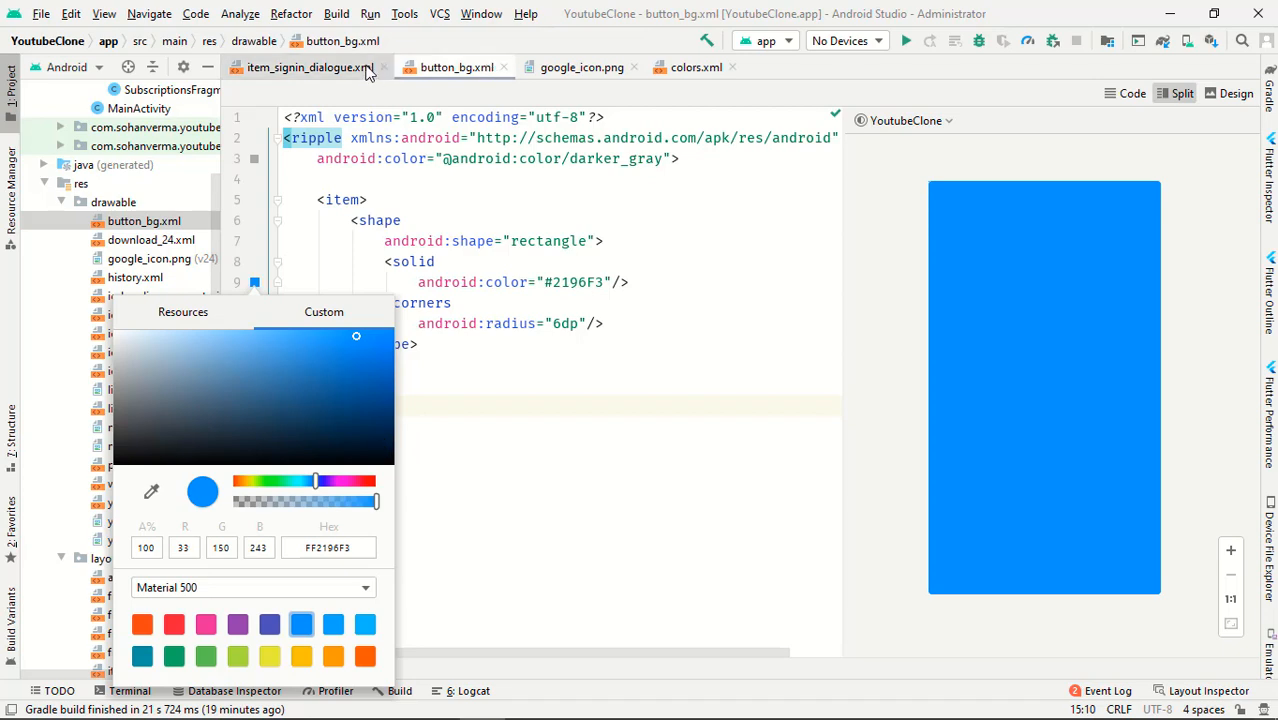